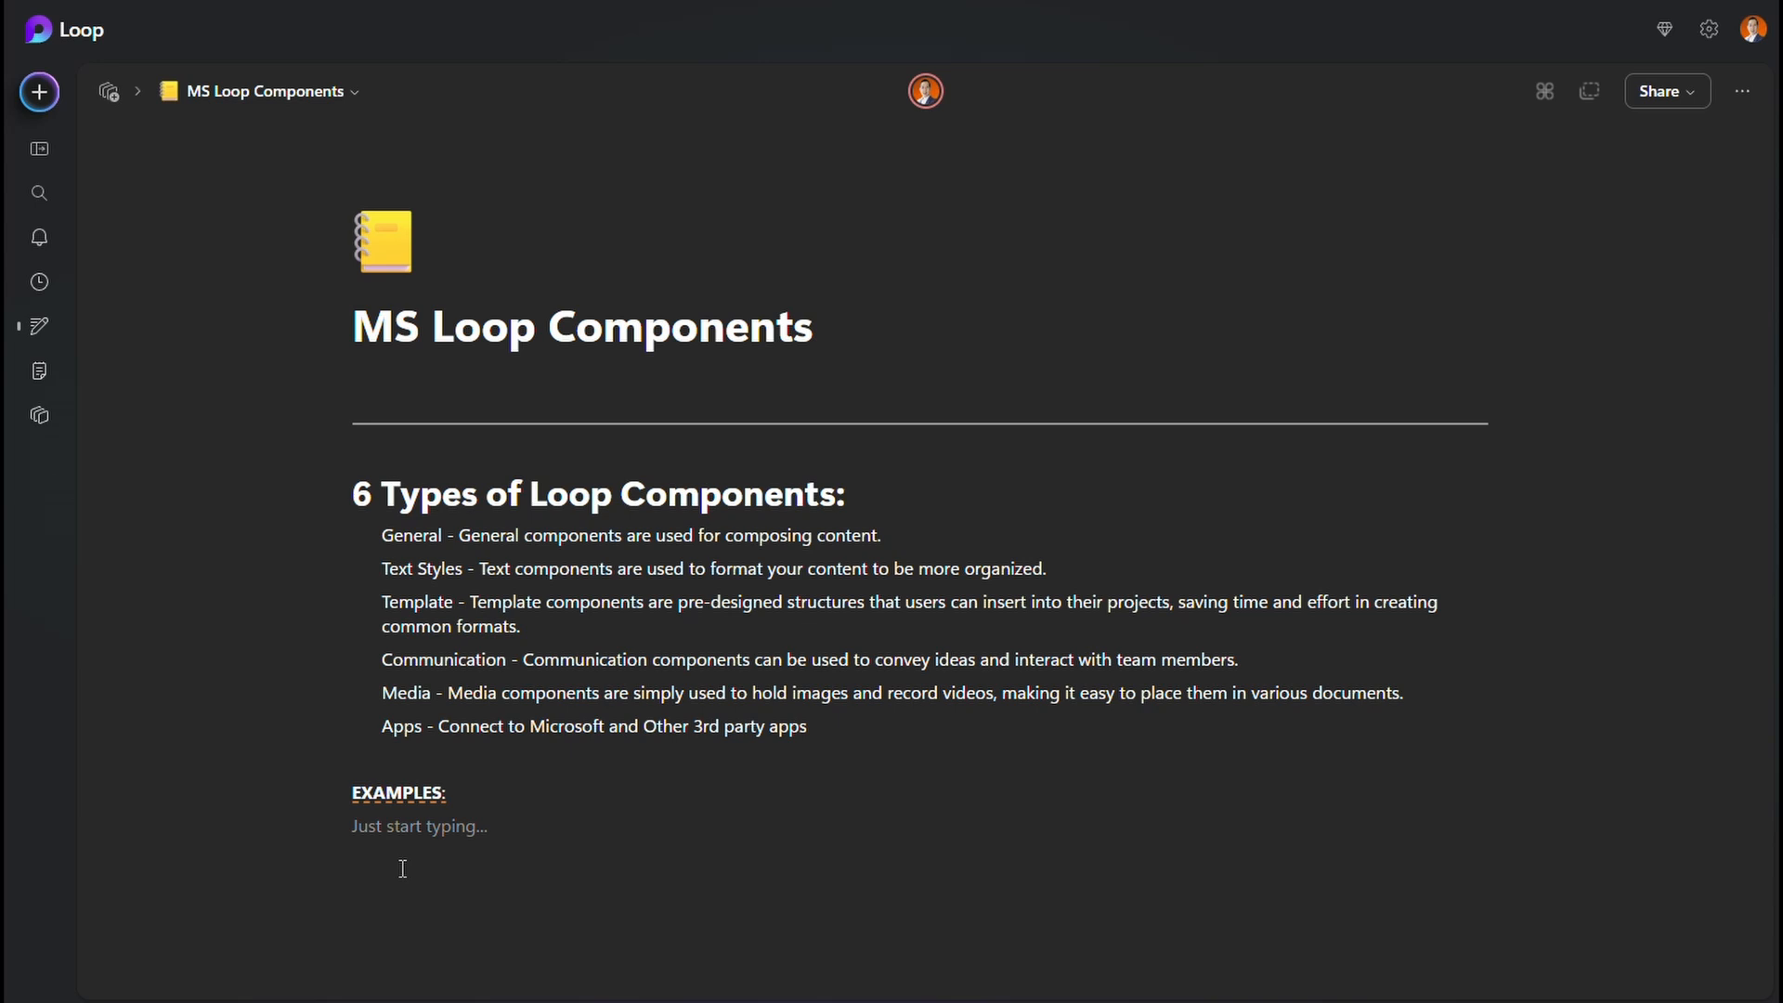
pyautogui.moveTo(331, 828)
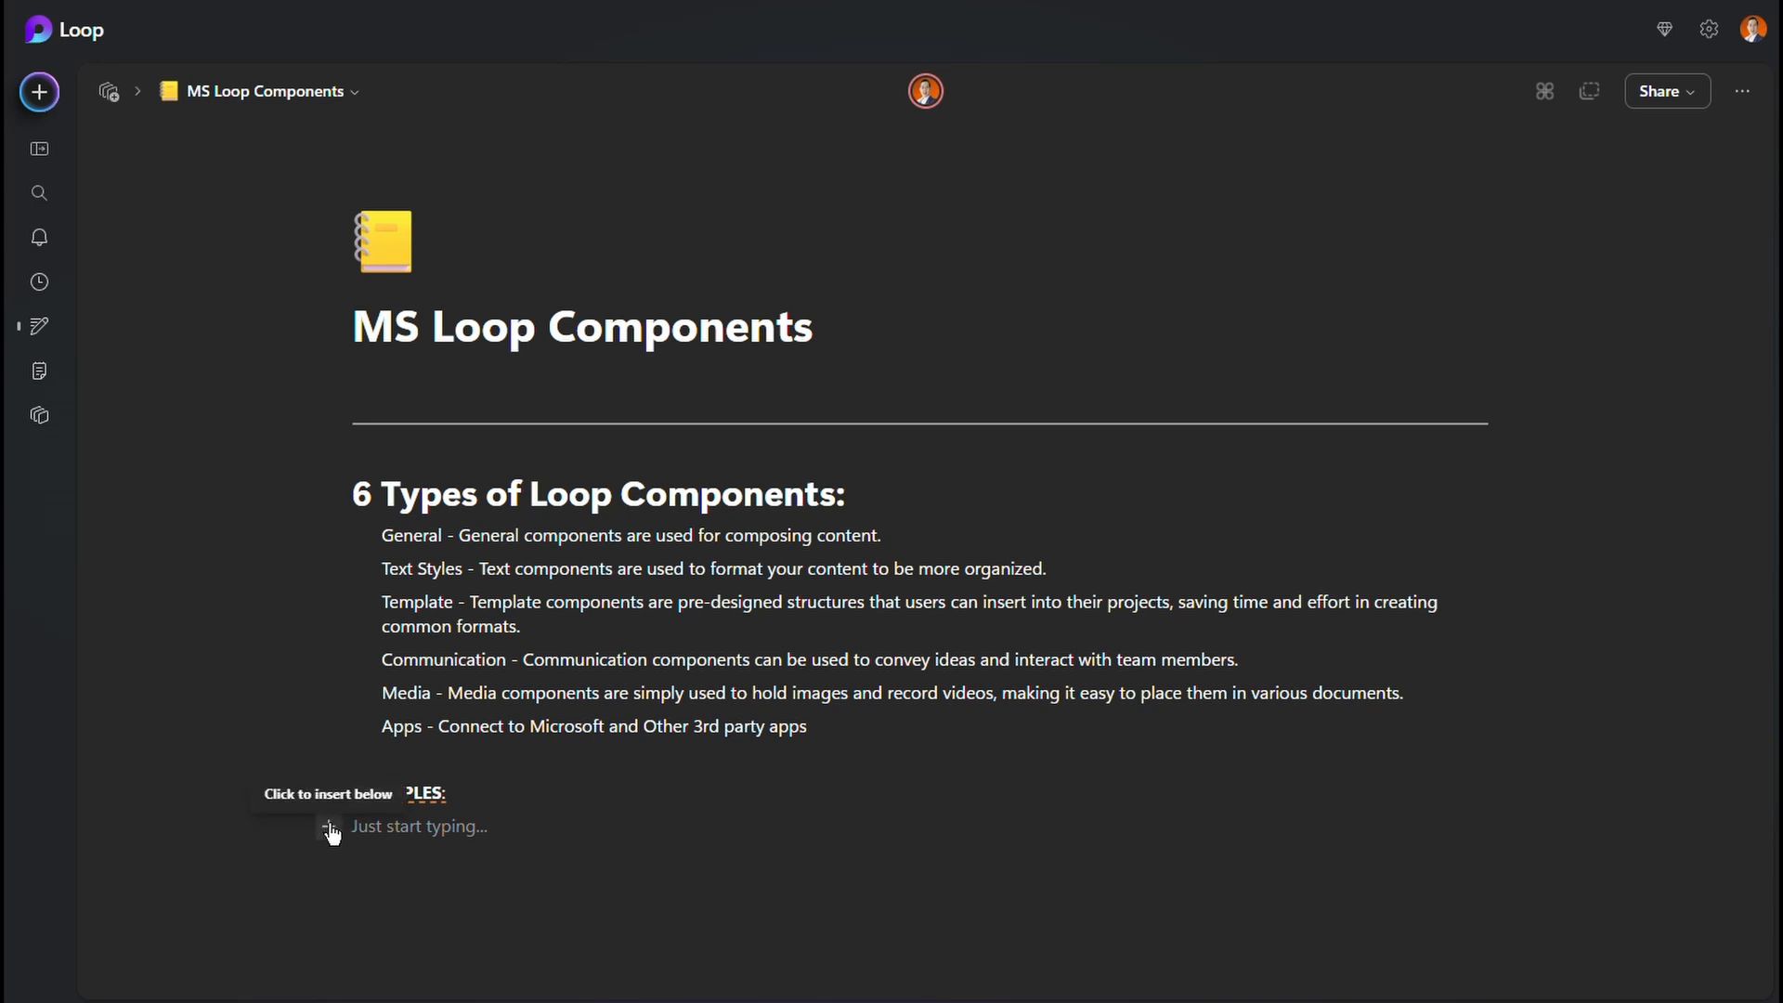
pyautogui.moveTo(331, 833)
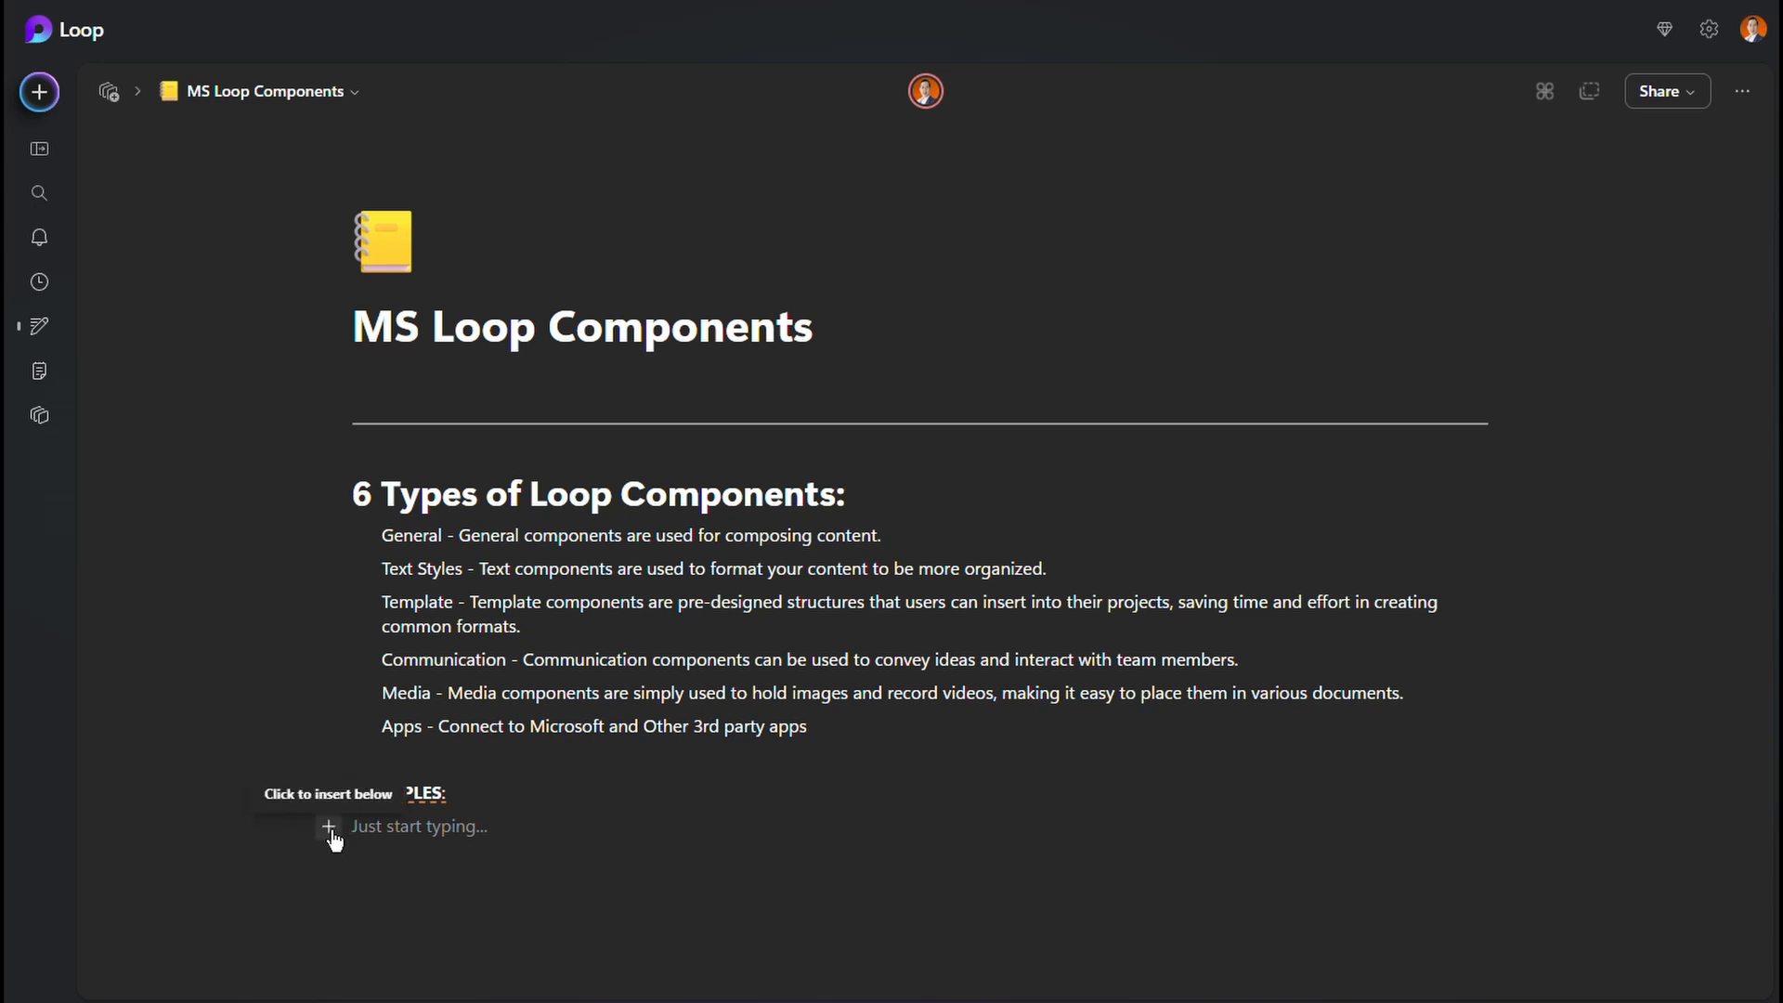
# - Start a new block under EXAMPLES and bring up the component insert menu
pyautogui.click(418, 825)
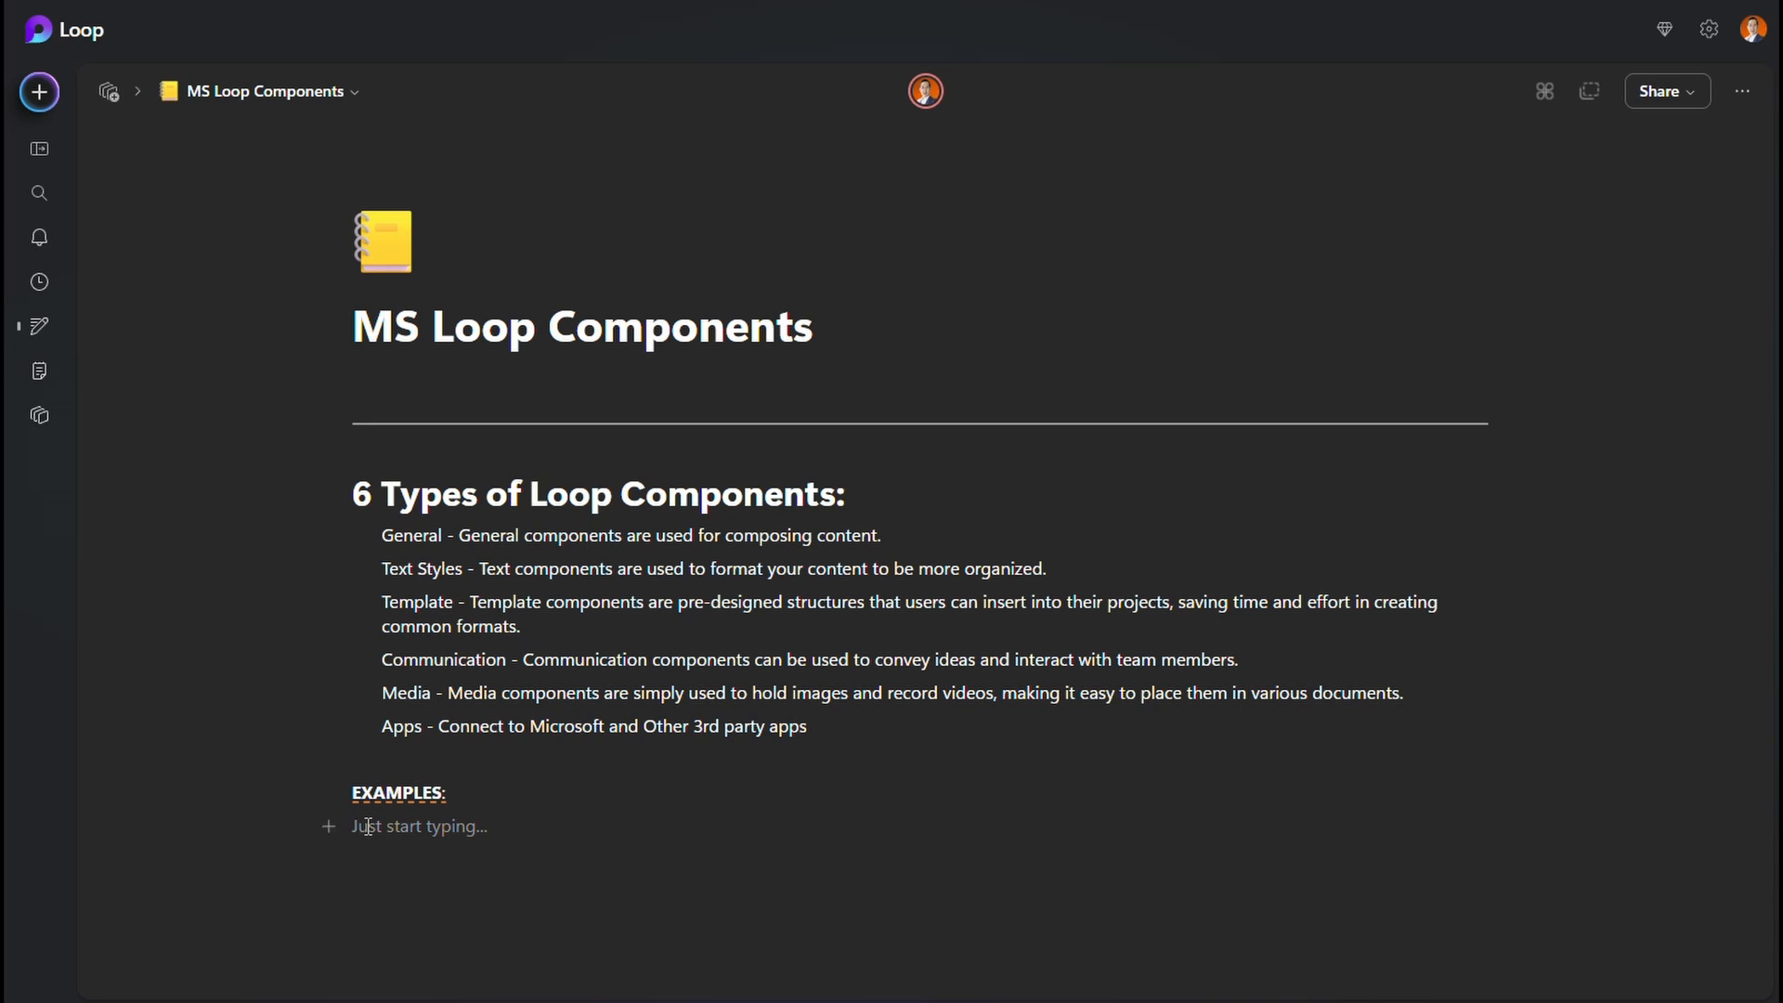
pyautogui.write('/')
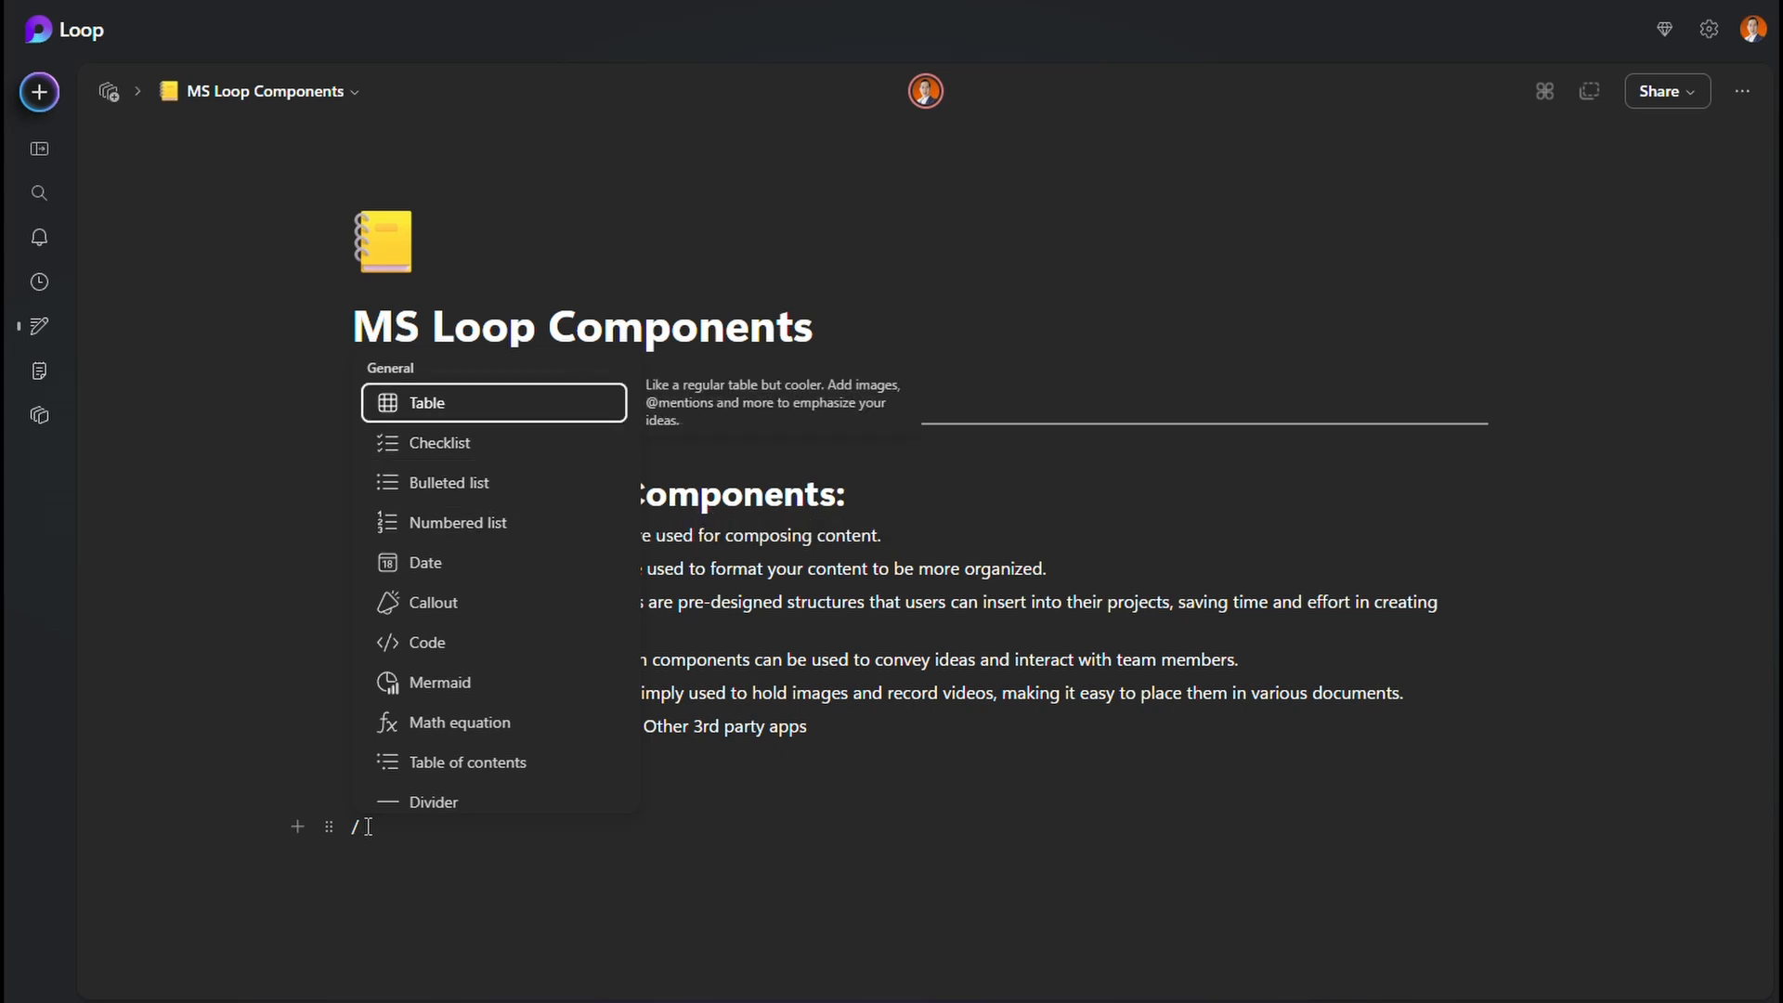
pyautogui.moveTo(492, 522)
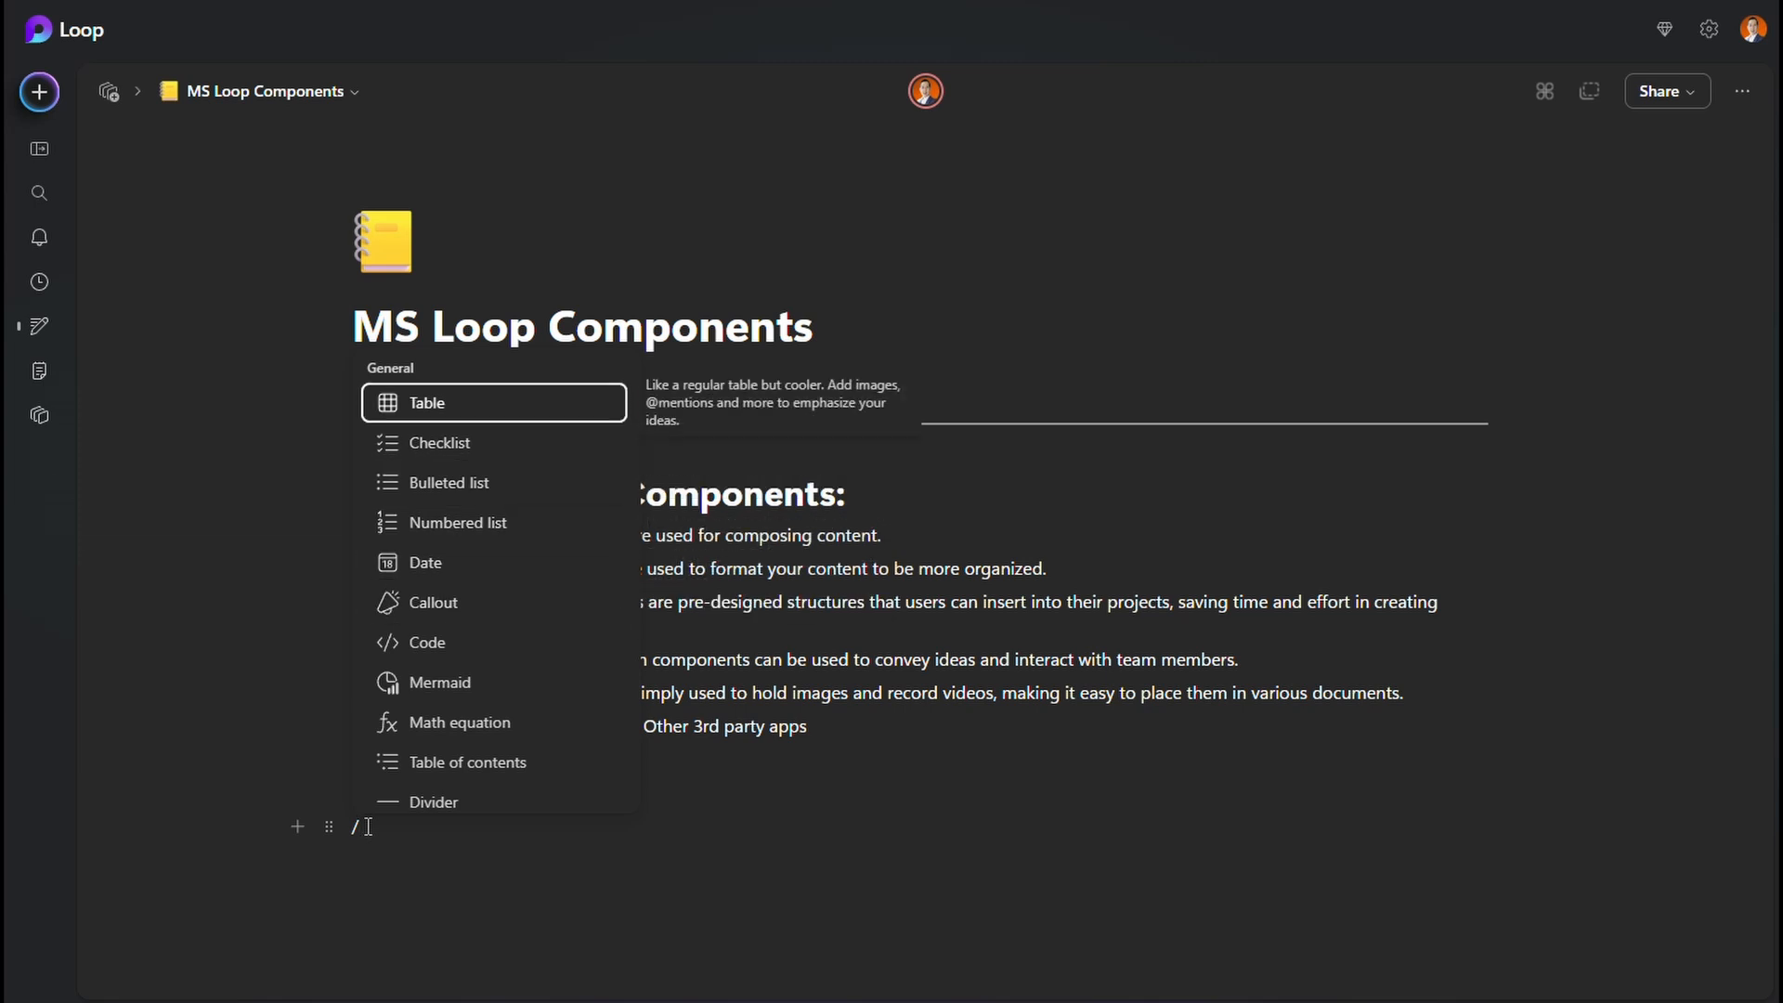
# - Insert a Callout reading 'Important Note to team members' with a second line of body text
pyautogui.write('c')
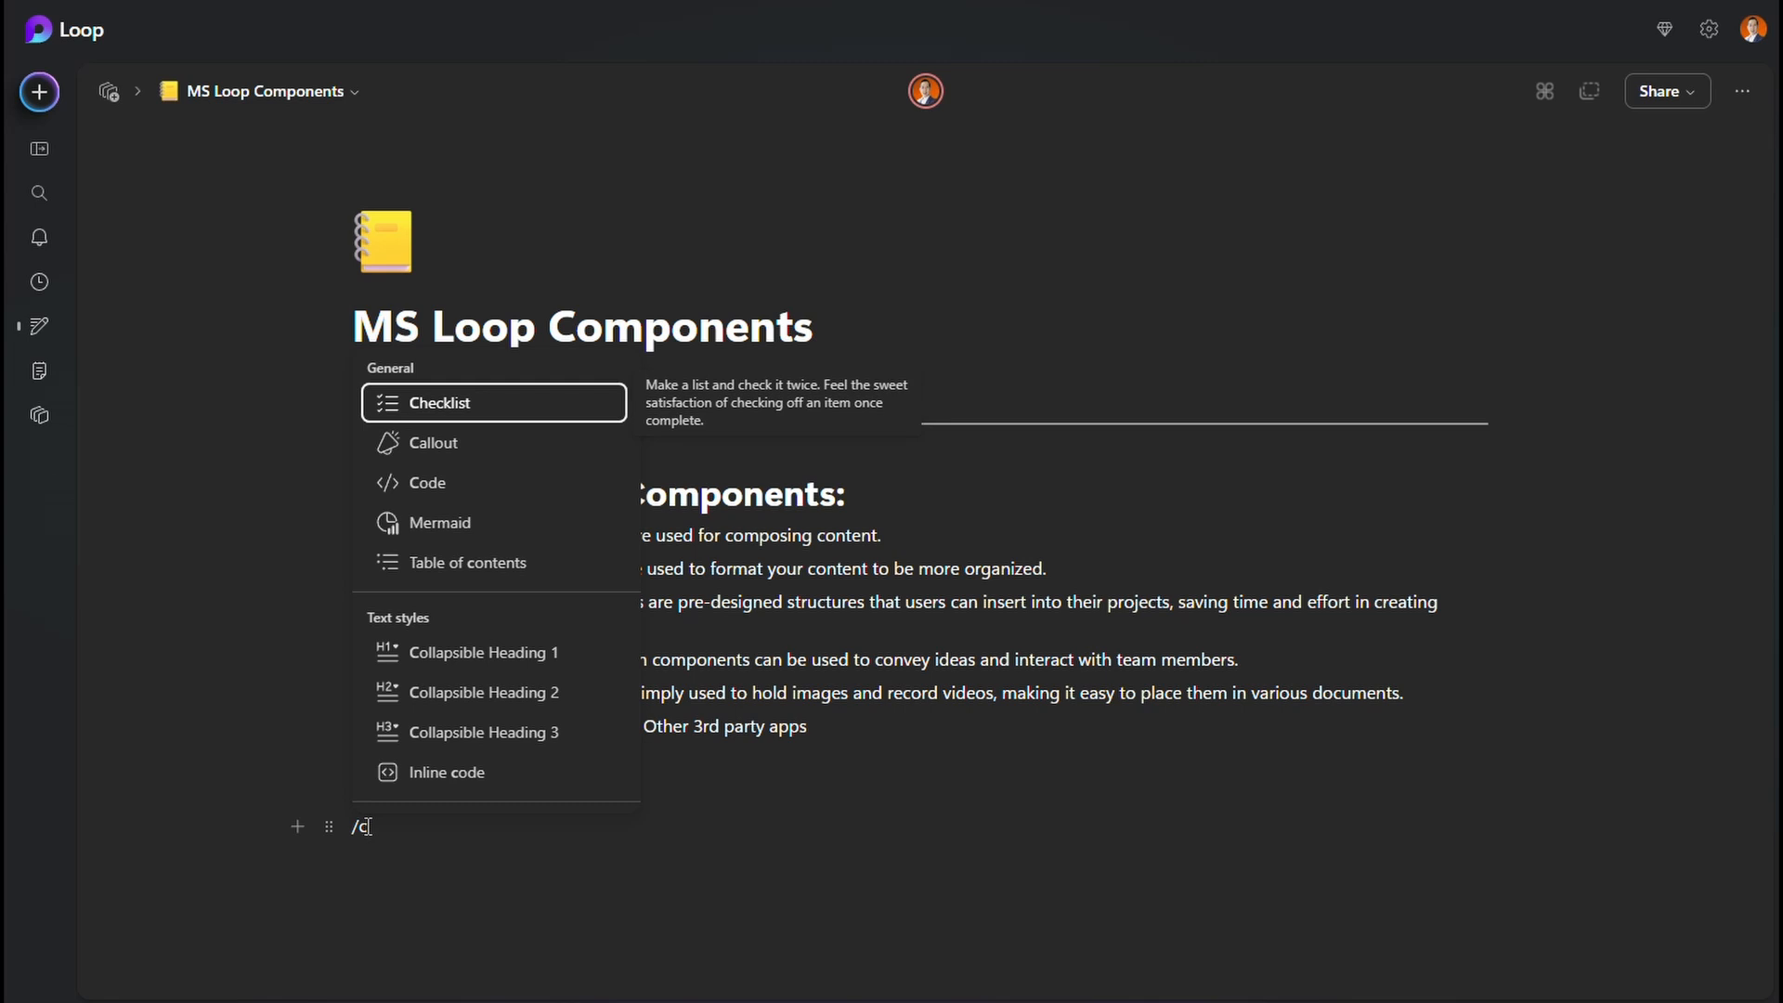
pyautogui.write('all')
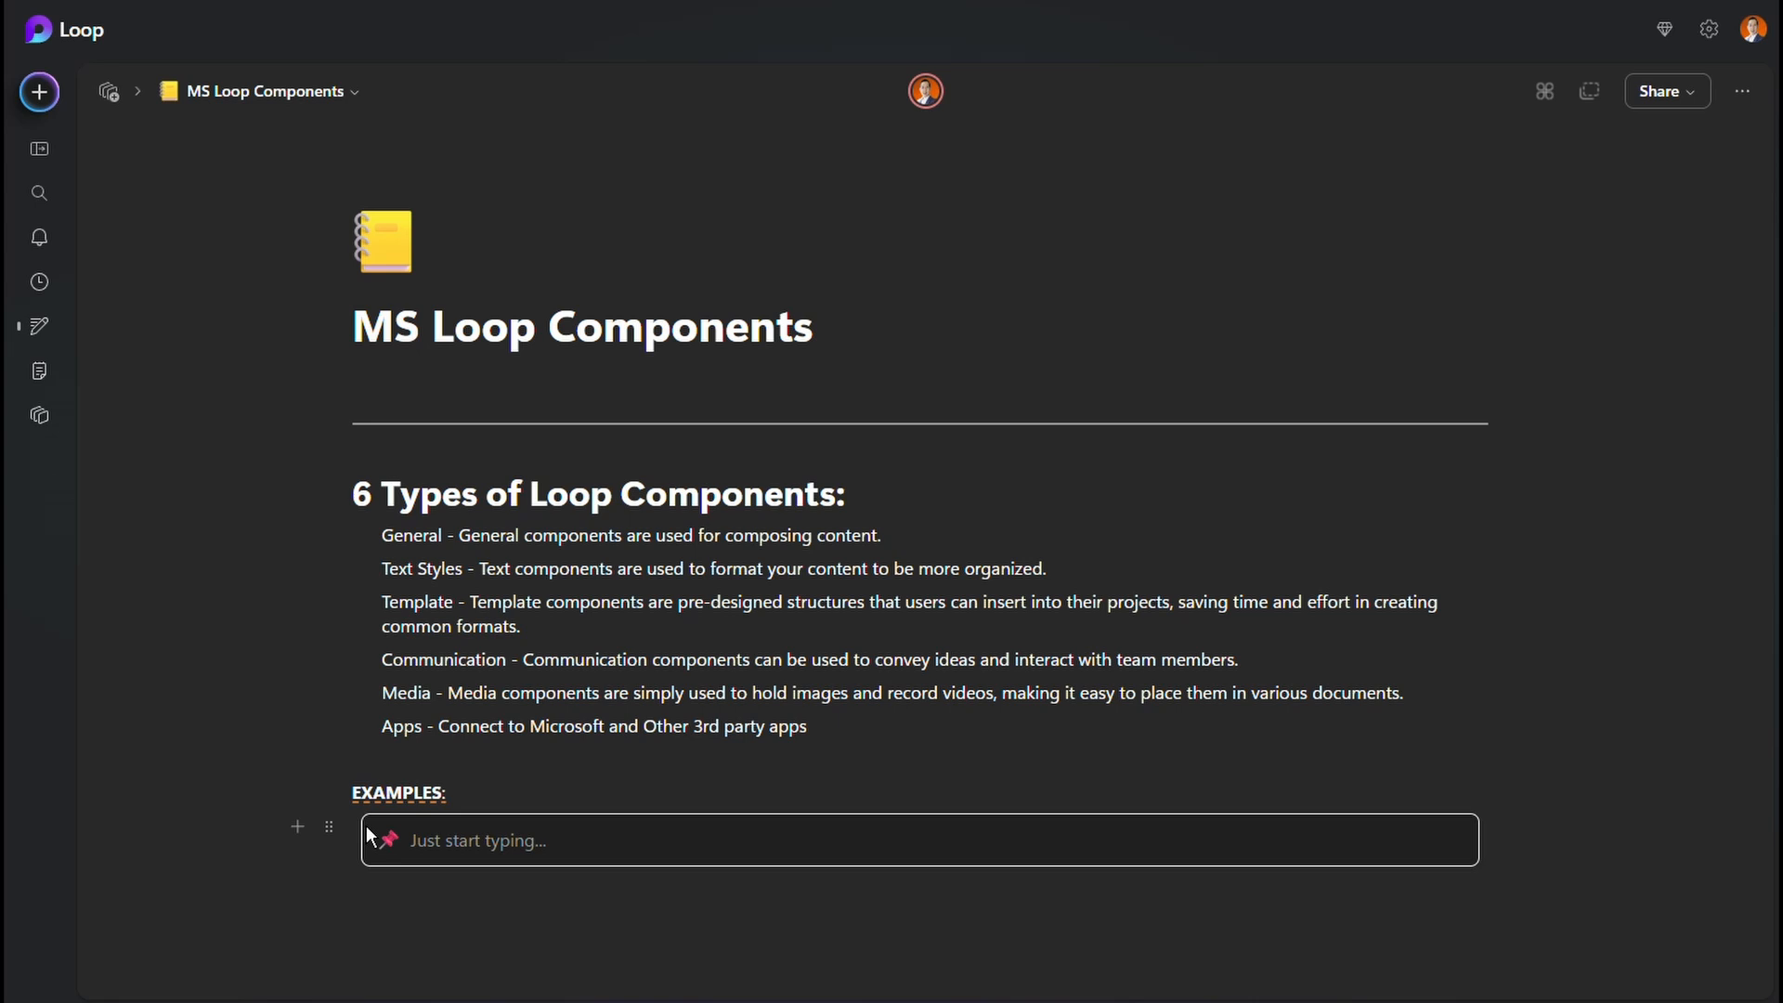
pyautogui.moveTo(347, 817)
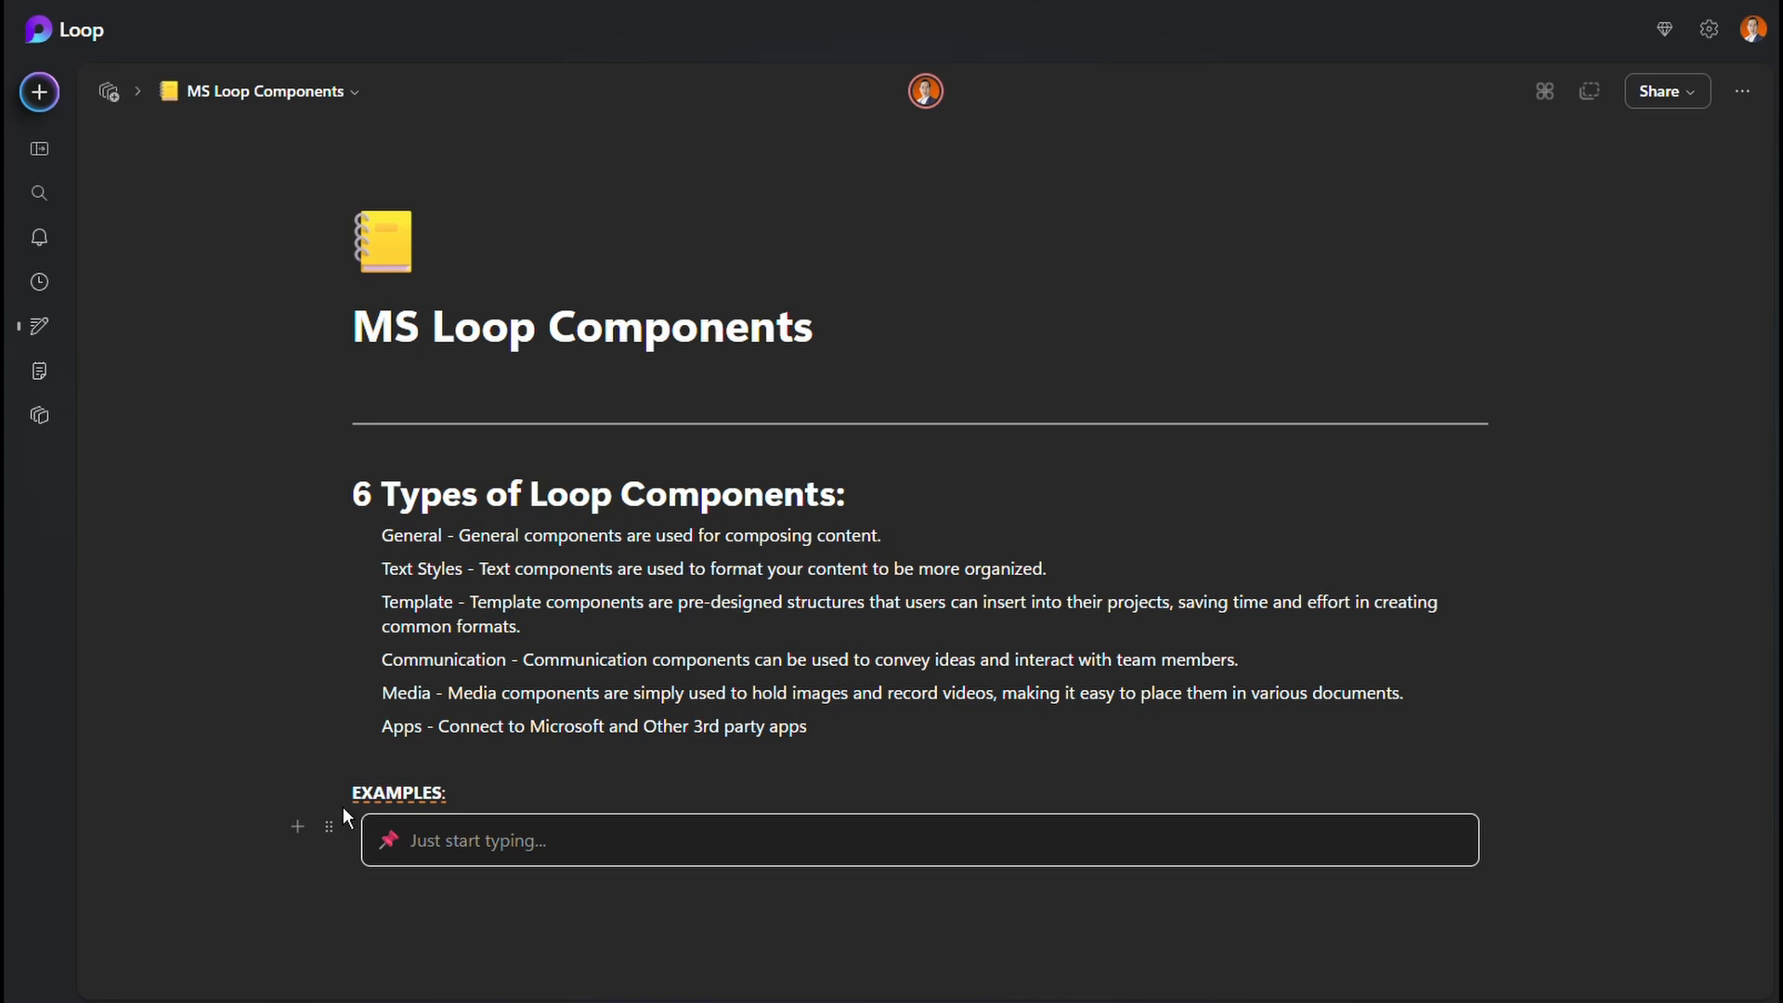
pyautogui.click(466, 840)
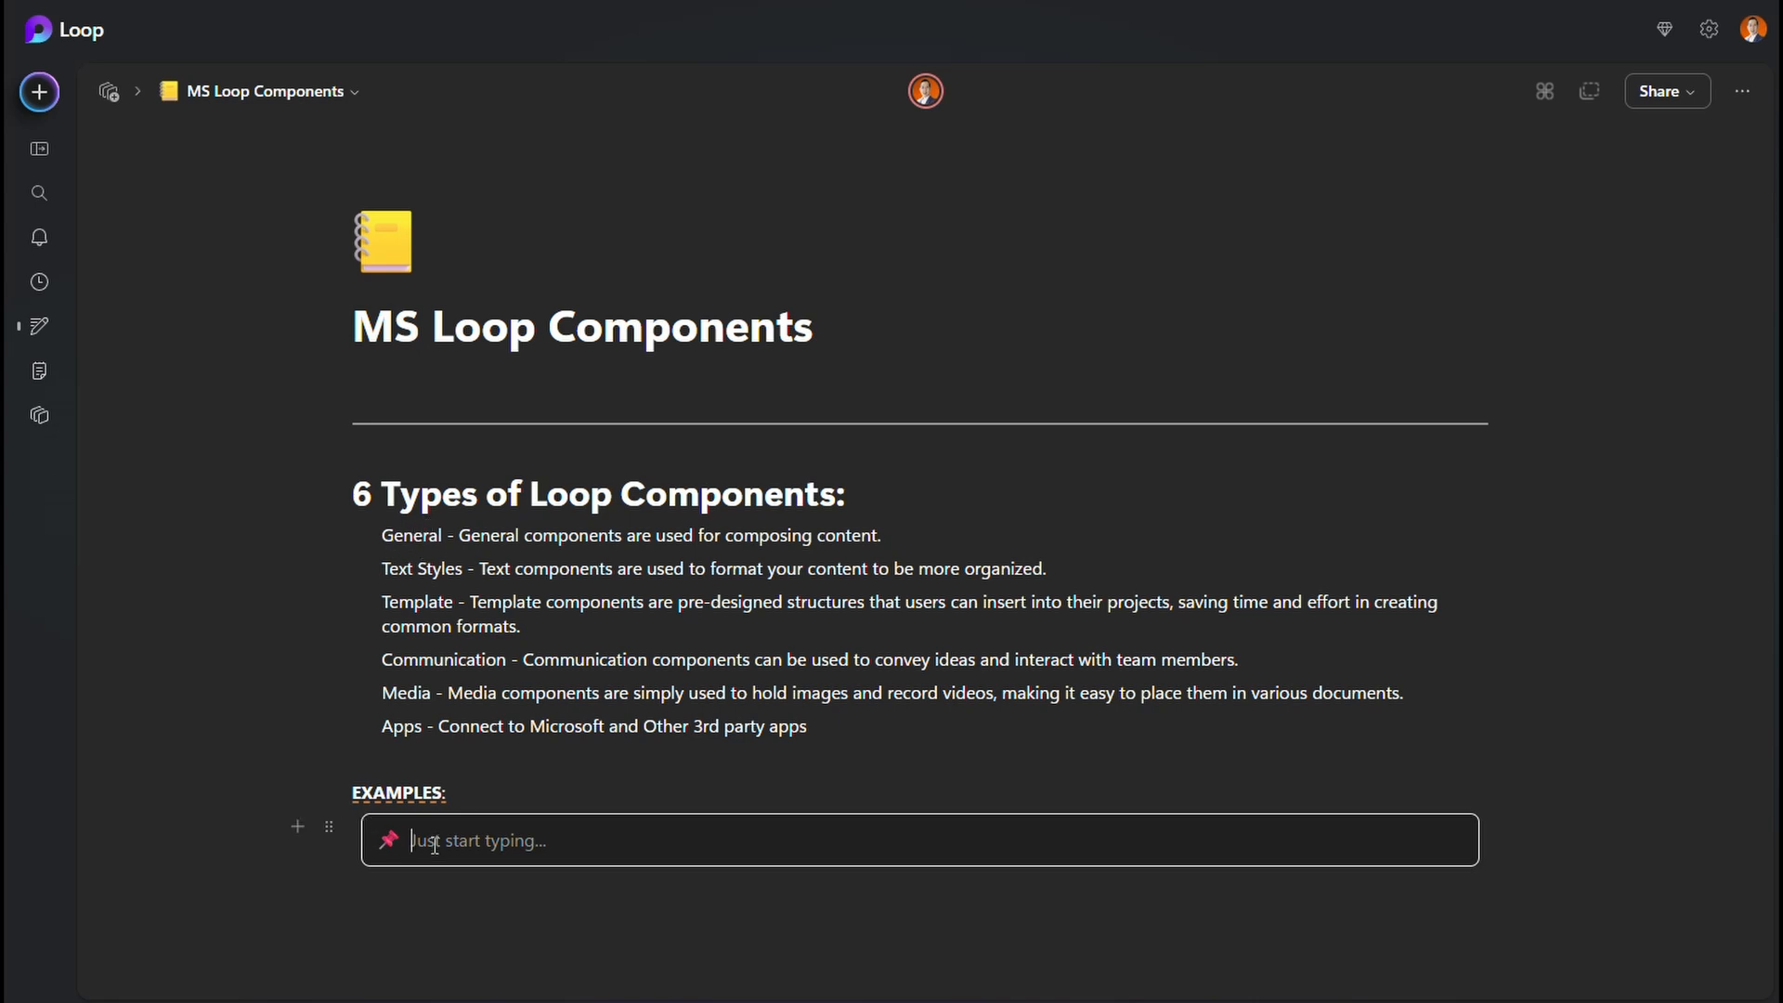
pyautogui.write('Important Note to t')
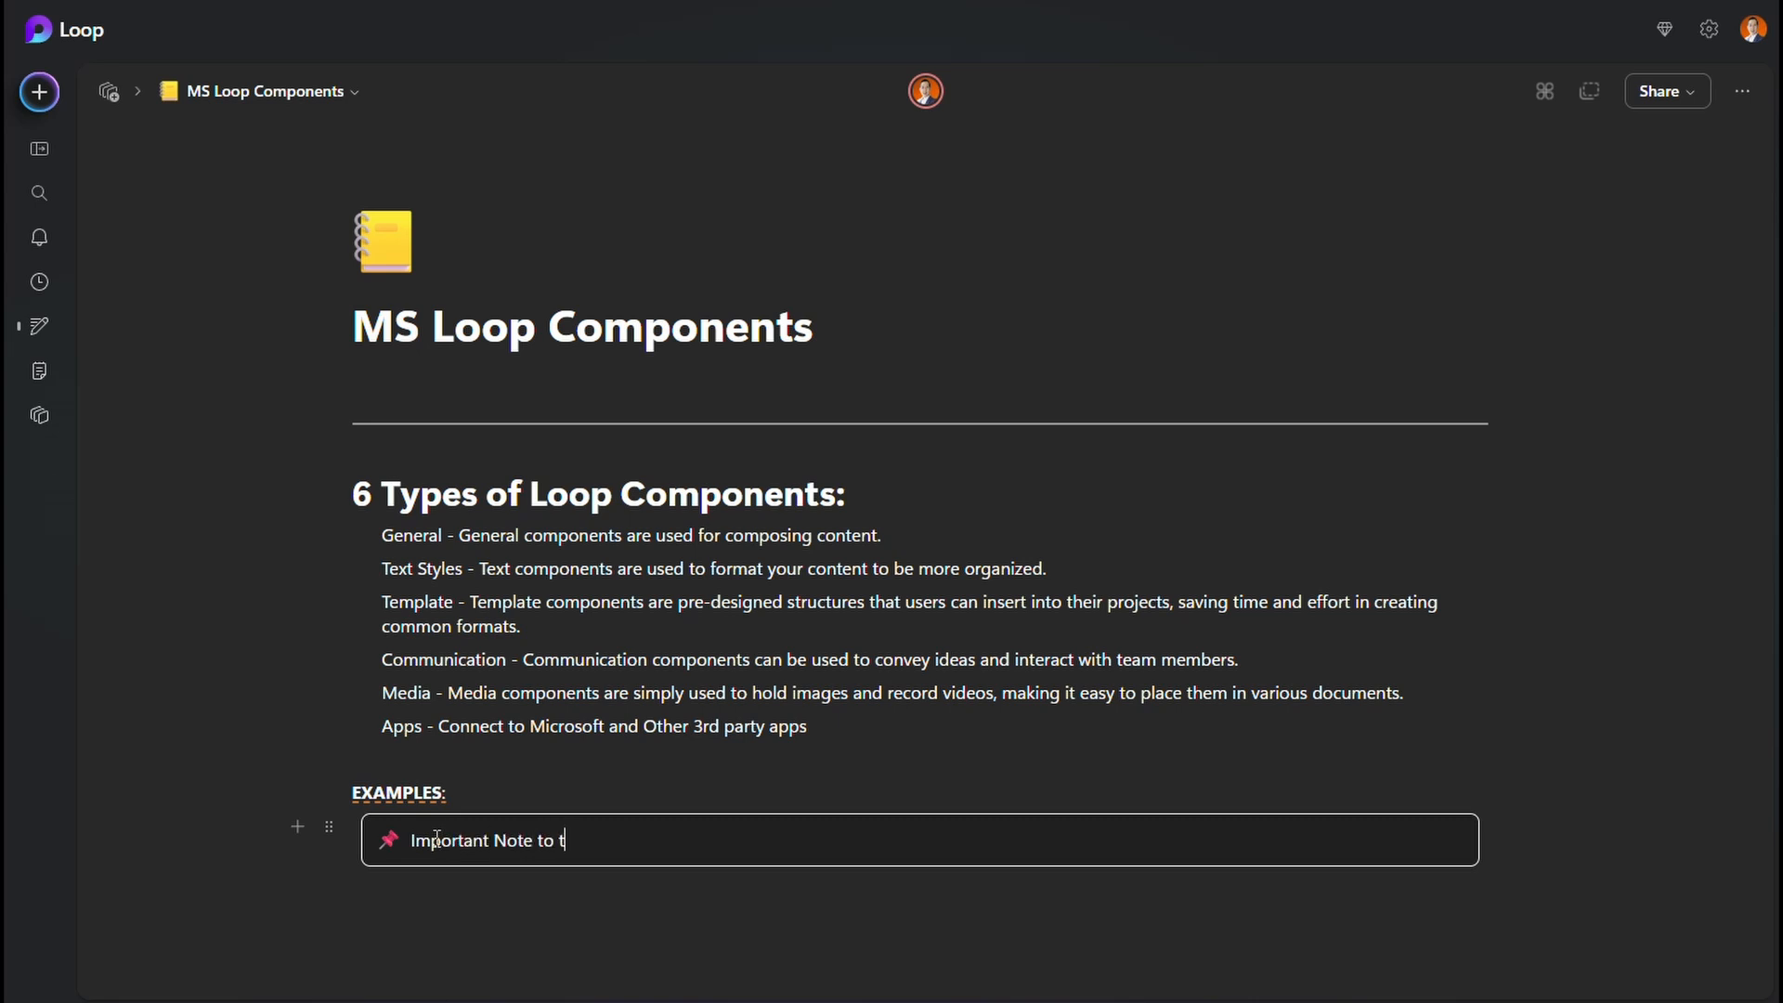
pyautogui.write('eam member')
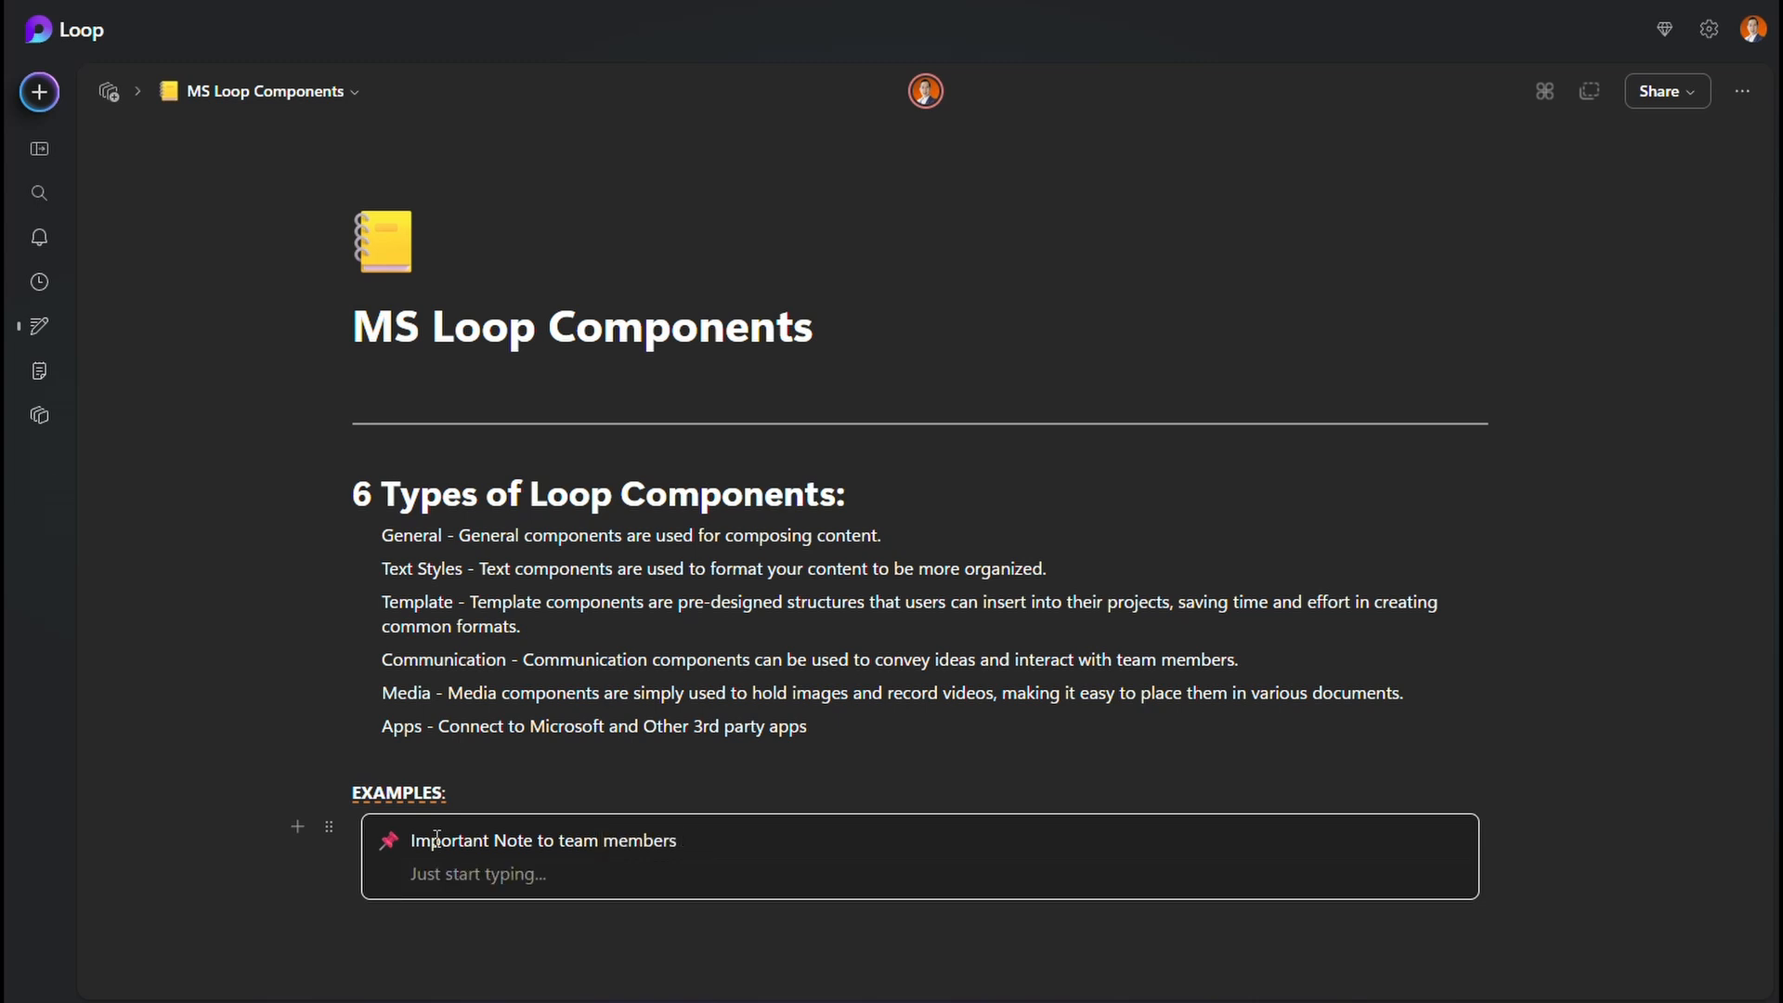
pyautogui.write('sflsldjflj lksjdflkjsjlf')
pyautogui.write('/')
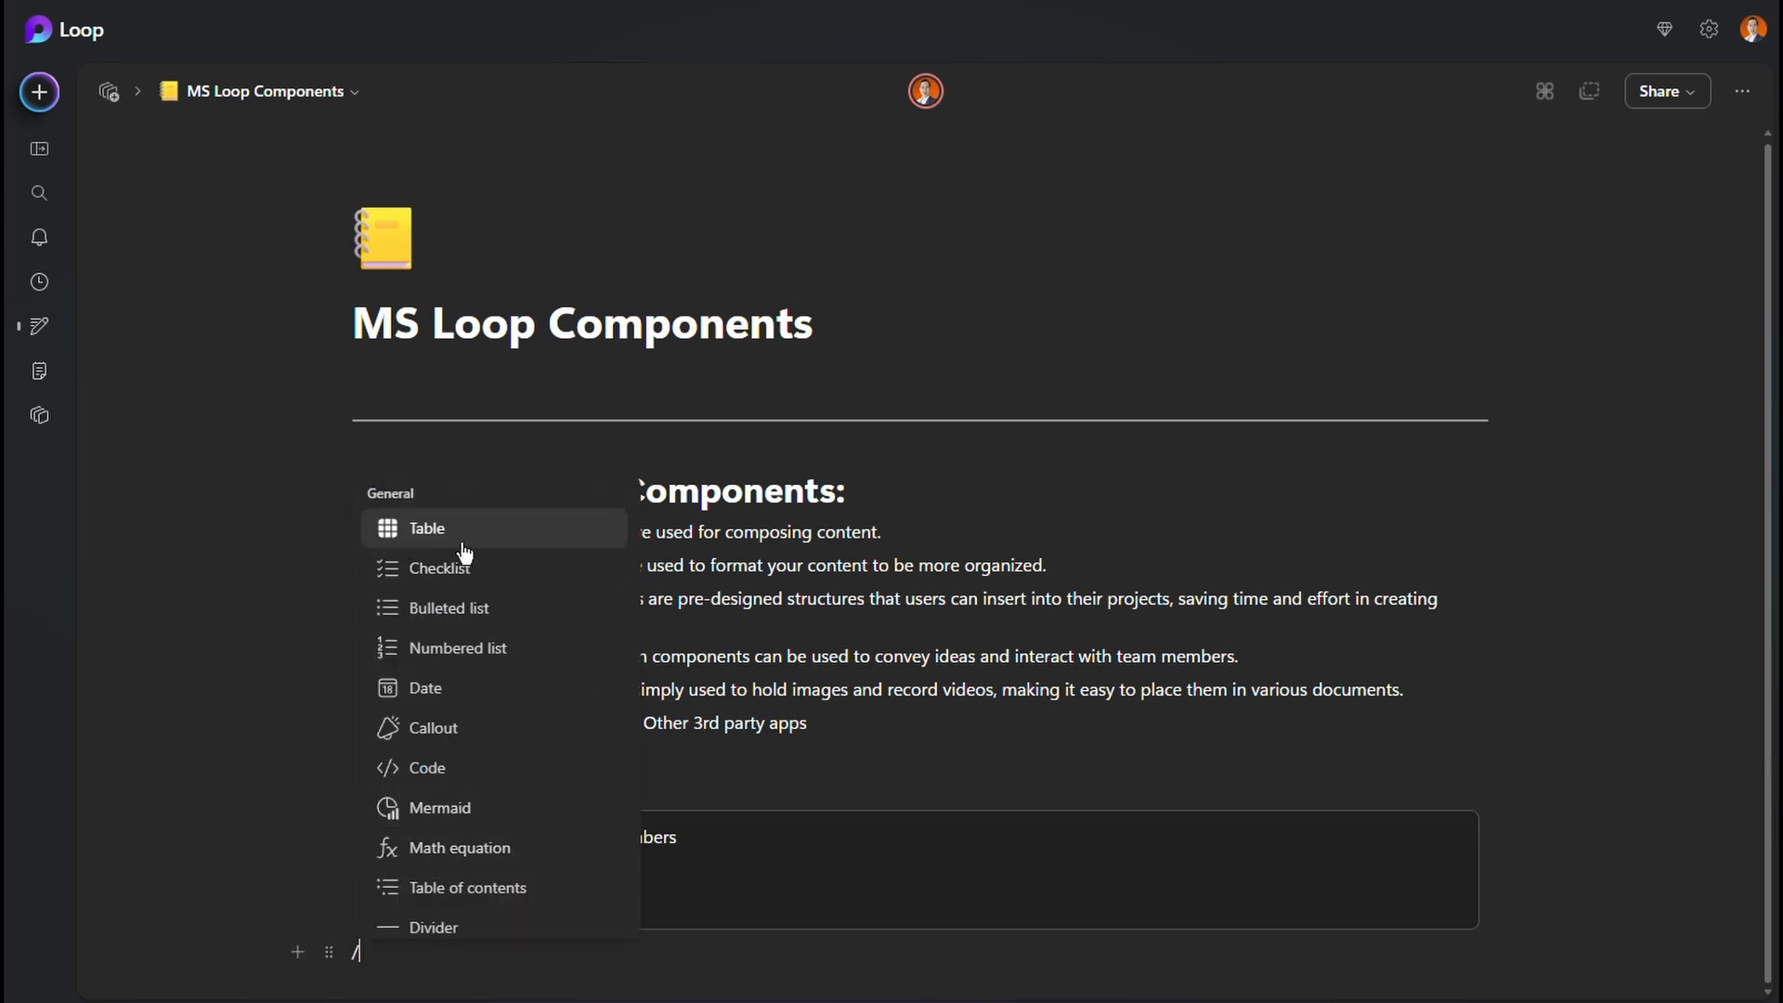
# - Insert a table, make Column 1 a Date column named 'Start', and add another row
pyautogui.click(427, 527)
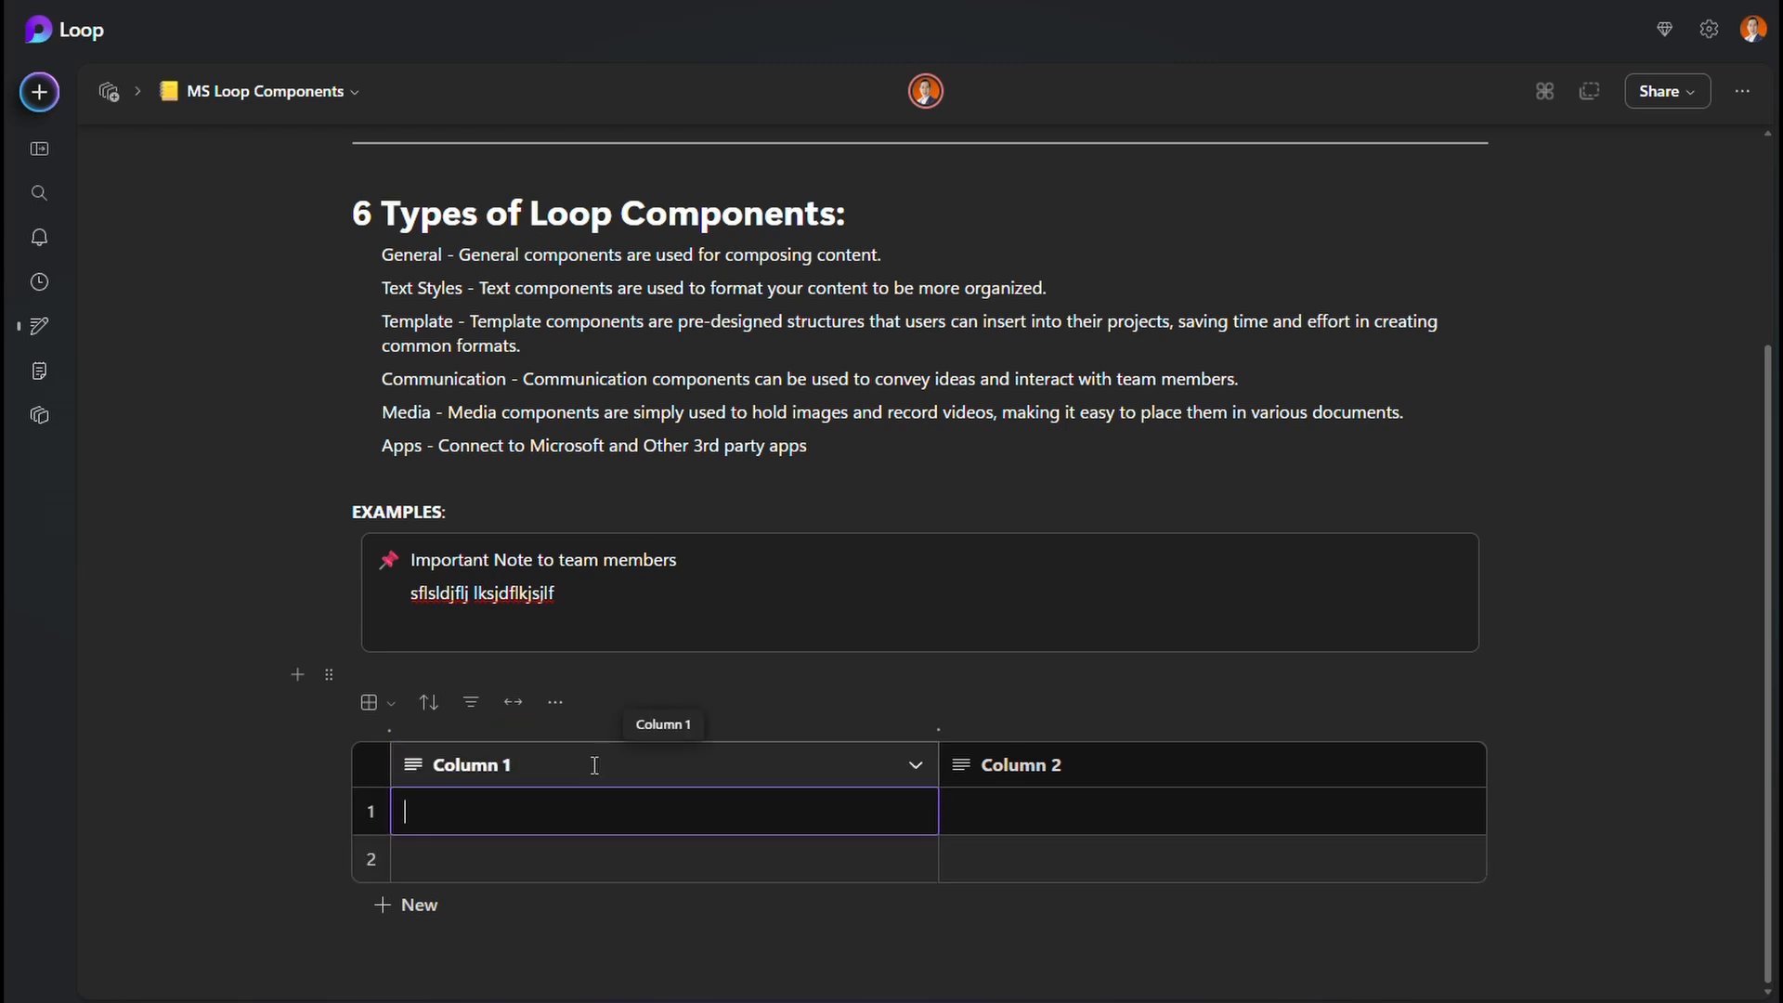
pyautogui.click(915, 763)
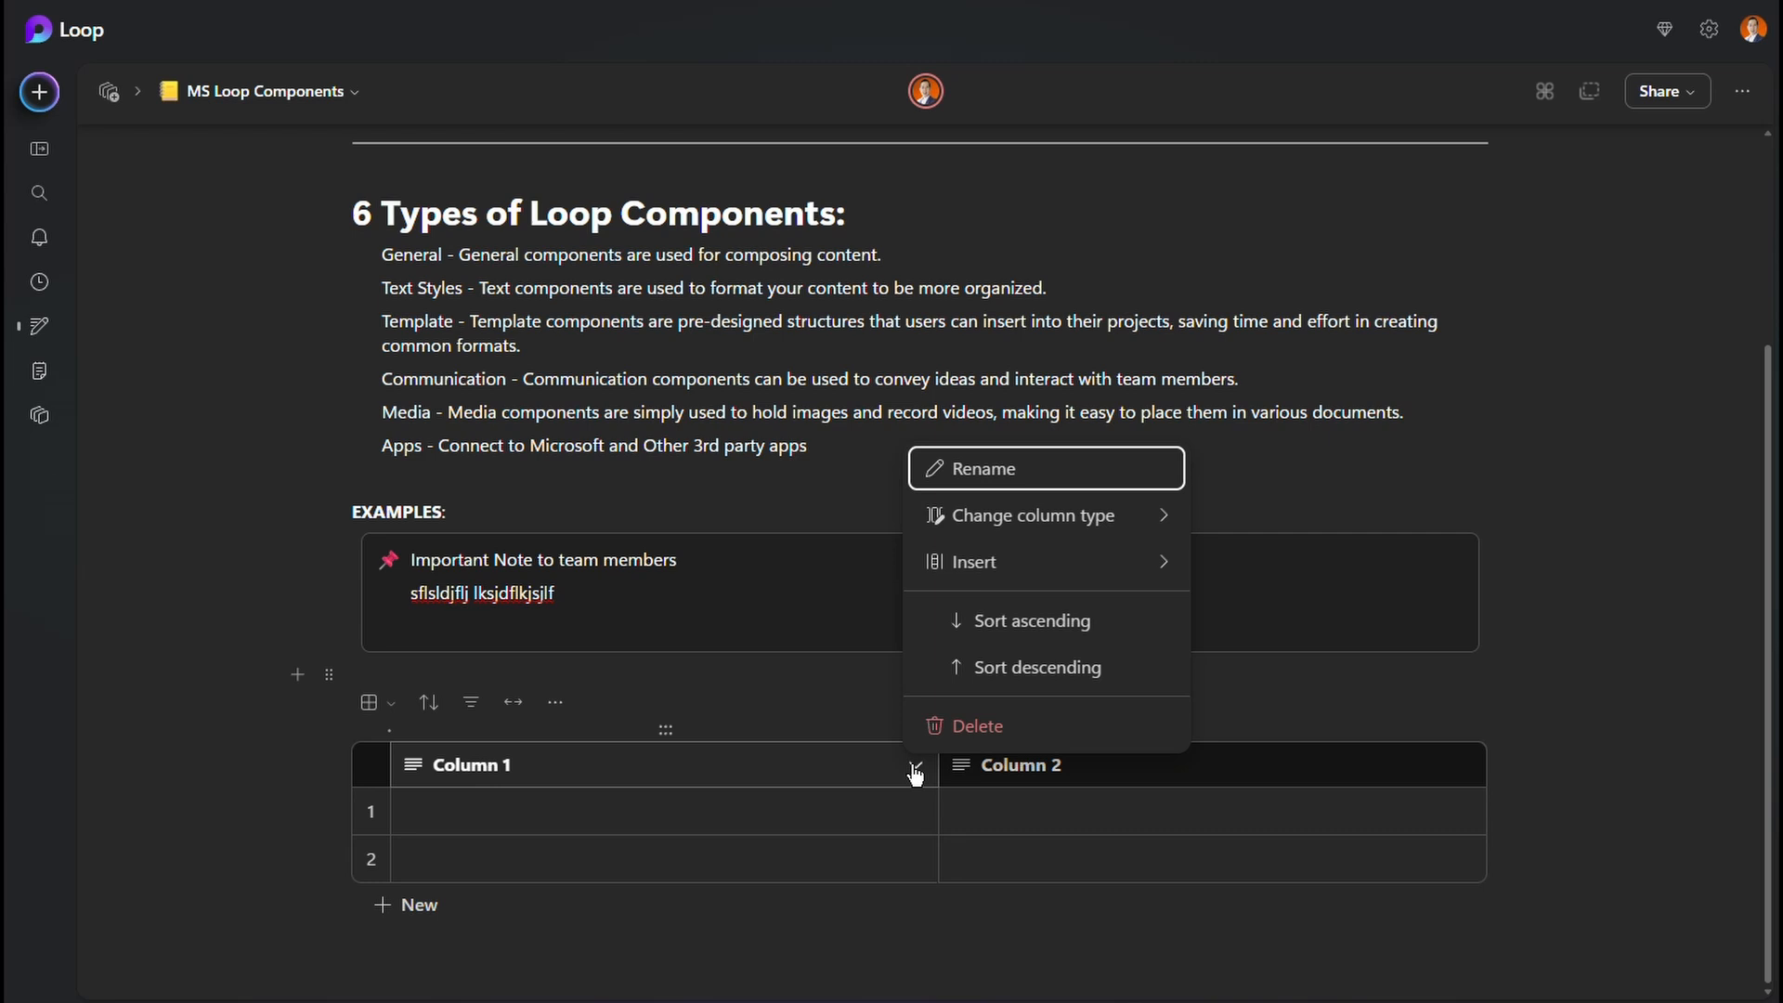
pyautogui.moveTo(1046, 515)
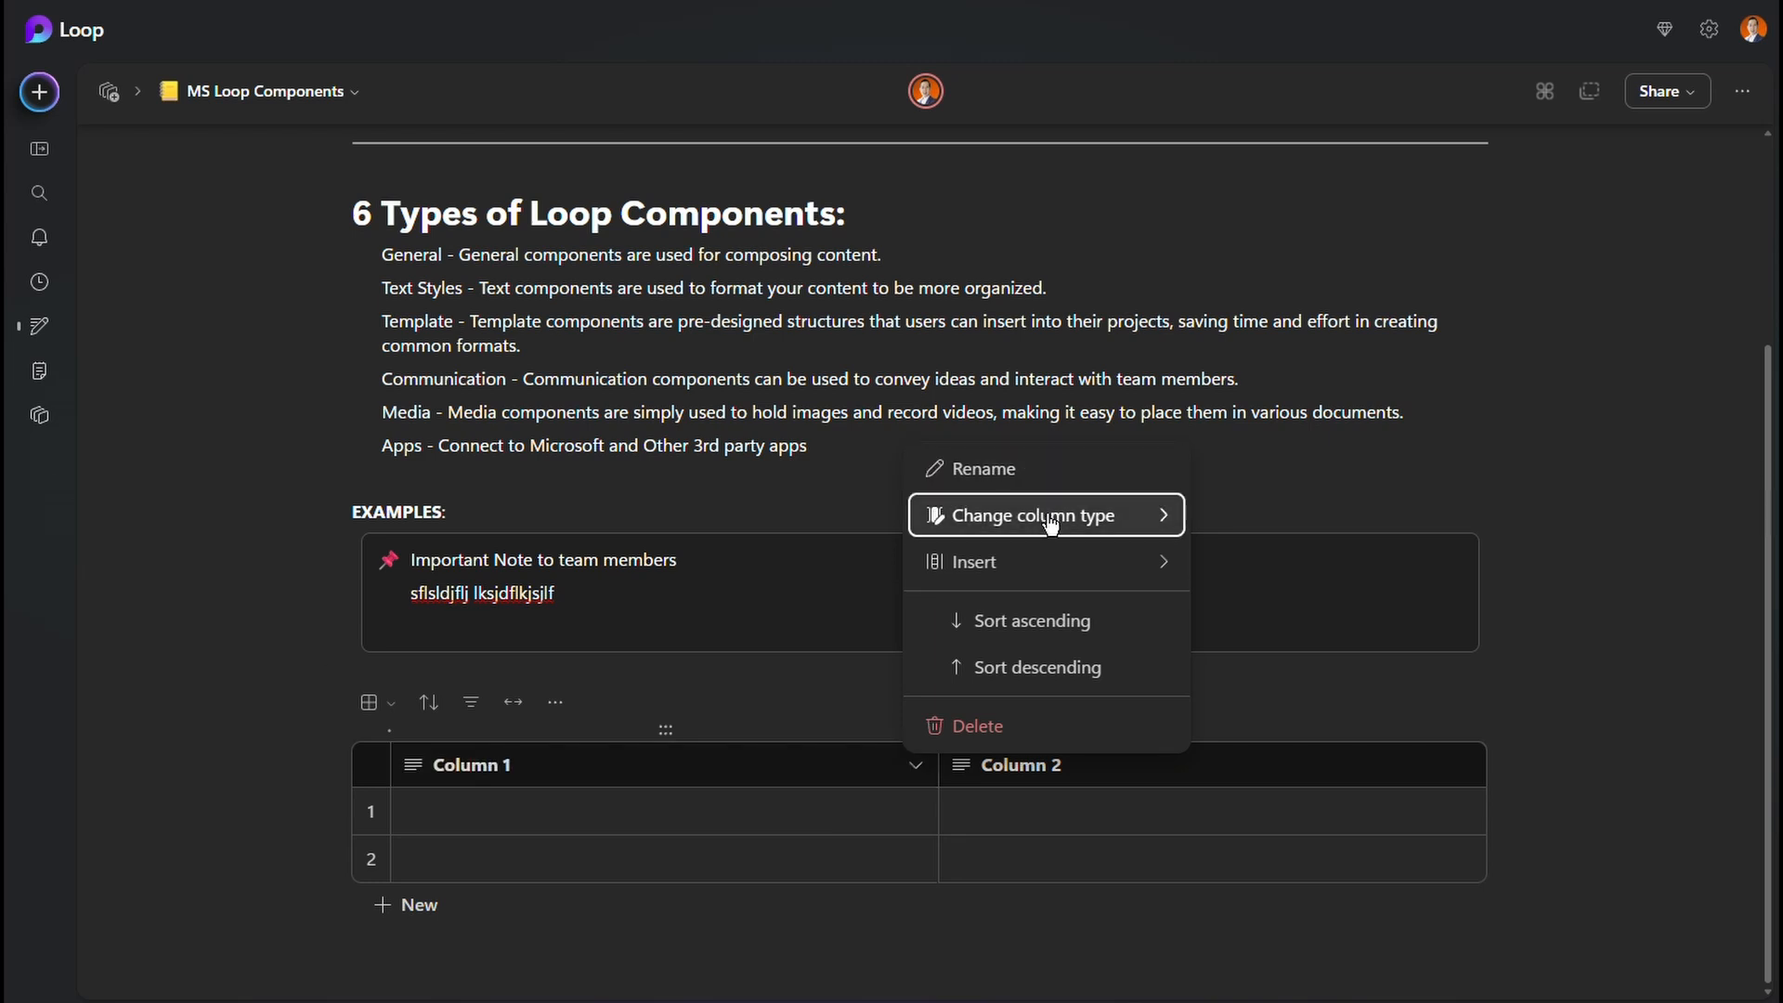
pyautogui.click(1029, 514)
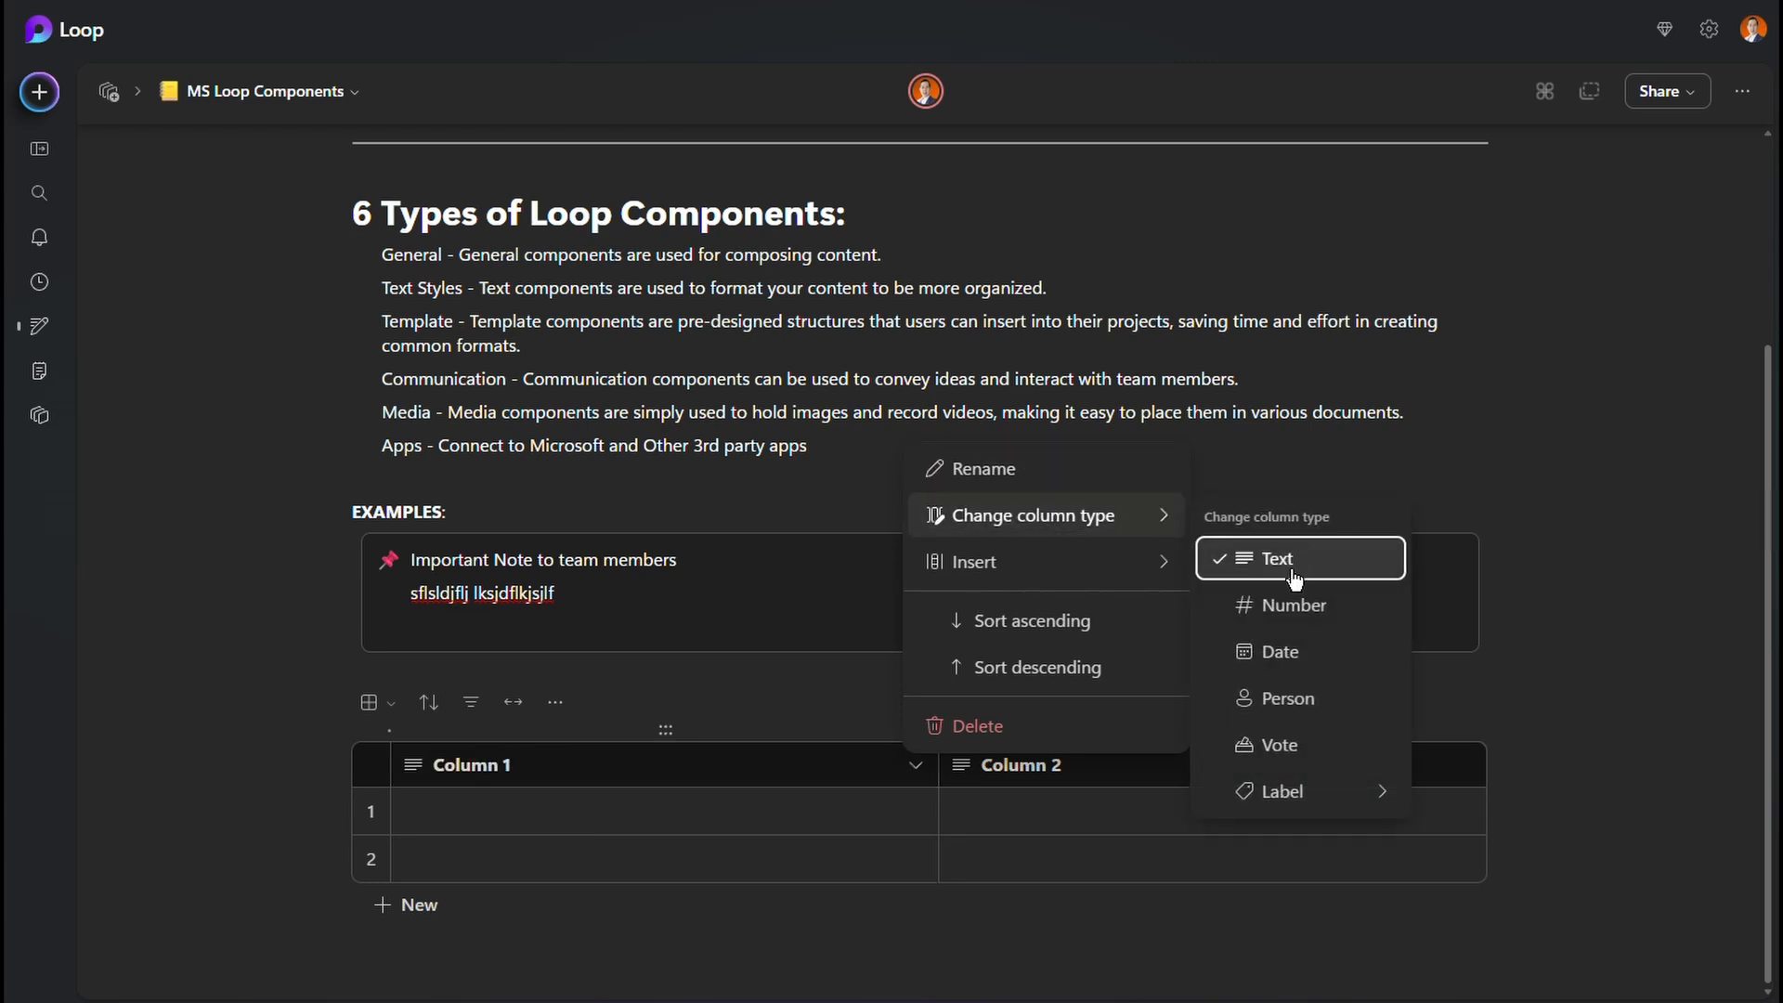
pyautogui.moveTo(1280, 680)
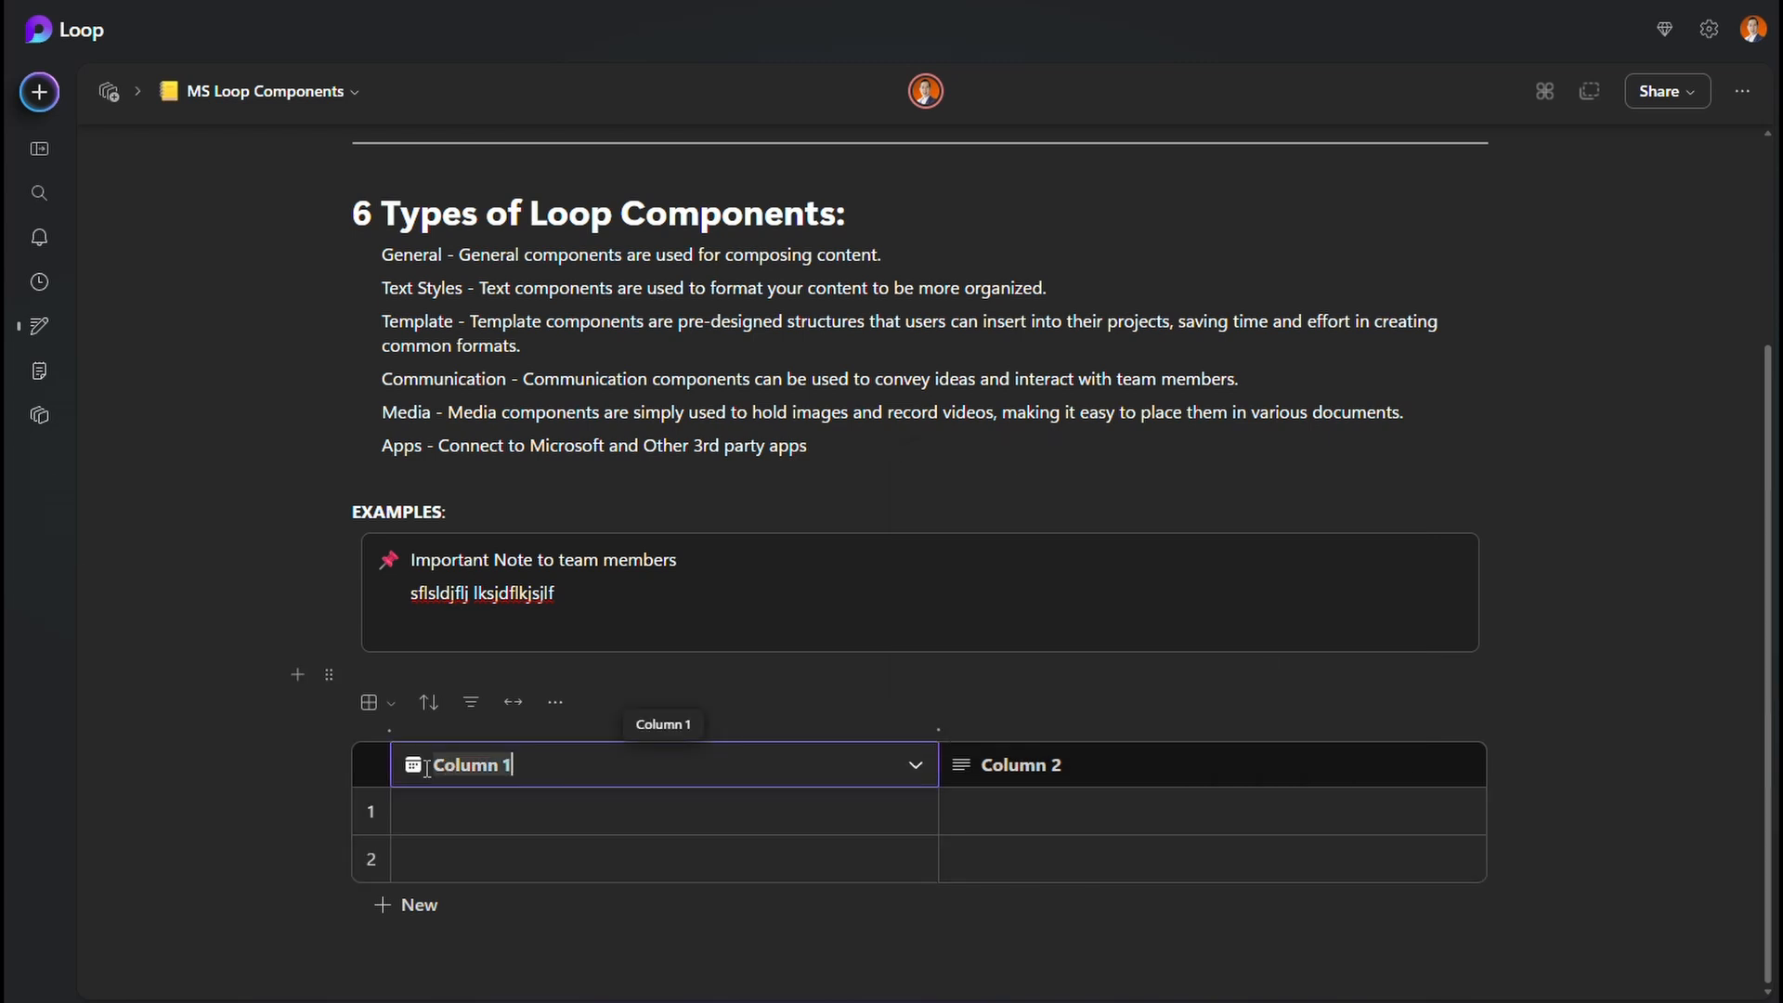
pyautogui.write('Start')
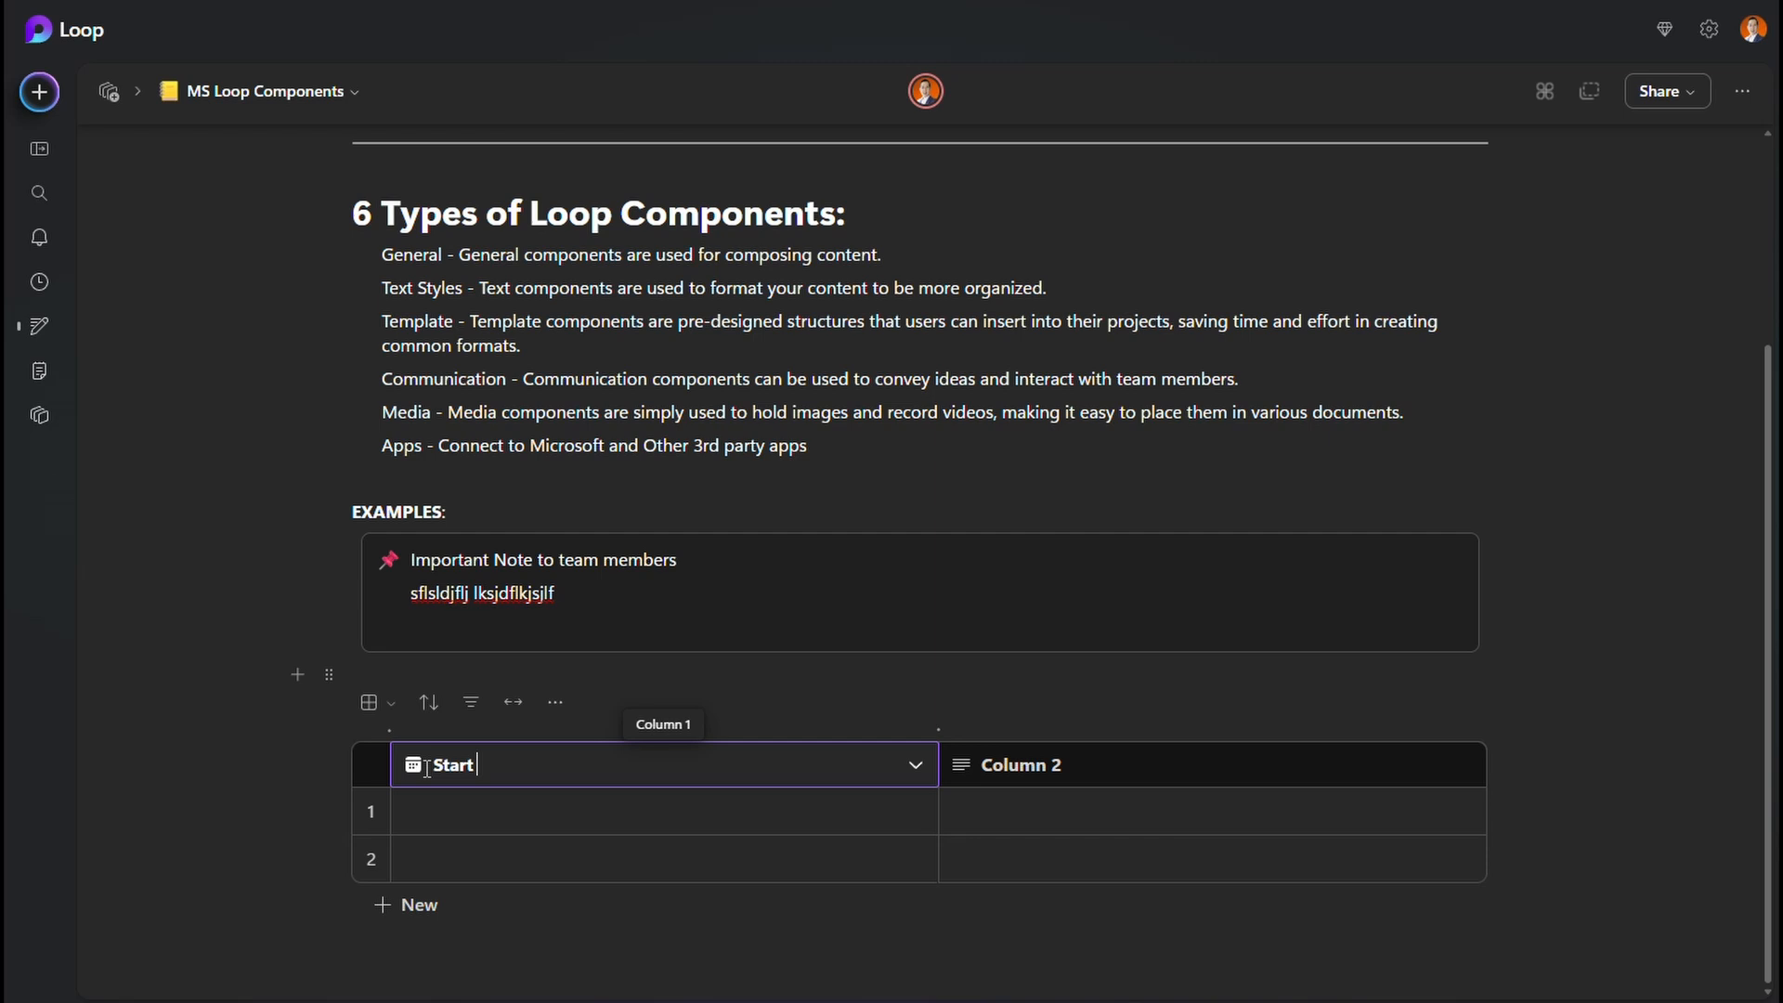
pyautogui.moveTo(558, 915)
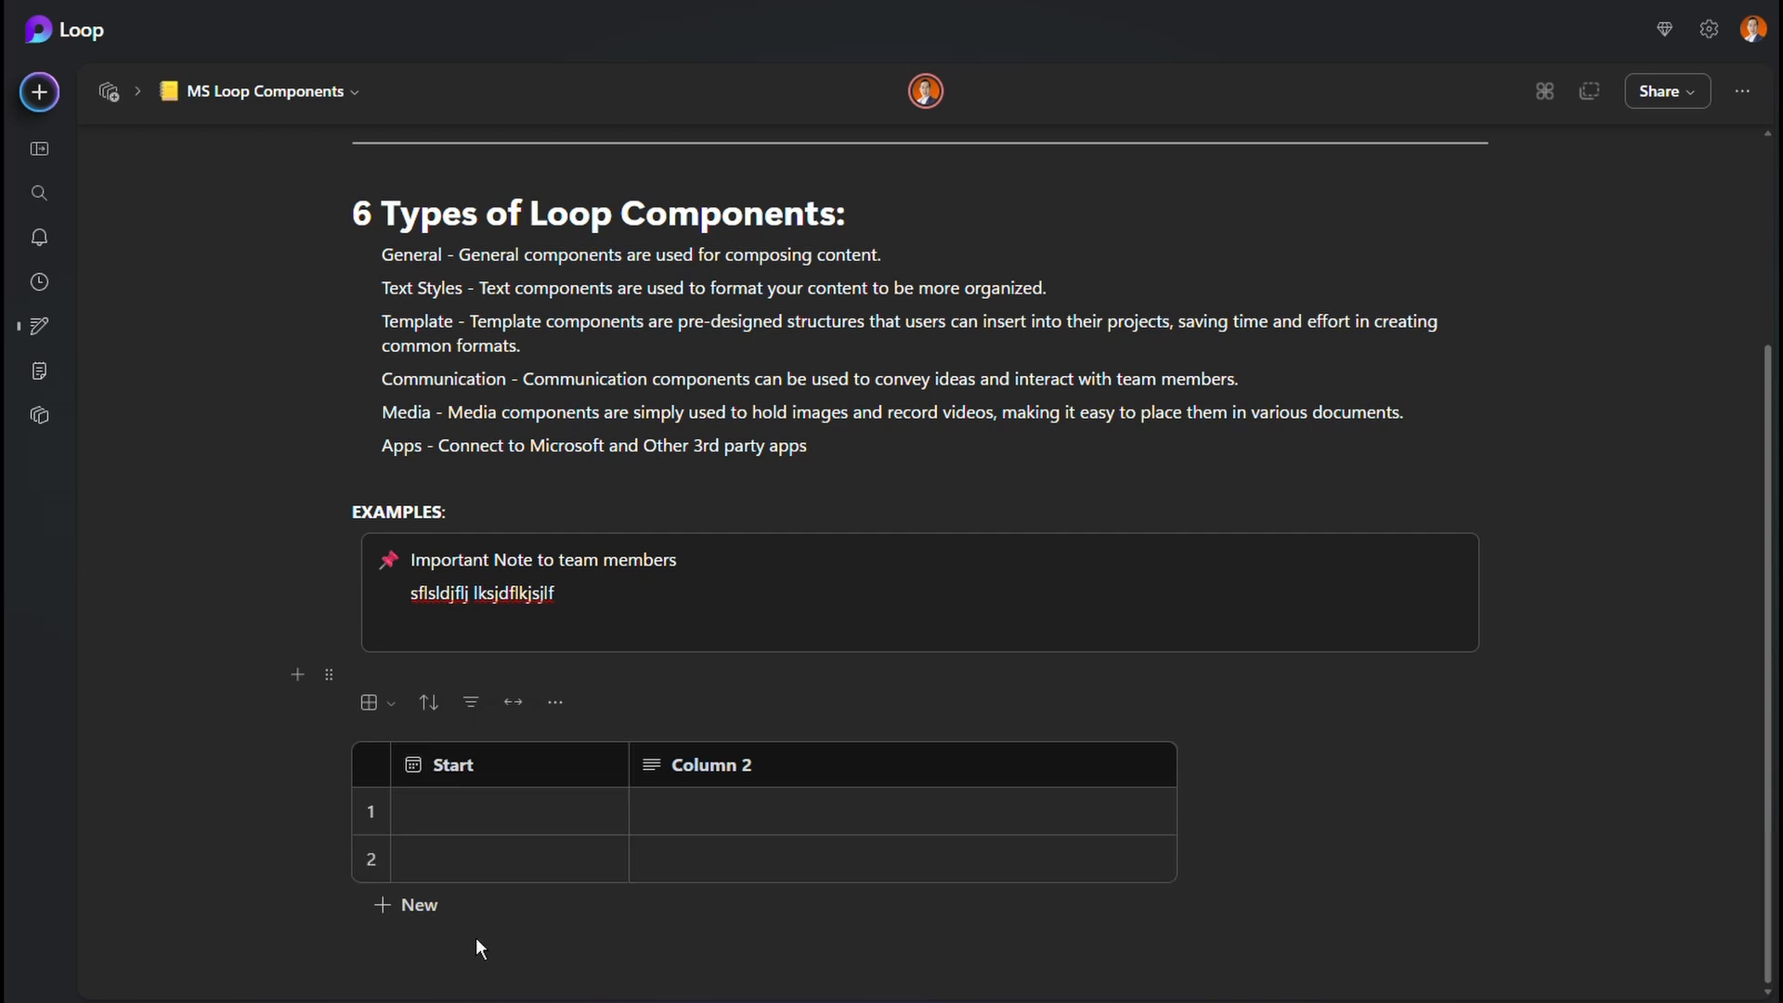
pyautogui.moveTo(418, 905)
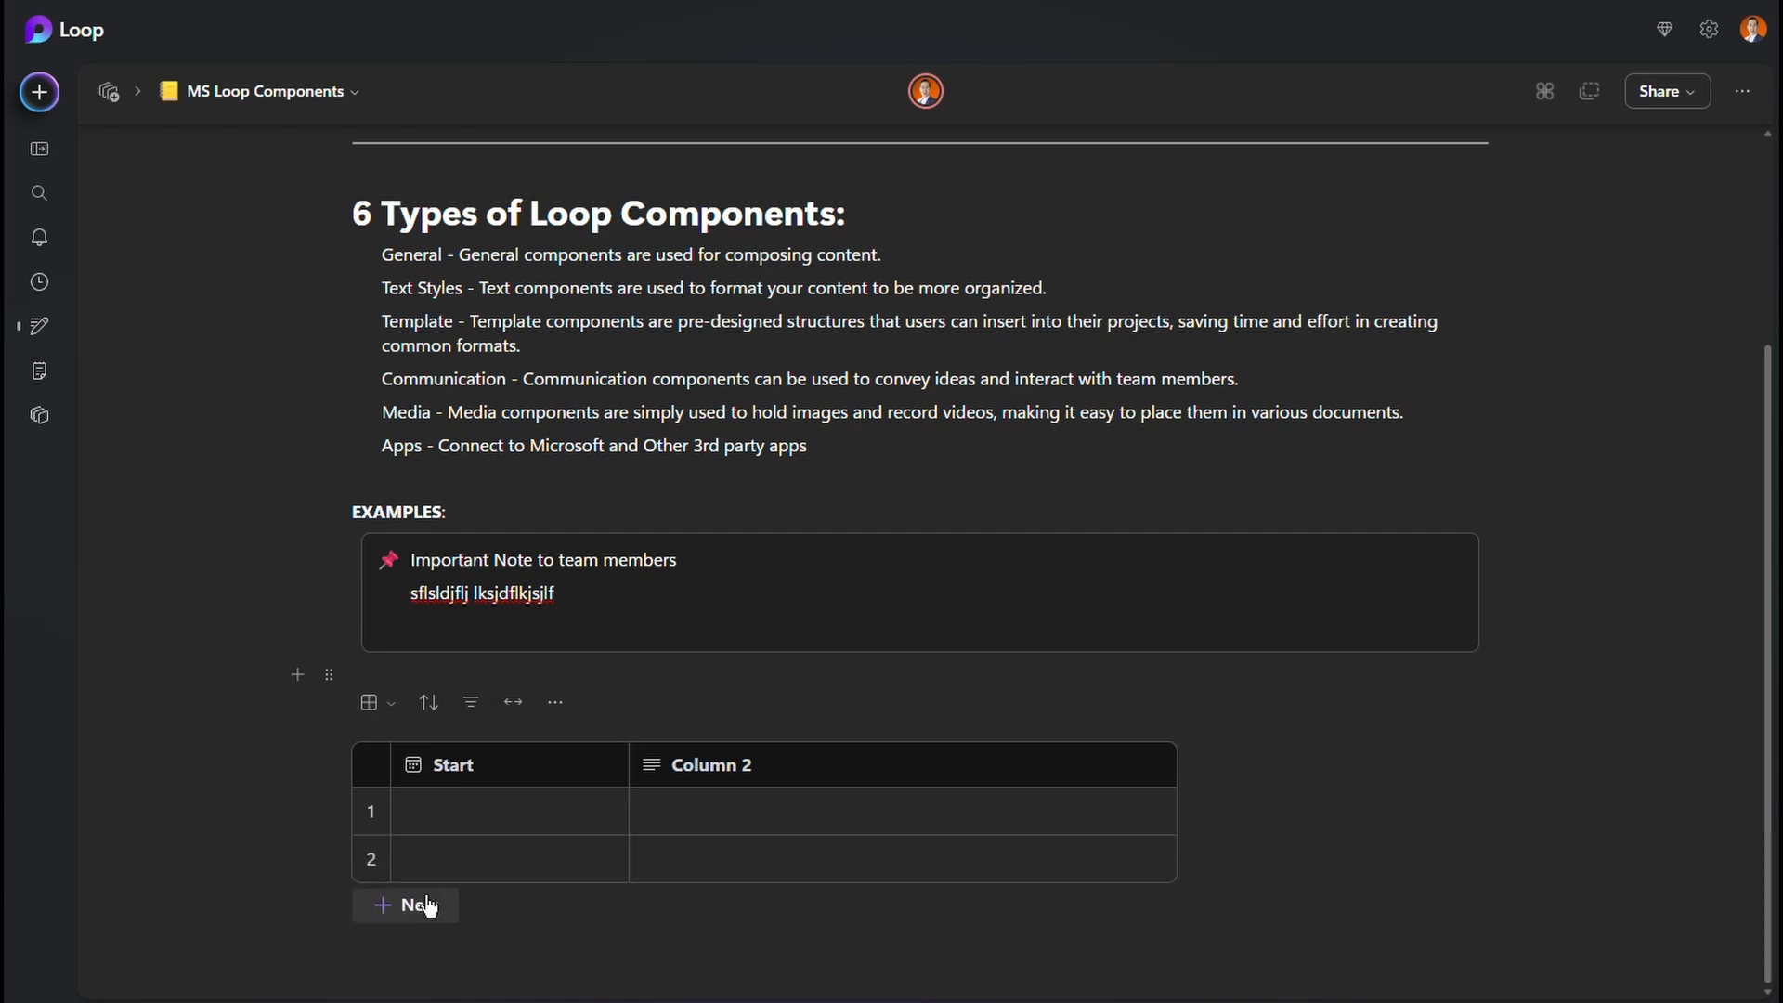
pyautogui.click(417, 905)
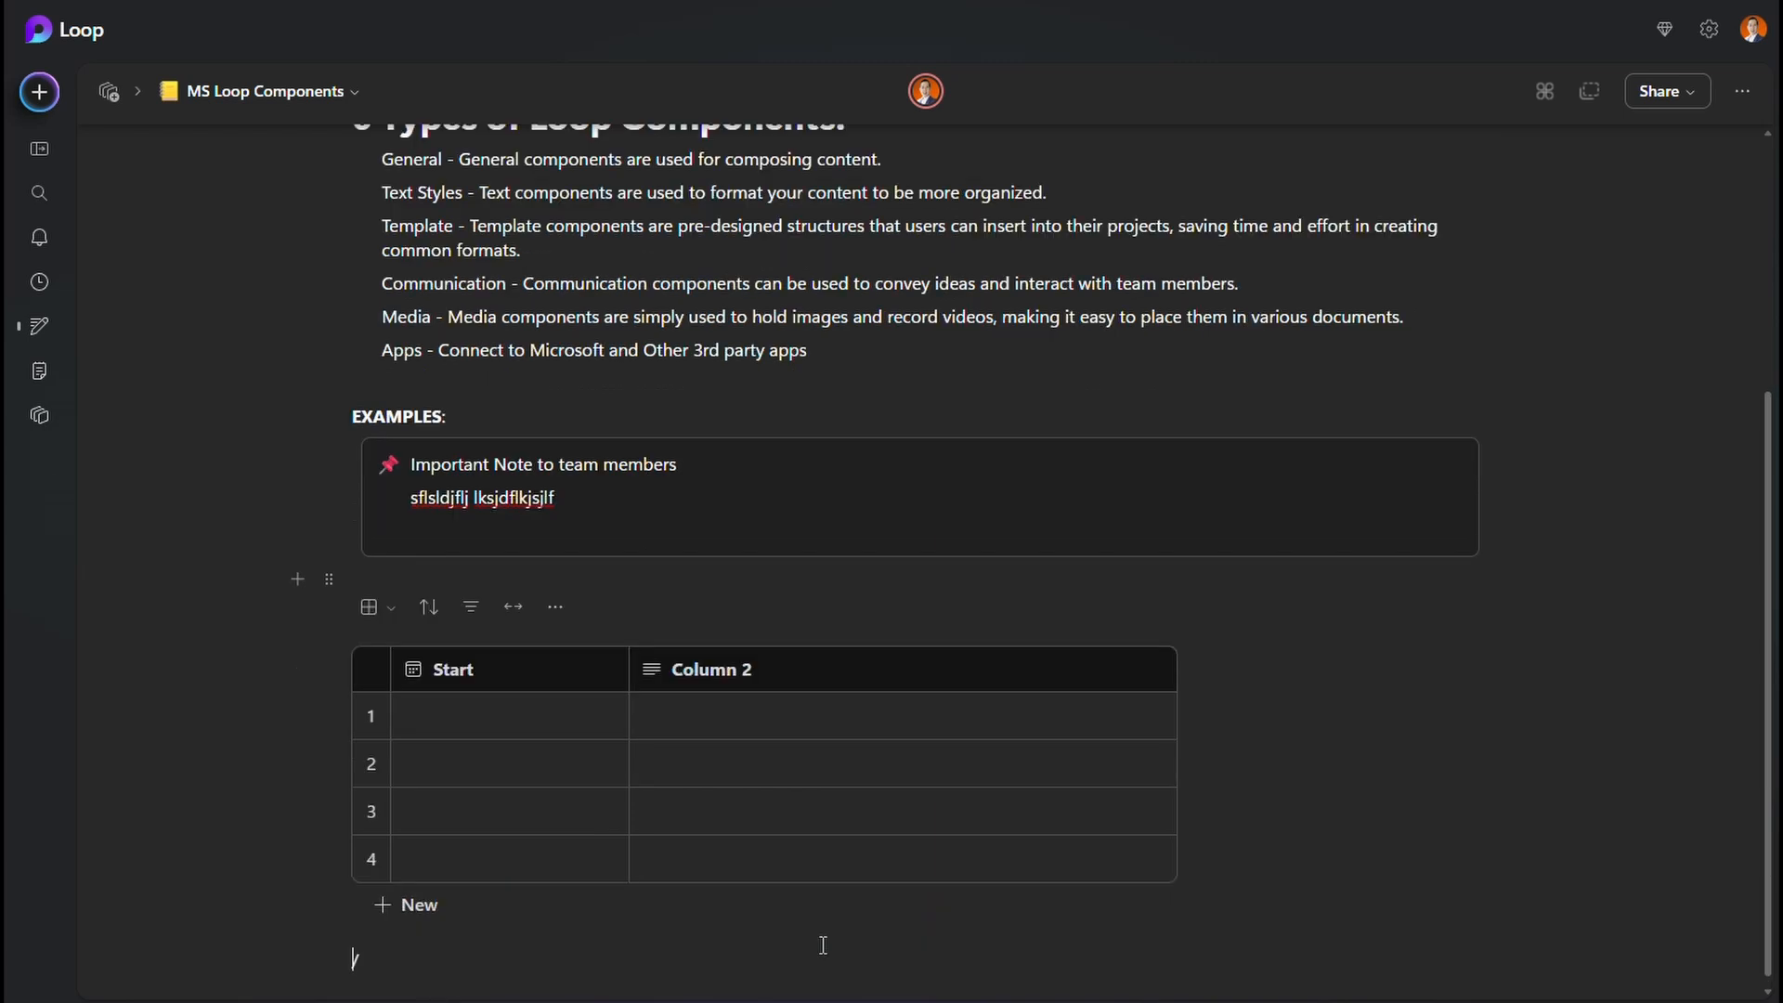
# - Insert a checklist with 'task 1' and 'task 2', marking task 1 done
pyautogui.write('/')
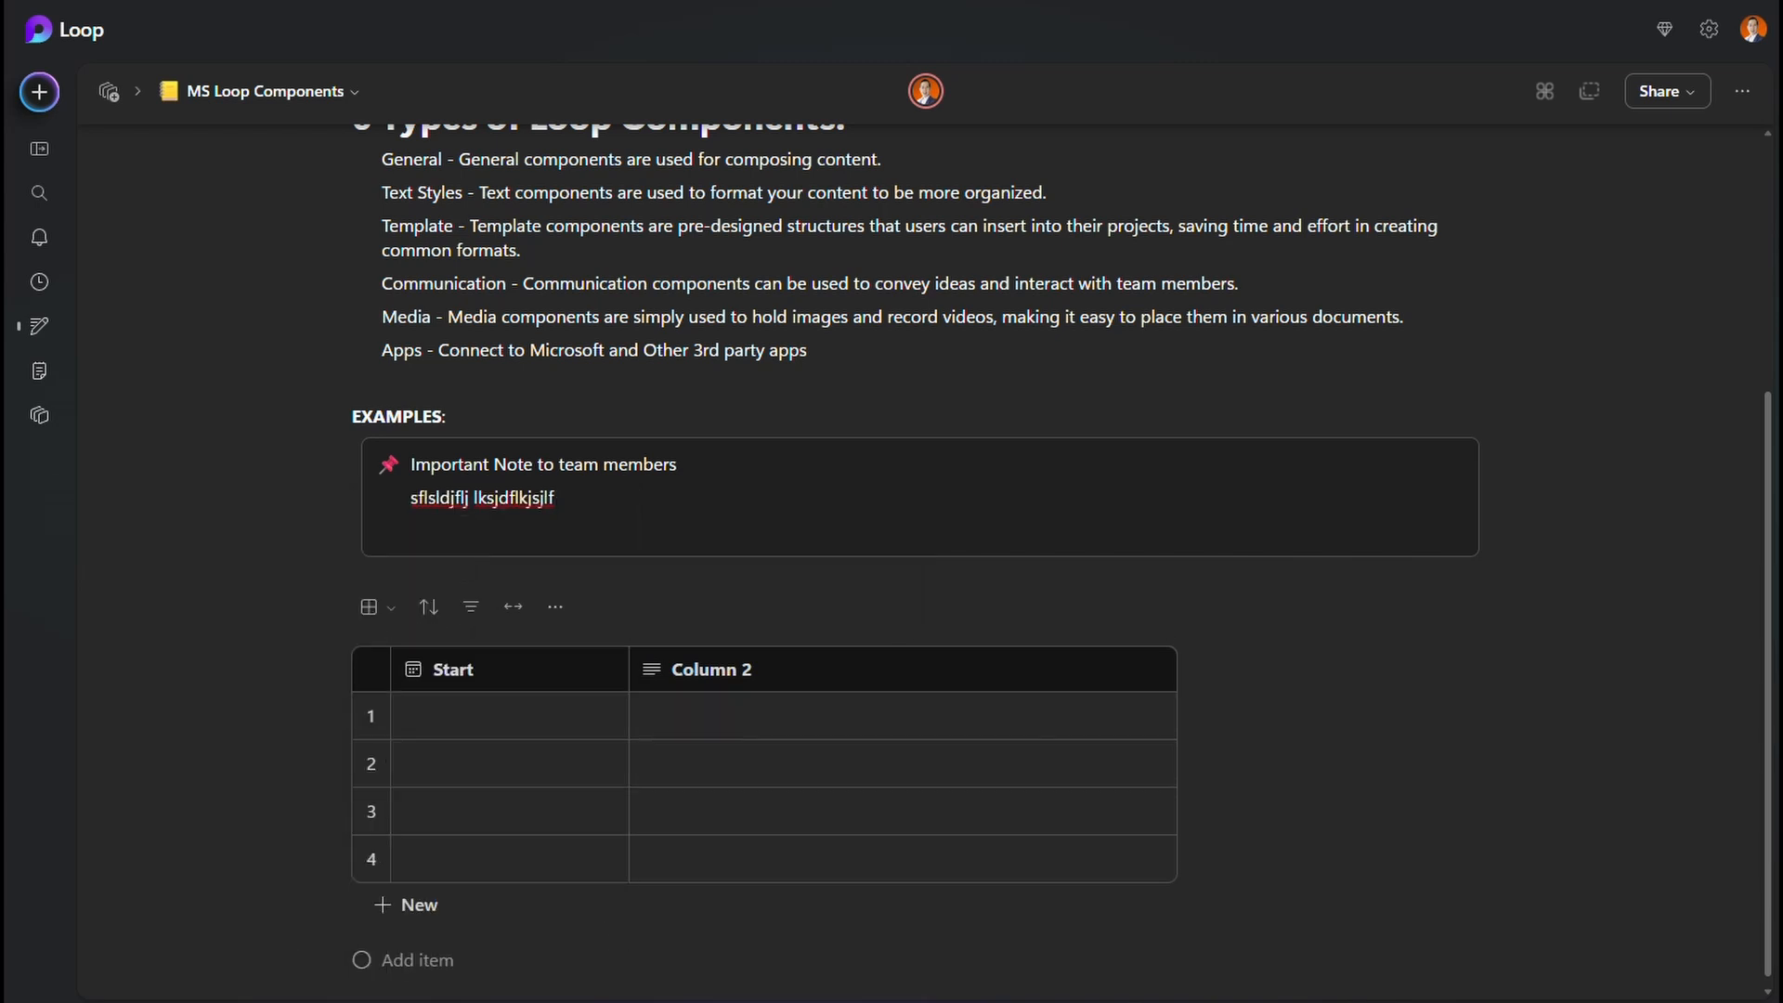
pyautogui.write('task 1')
pyautogui.write('task 2')
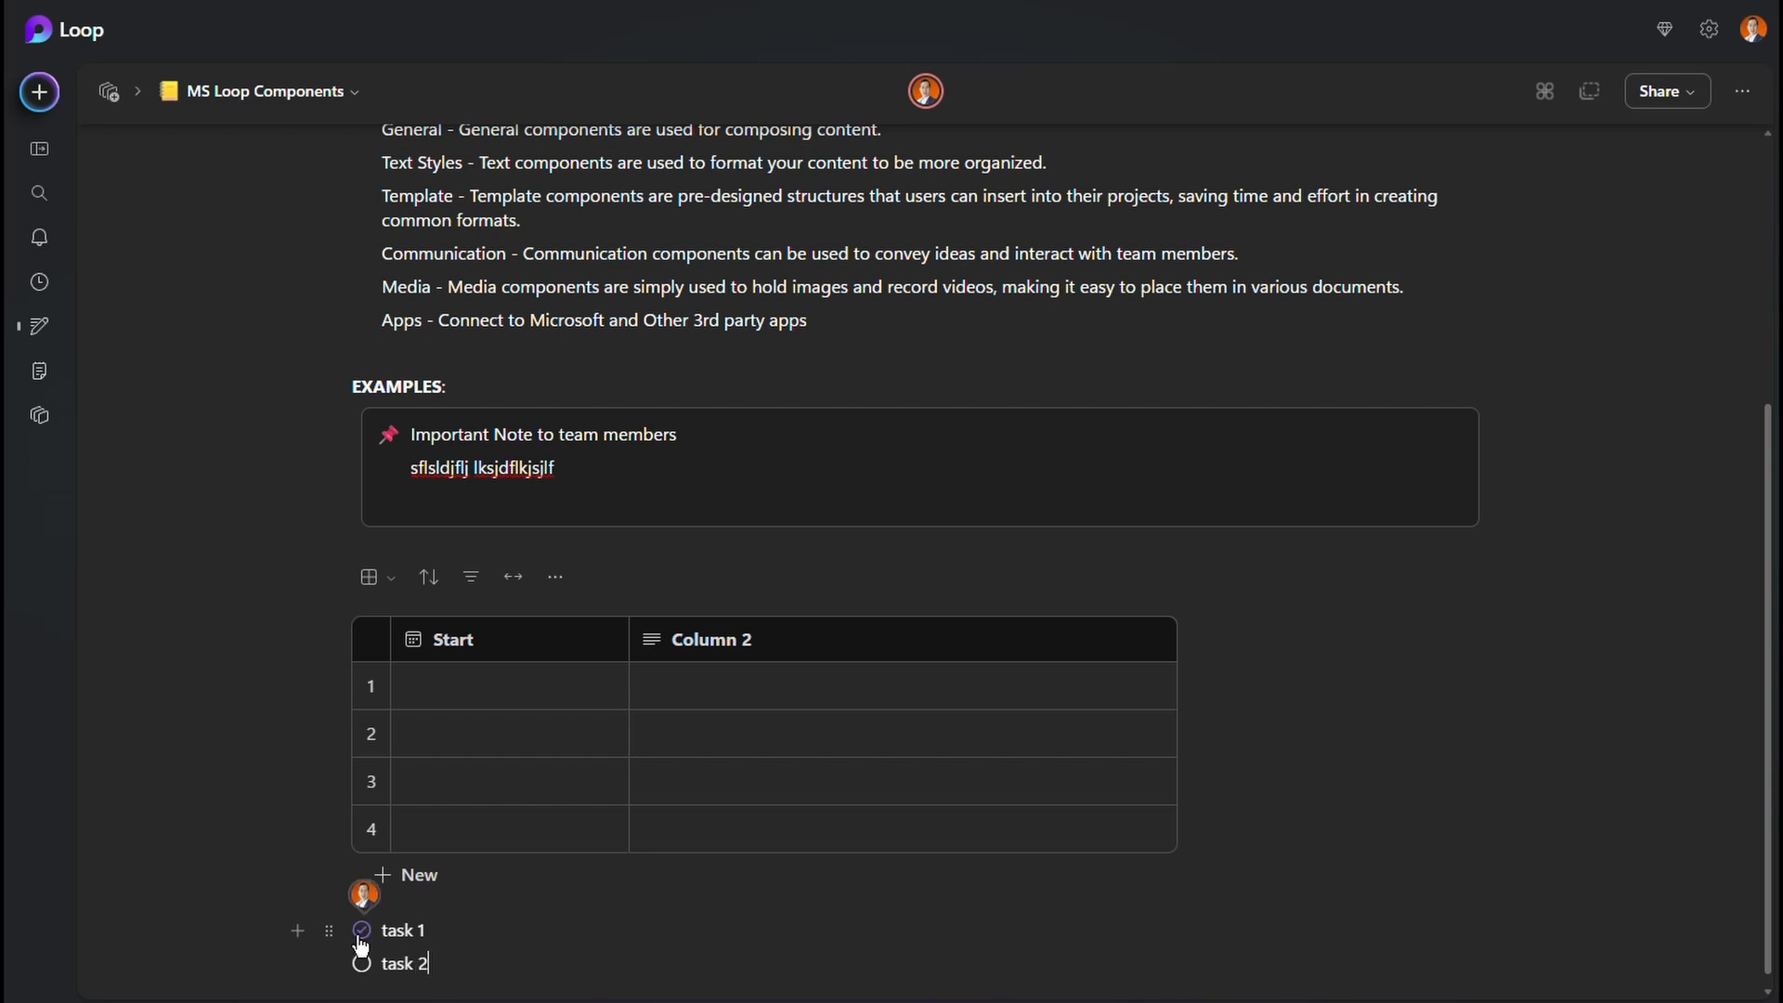
pyautogui.click(362, 936)
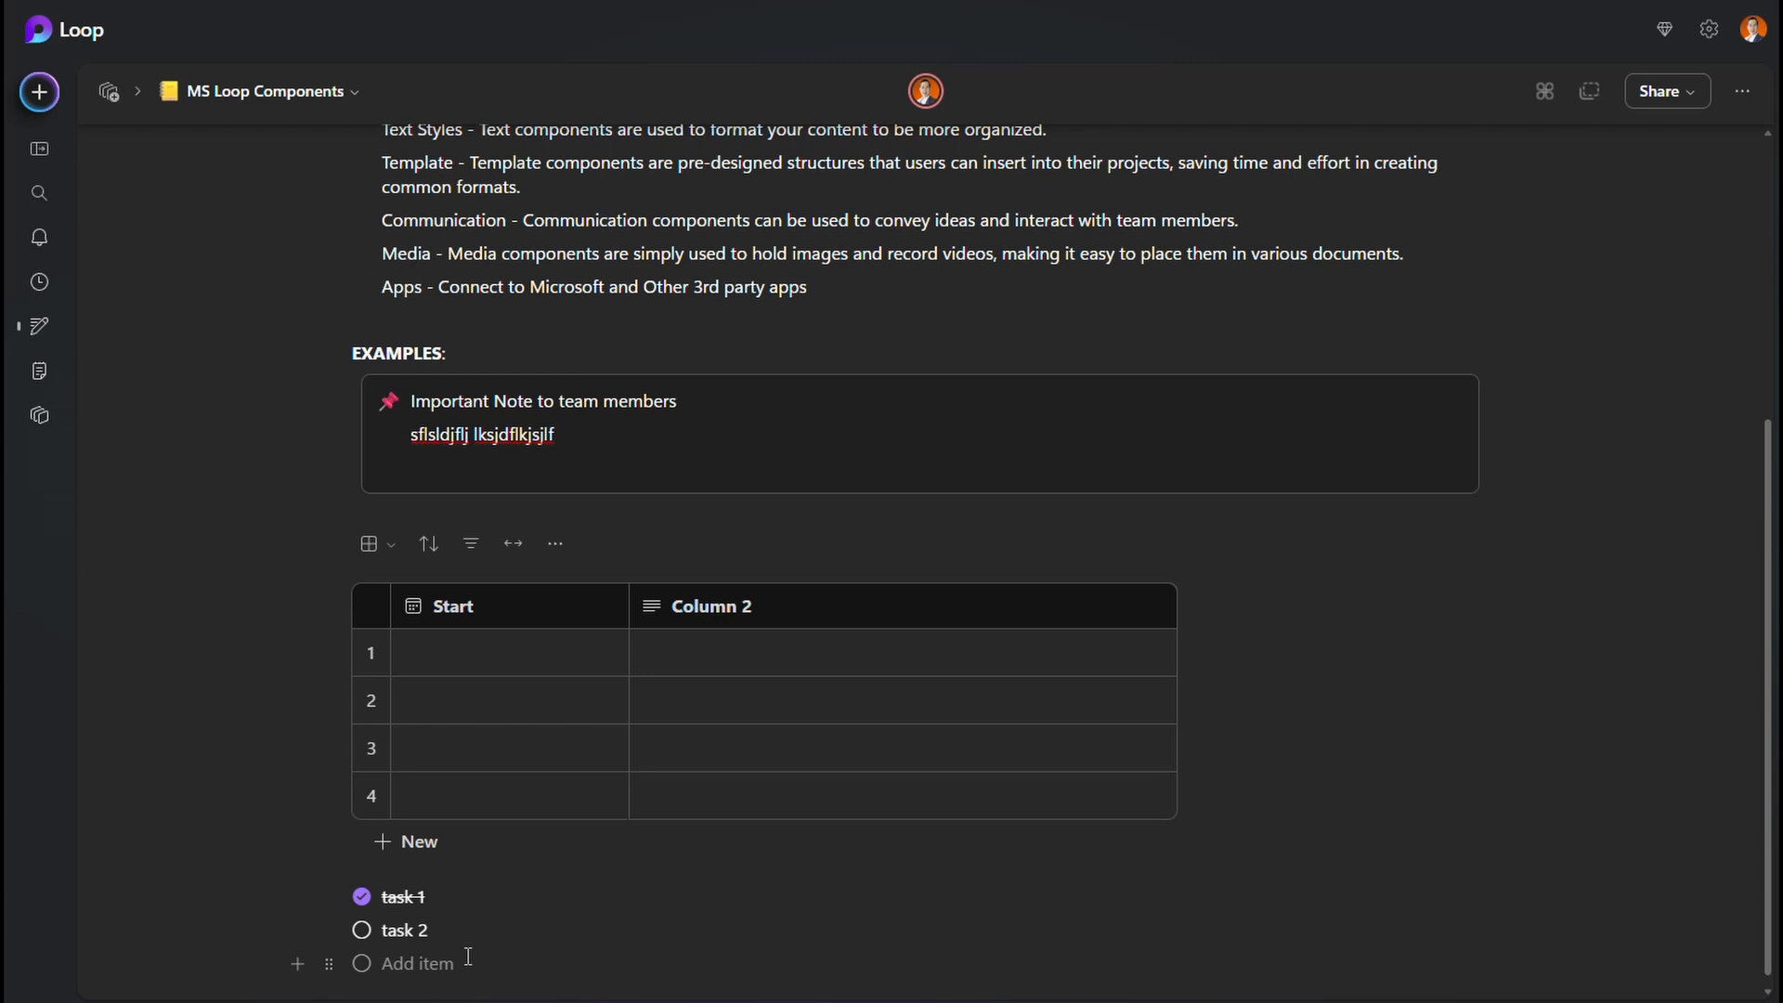
pyautogui.click(417, 964)
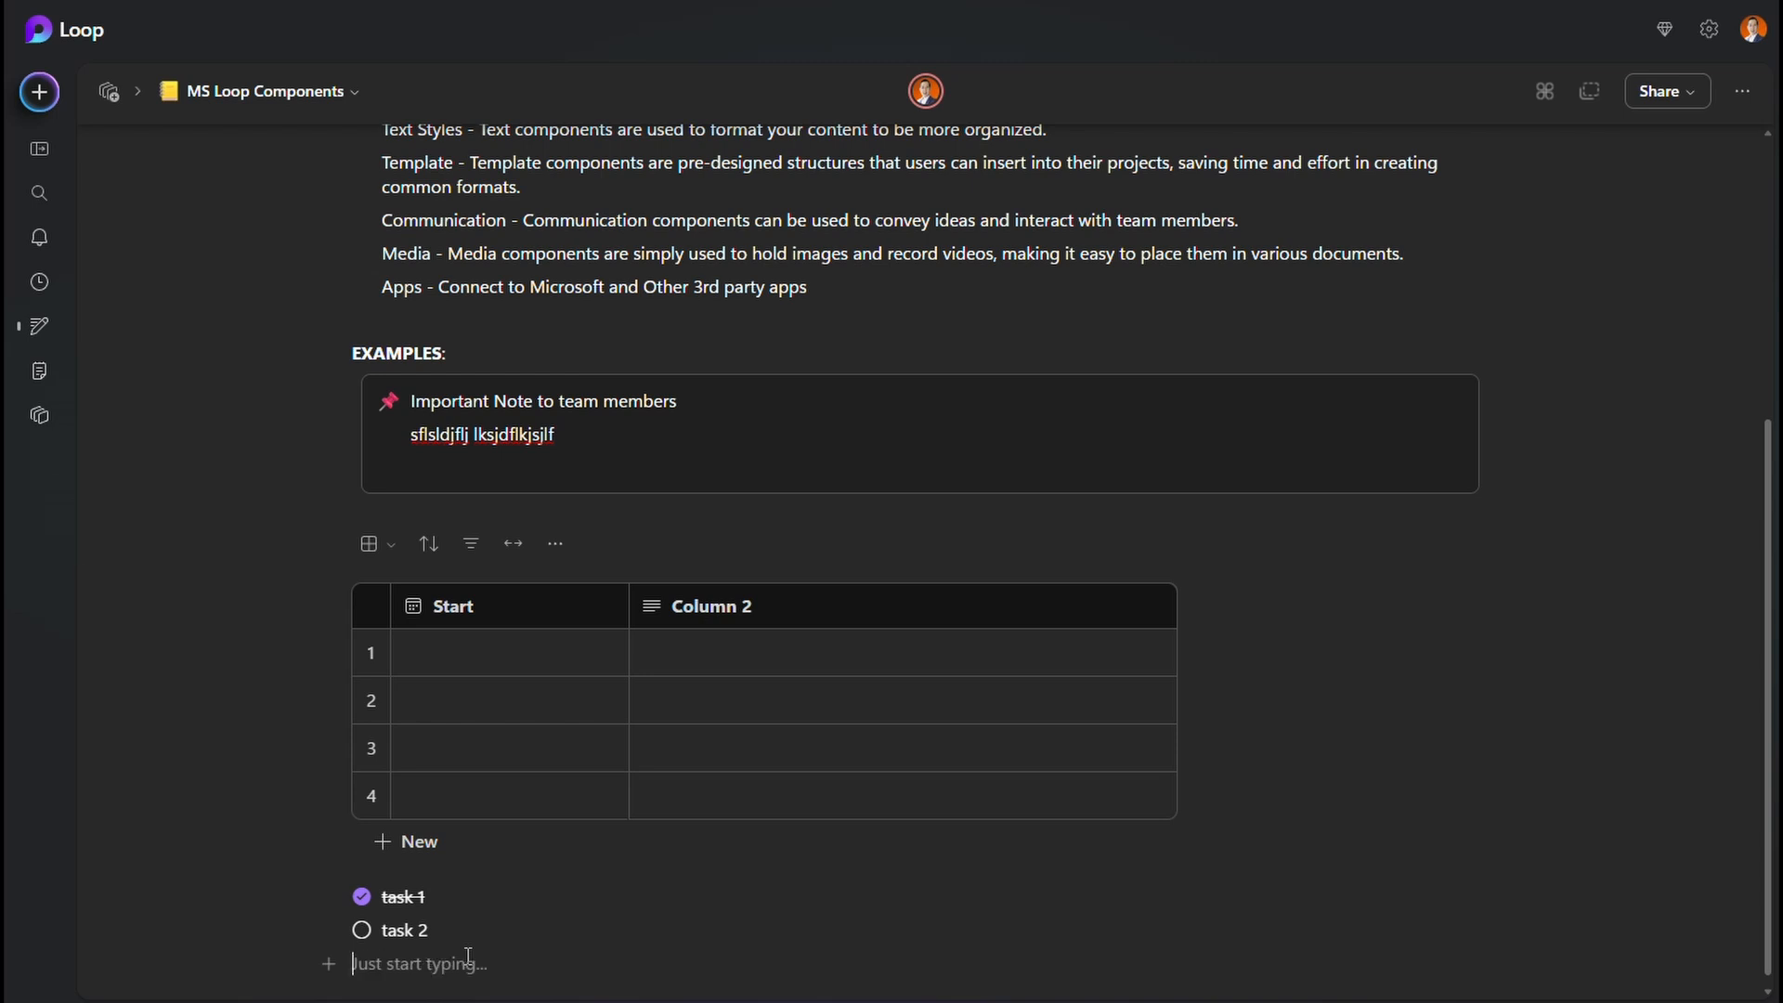
# - Add a numbered list item 'hfhslkf' beneath the checklist
pyautogui.write('/')
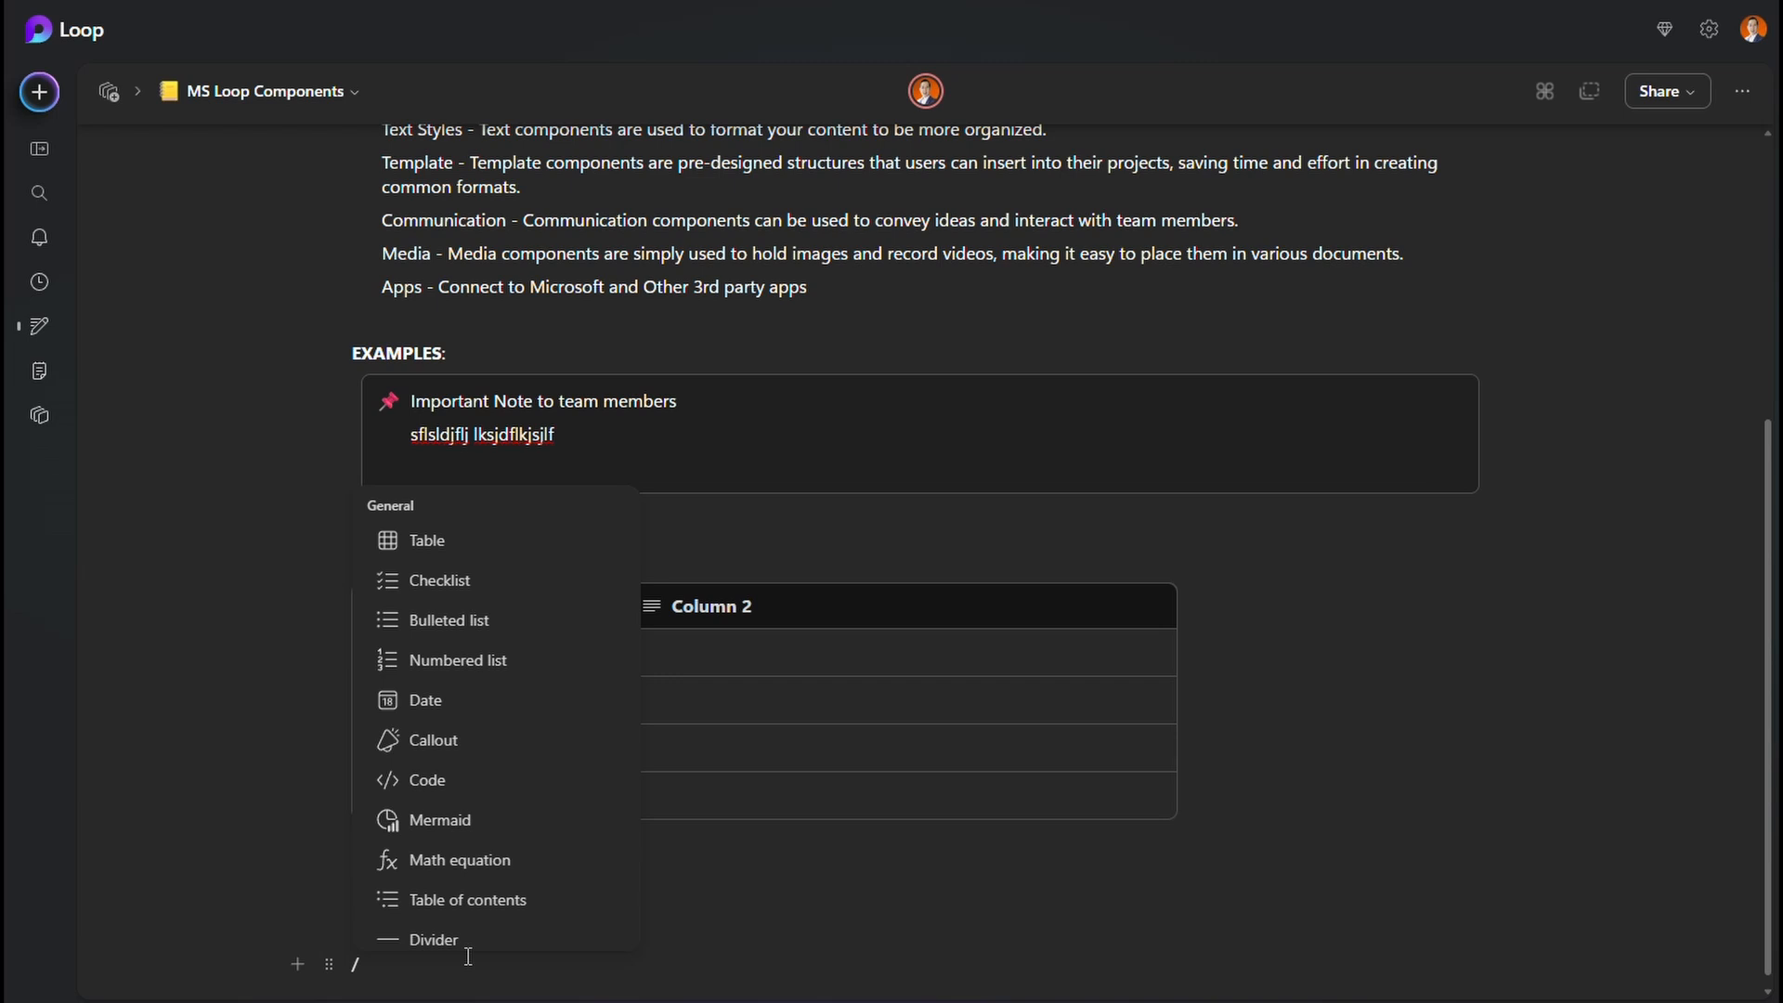
pyautogui.write('bu')
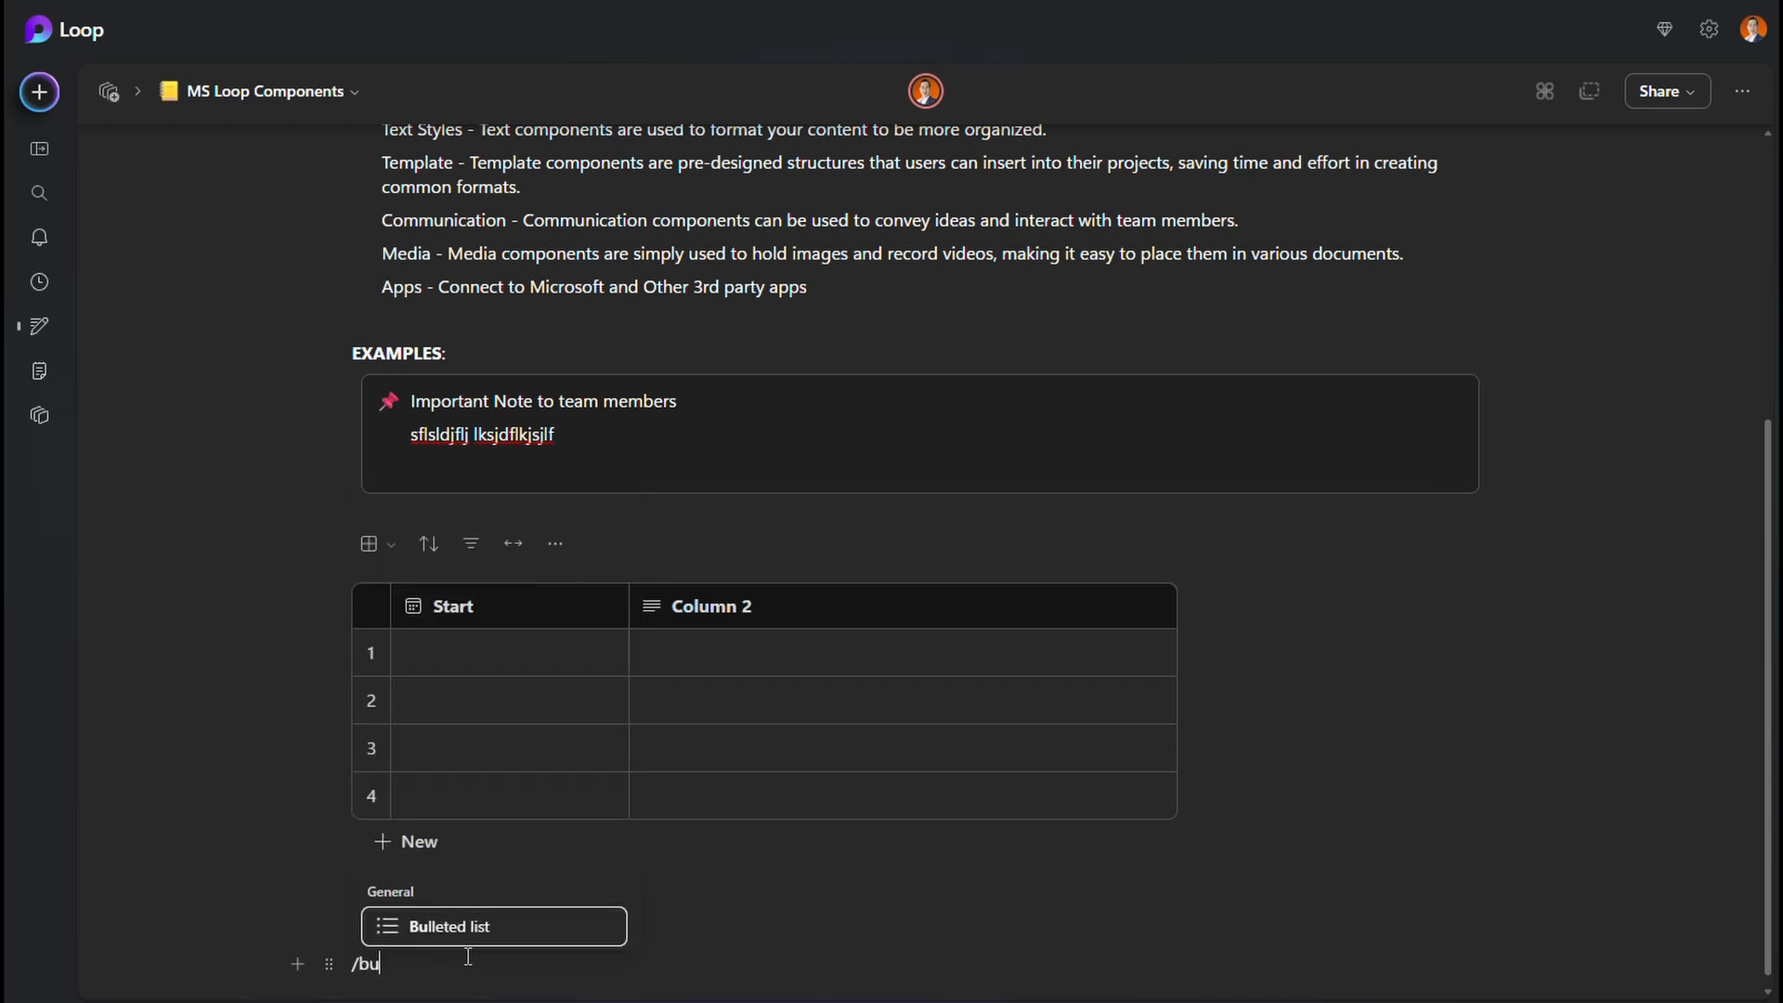
pyautogui.click(447, 925)
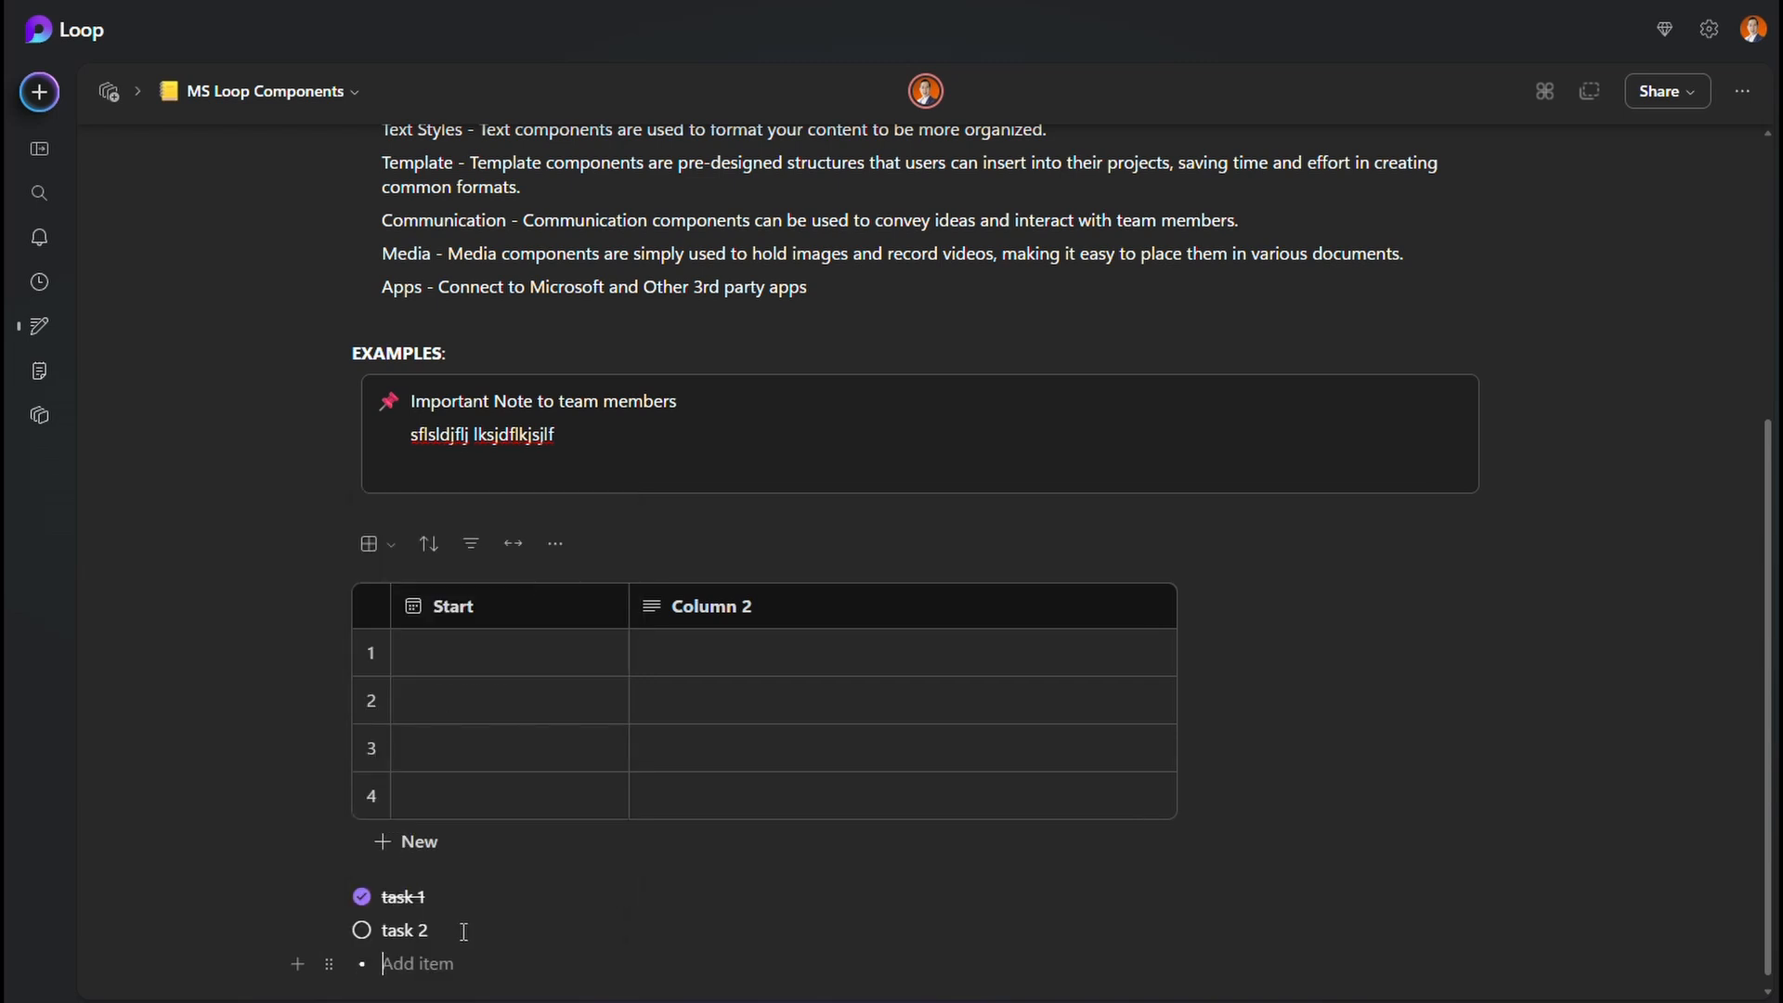
pyautogui.write('hfhslkf')
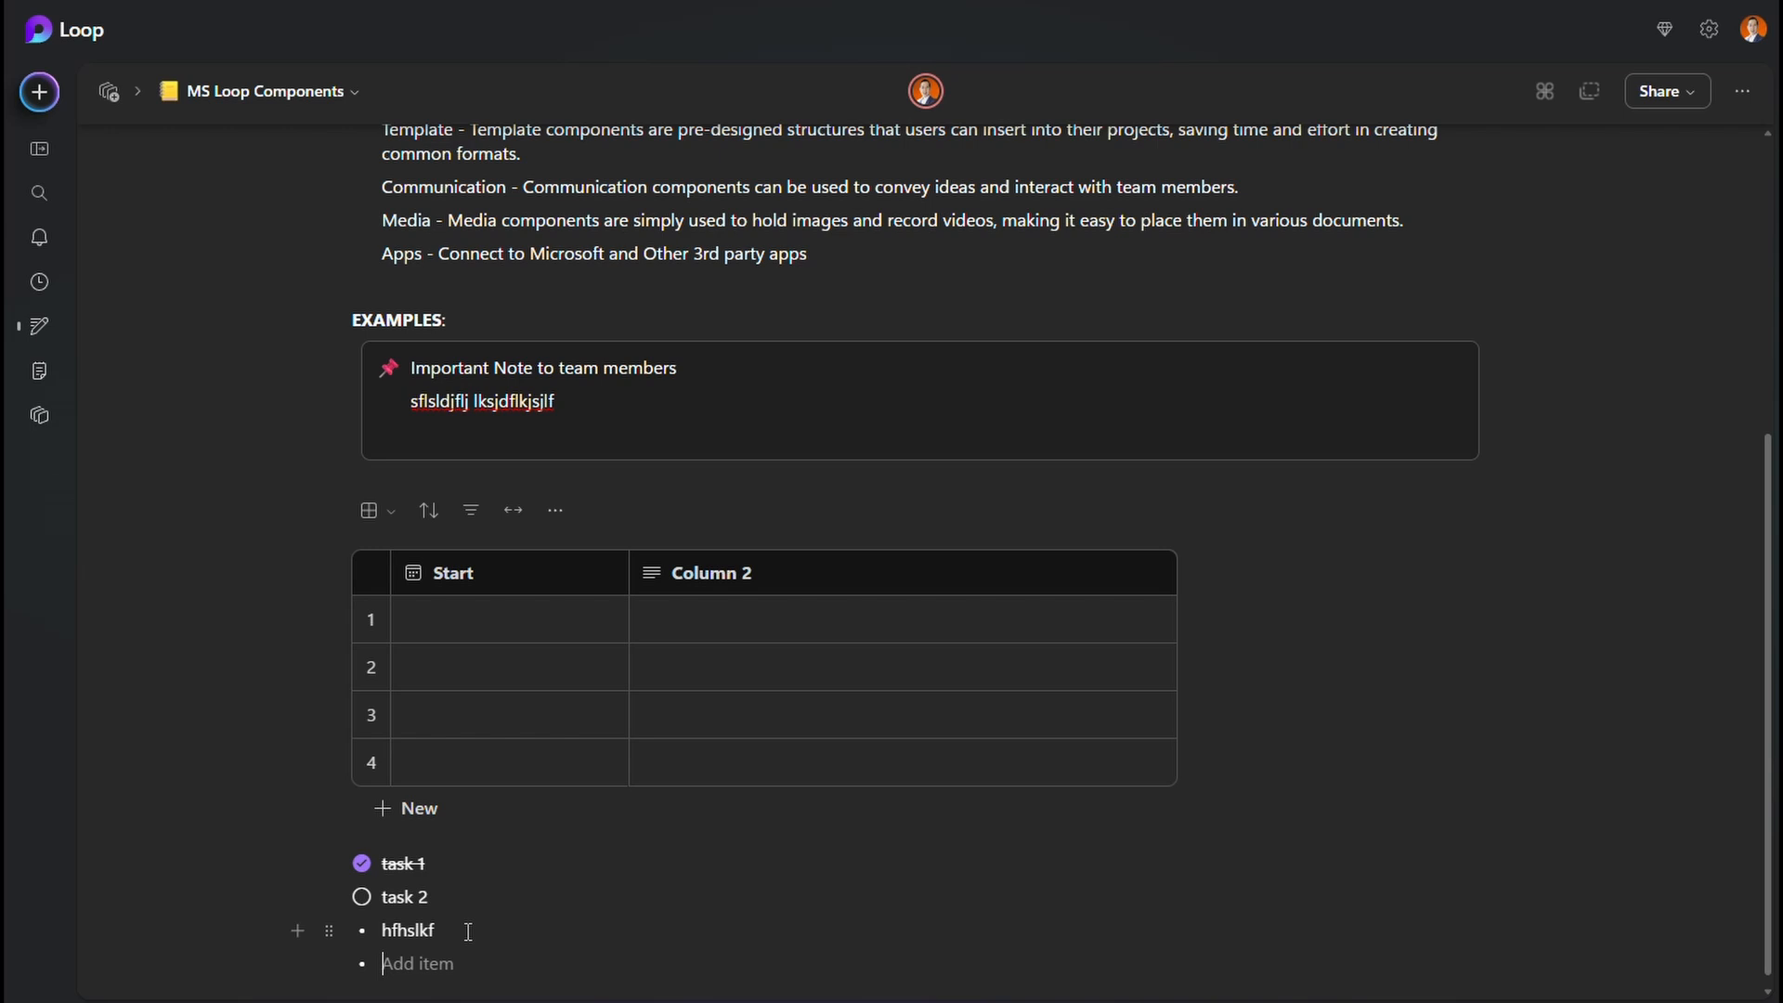
pyautogui.write('/')
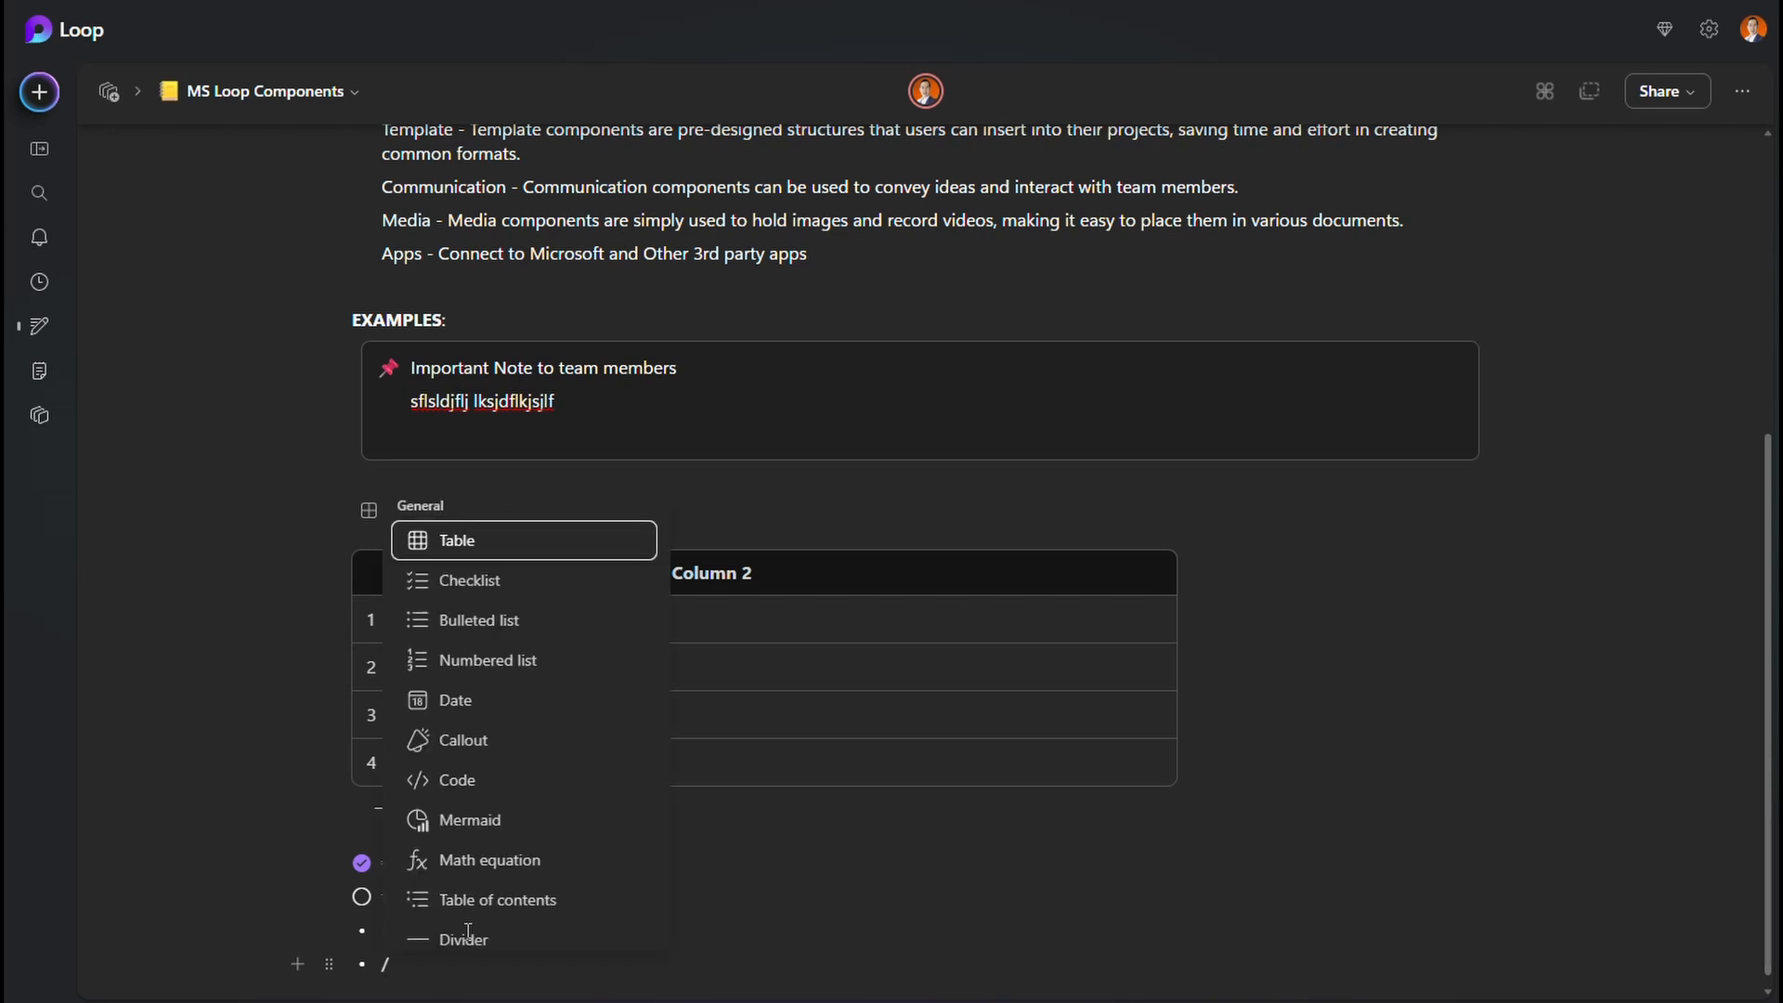
pyautogui.moveTo(523, 661)
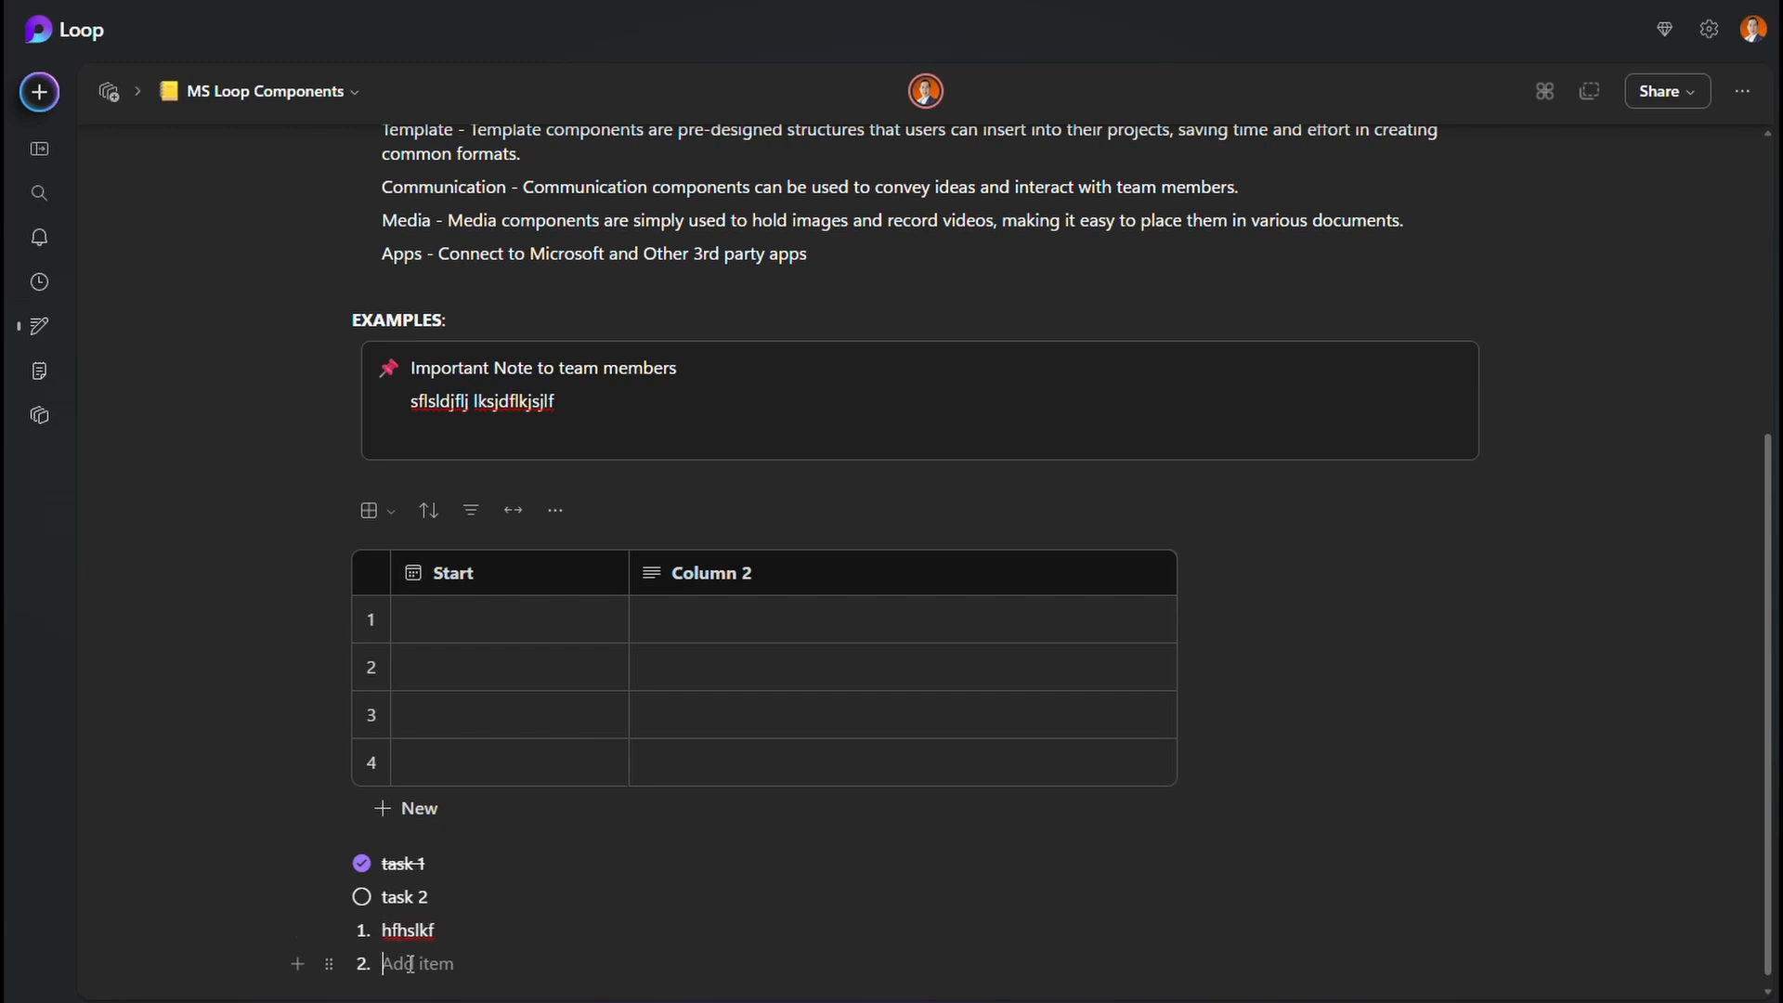
# - Add a bulleted list item 'lkjljls ;sjdf;j' below the numbered item
pyautogui.write('/')
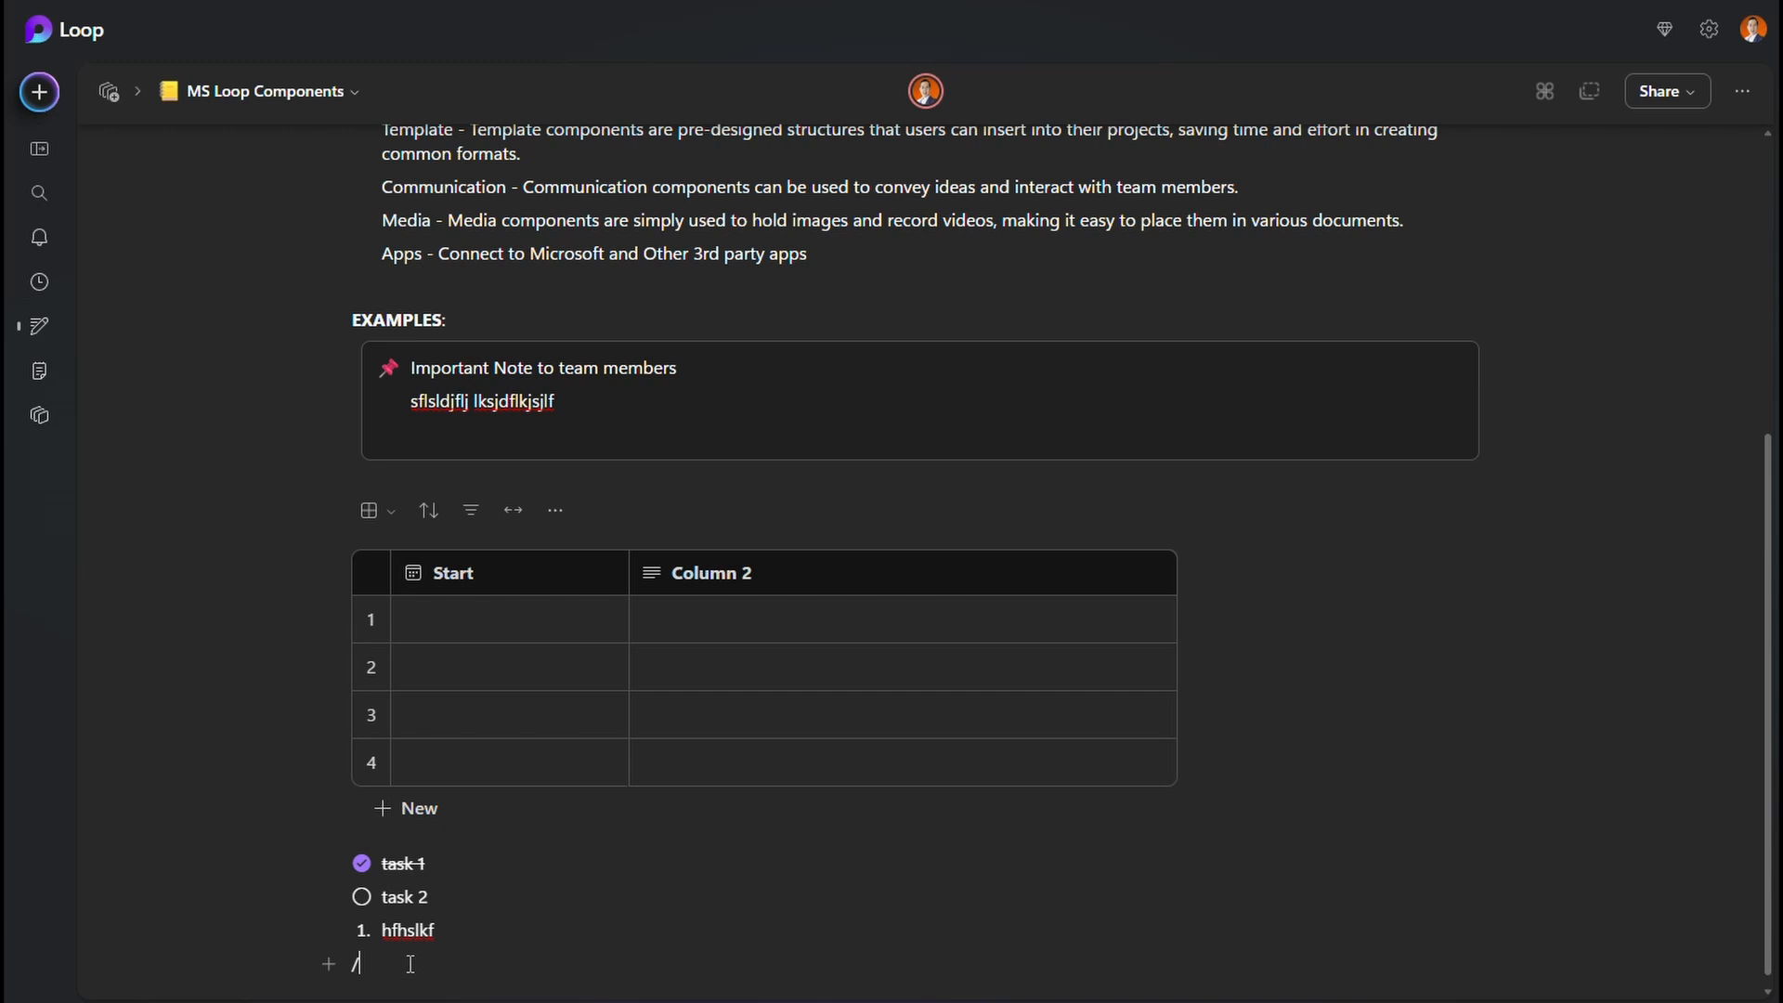
pyautogui.write('bu')
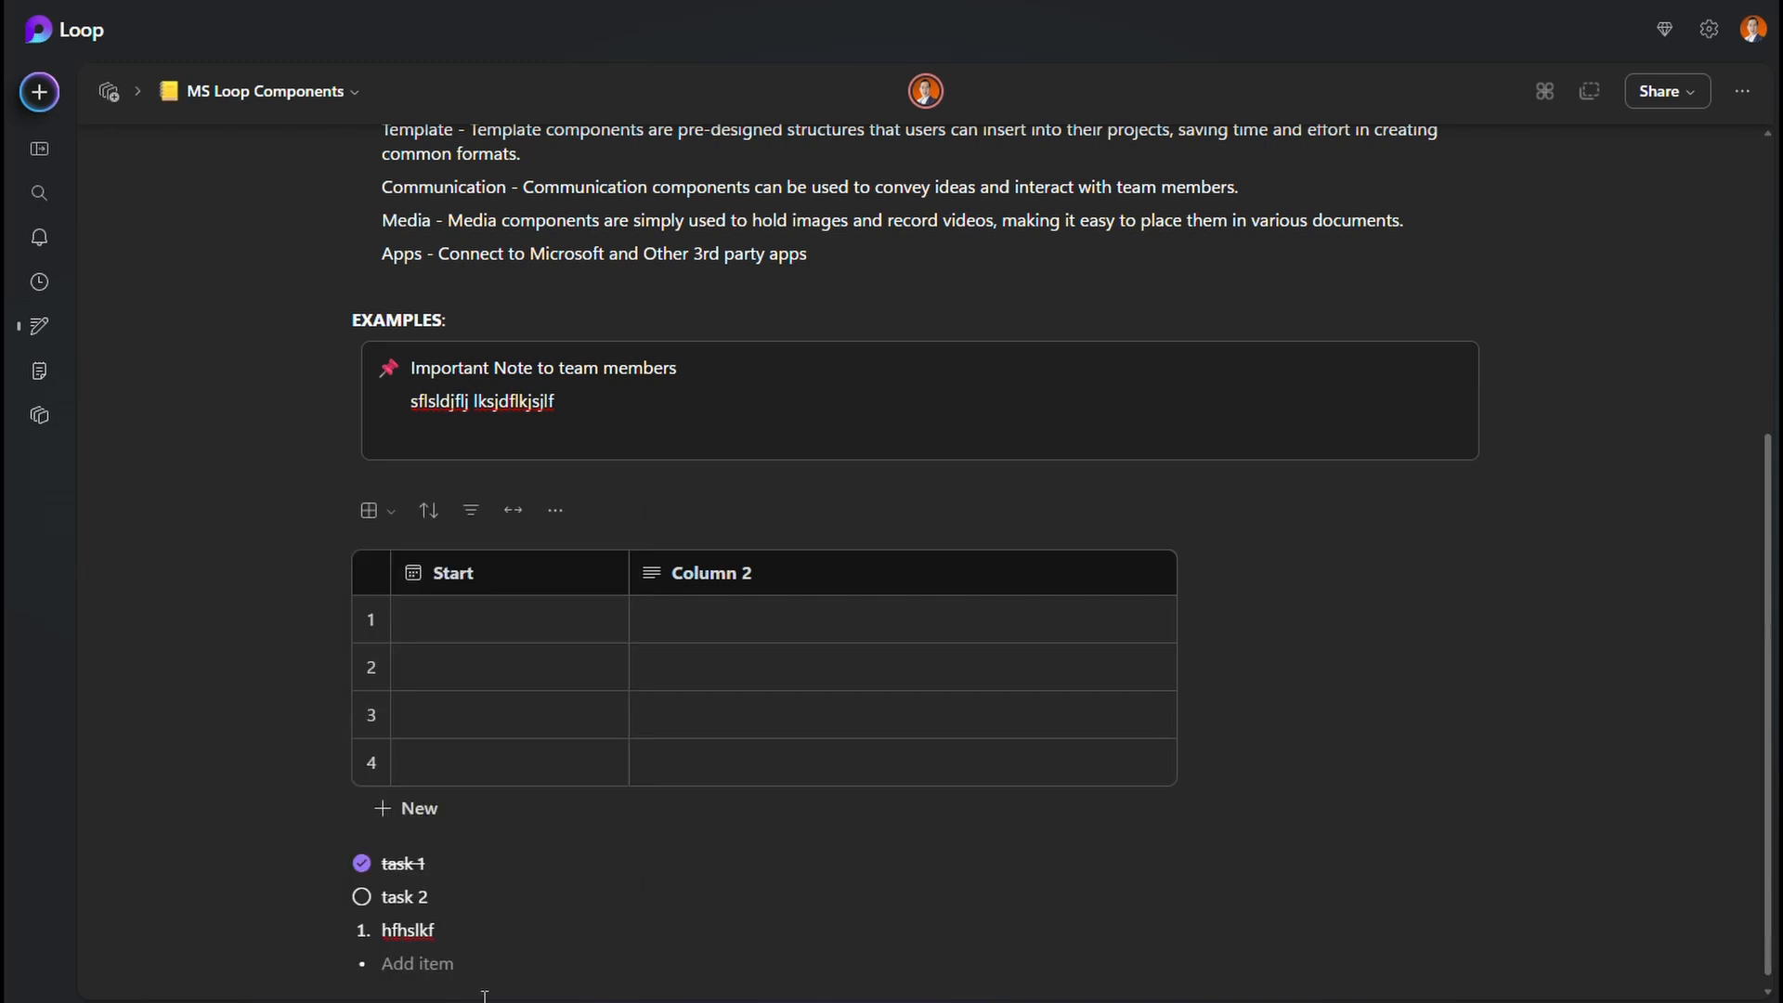
pyautogui.write('lkjljls ;sjdf;j')
pyautogui.write('/')
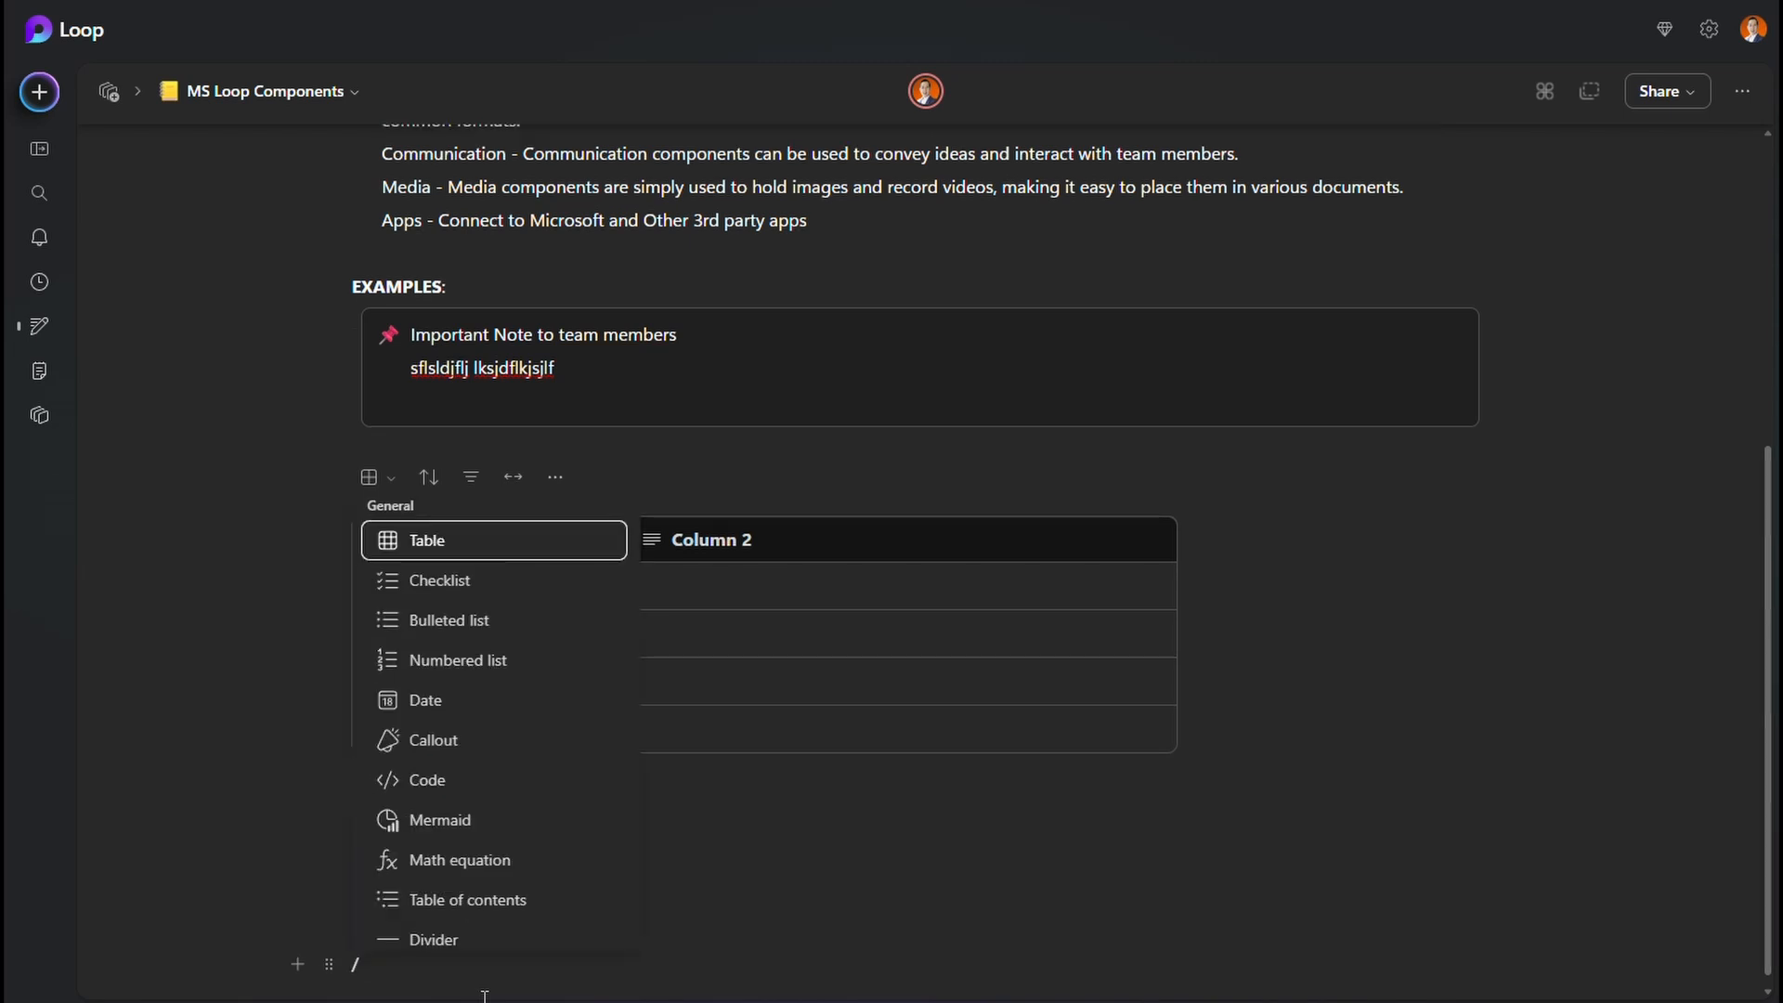
pyautogui.moveTo(459, 659)
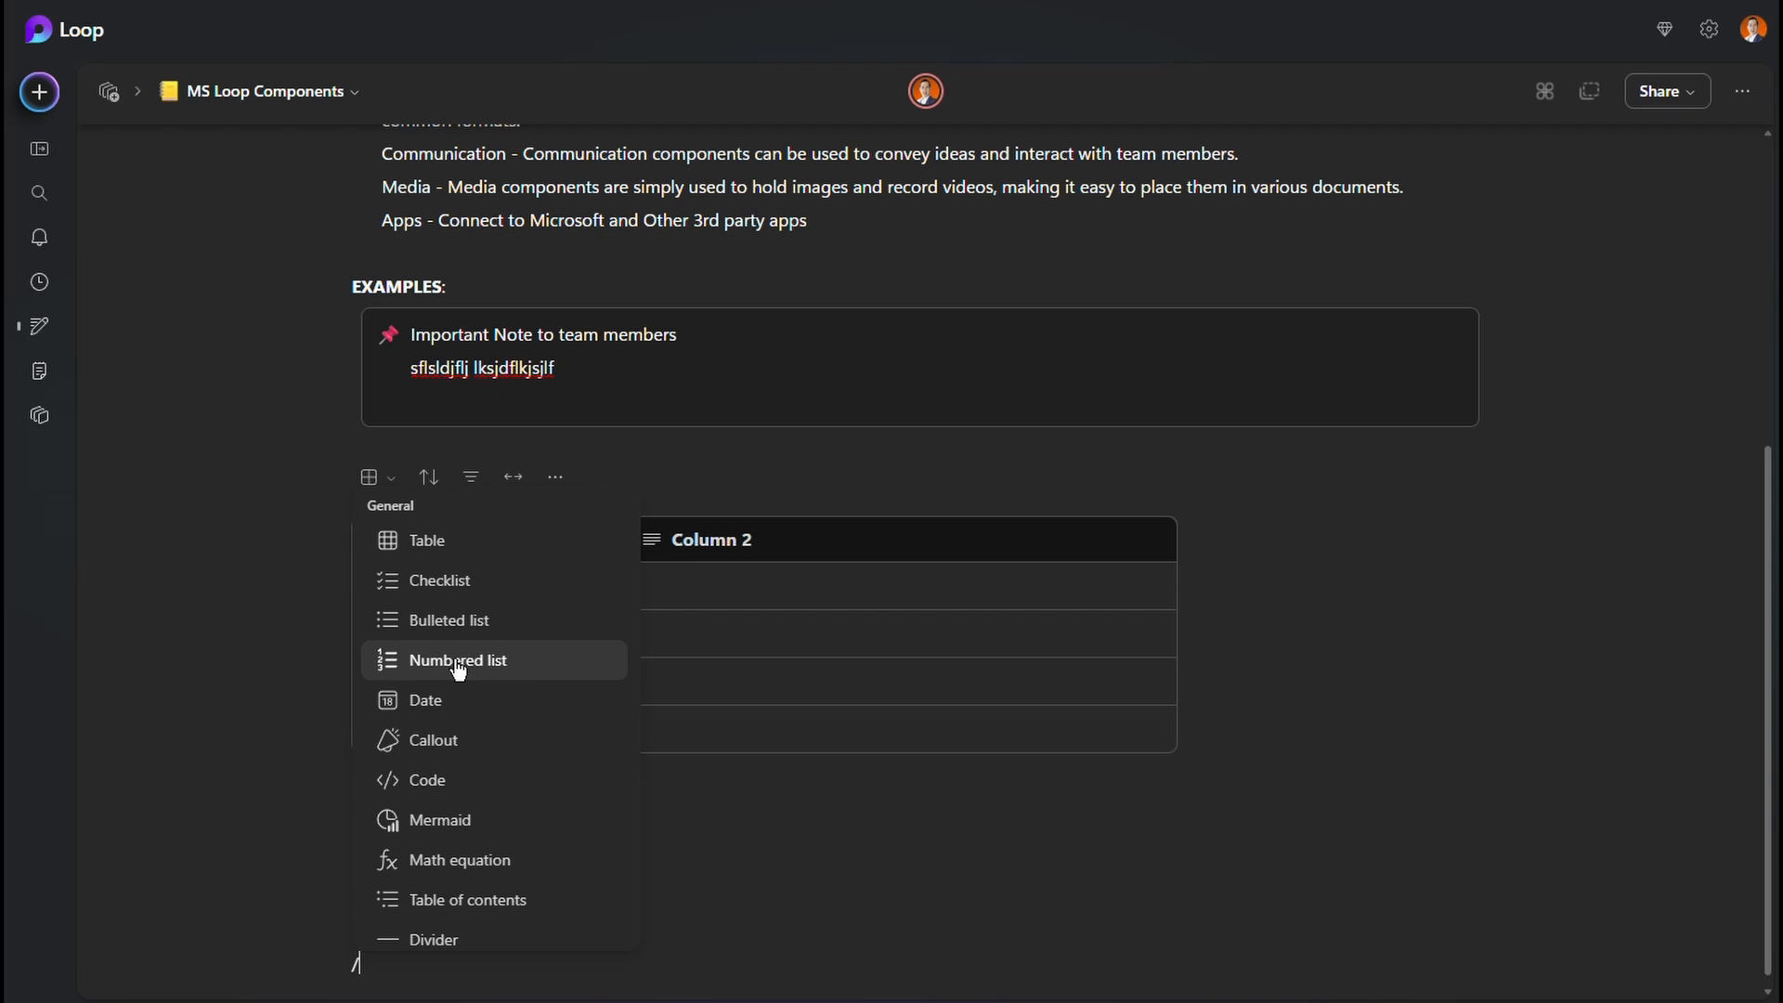
pyautogui.moveTo(459, 747)
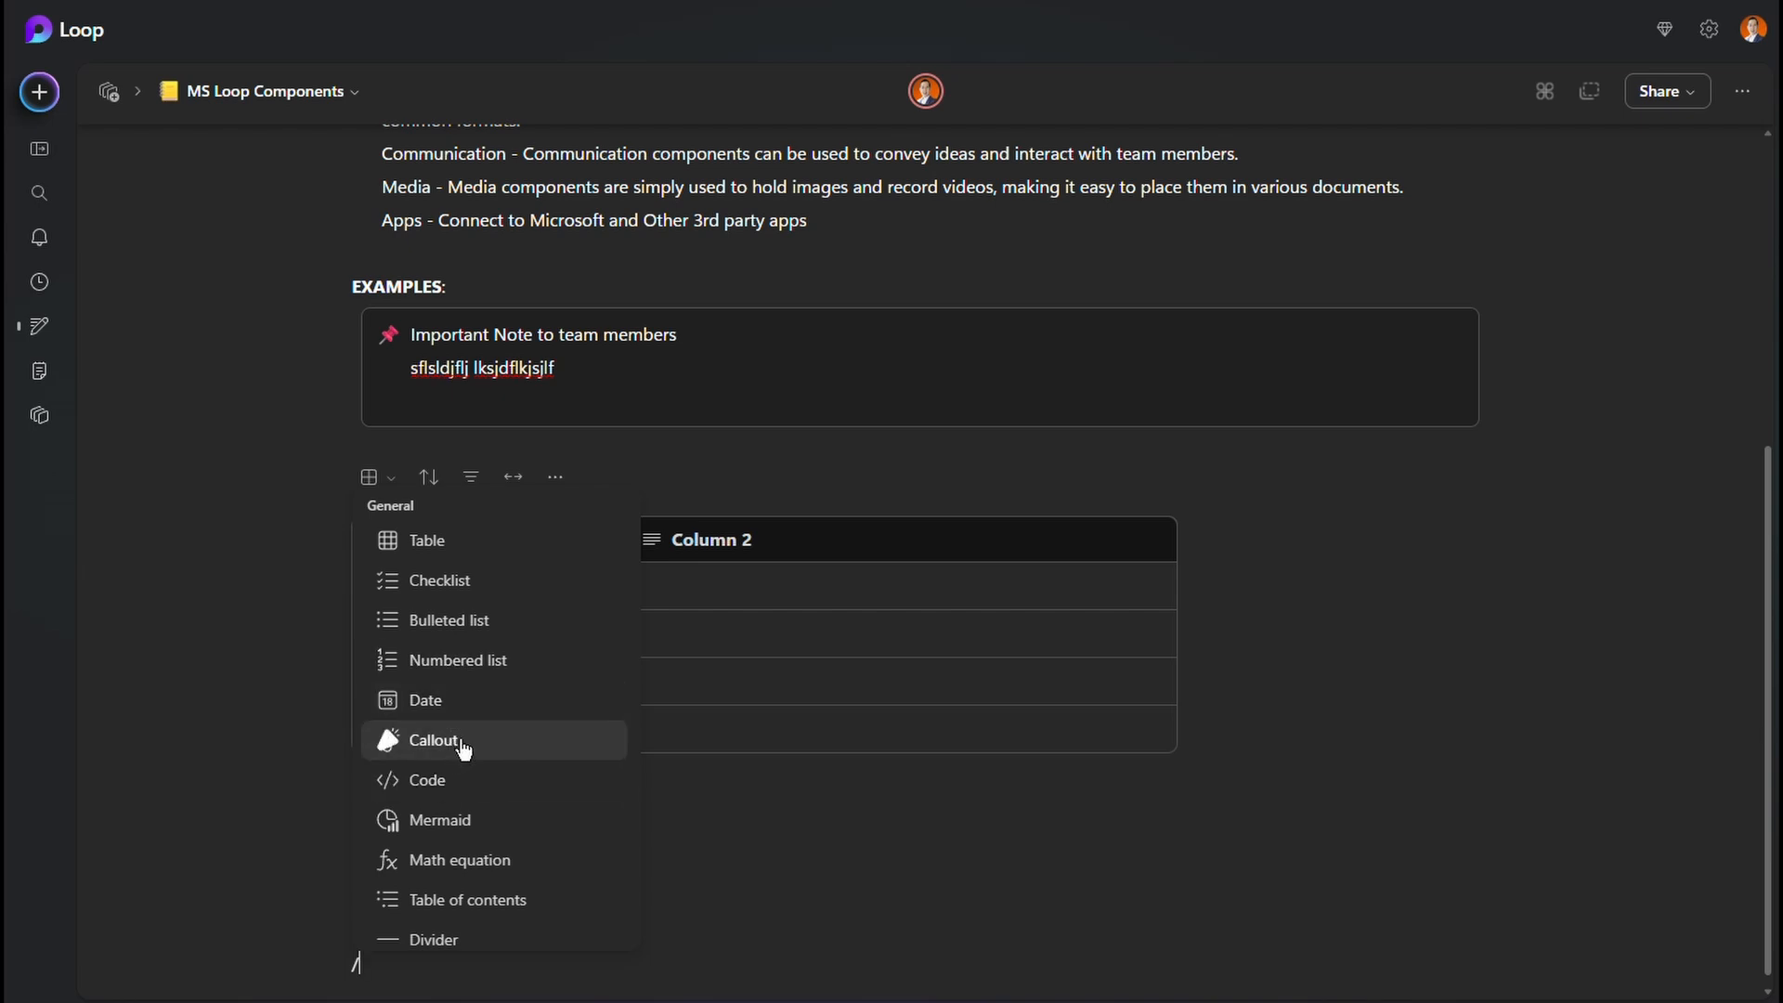
pyautogui.moveTo(470, 754)
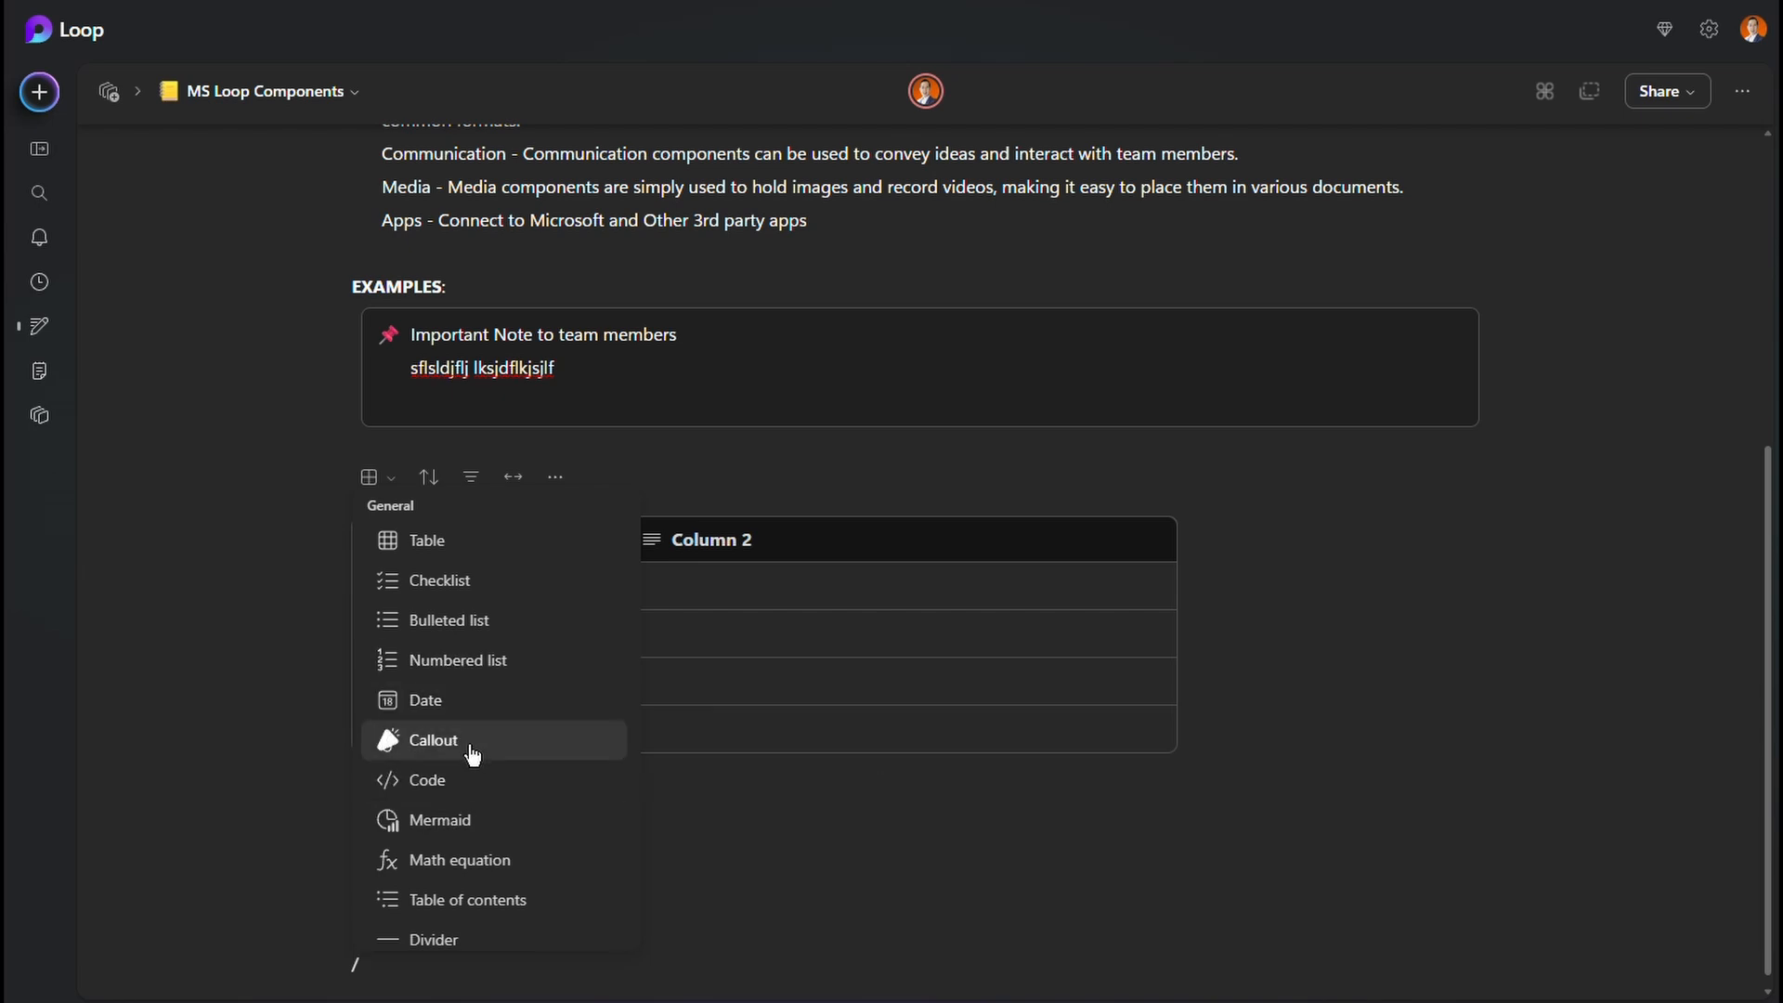
# - Insert a divider under the lists with the text 'Section 2' below it
pyautogui.scroll(-3)
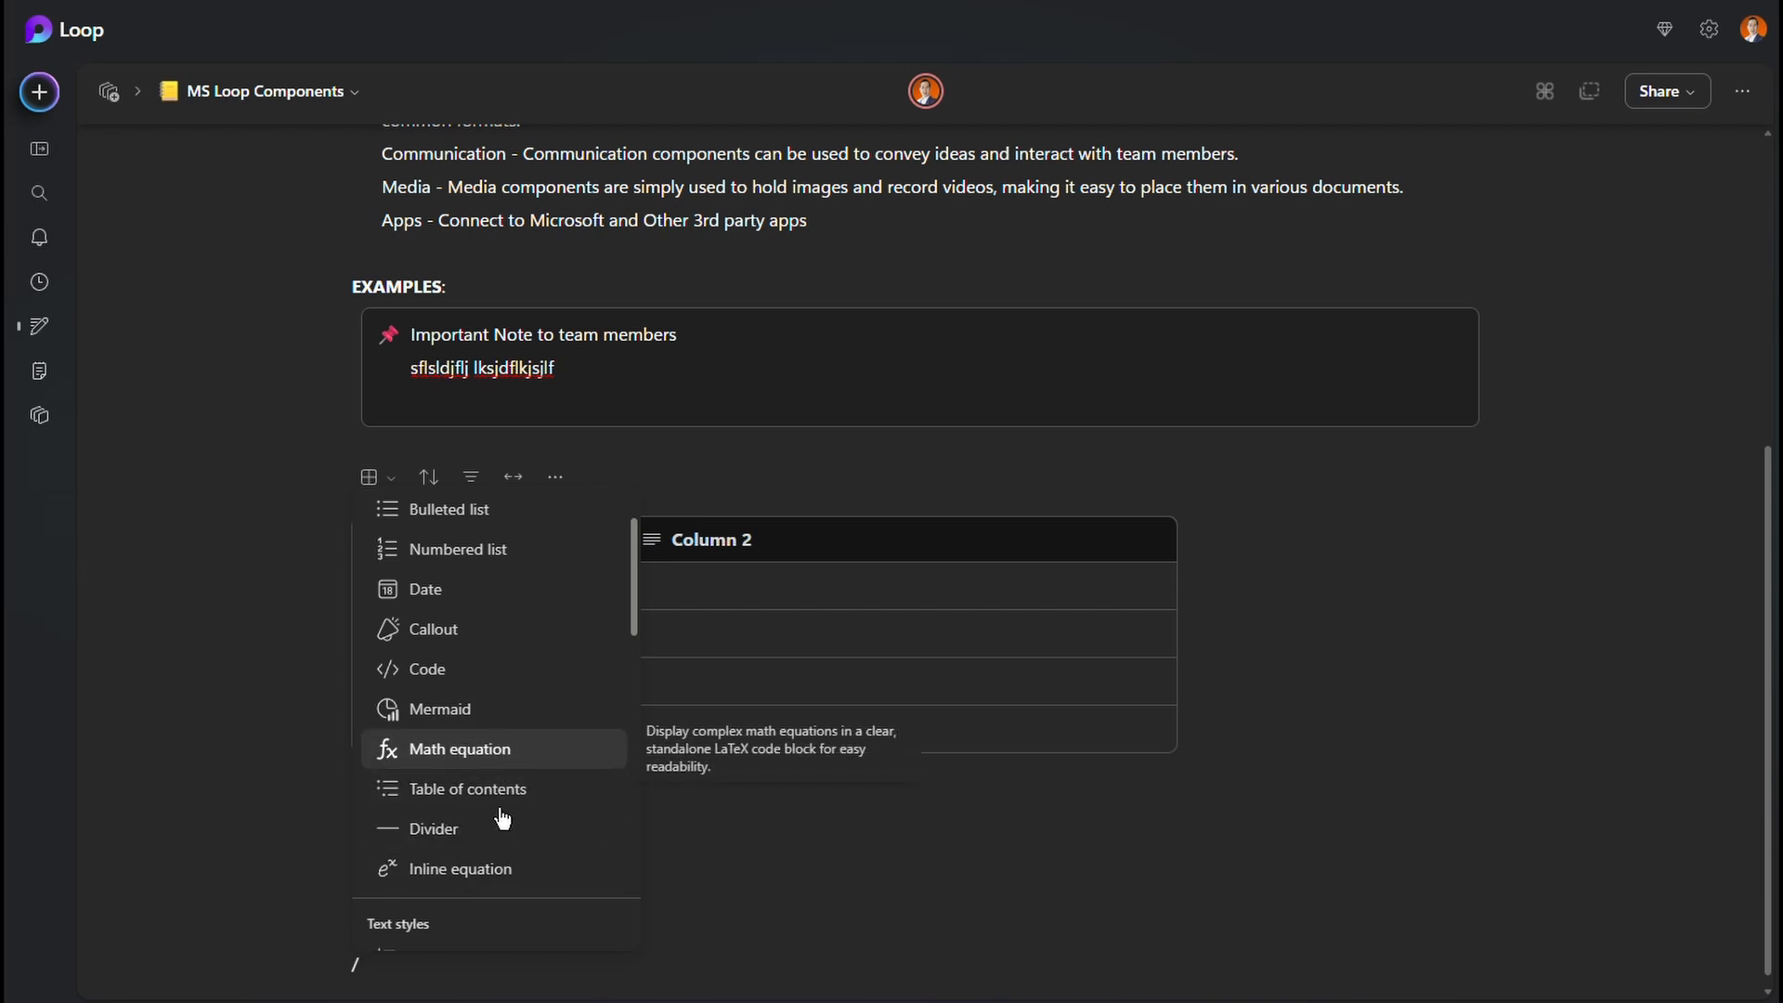
pyautogui.moveTo(494, 788)
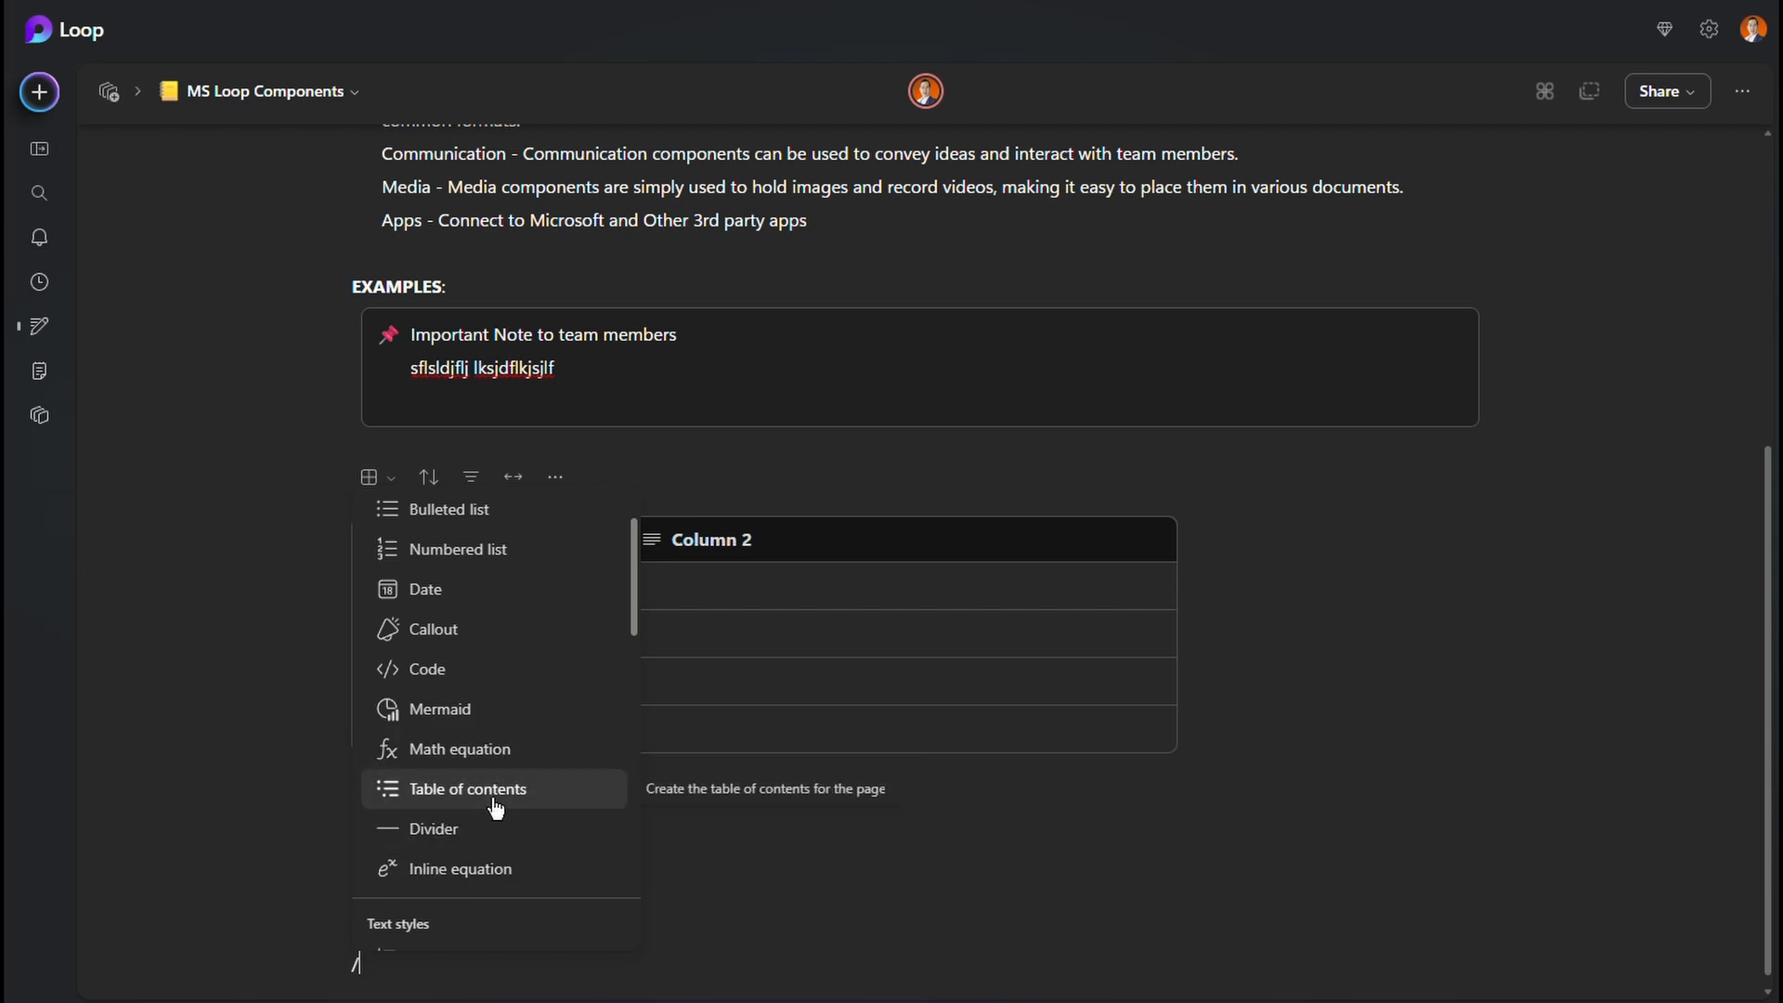
pyautogui.moveTo(440, 835)
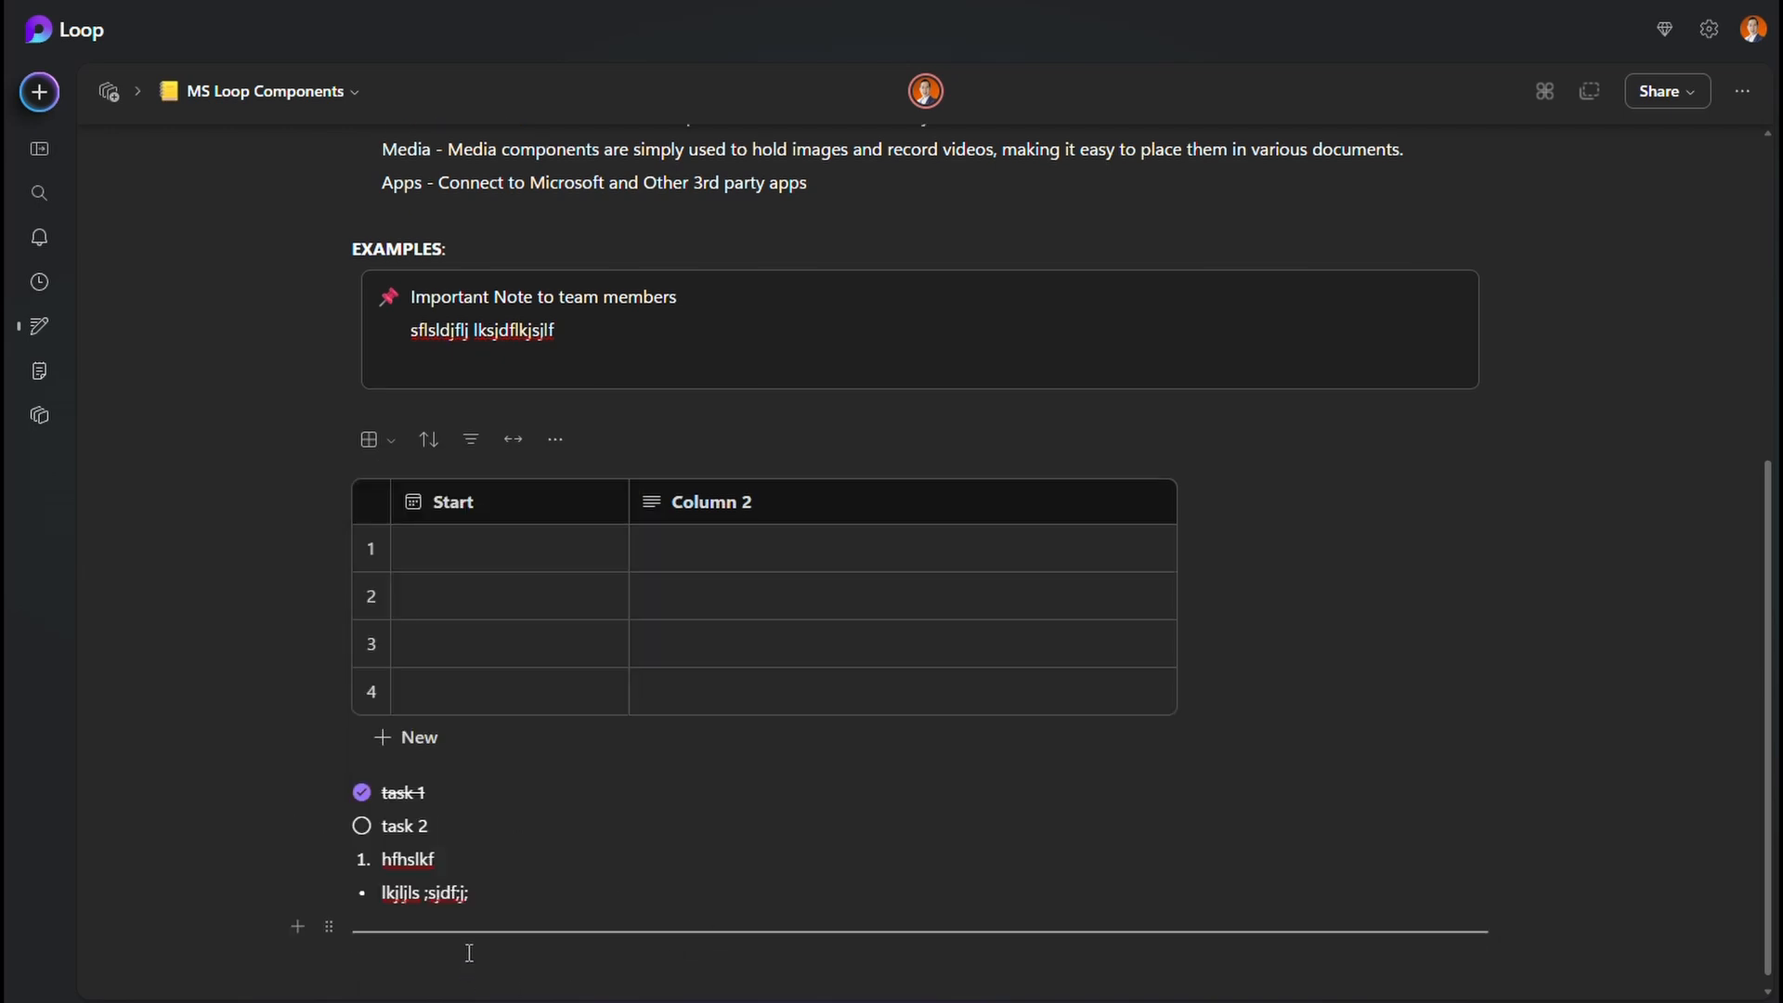
pyautogui.write('s')
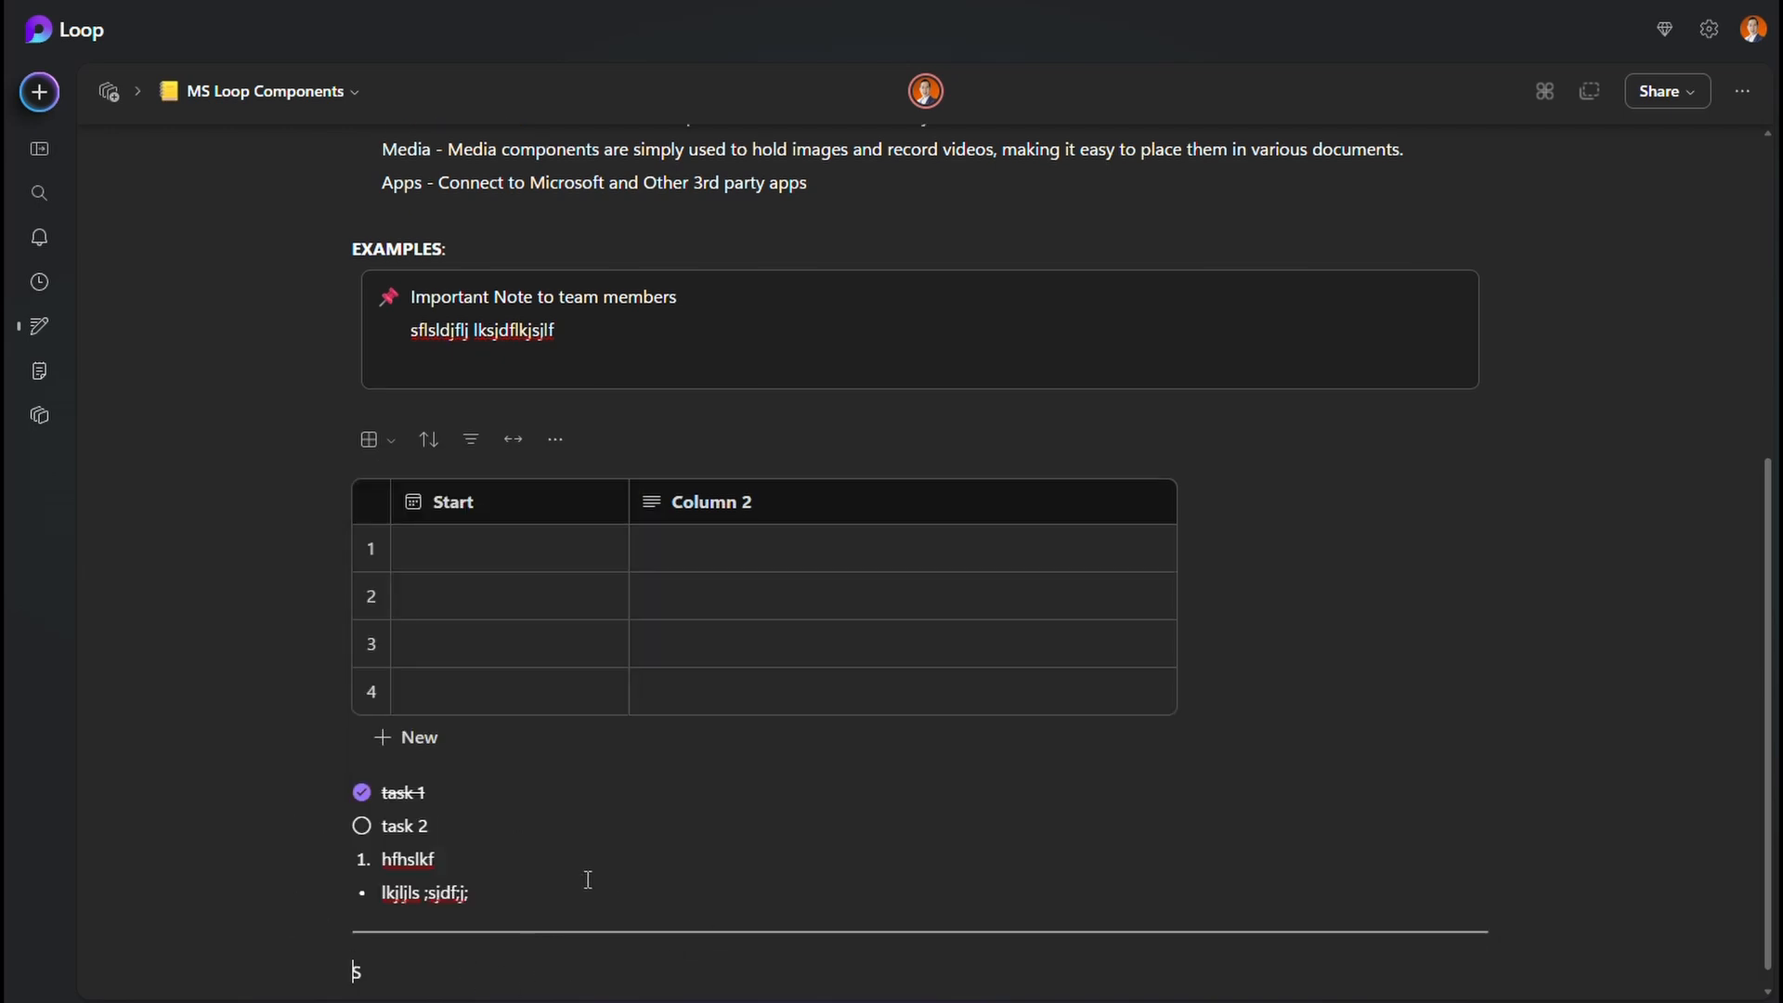
pyautogui.write('ection')
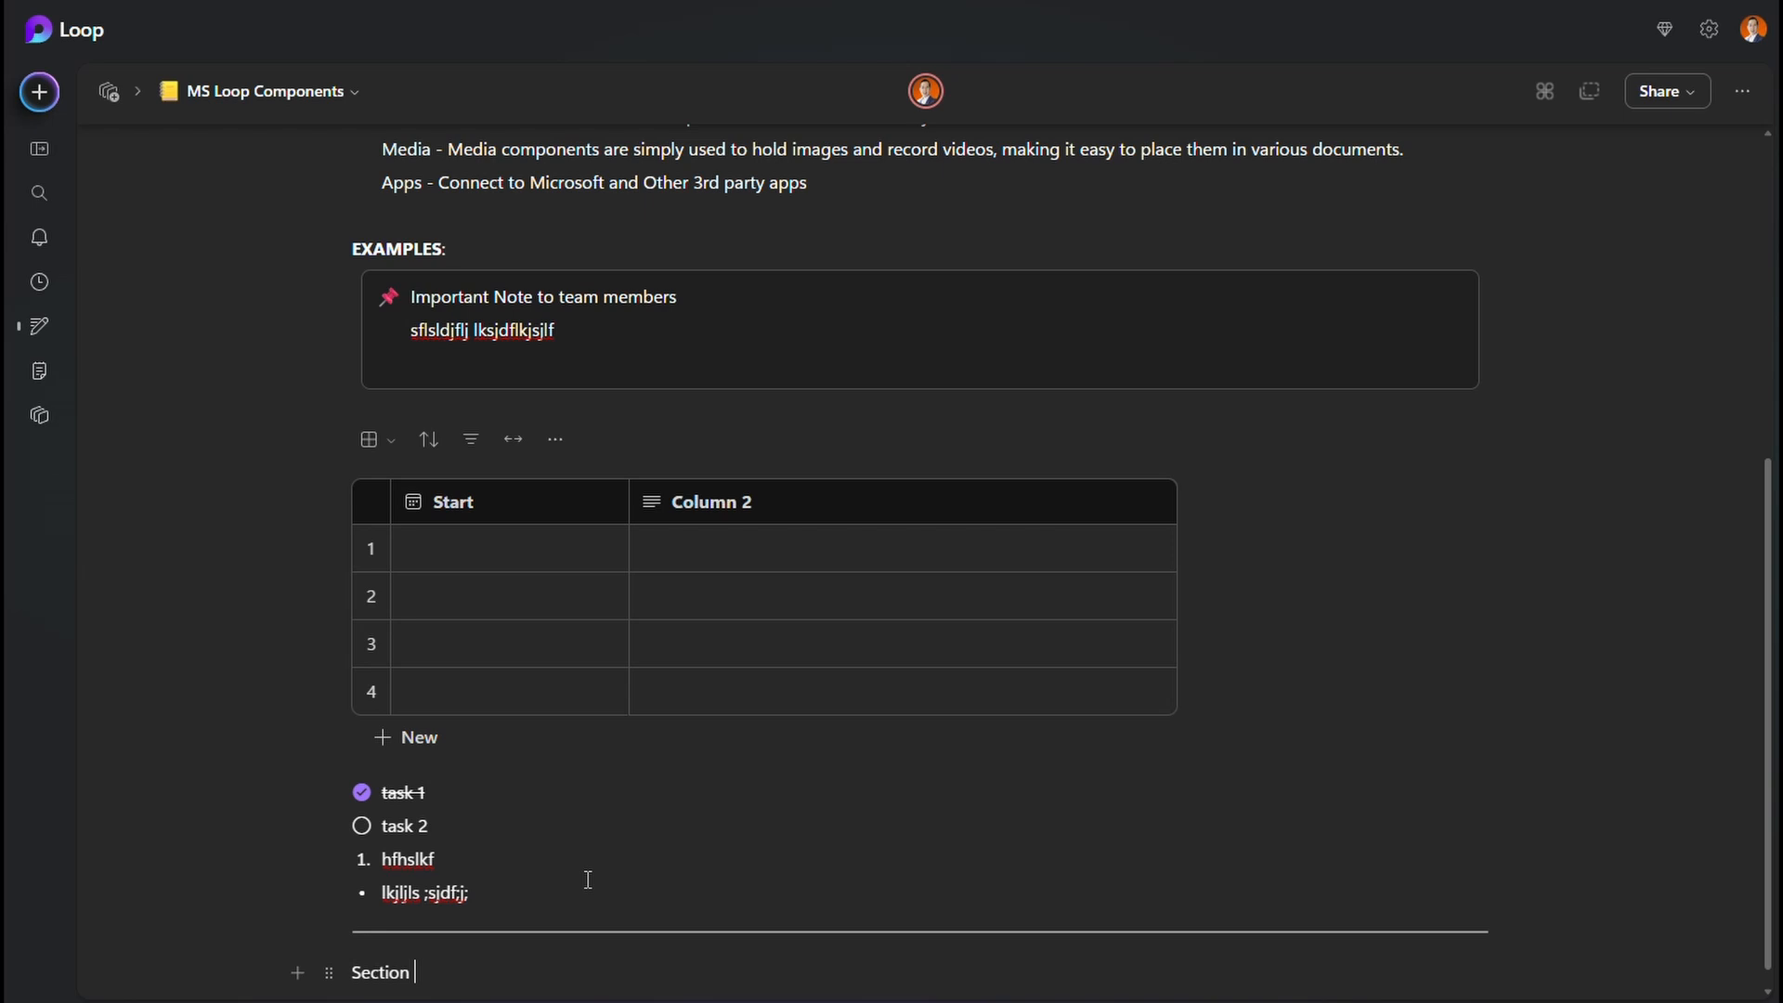
pyautogui.write('2')
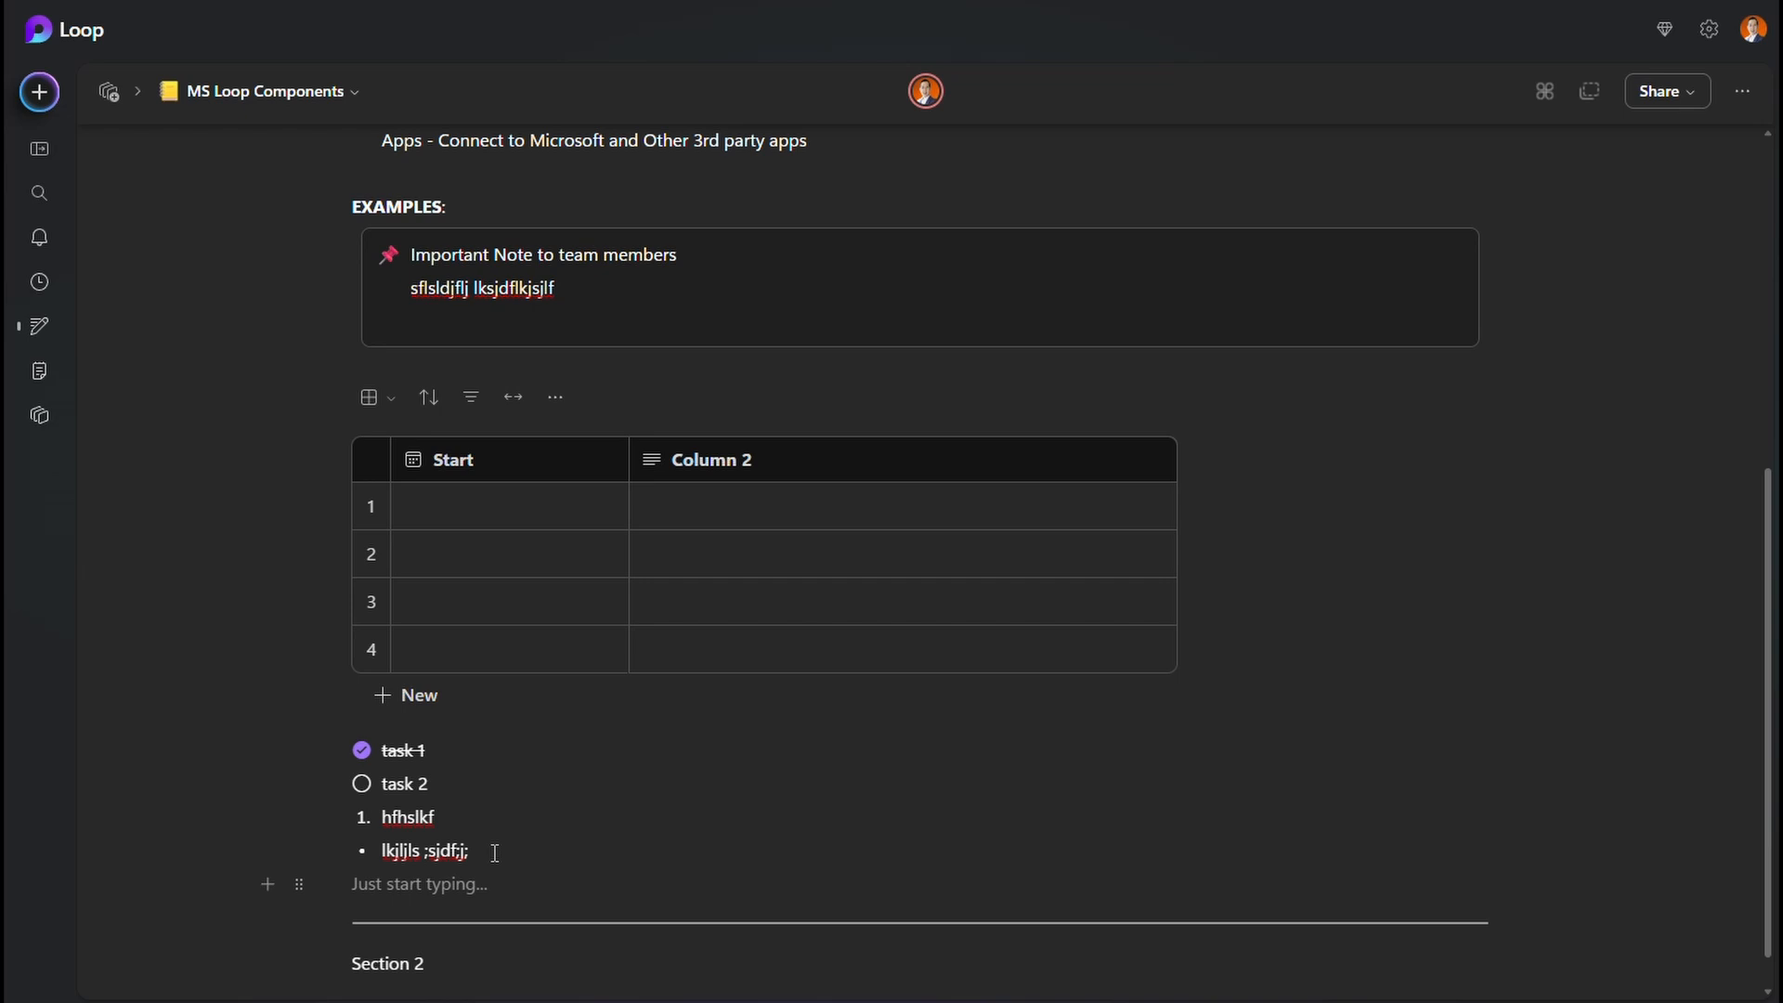
pyautogui.write('/')
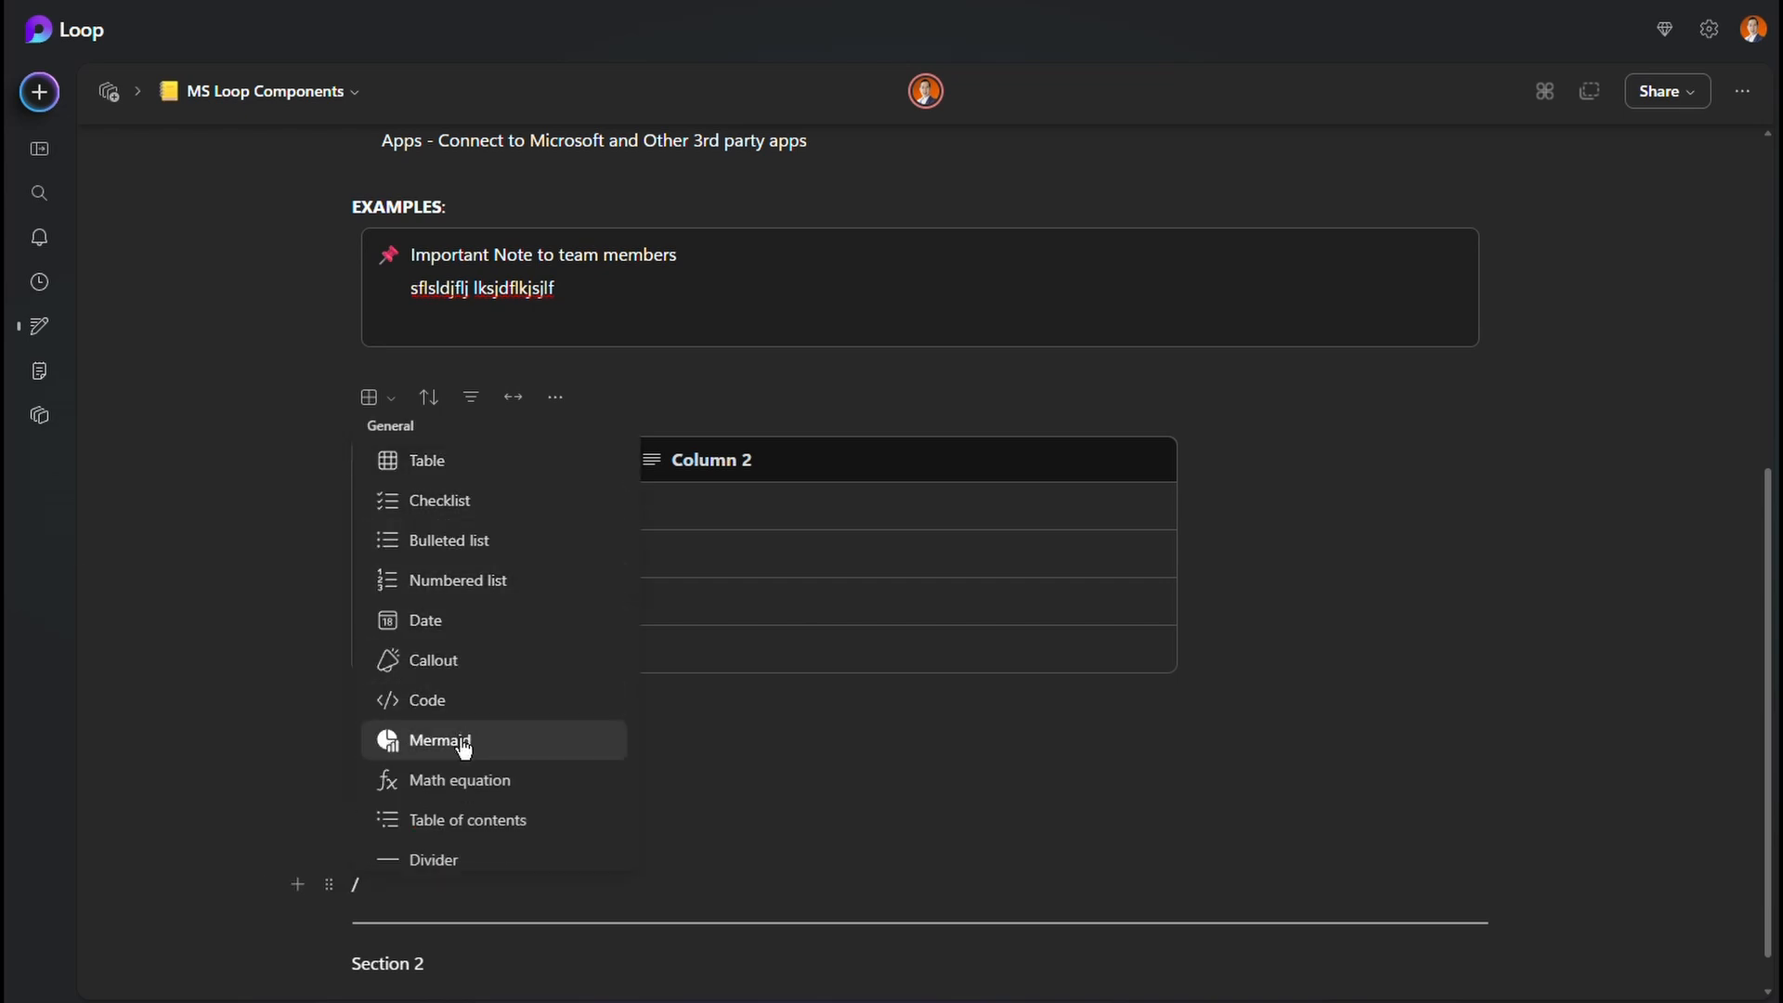
pyautogui.moveTo(460, 748)
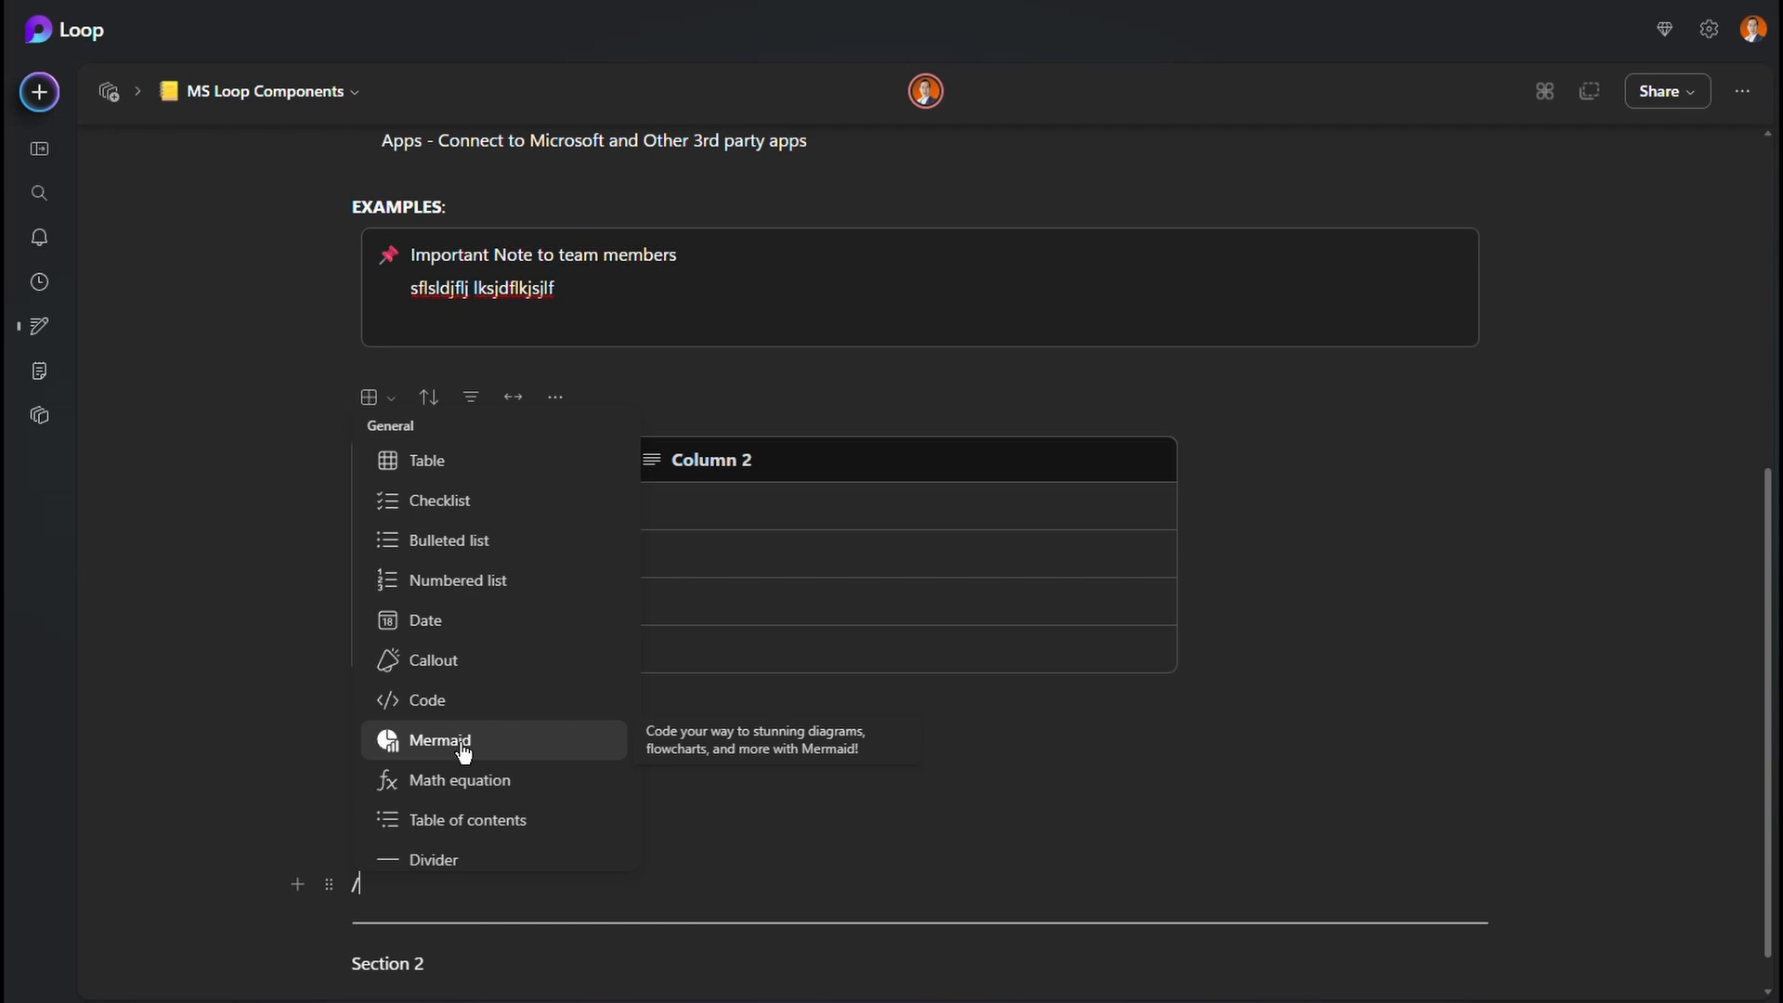
# - Insert a Mermaid flowchart code block and show its language list
pyautogui.click(439, 741)
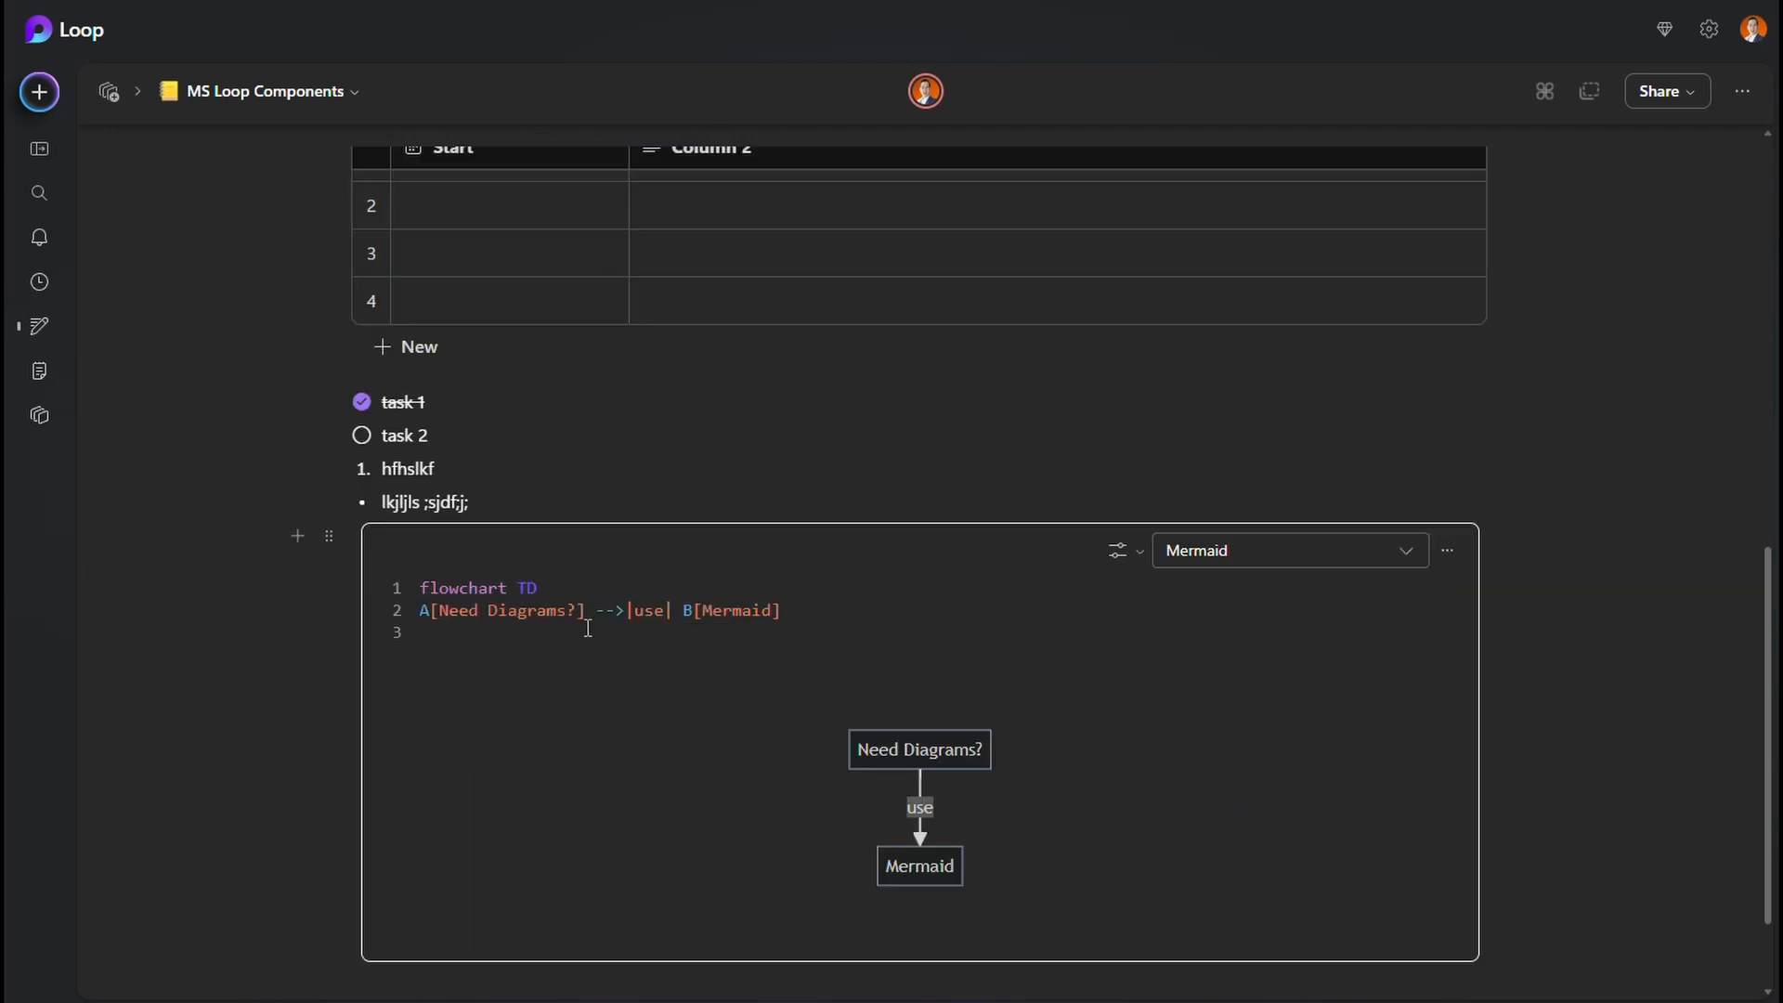
pyautogui.click(1289, 550)
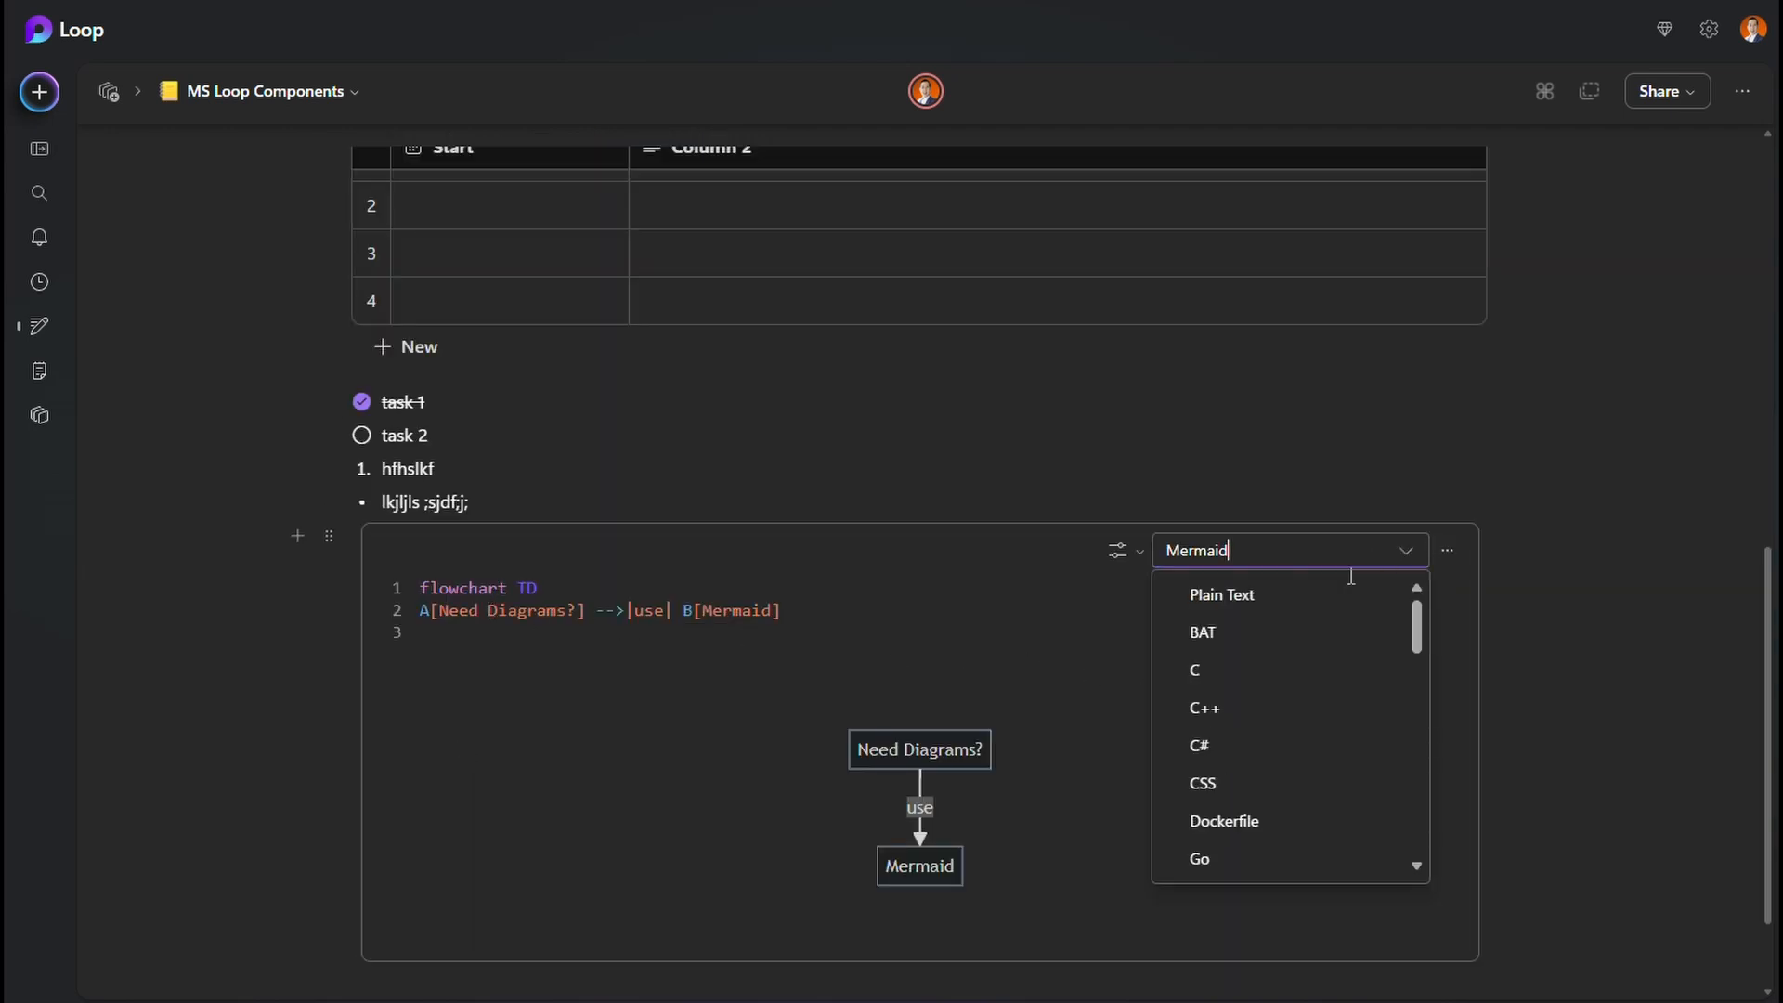
pyautogui.moveTo(1238, 745)
pyautogui.write('/')
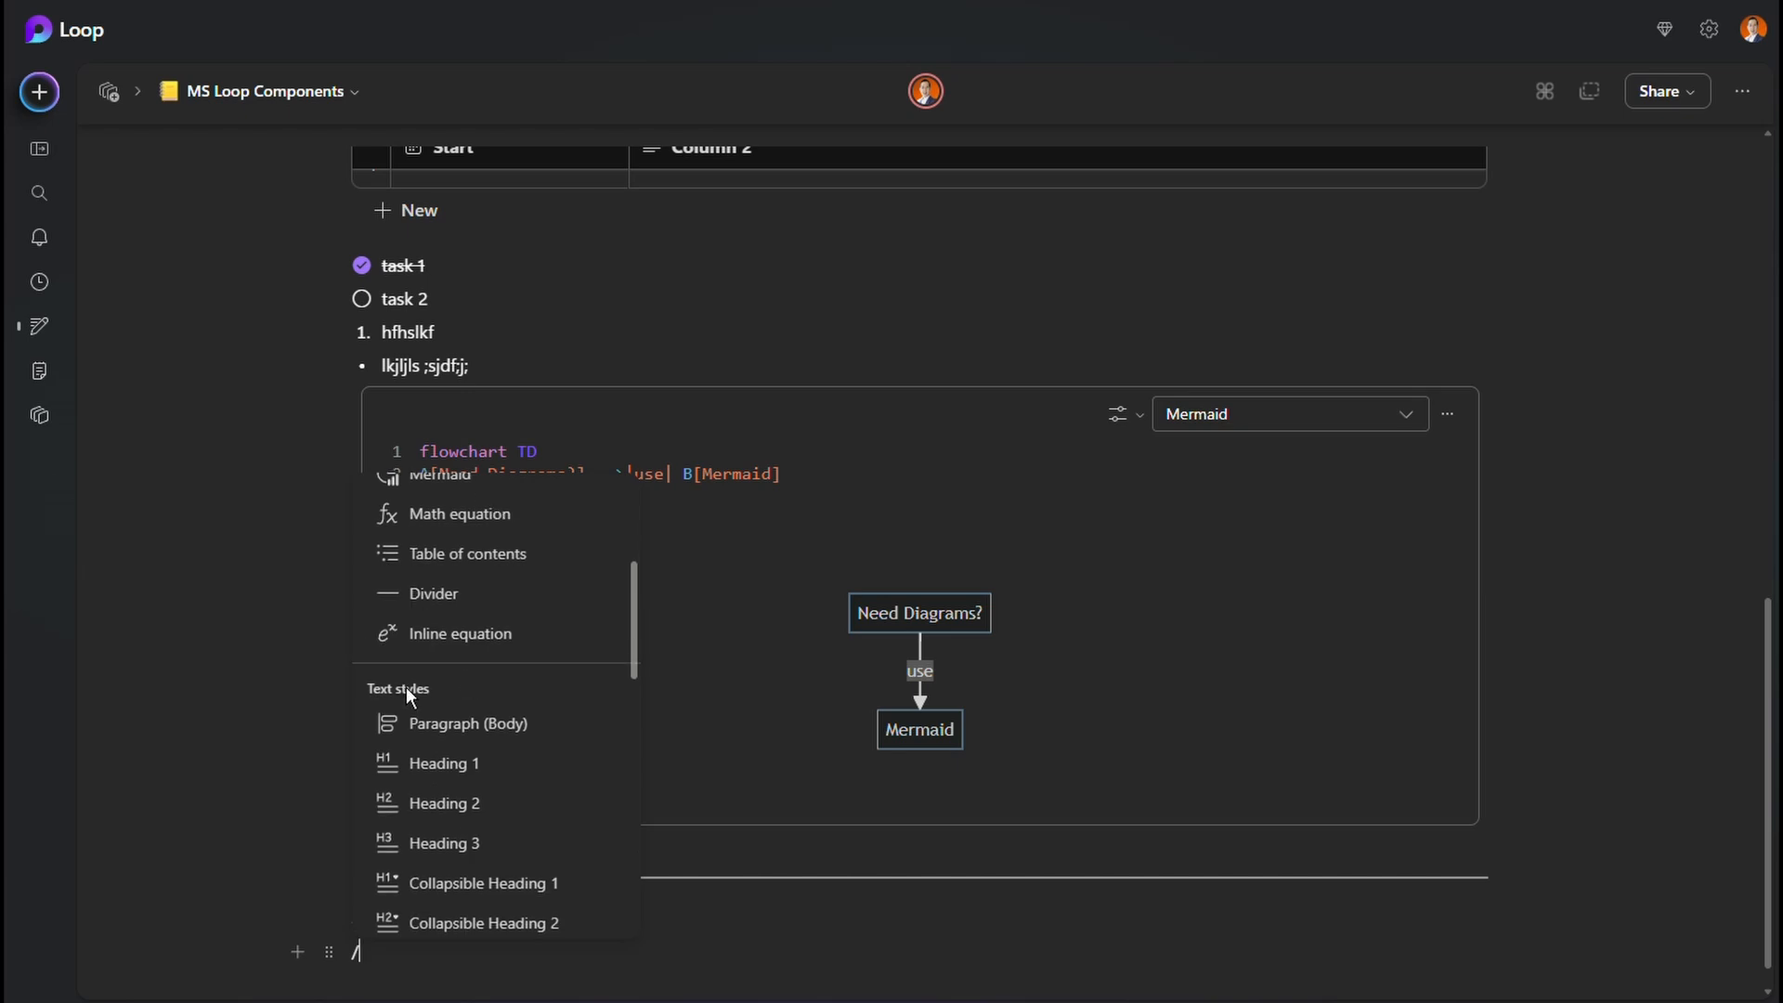
# - Scroll the insert menu to the Text styles for the Section 2 line
pyautogui.scroll(-3)
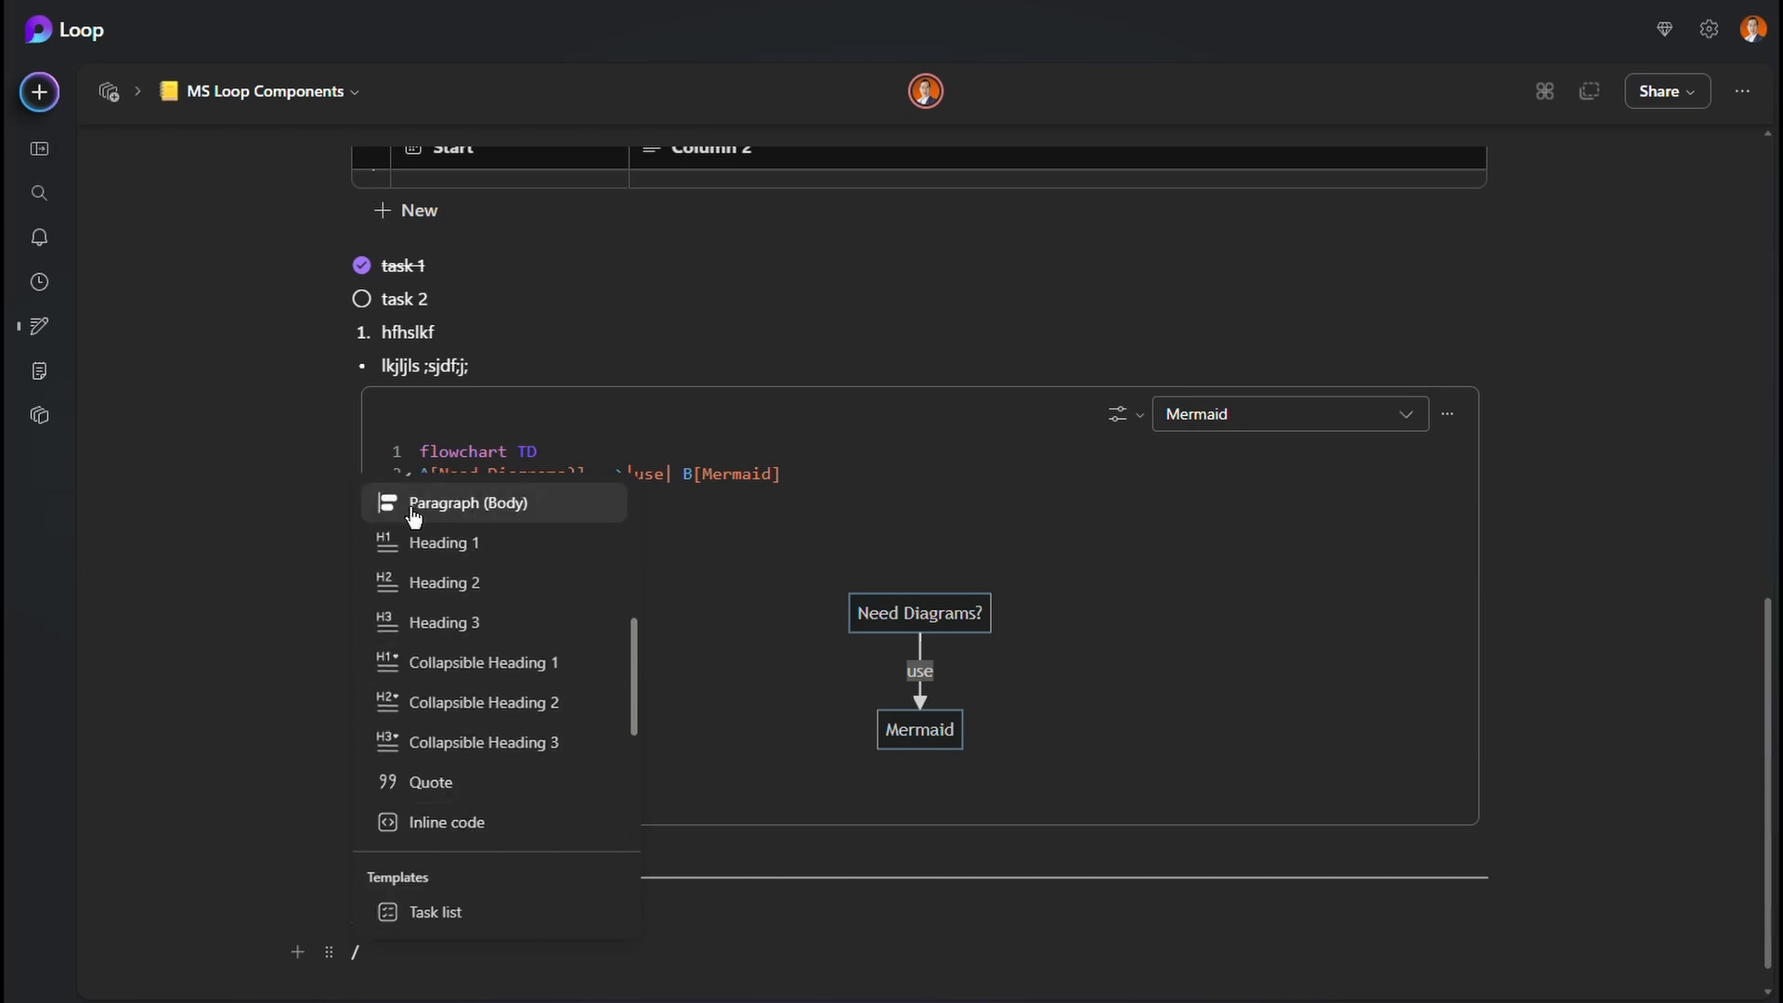
pyautogui.moveTo(520, 524)
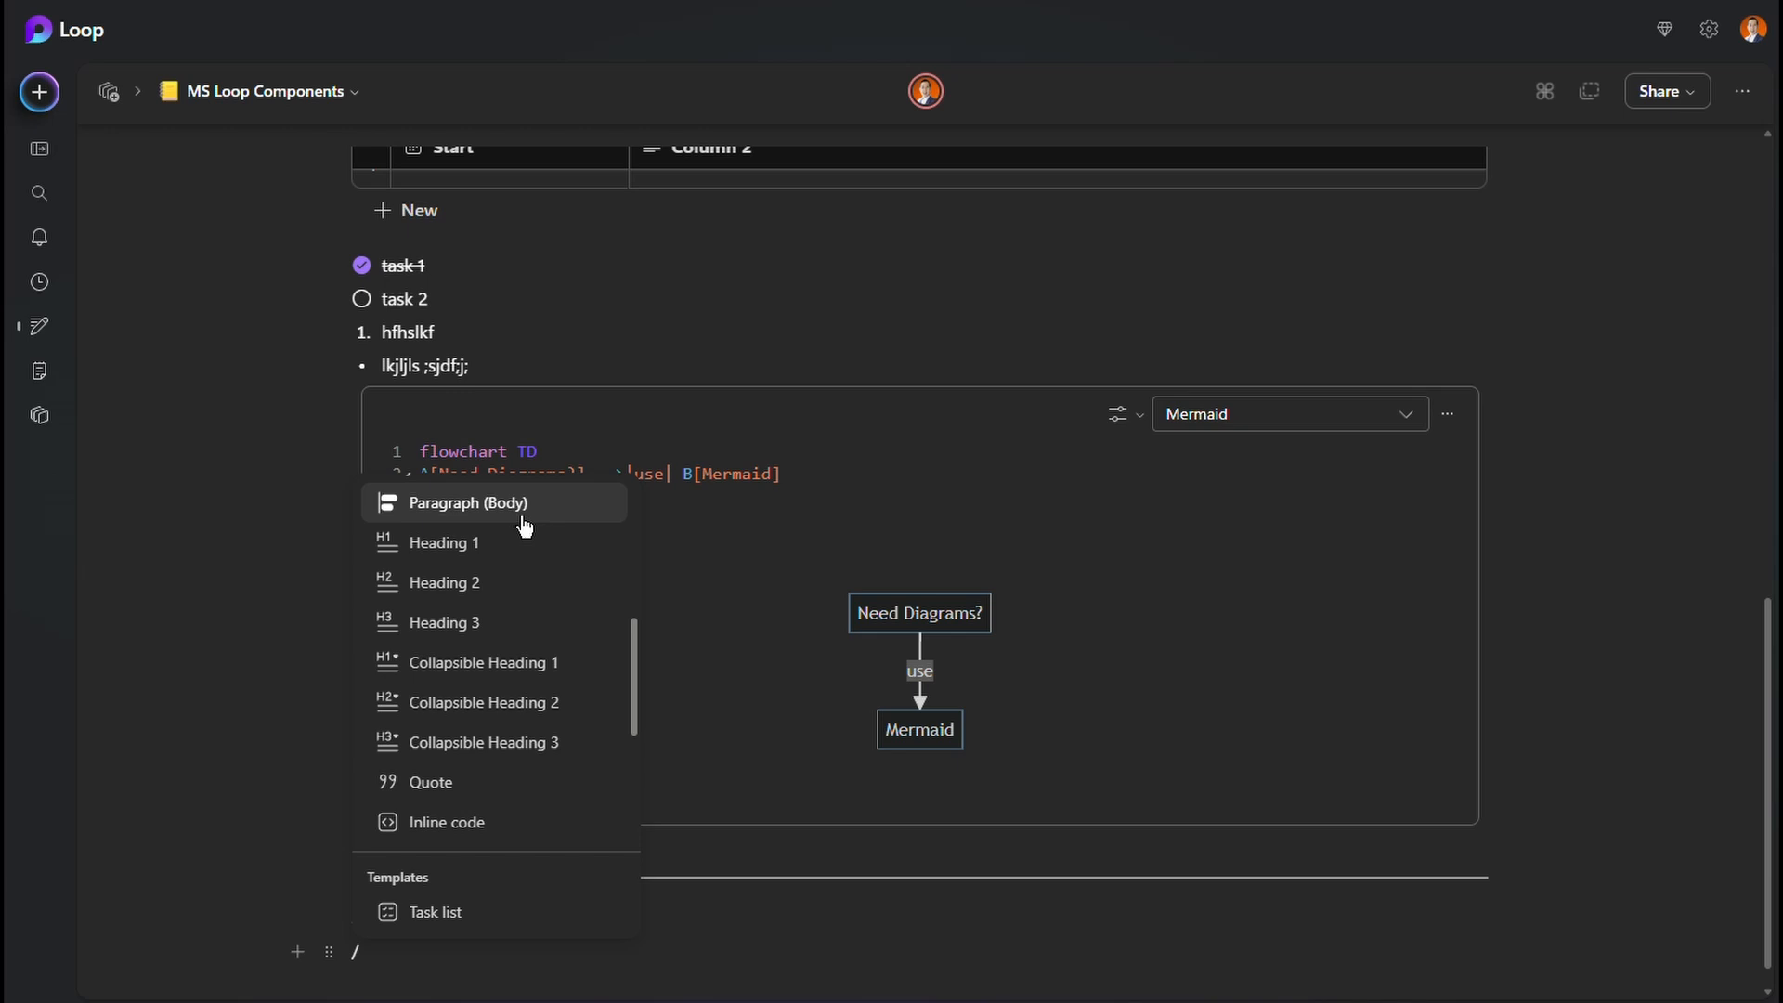
pyautogui.moveTo(500, 551)
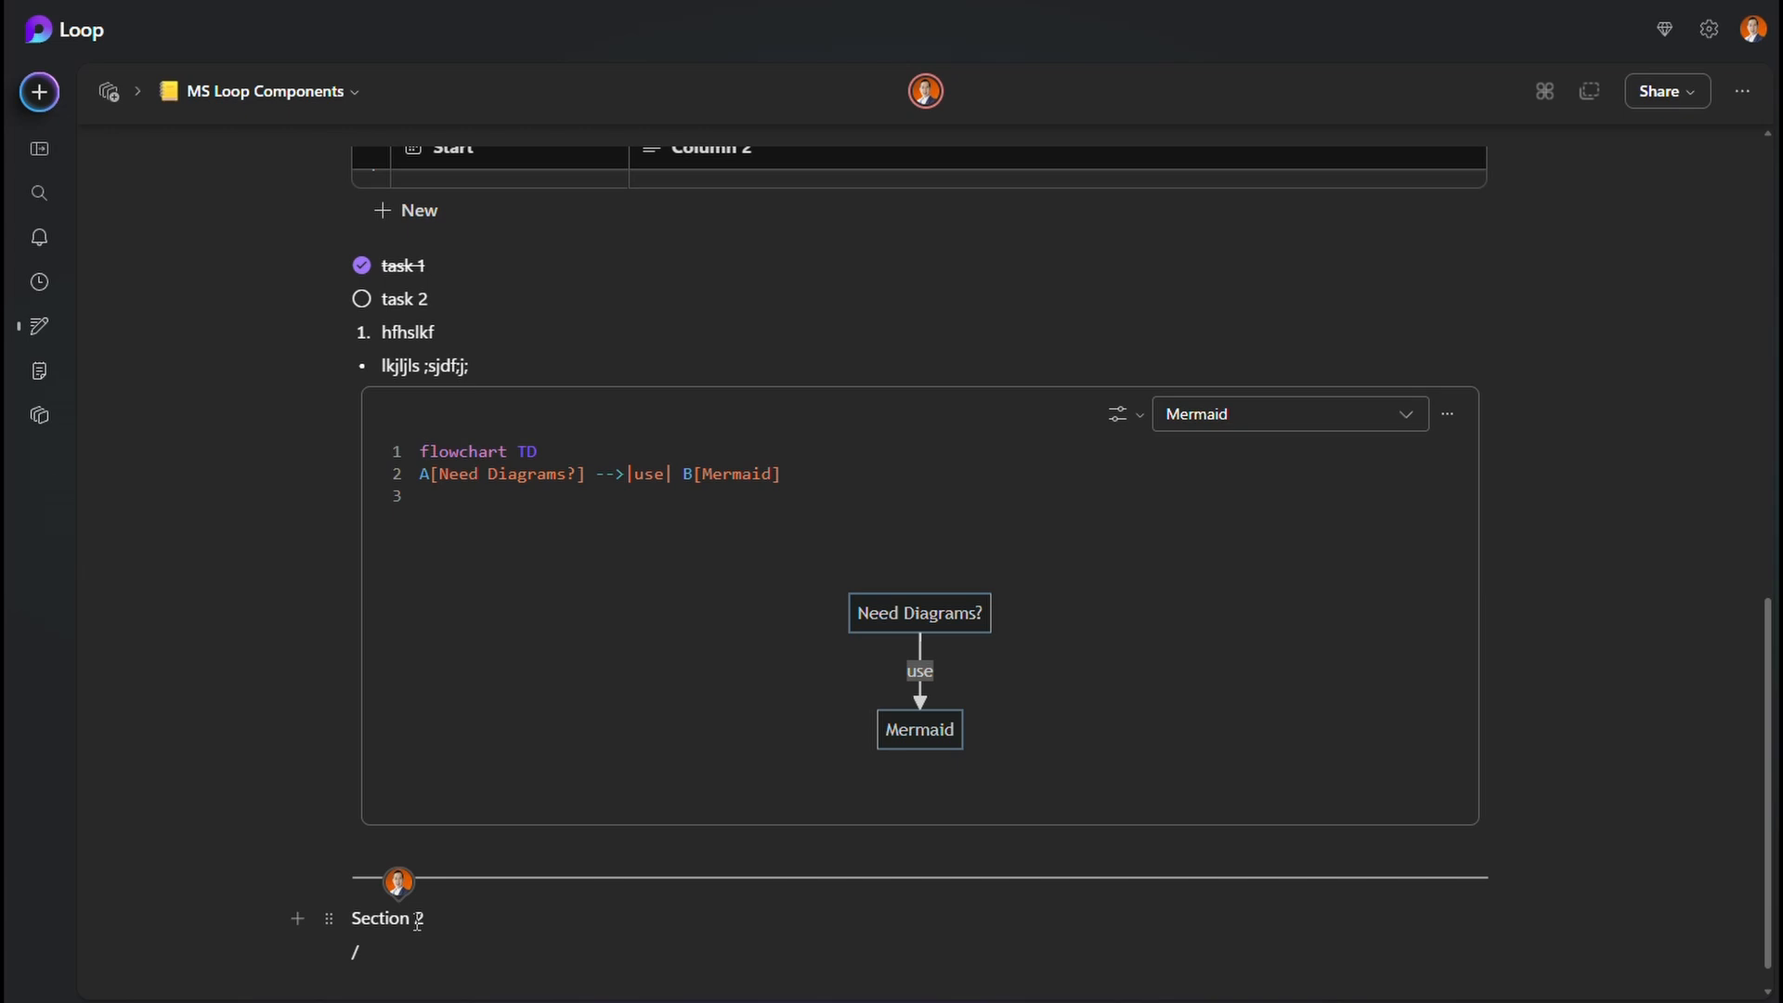
pyautogui.moveTo(329, 919)
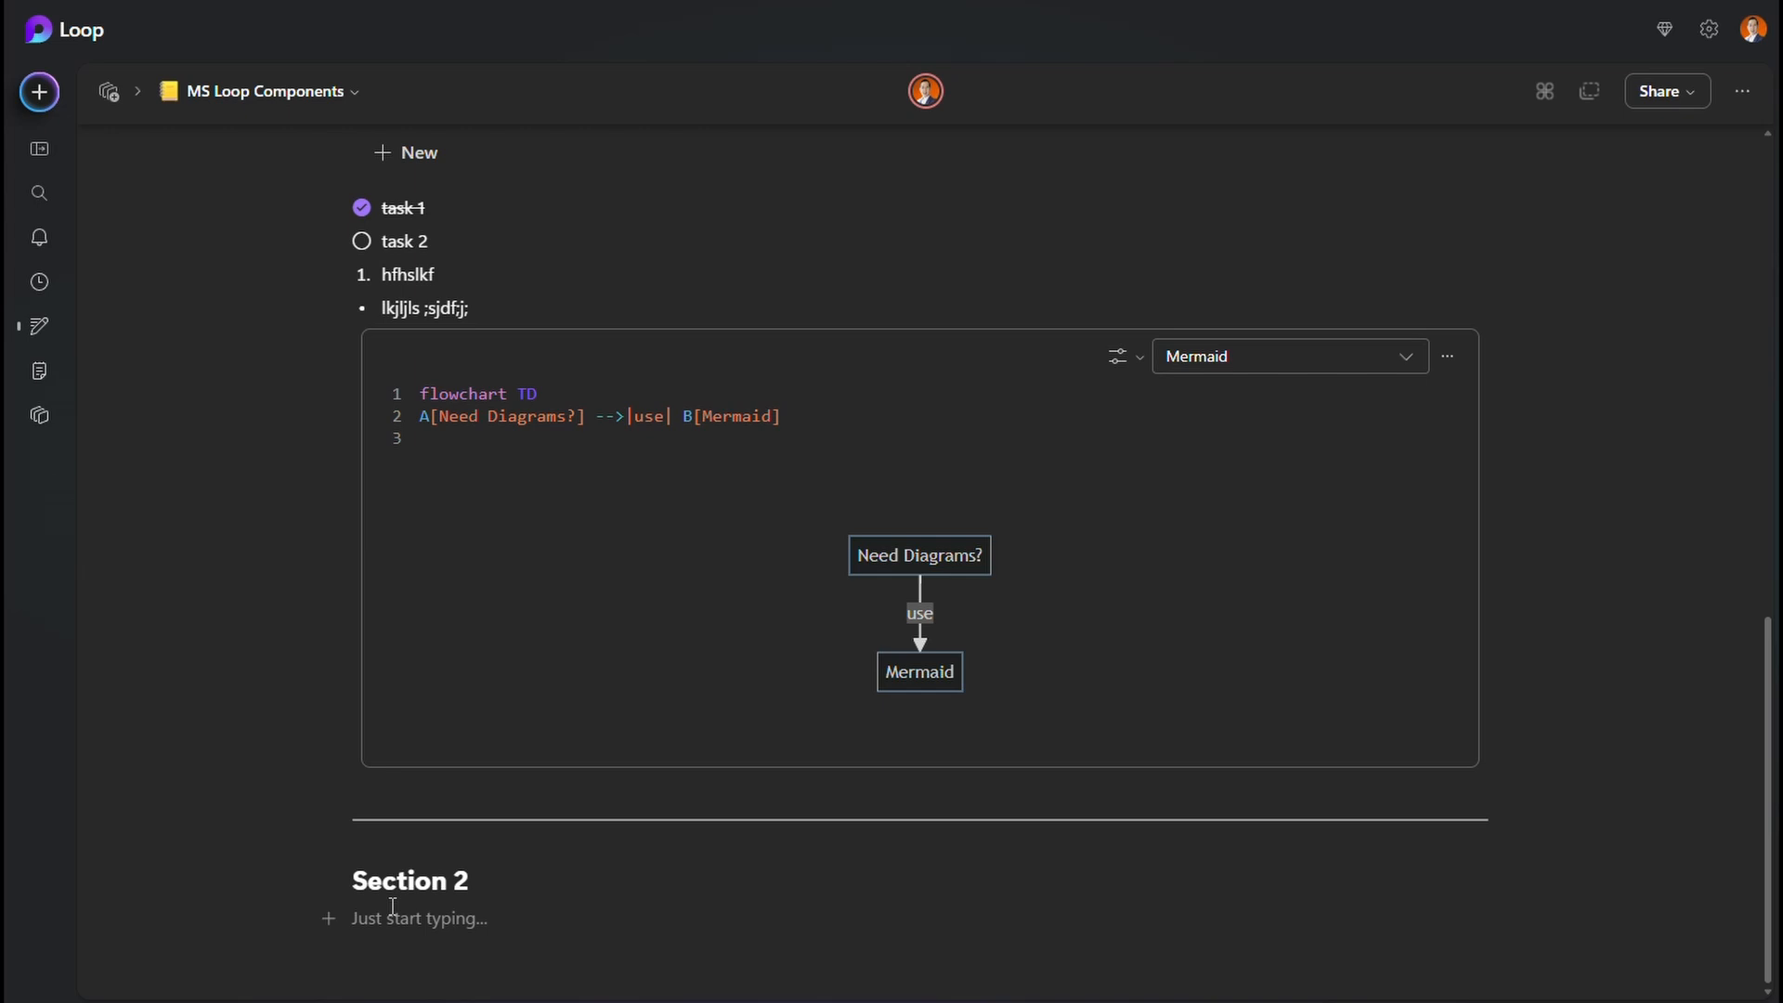
# - Write 'Hello world' under Section 2 with Hello bold and world italic
pyautogui.write('Hello world')
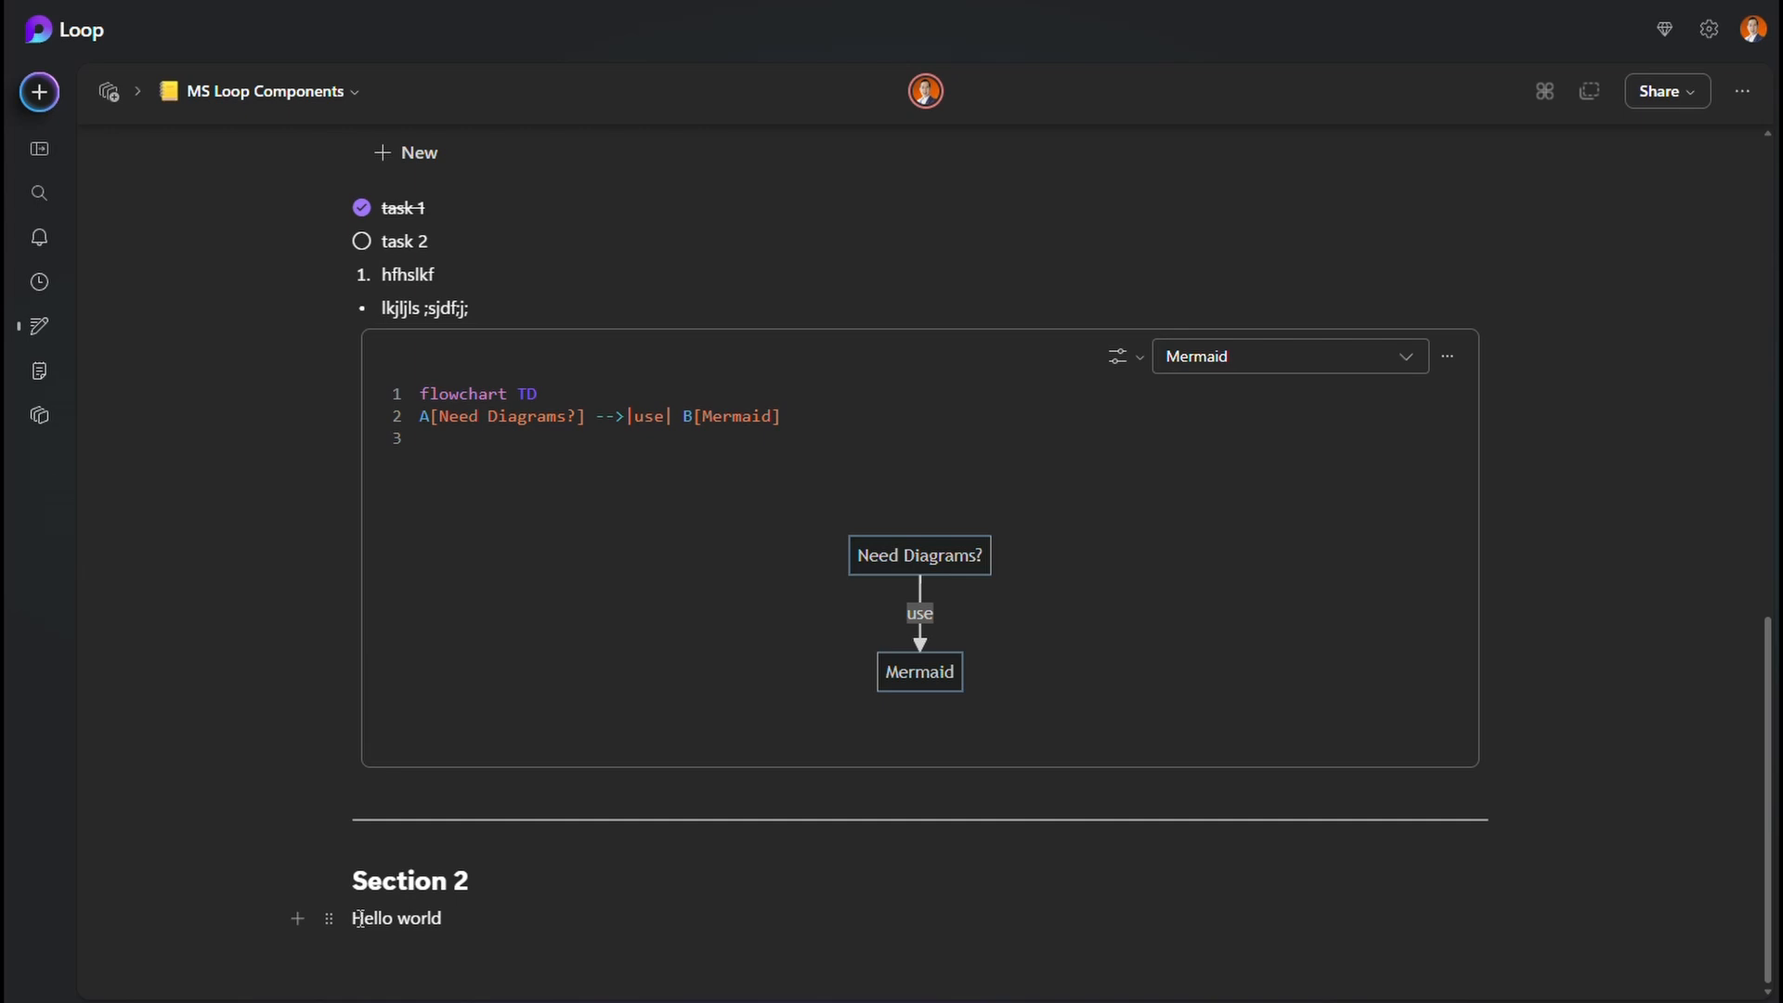
pyautogui.doubleClick(374, 917)
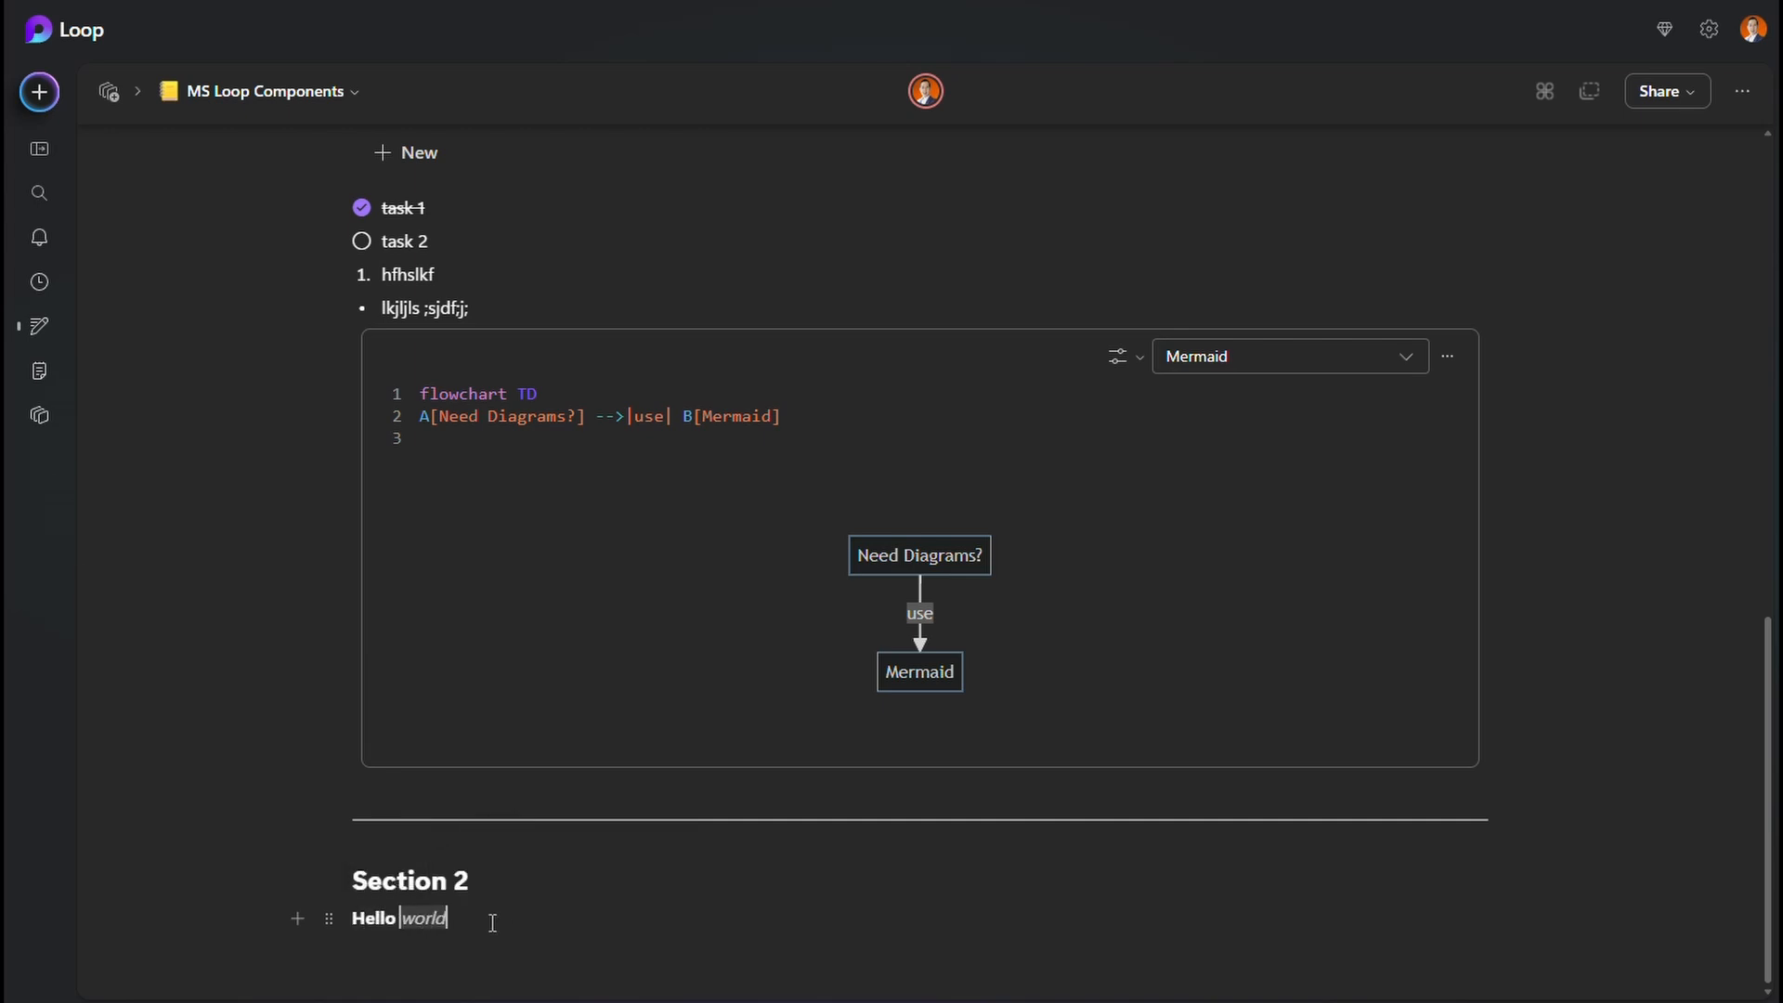
pyautogui.moveTo(329, 918)
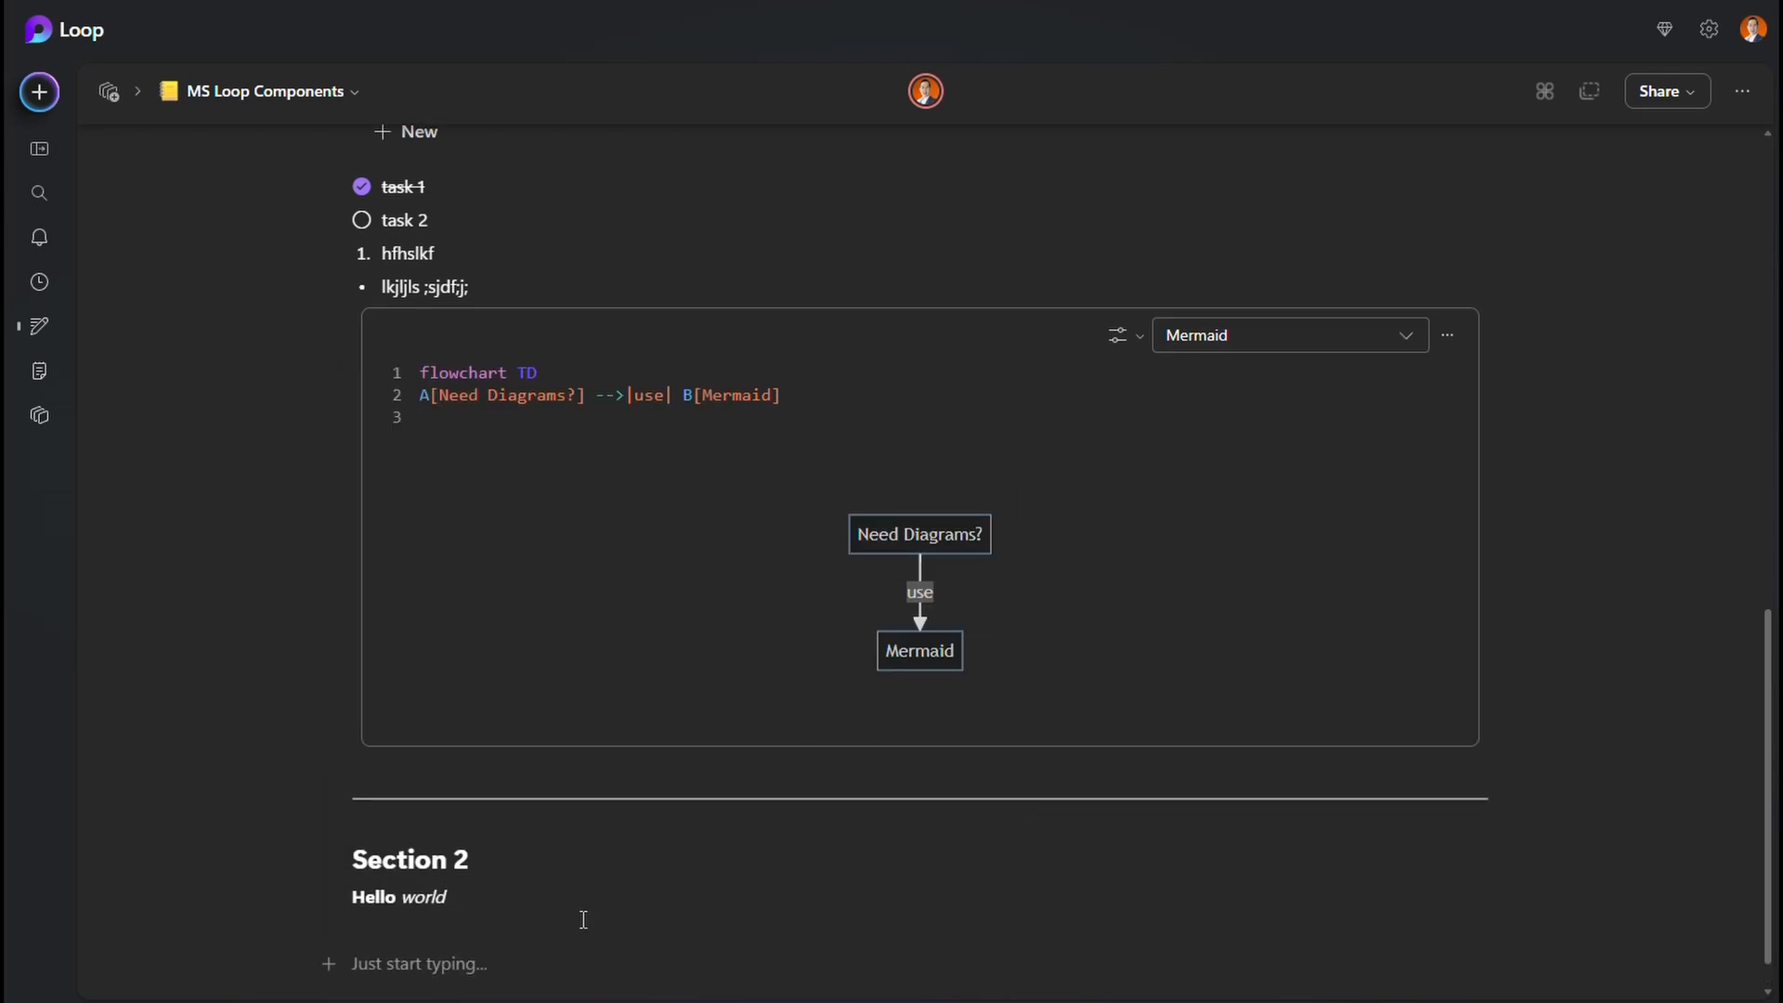
# - Insert a table of contents and follow its '6 Types of Loop Components' link
pyautogui.write('/')
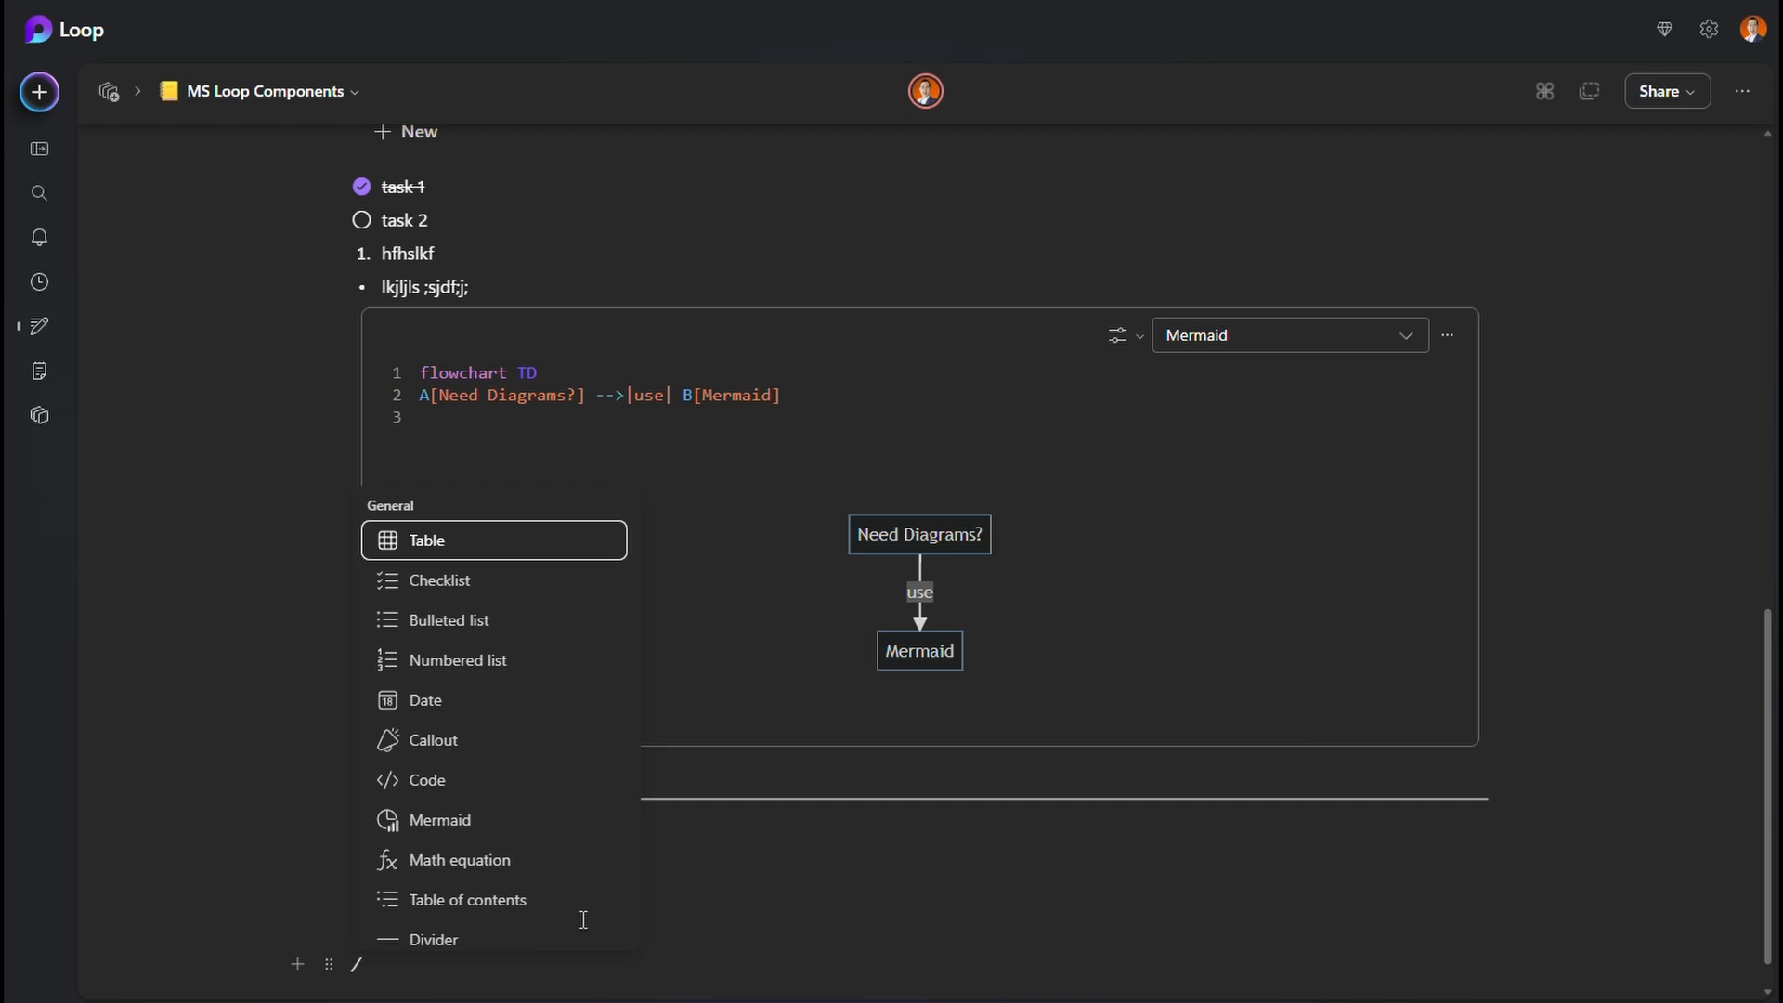
pyautogui.moveTo(460, 899)
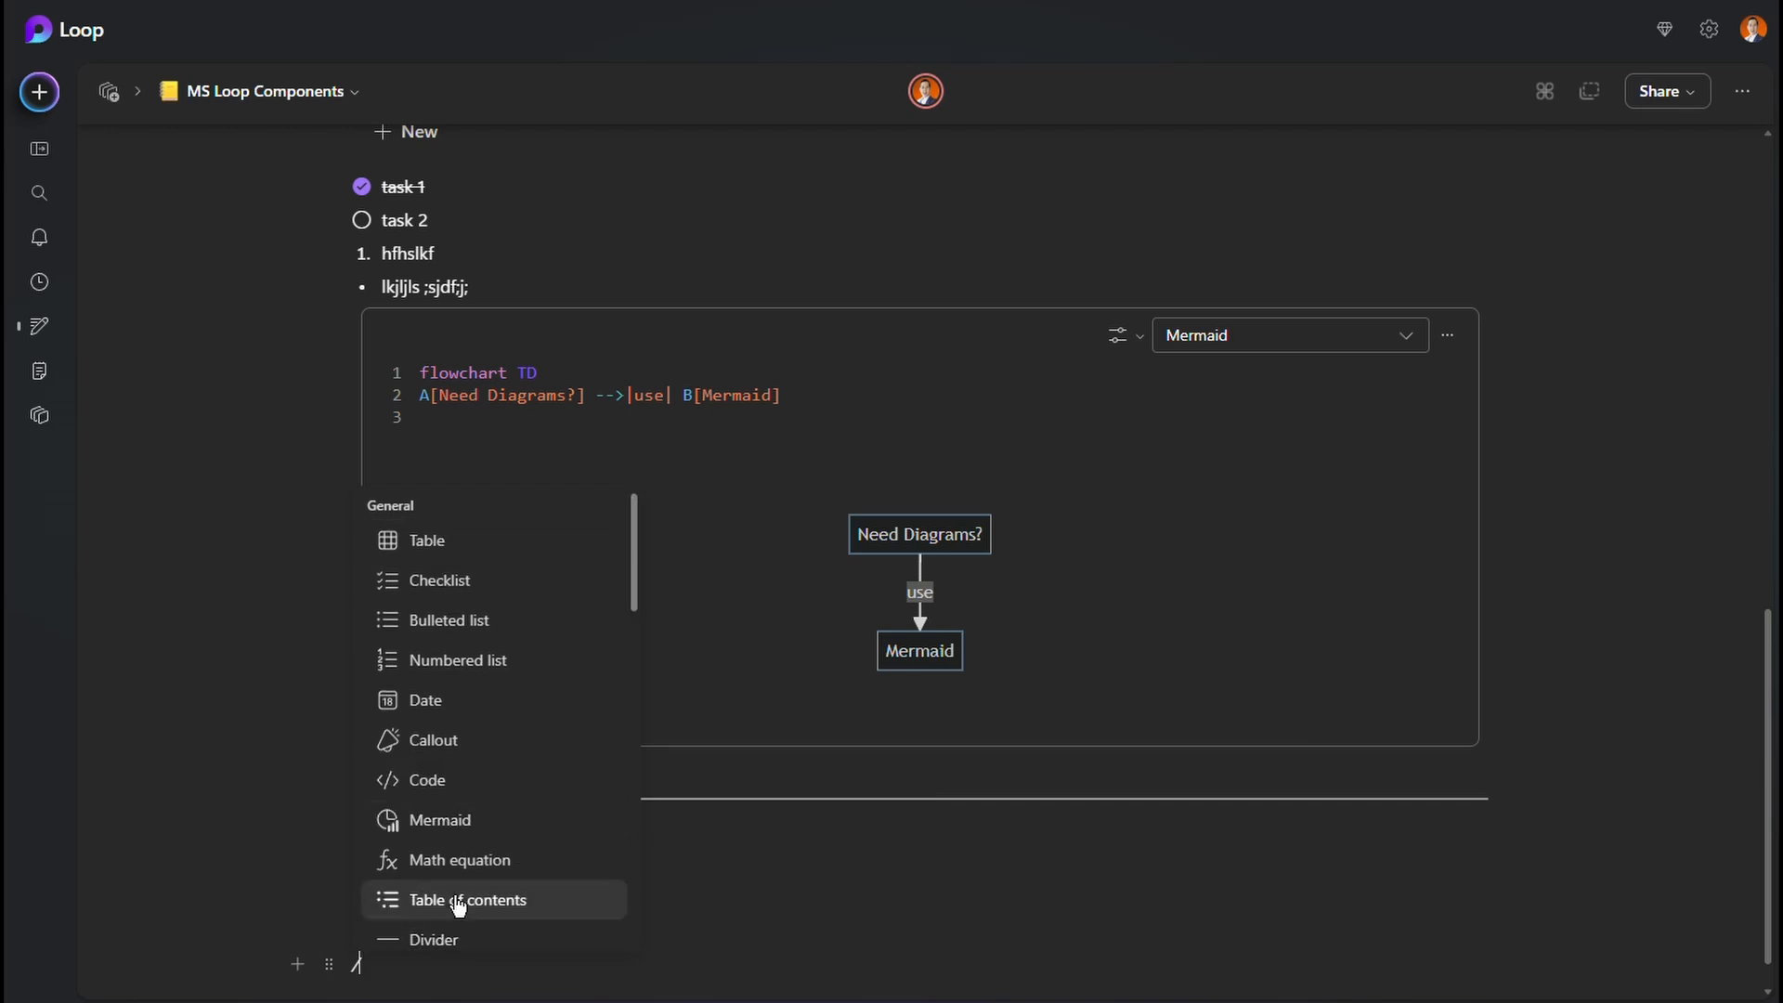
pyautogui.click(465, 899)
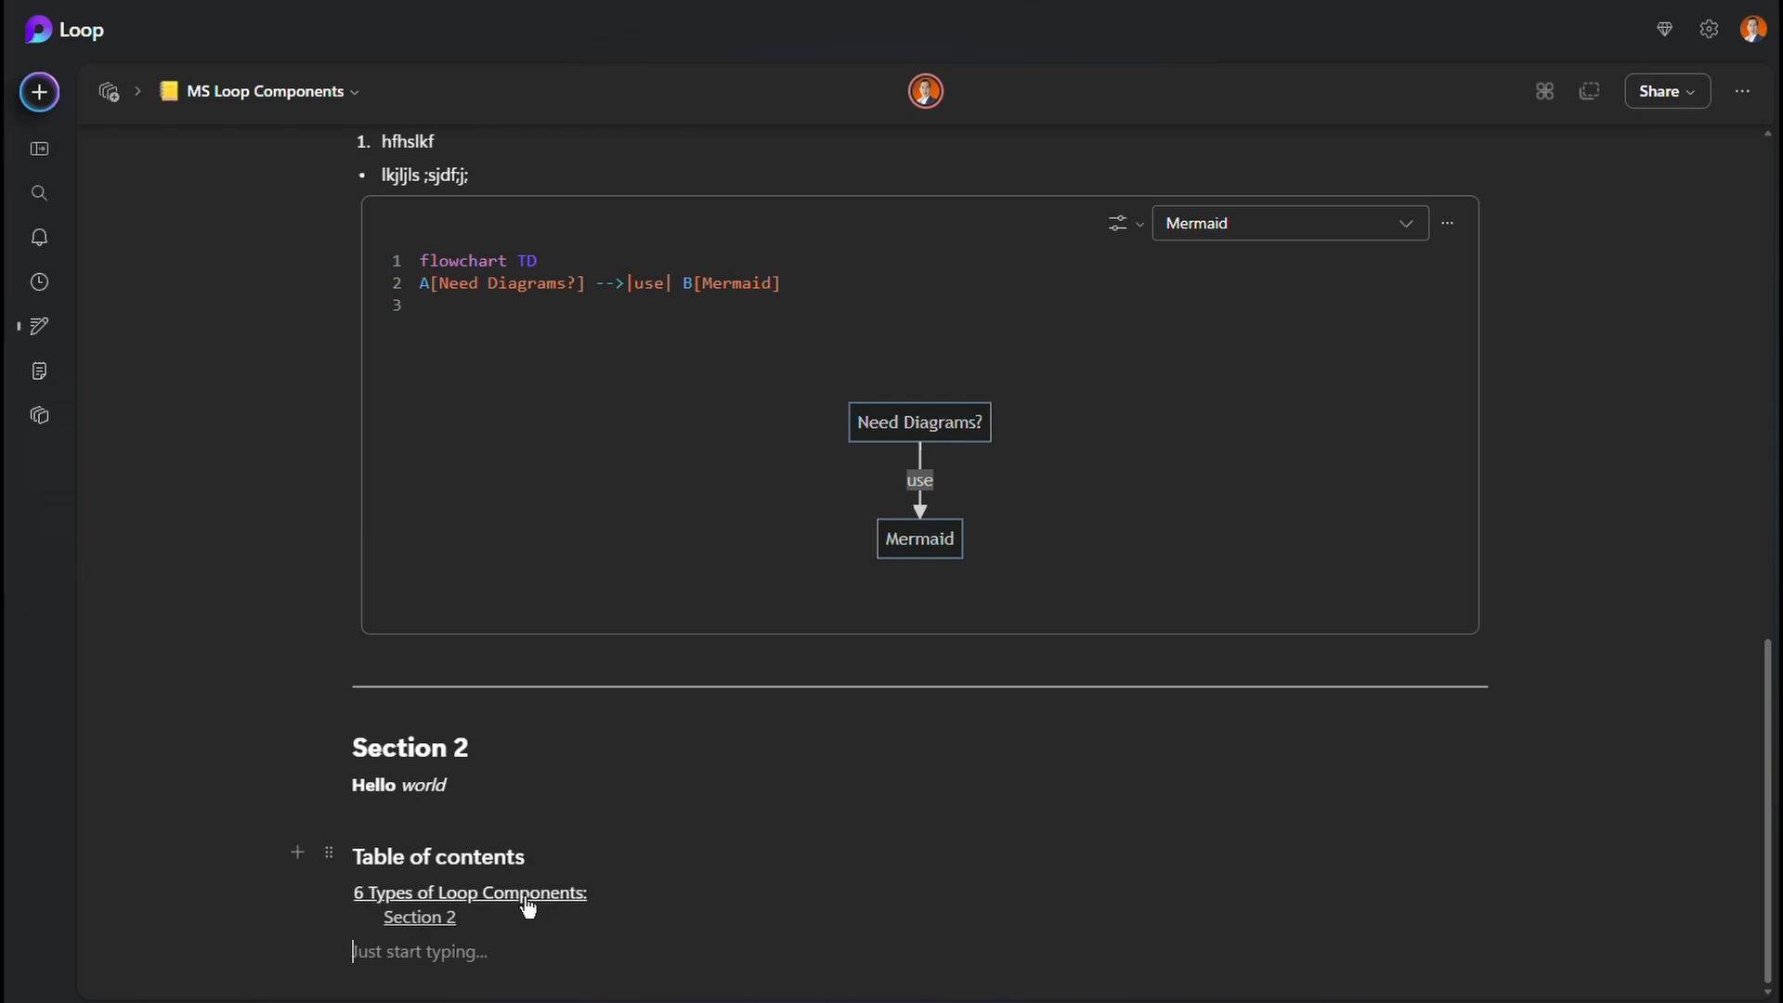
pyautogui.click(470, 893)
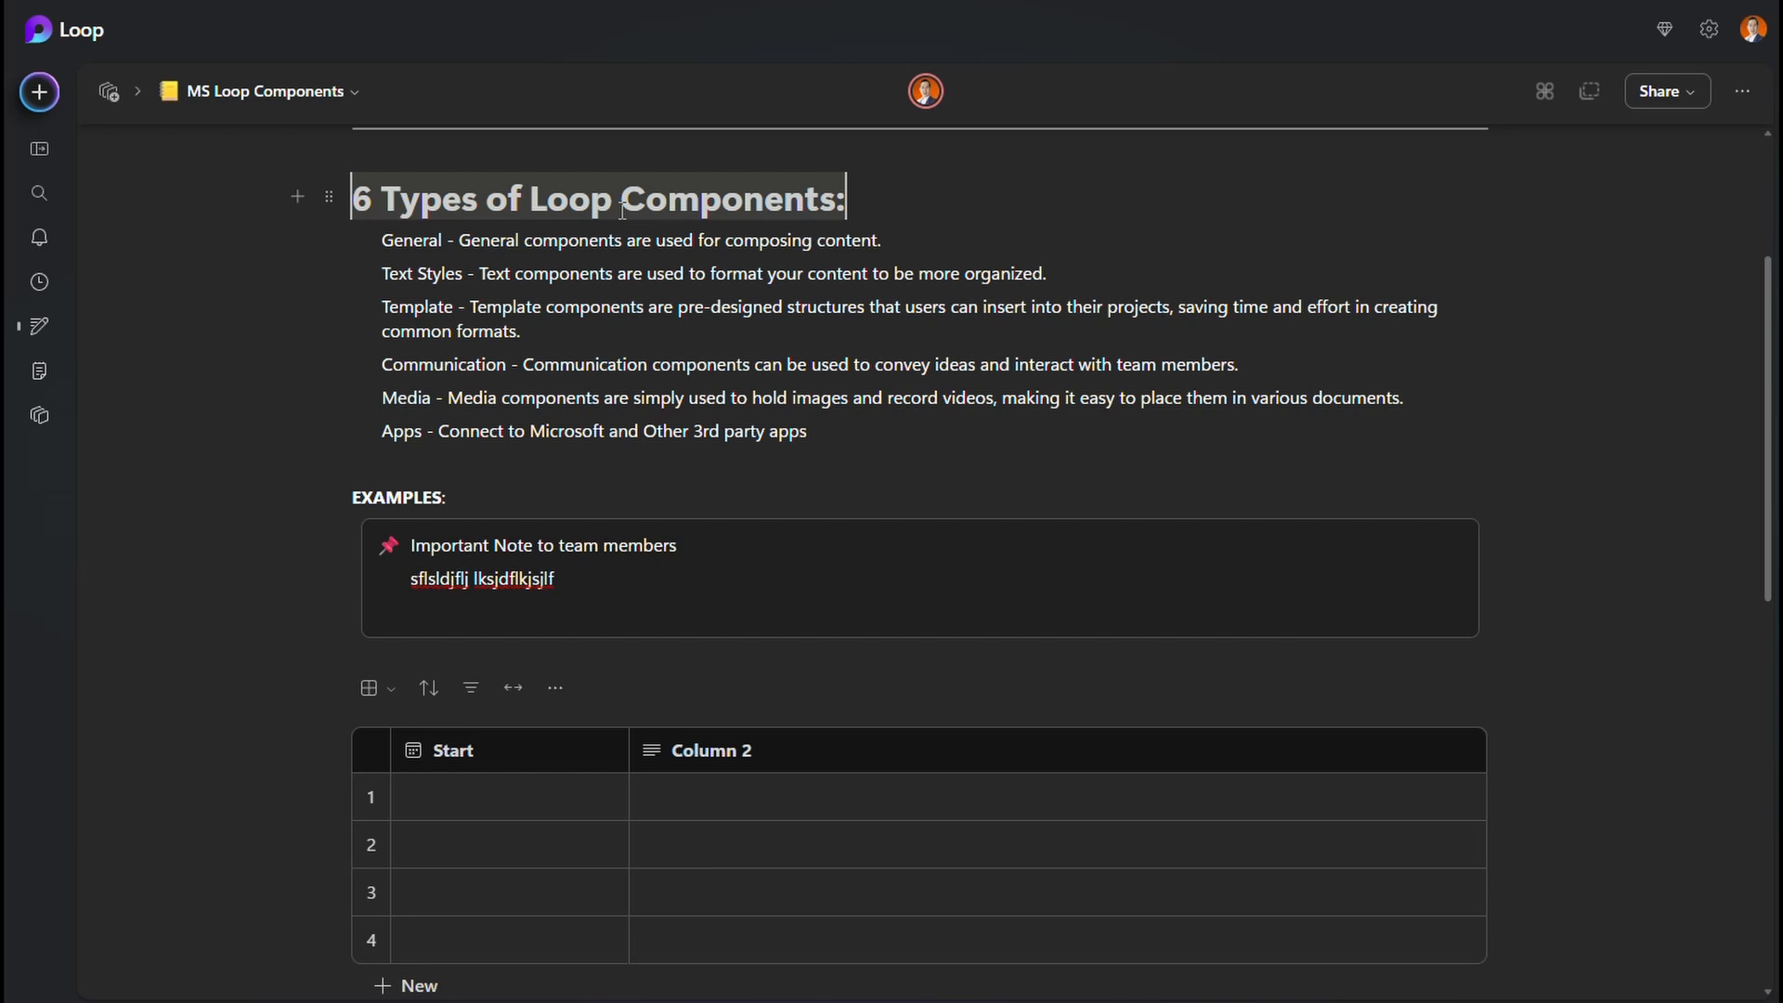
pyautogui.moveTo(328, 197)
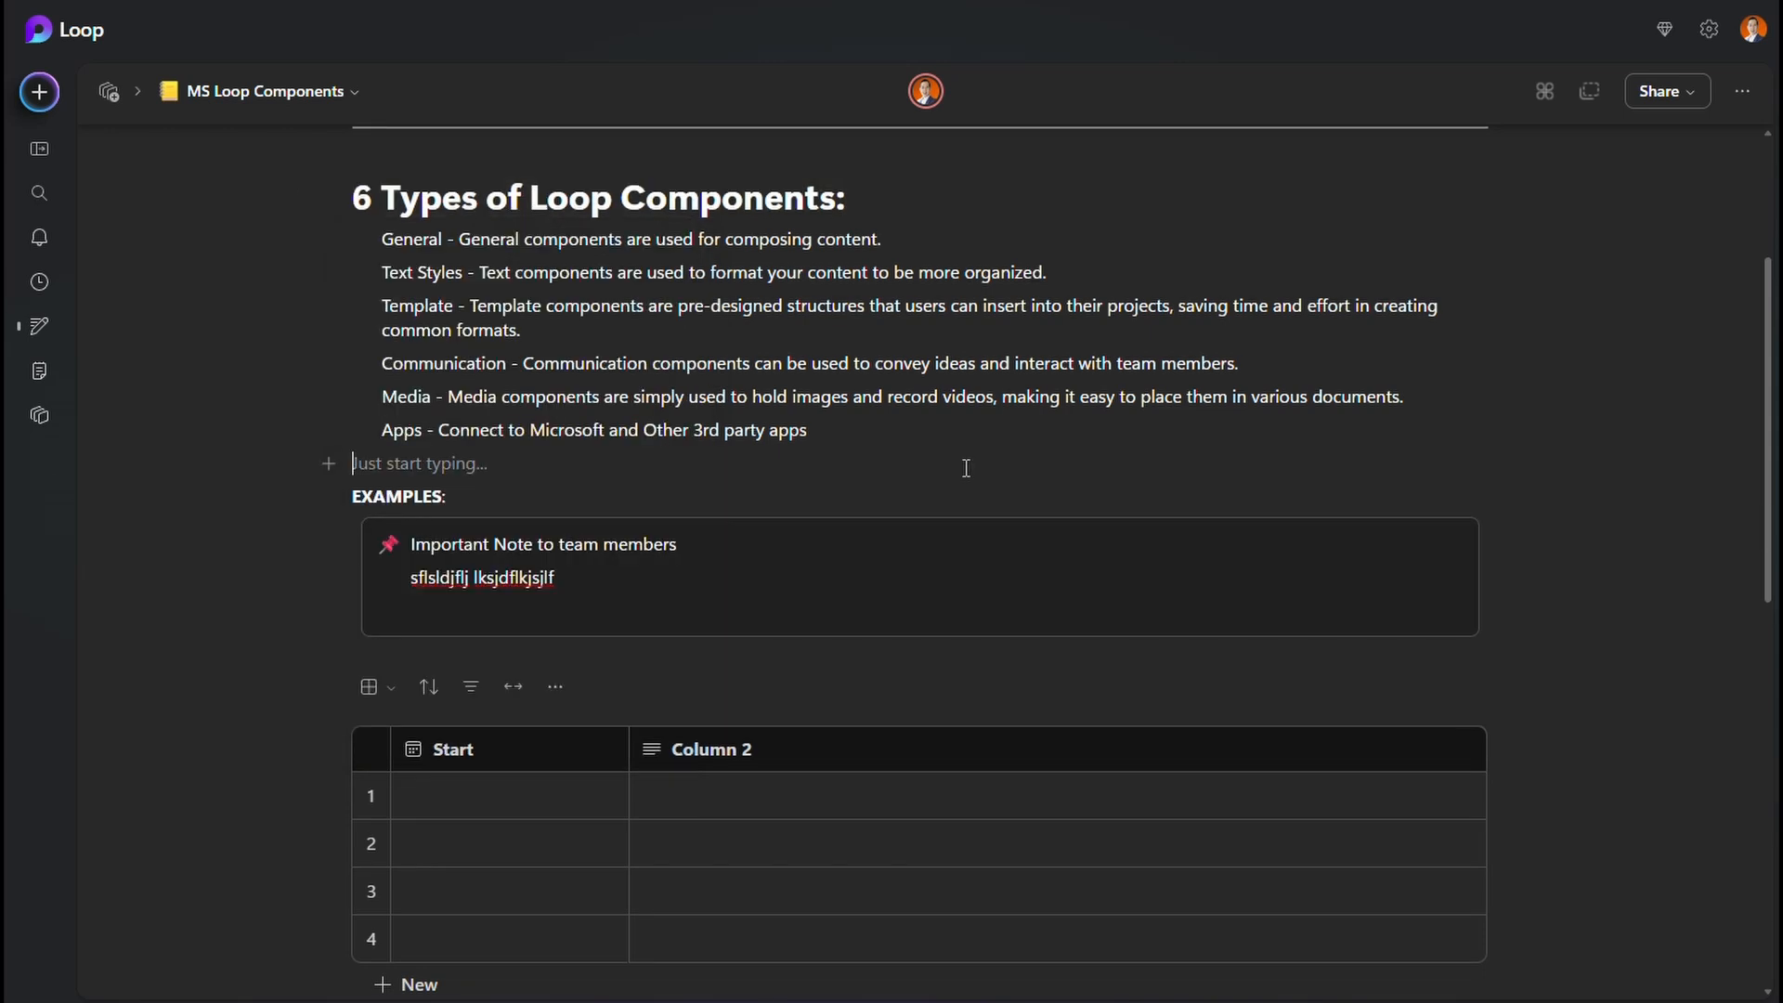
pyautogui.scroll(-3)
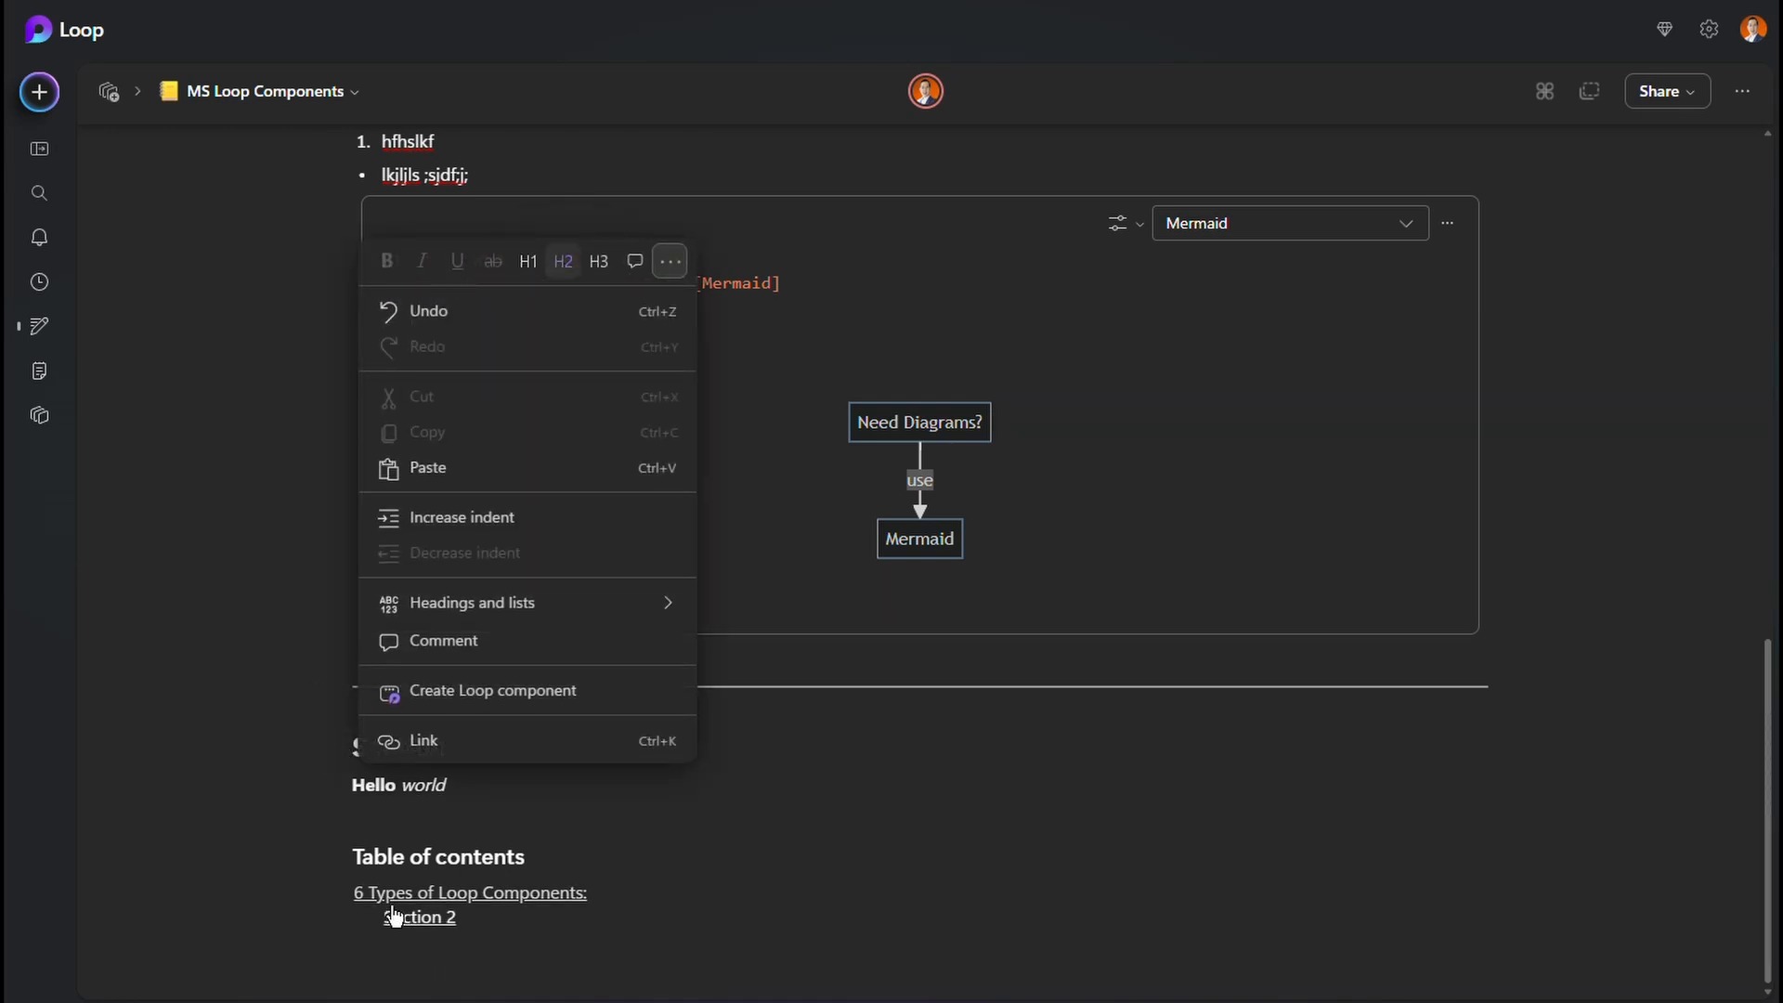
pyautogui.moveTo(588, 910)
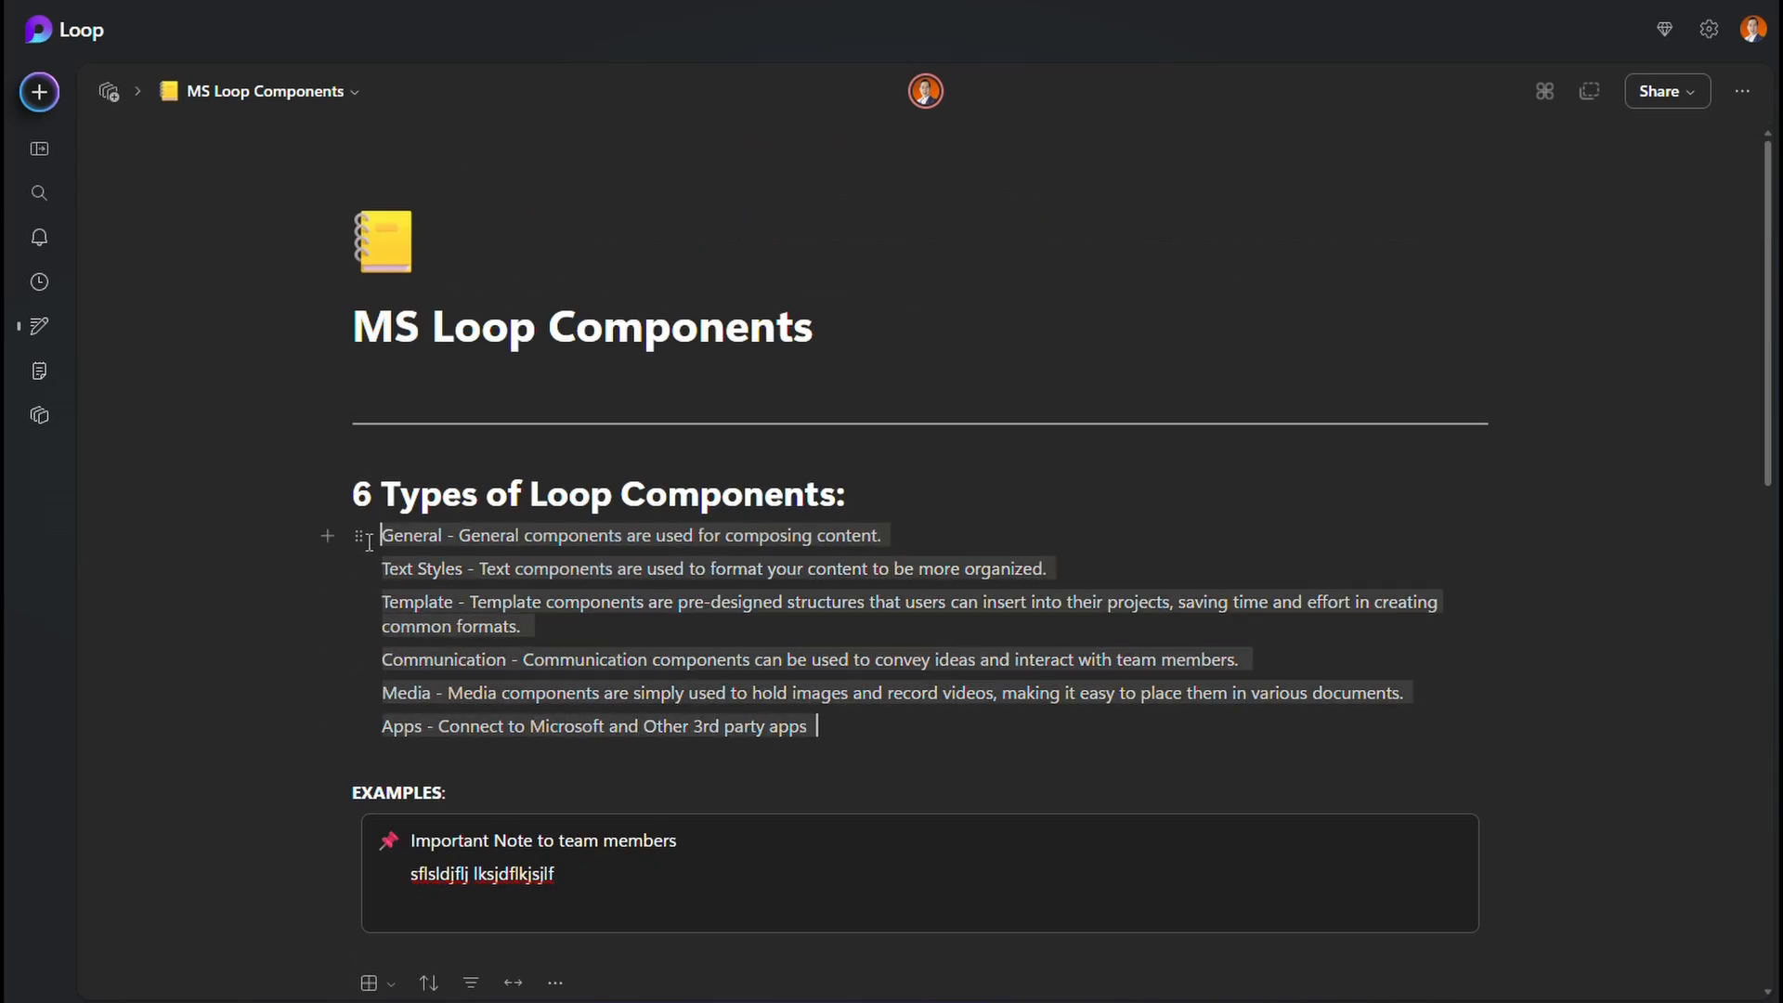
# - Apply the H3 heading style to the six component-type description lines
pyautogui.click(357, 534)
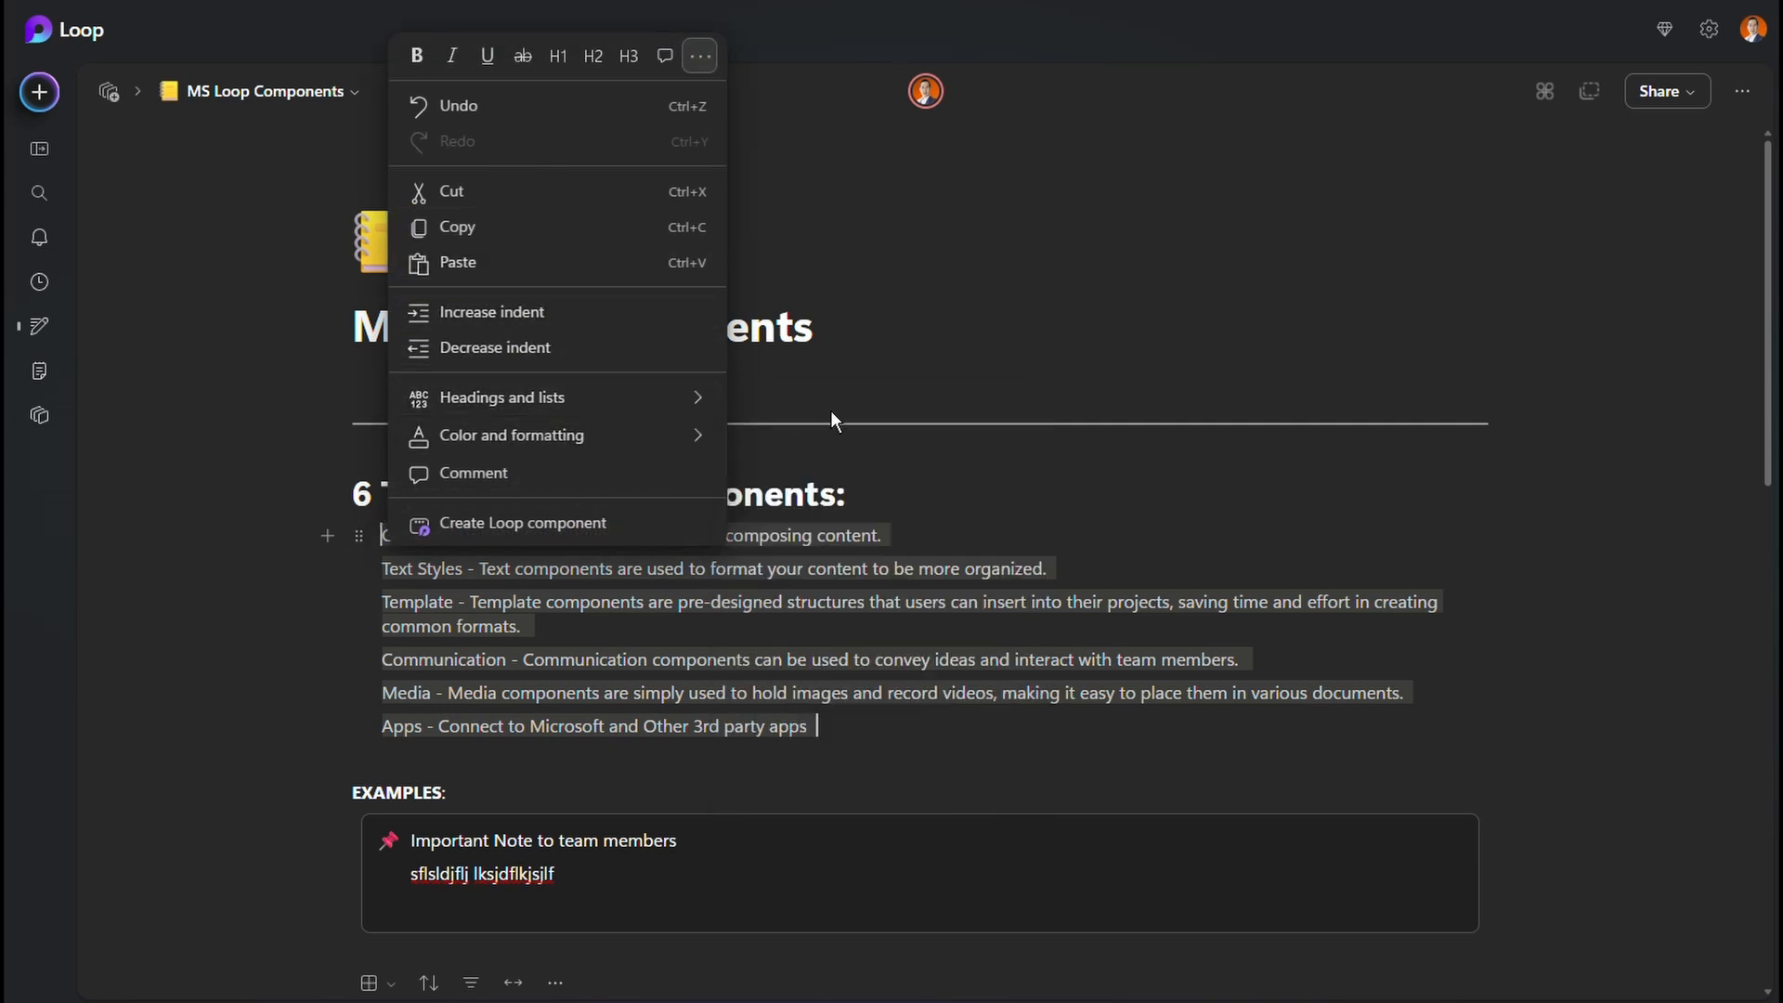
pyautogui.click(503, 398)
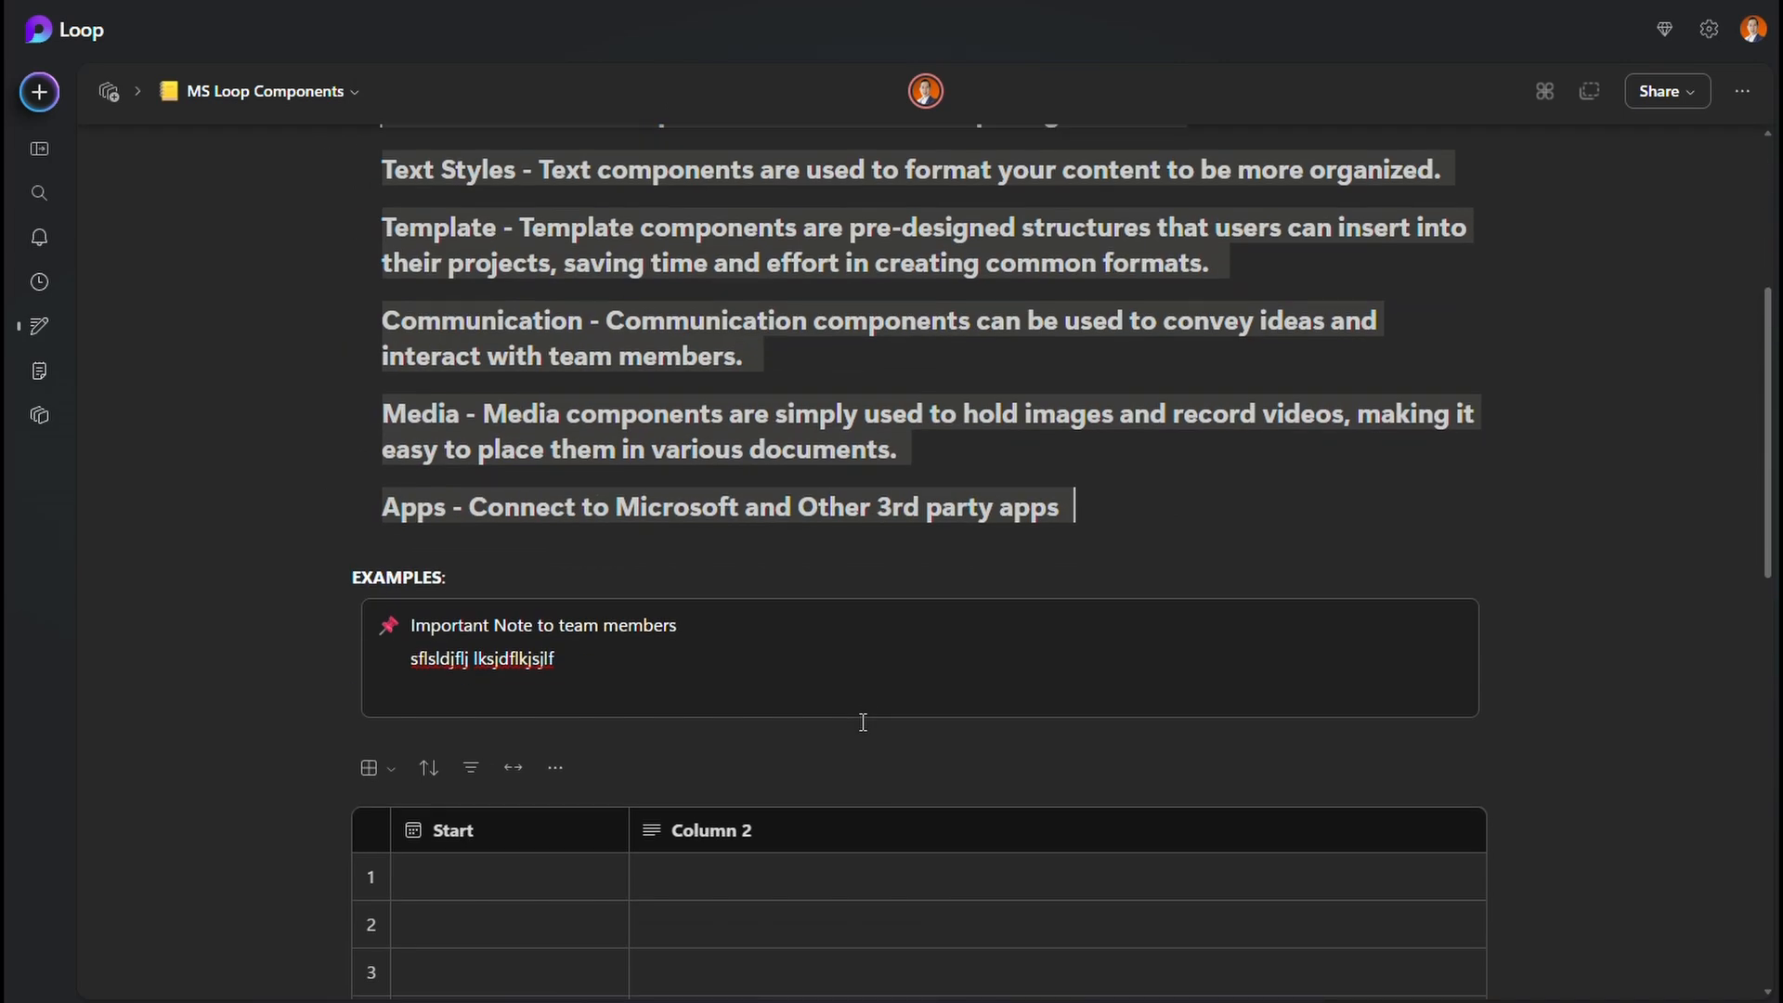
pyautogui.scroll(-3)
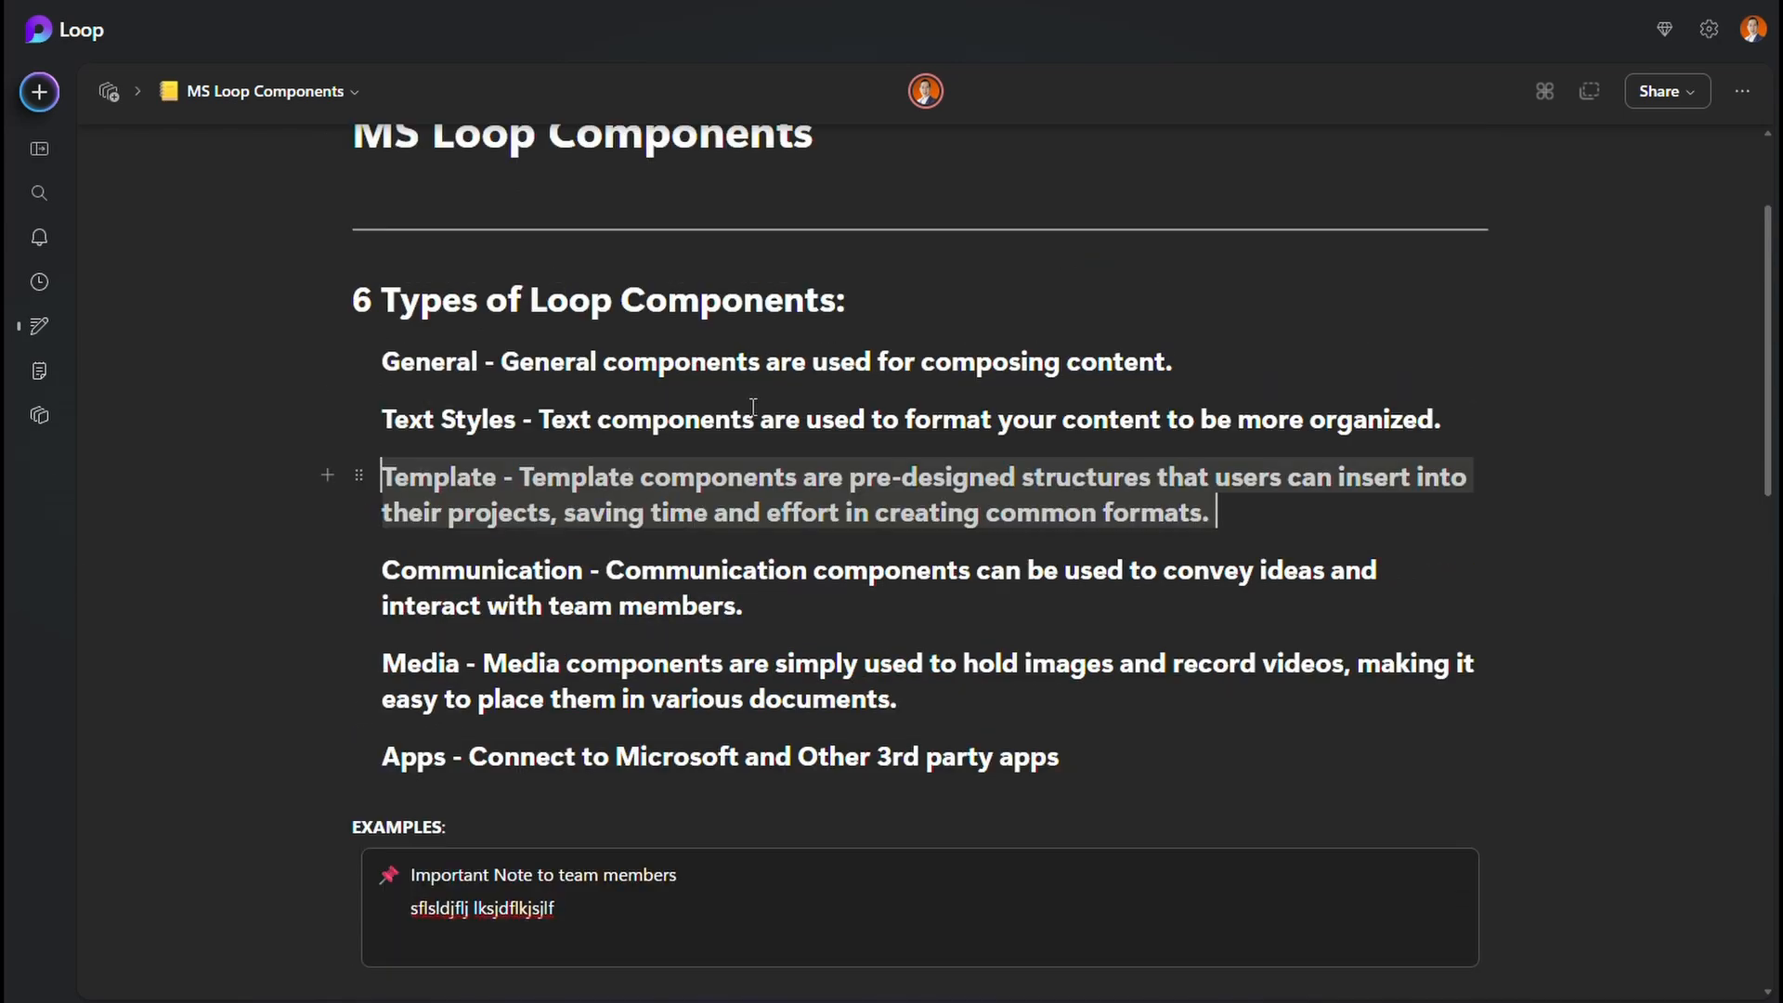
pyautogui.scroll(-3)
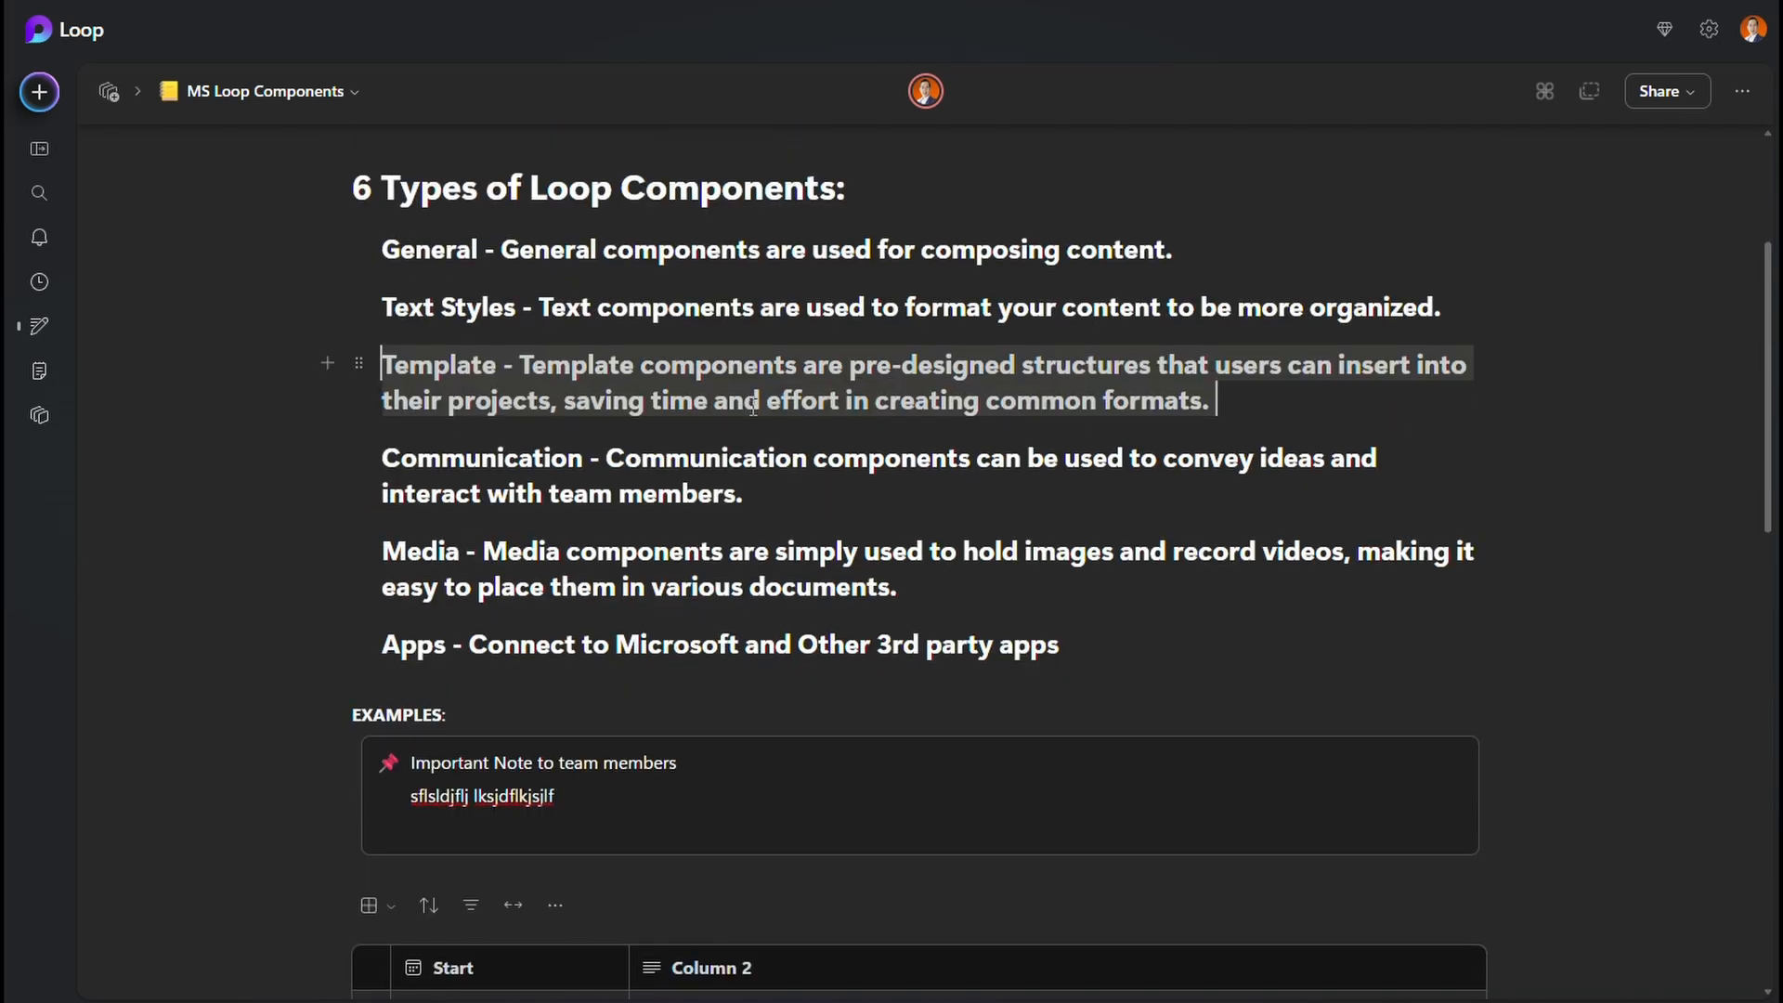
pyautogui.scroll(-3)
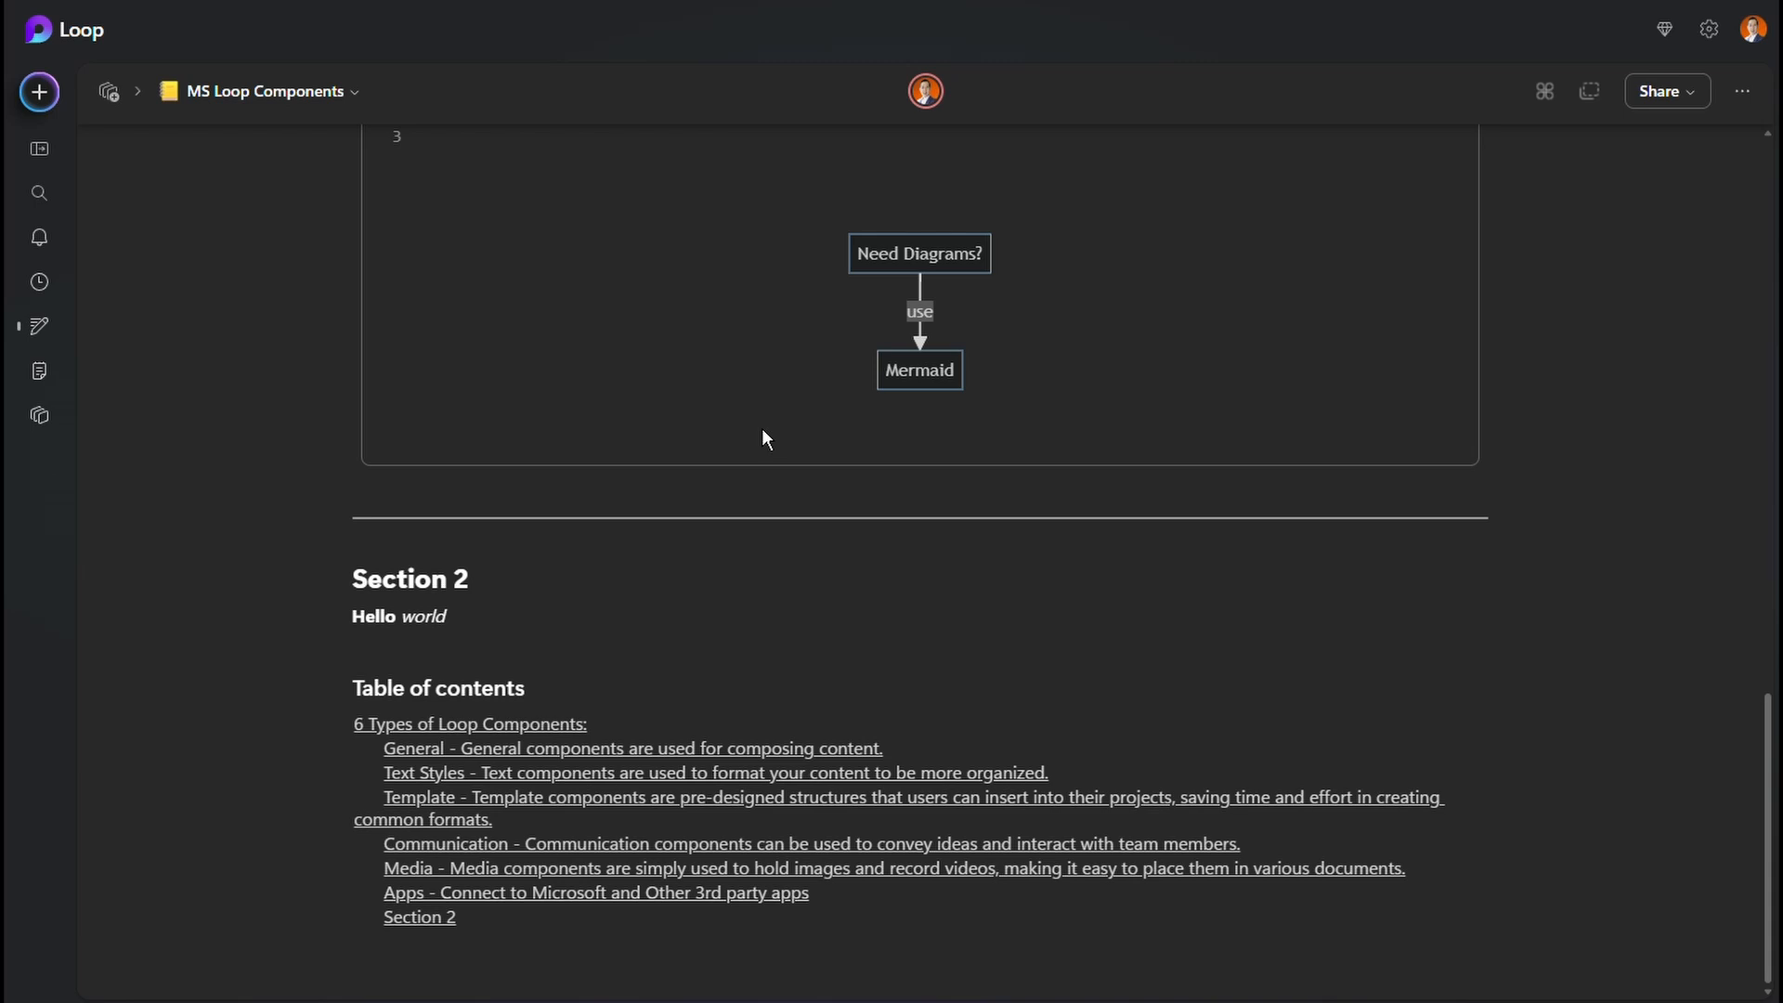
pyautogui.moveTo(331, 691)
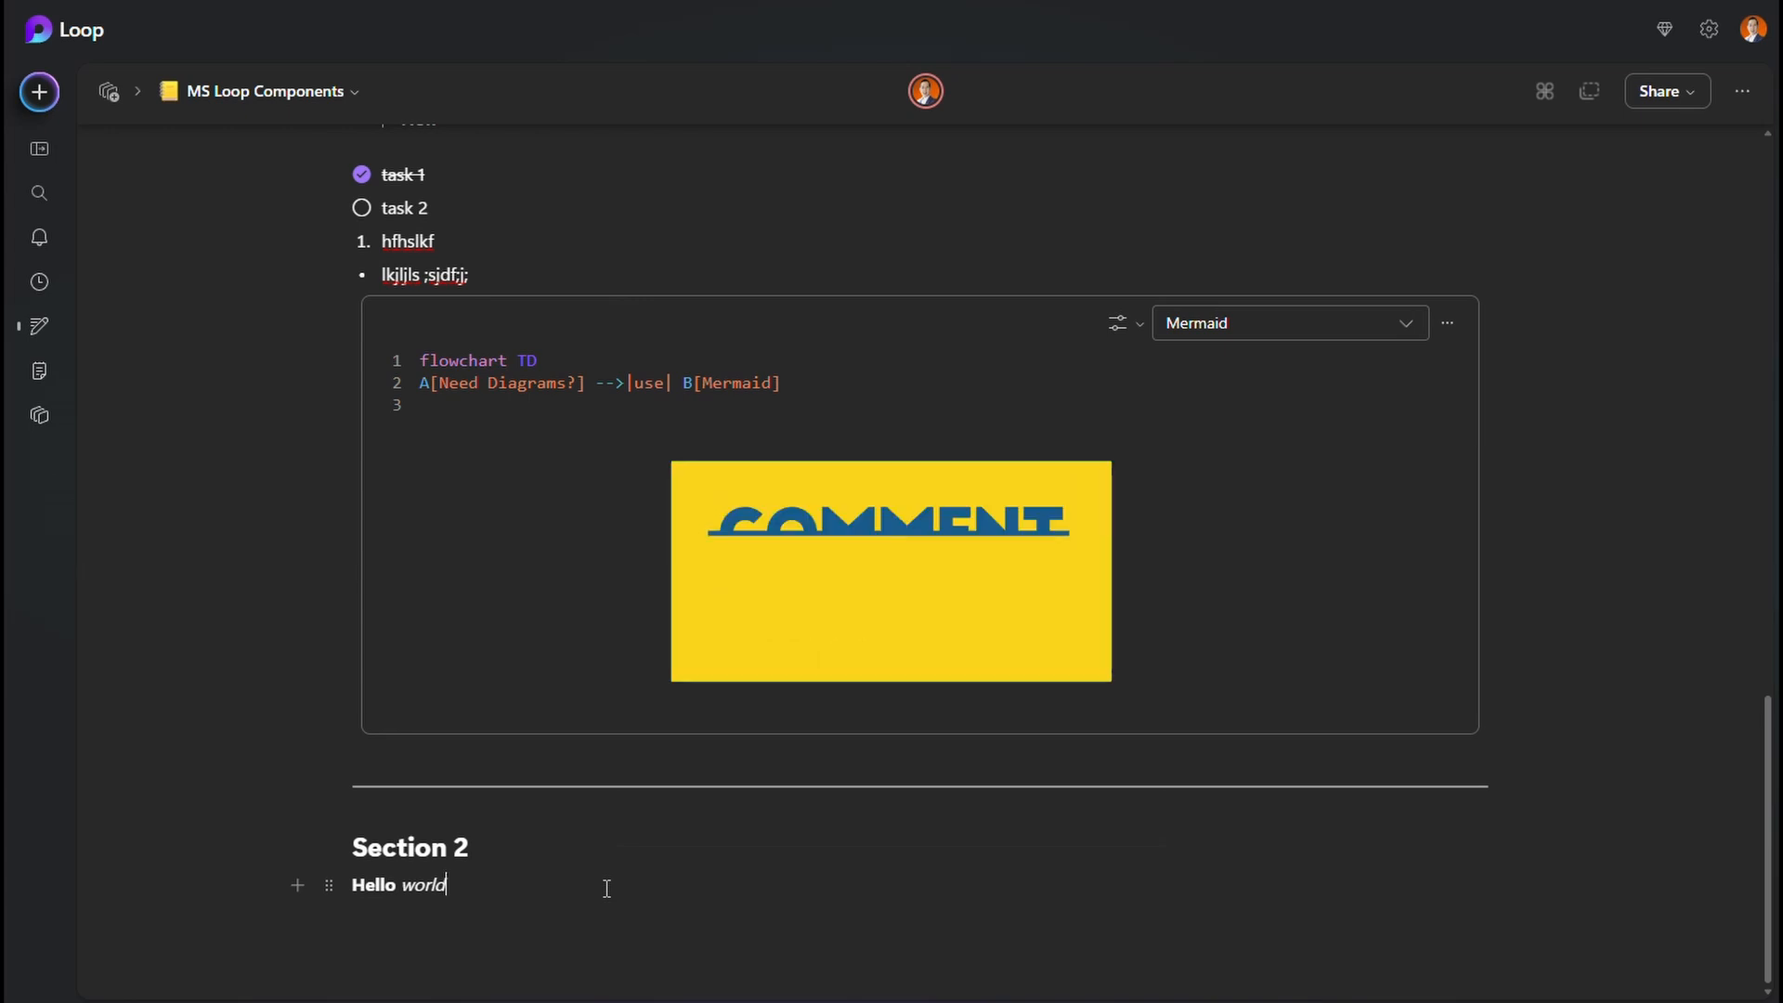
# - Insert the Task list template below 'Hello world' via the / menu
pyautogui.write('/')
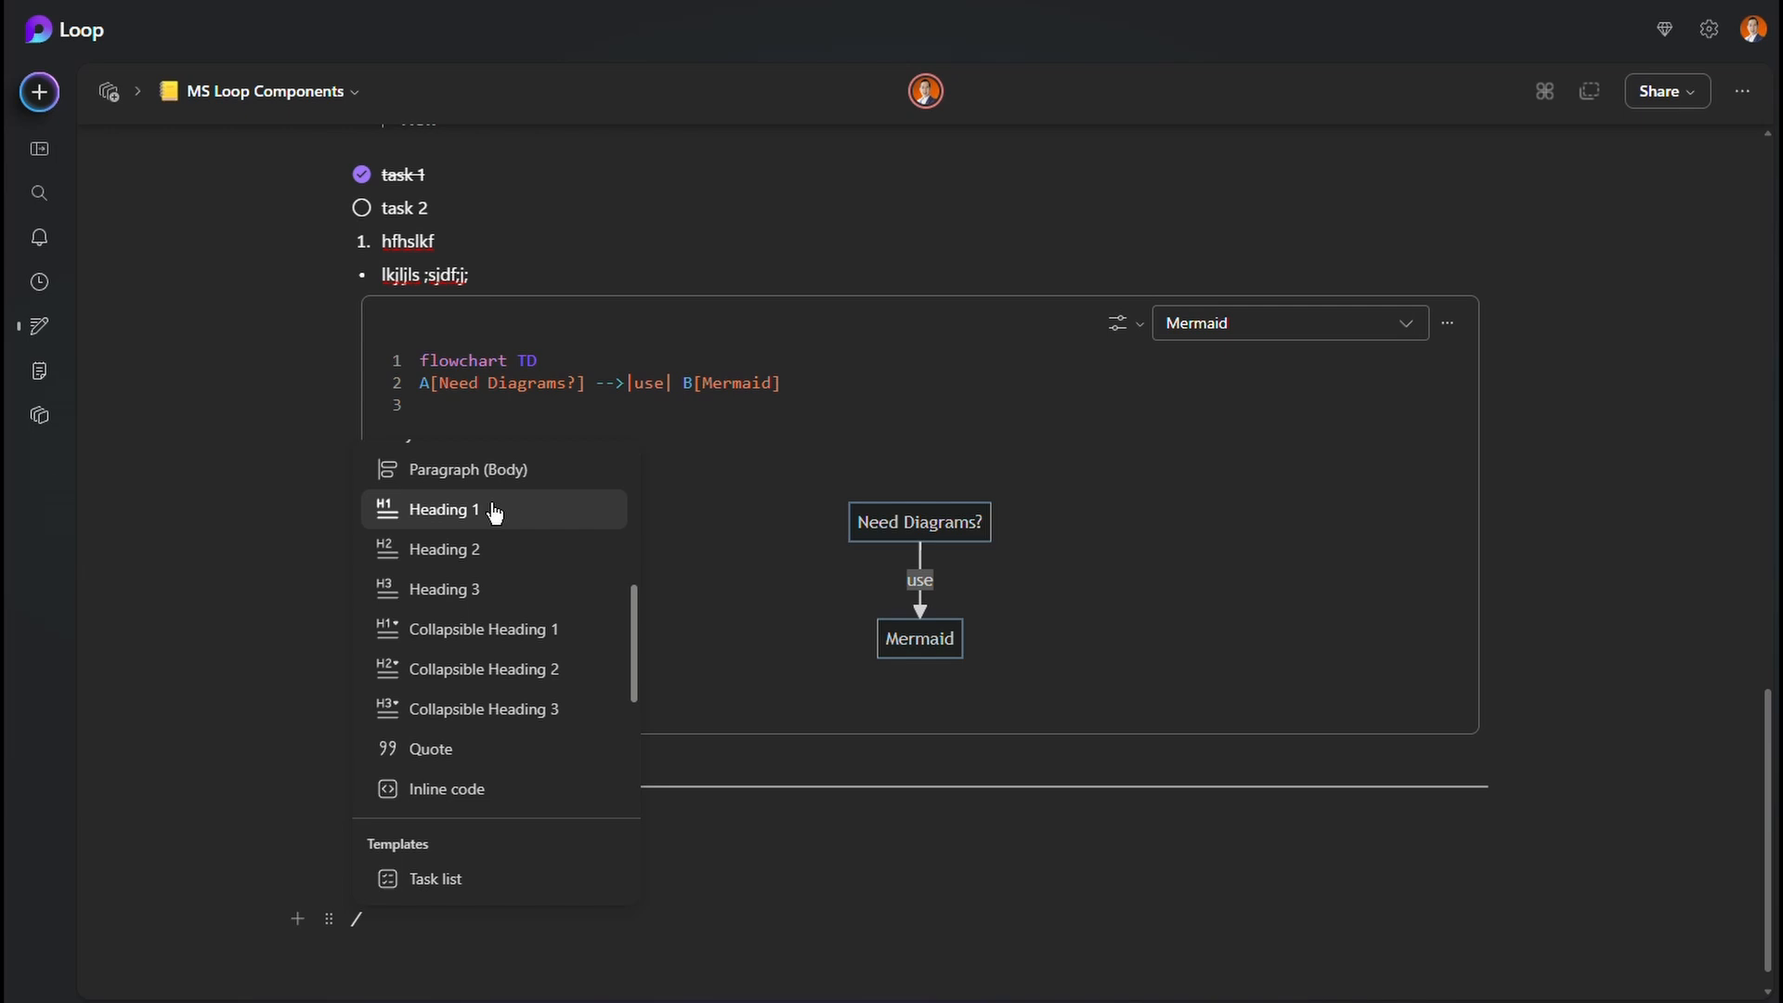
pyautogui.moveTo(494, 630)
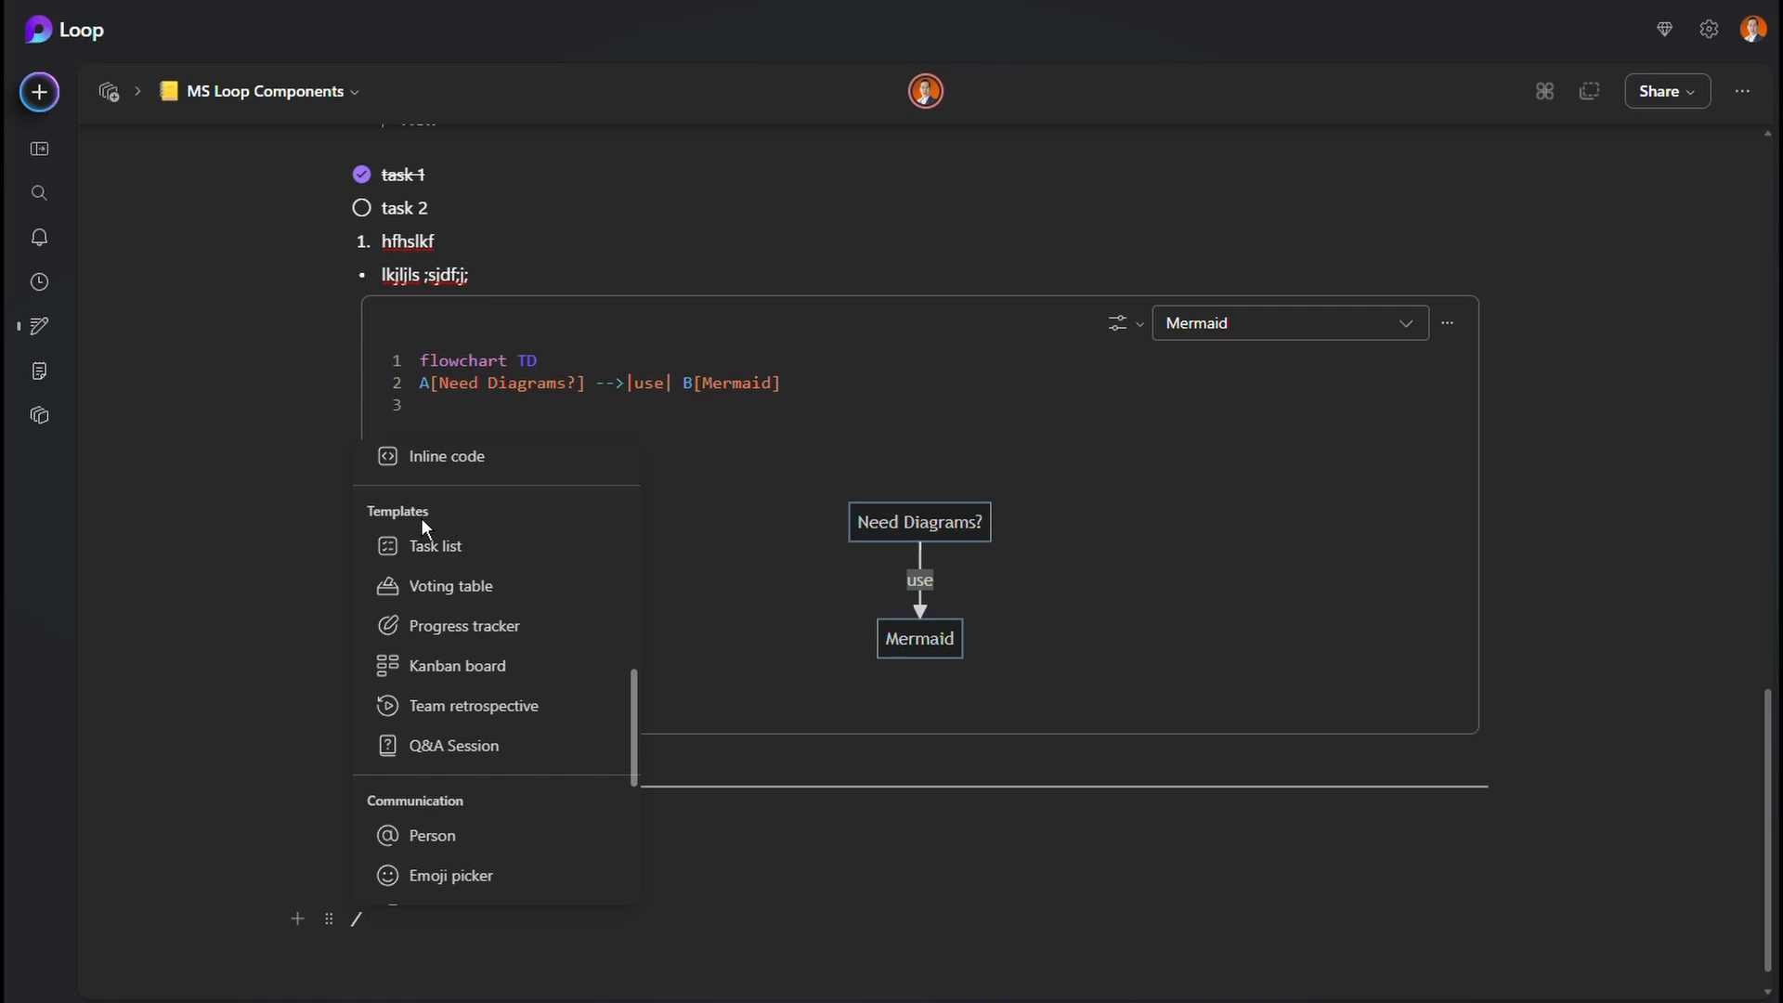
pyautogui.moveTo(435, 546)
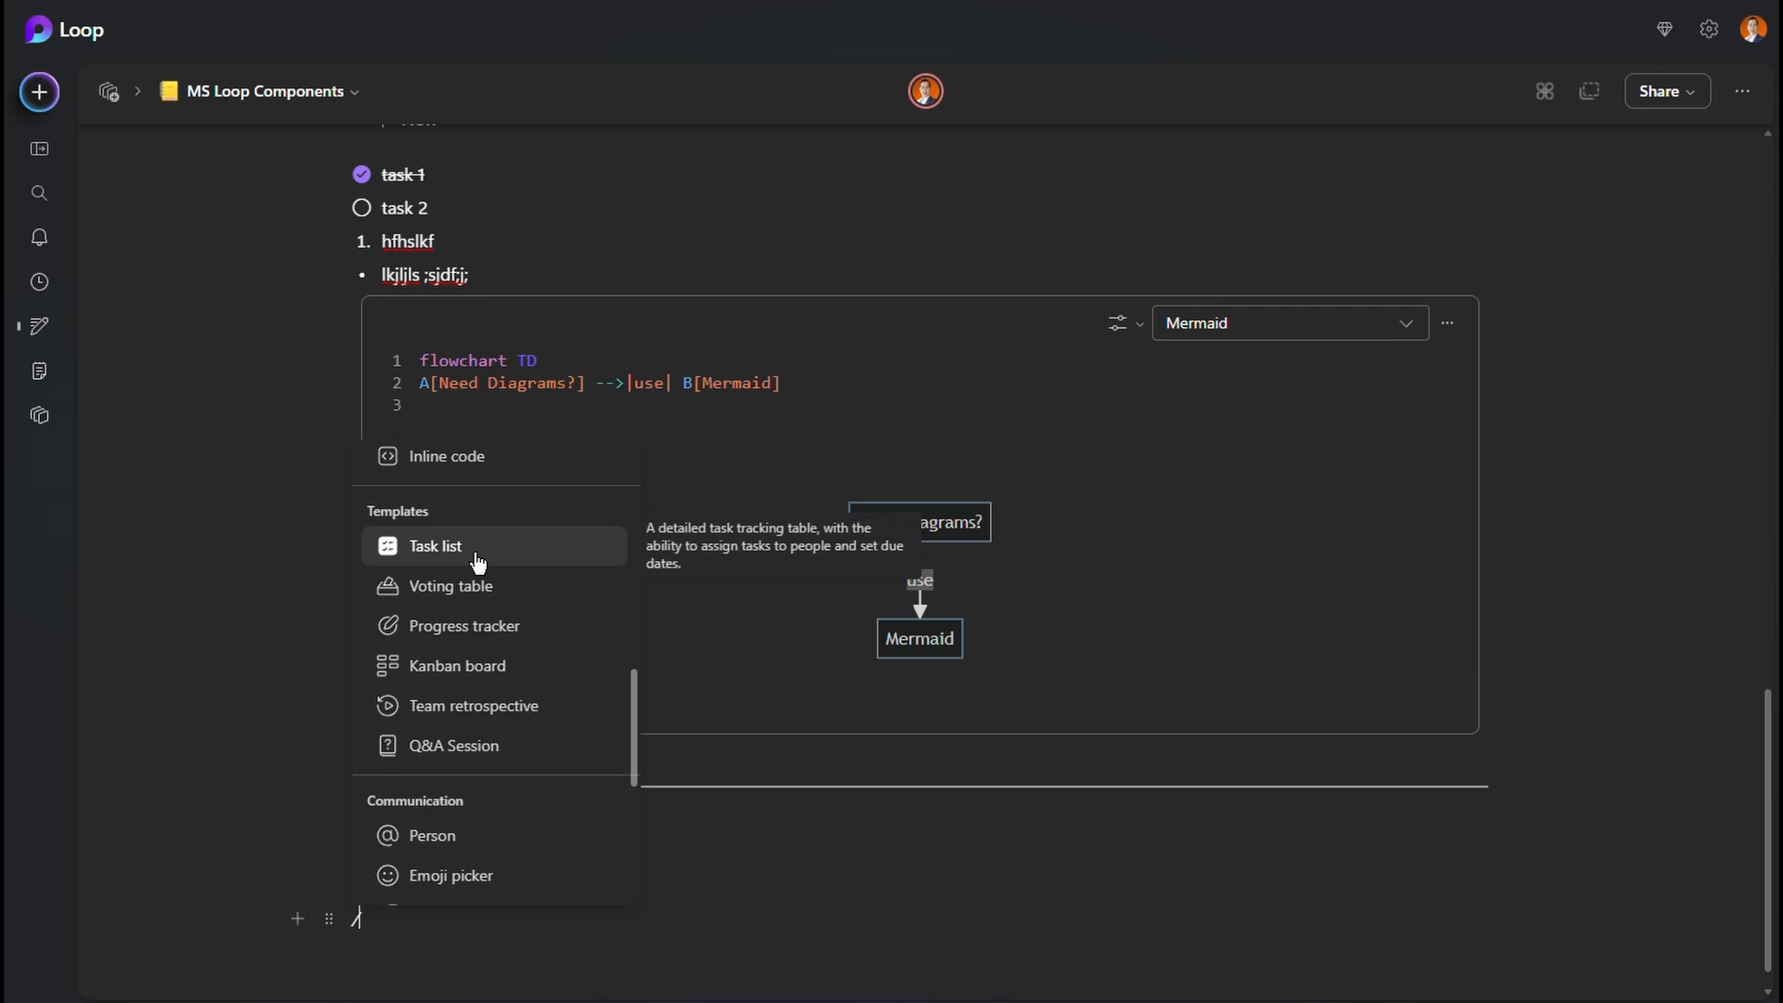
pyautogui.click(434, 546)
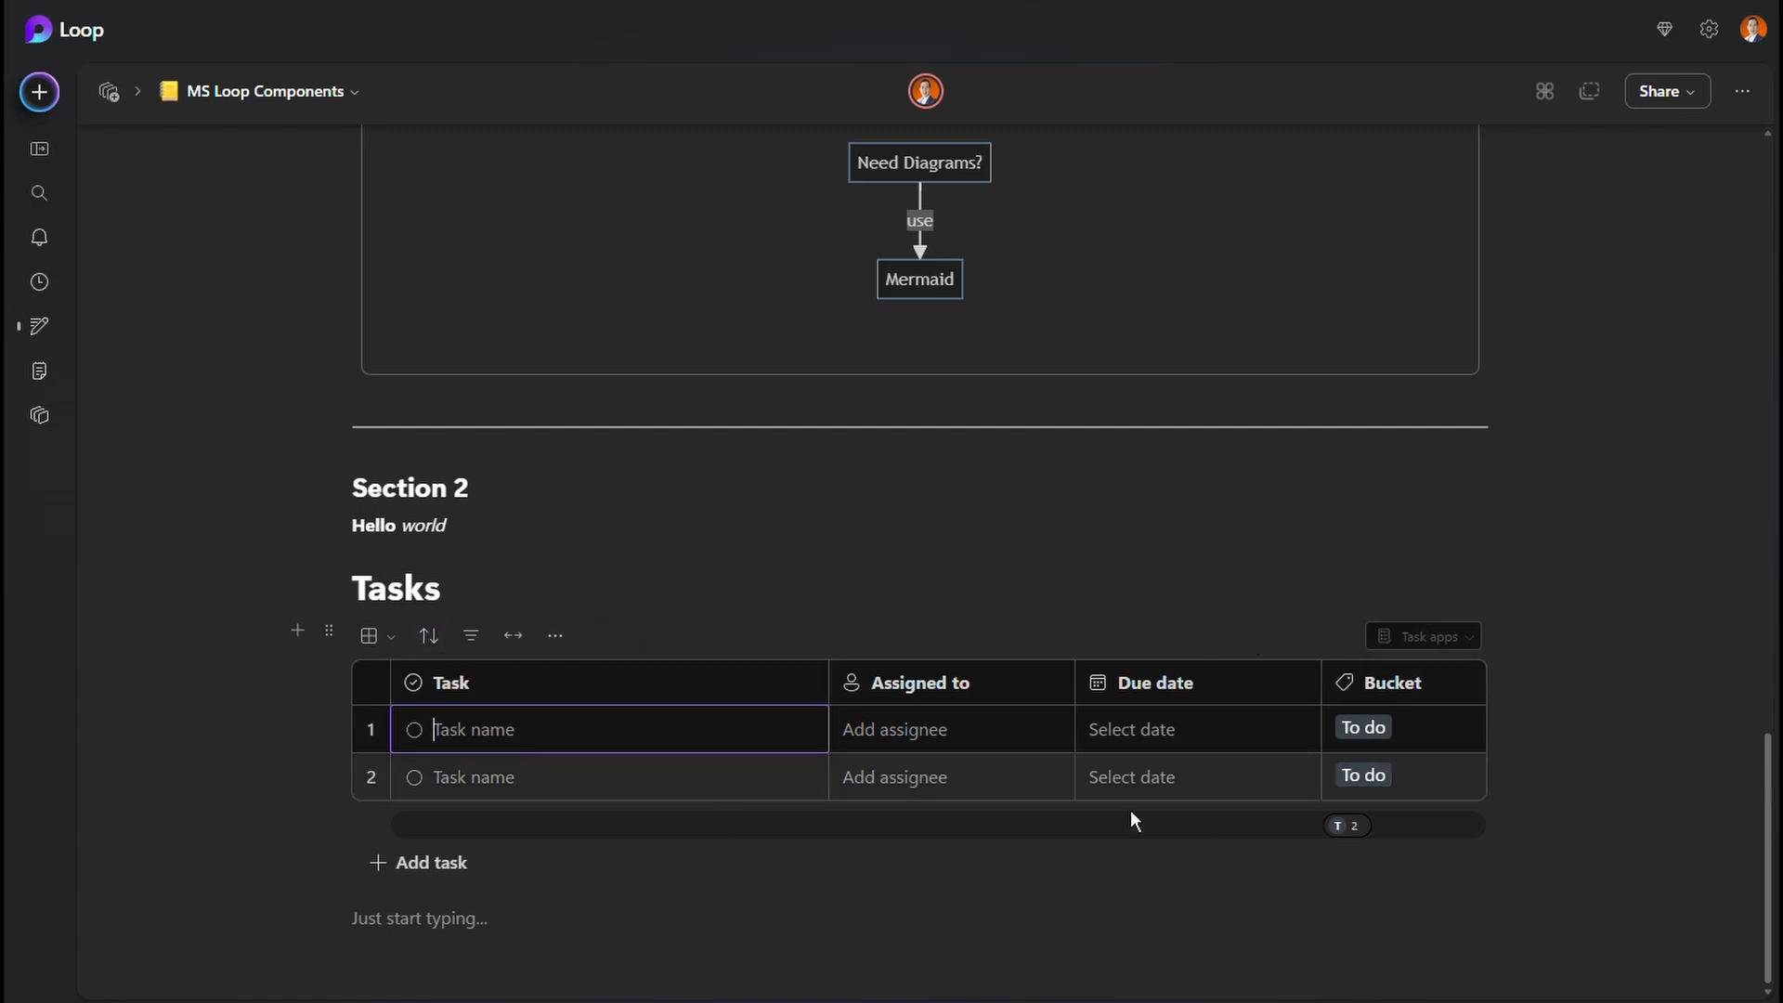
# - Add a third task row to the Tasks table and start a new line below it
pyautogui.click(429, 862)
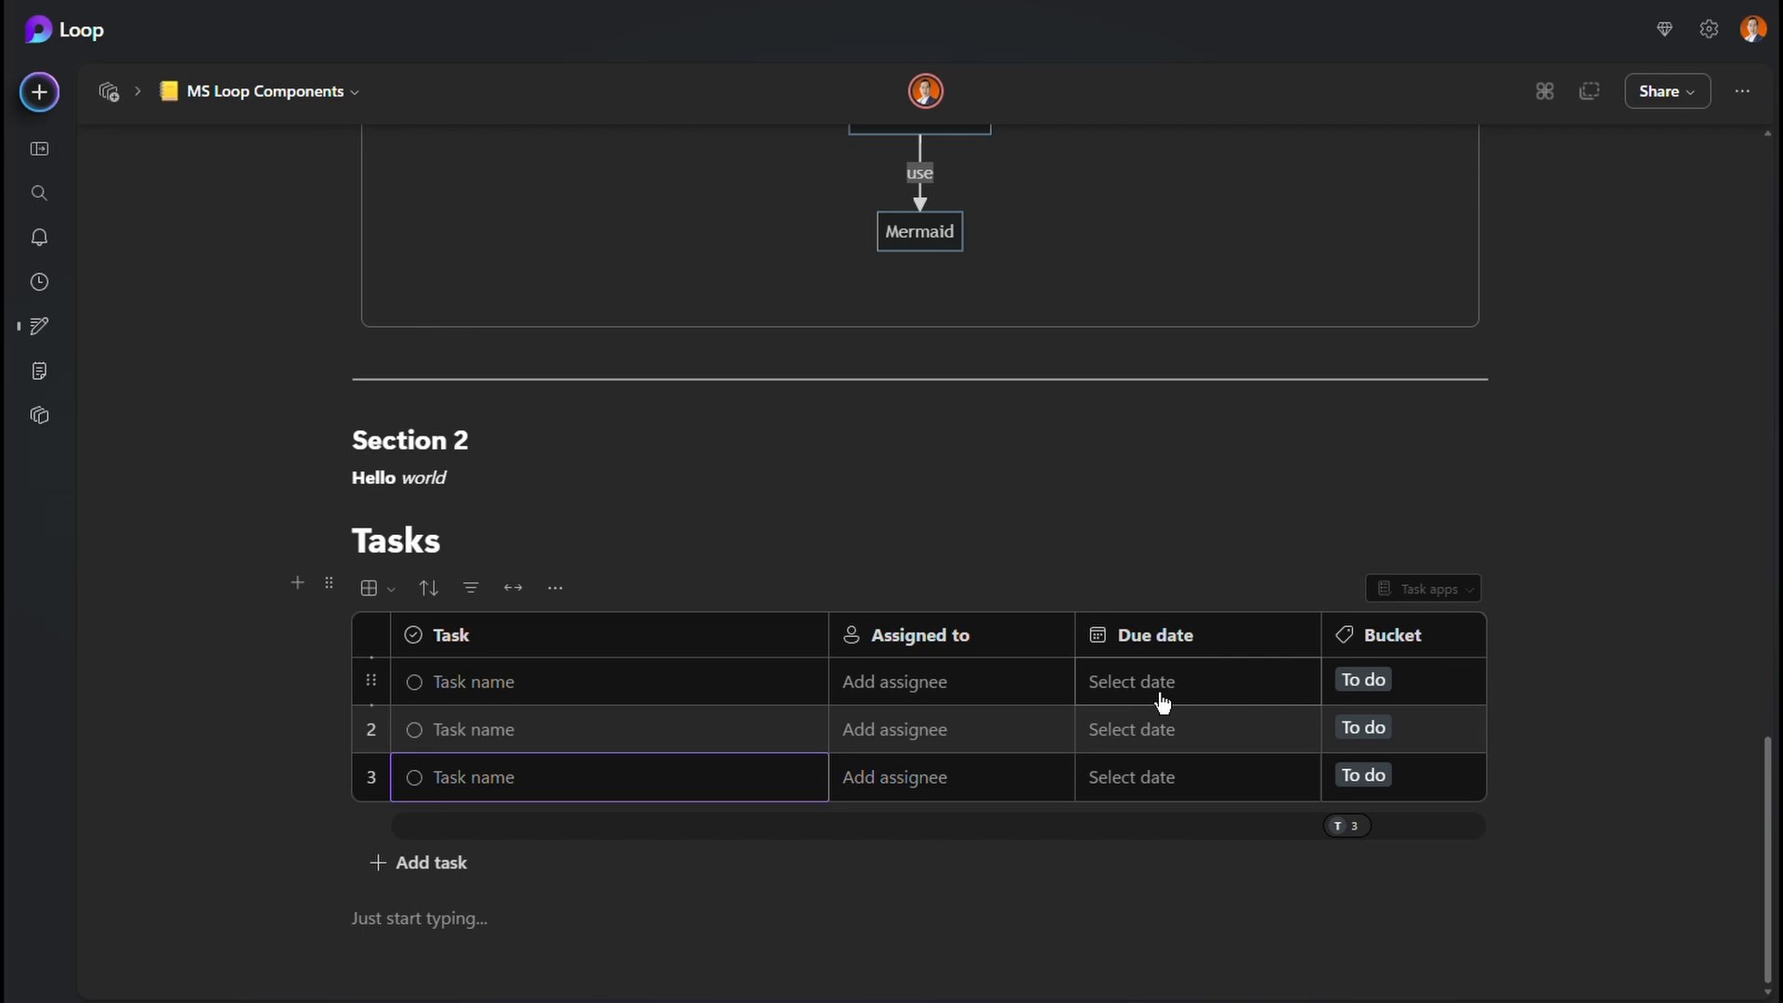
pyautogui.click(1131, 682)
pyautogui.write('/')
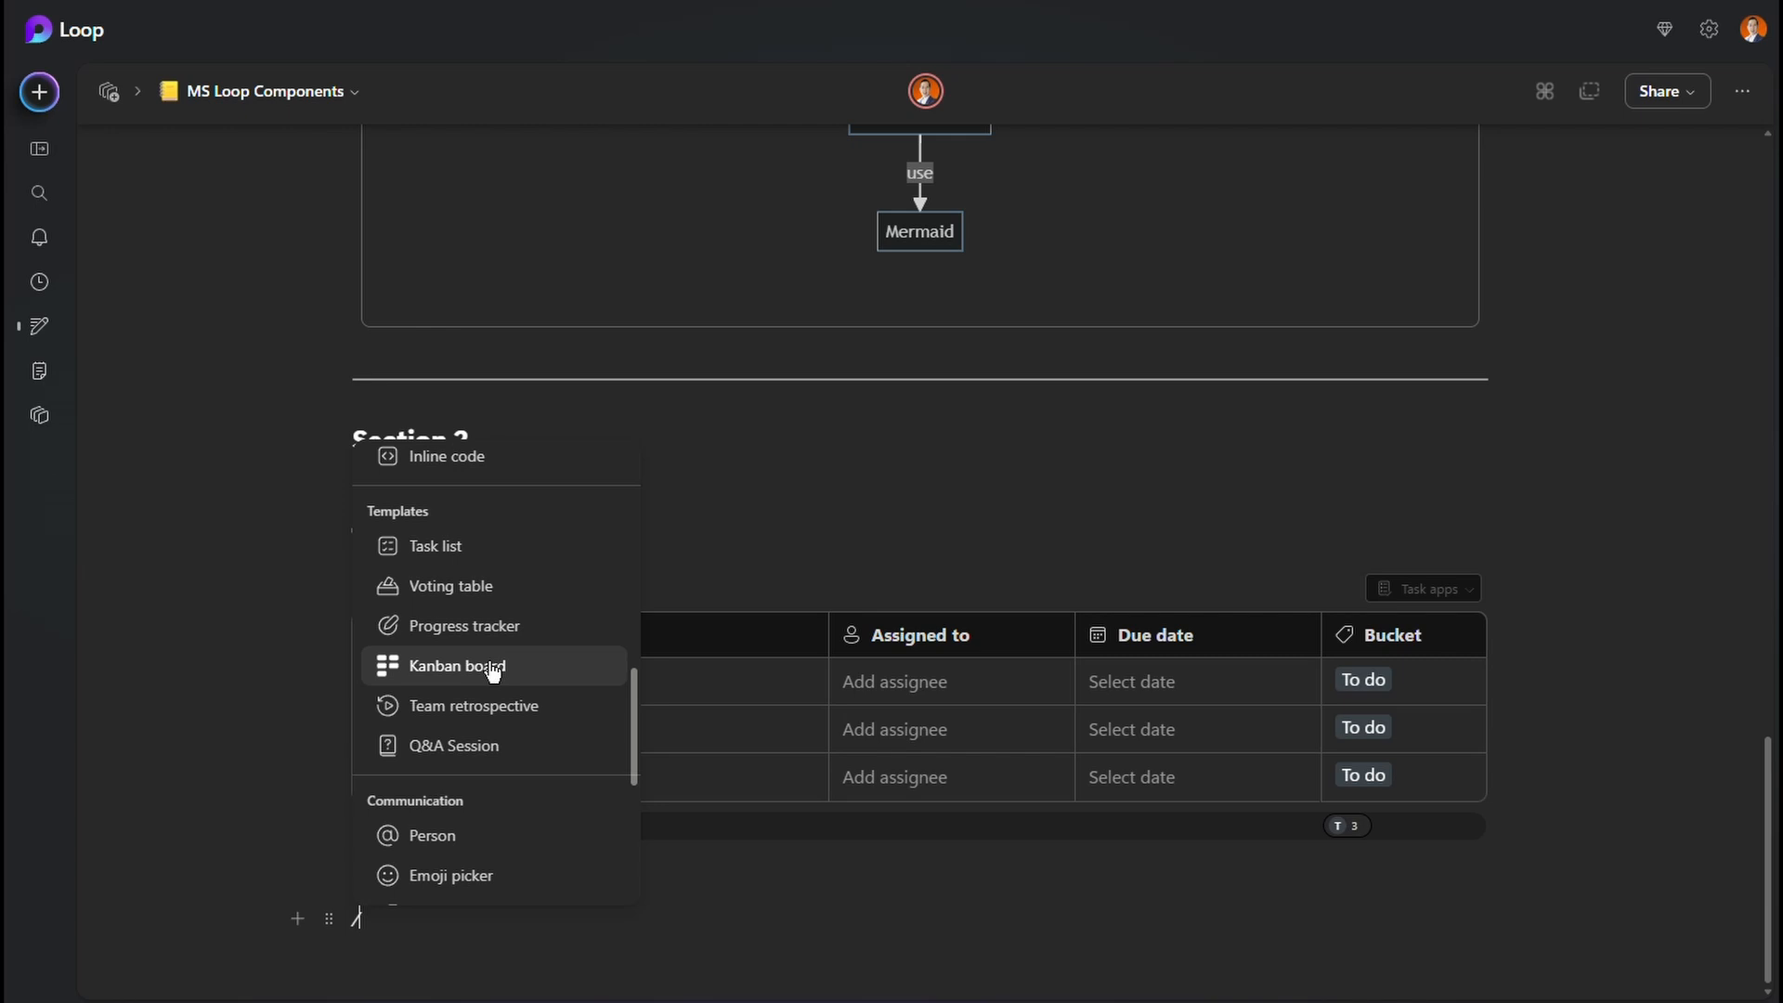
# - Insert the Kanban board template with To do, In progress, On hold and Done columns
pyautogui.click(457, 665)
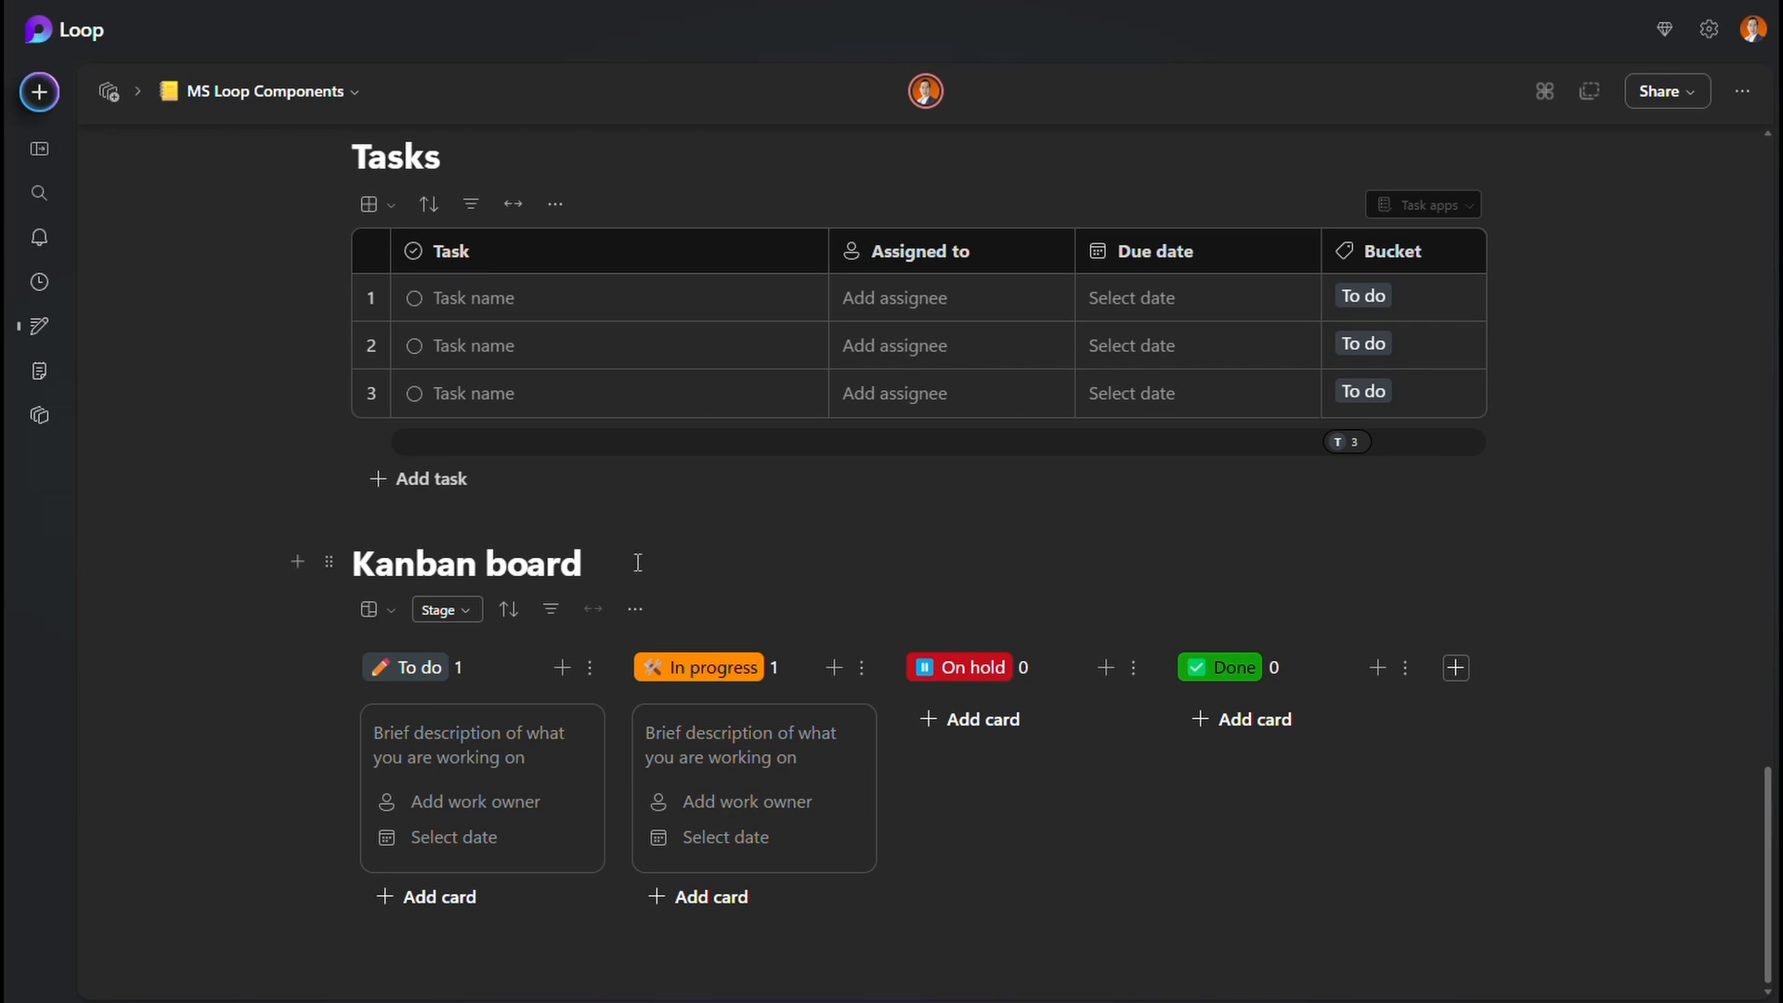
pyautogui.moveTo(661, 561)
pyautogui.write('/')
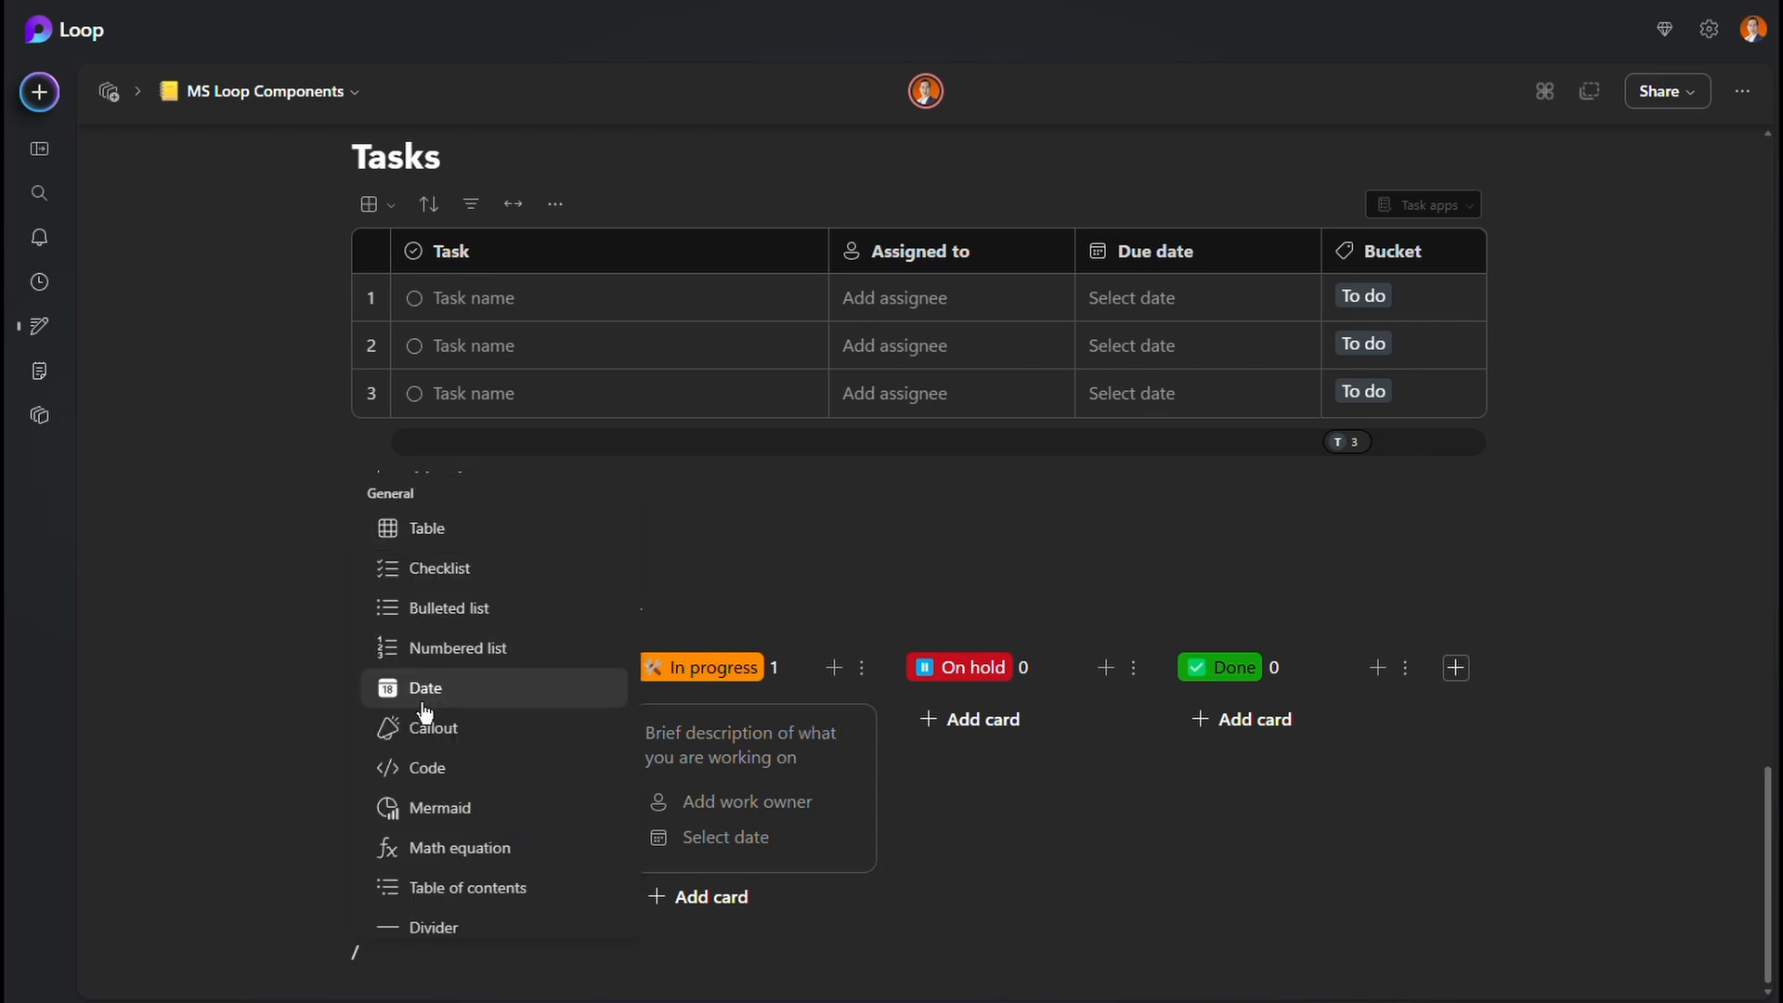
# - Scroll the insert menu down to the Templates section
pyautogui.scroll(-3)
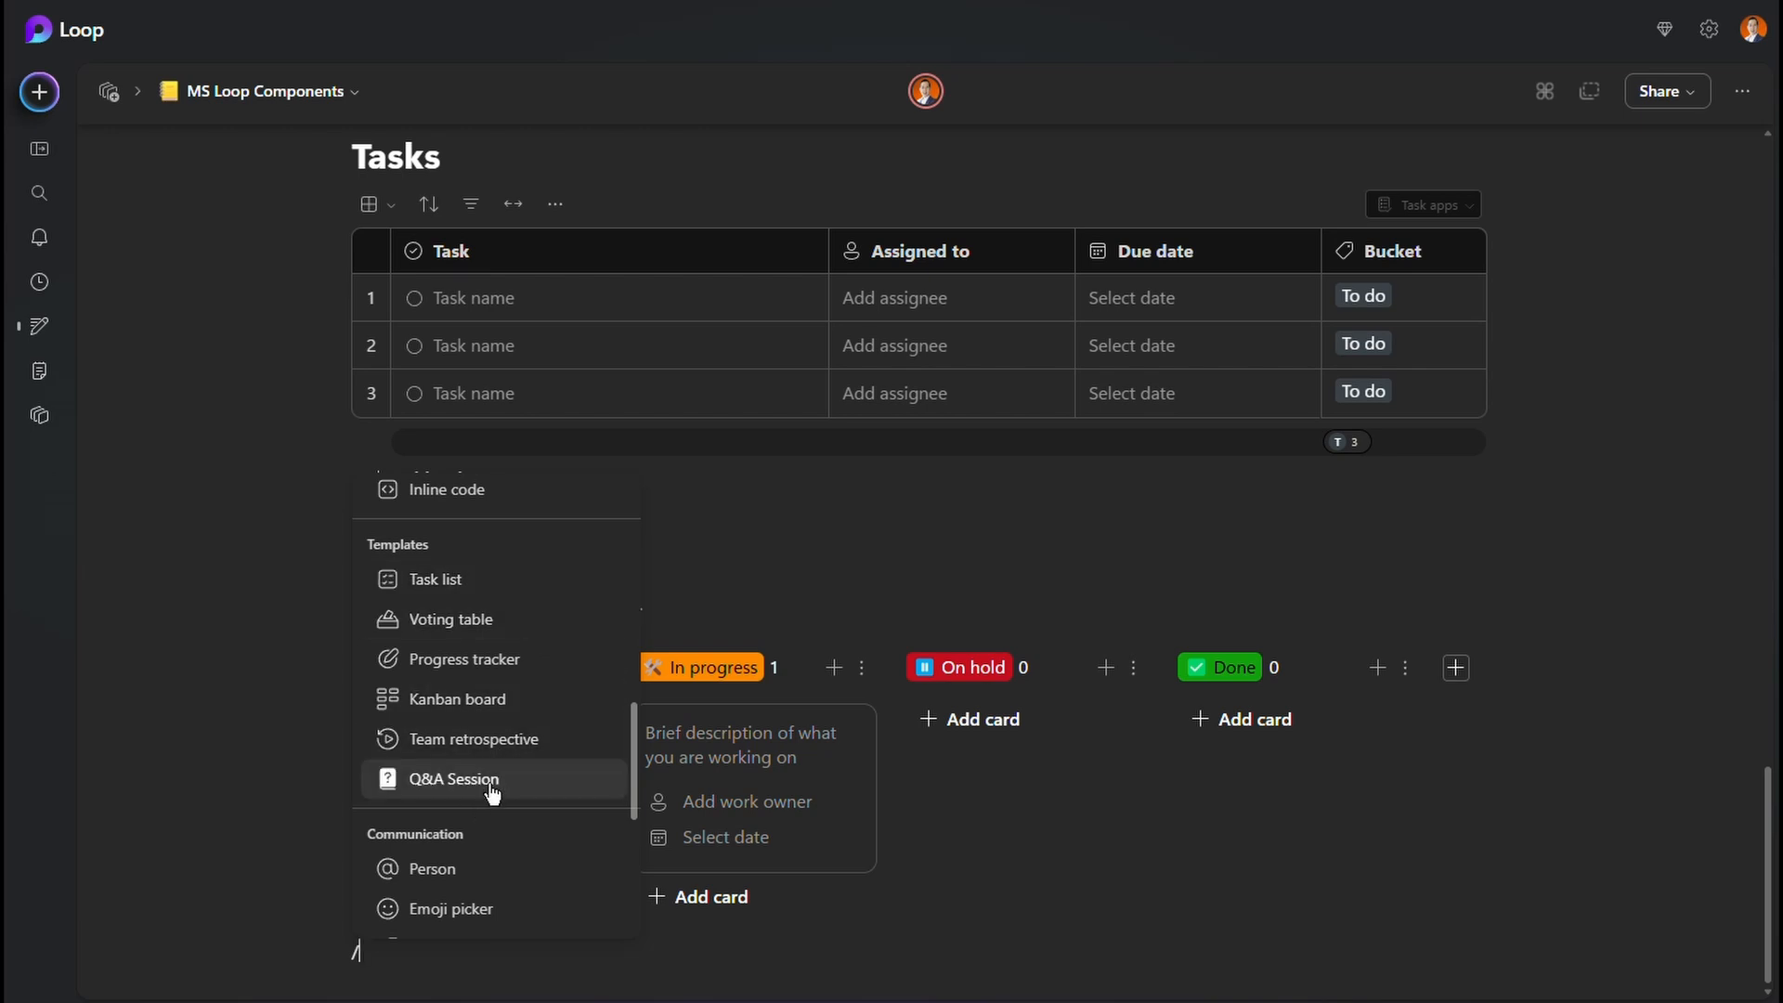
pyautogui.moveTo(451, 618)
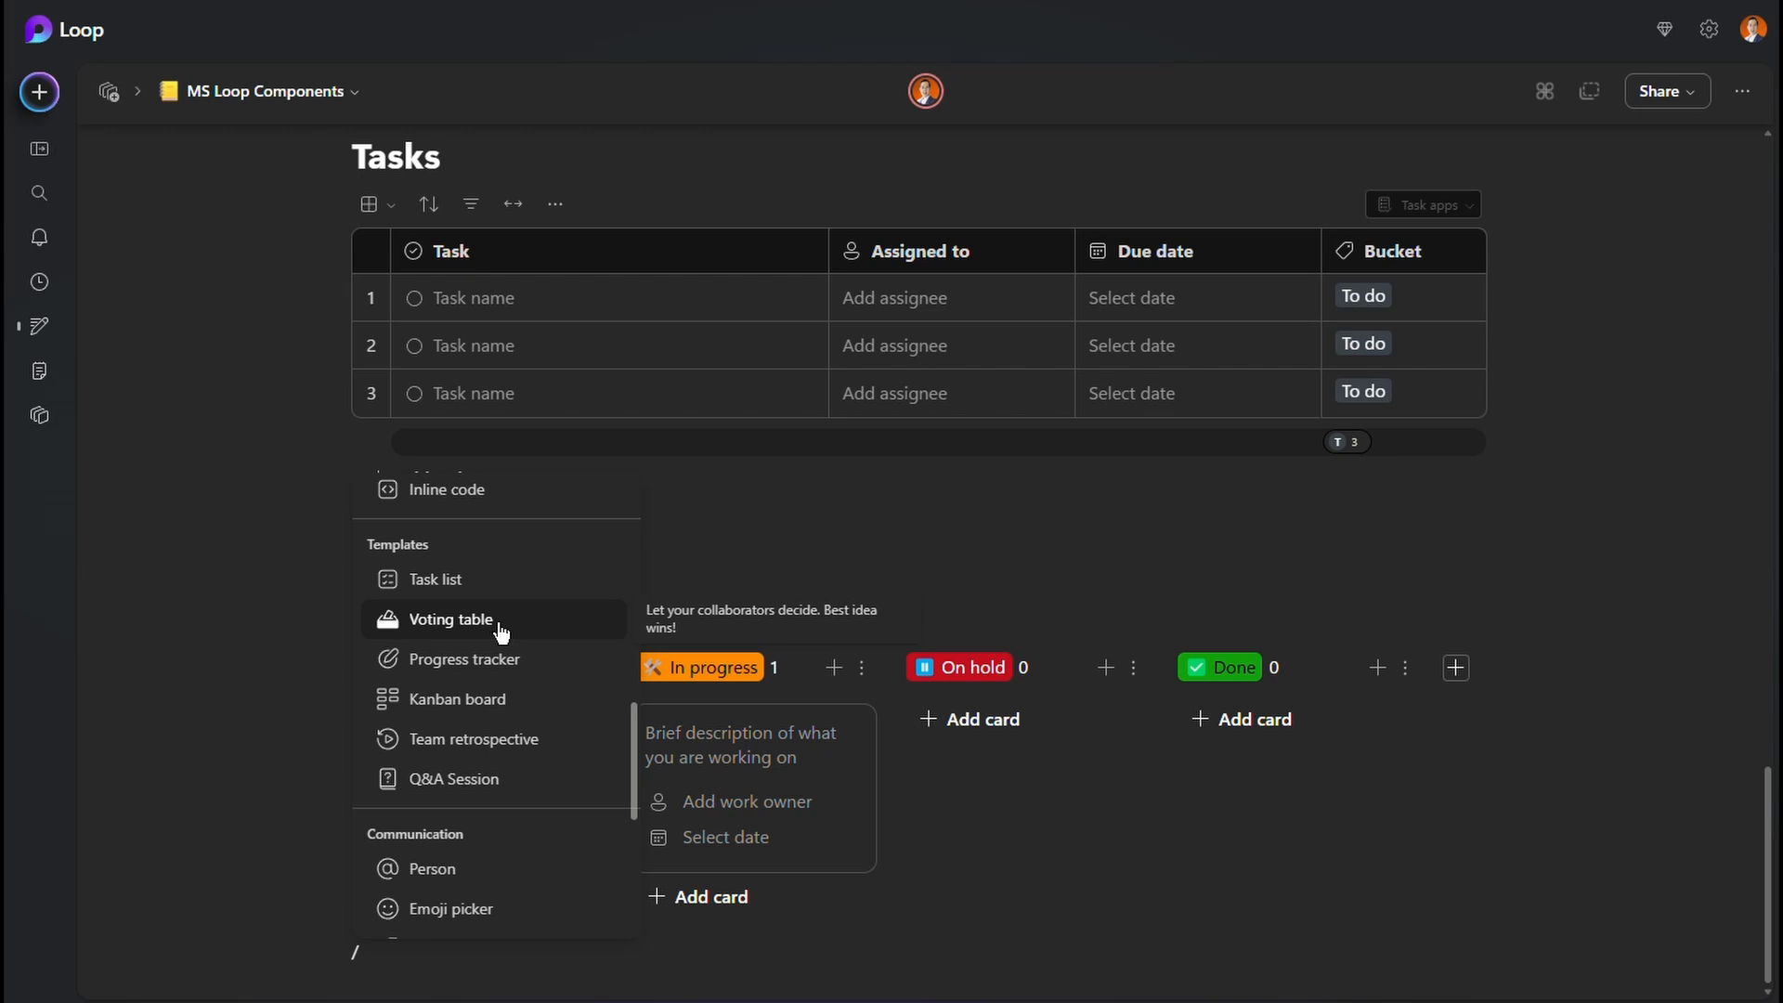
# - Insert a Voting table with first idea 'what's for event dinner?'
pyautogui.click(451, 619)
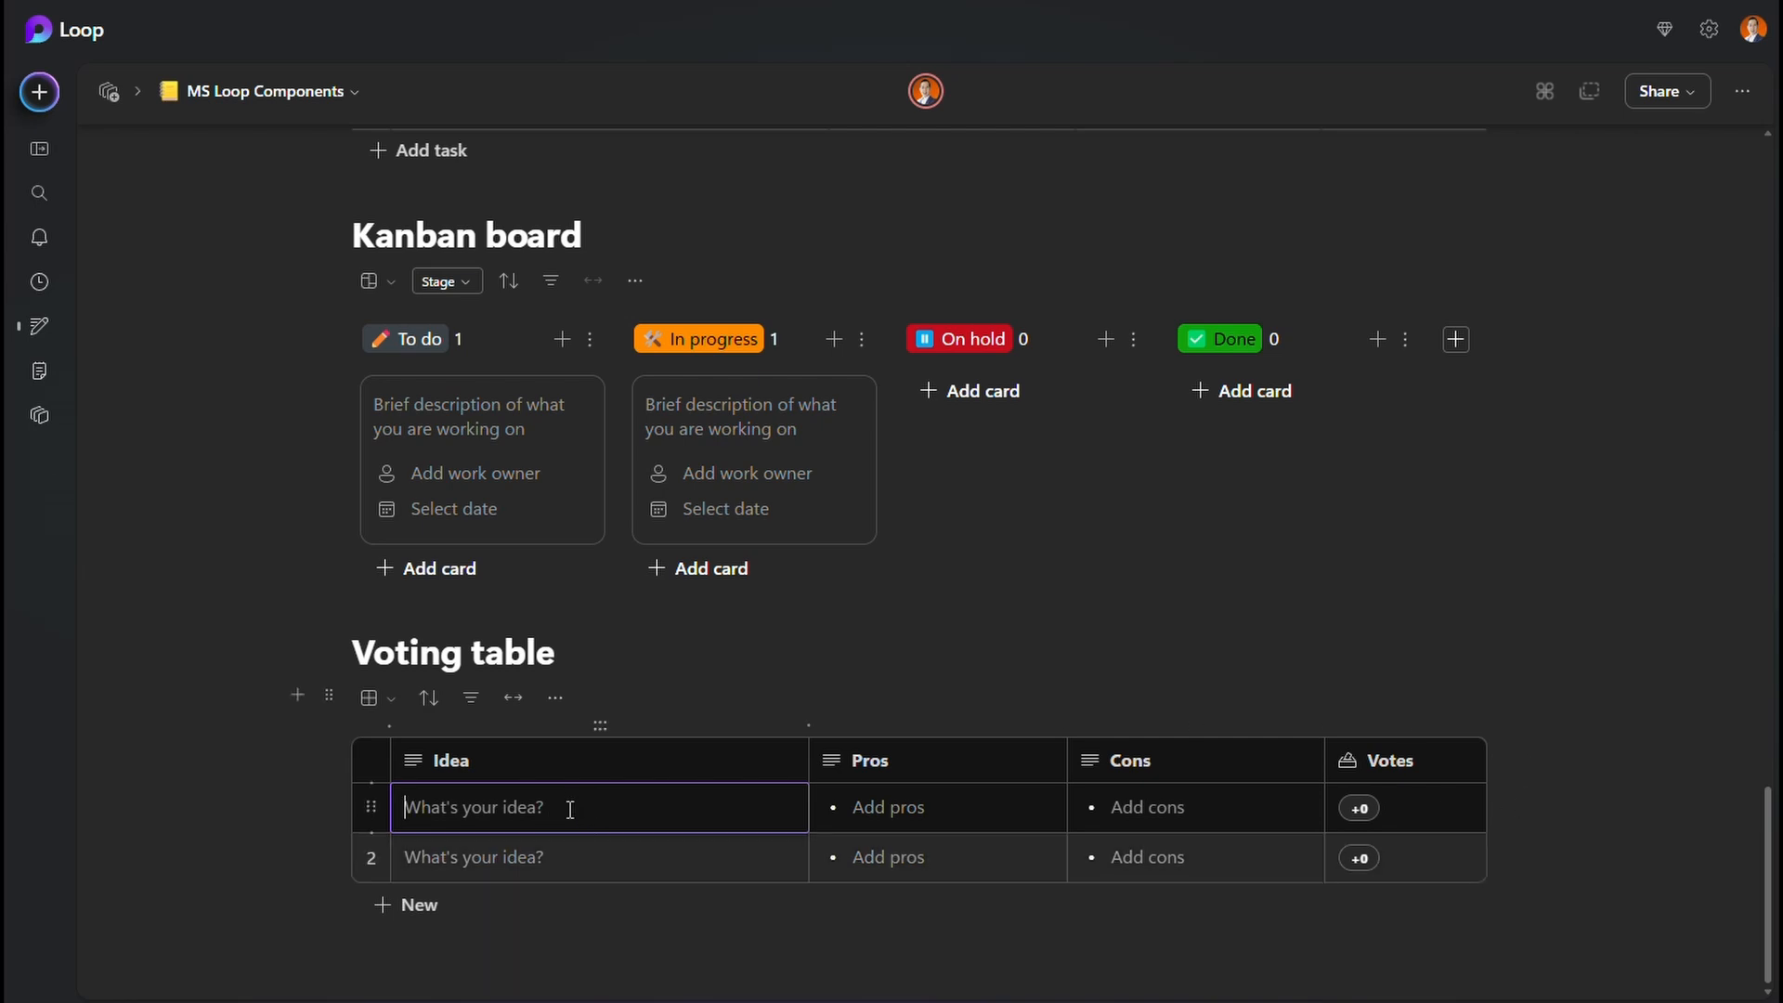
pyautogui.moveTo(620, 804)
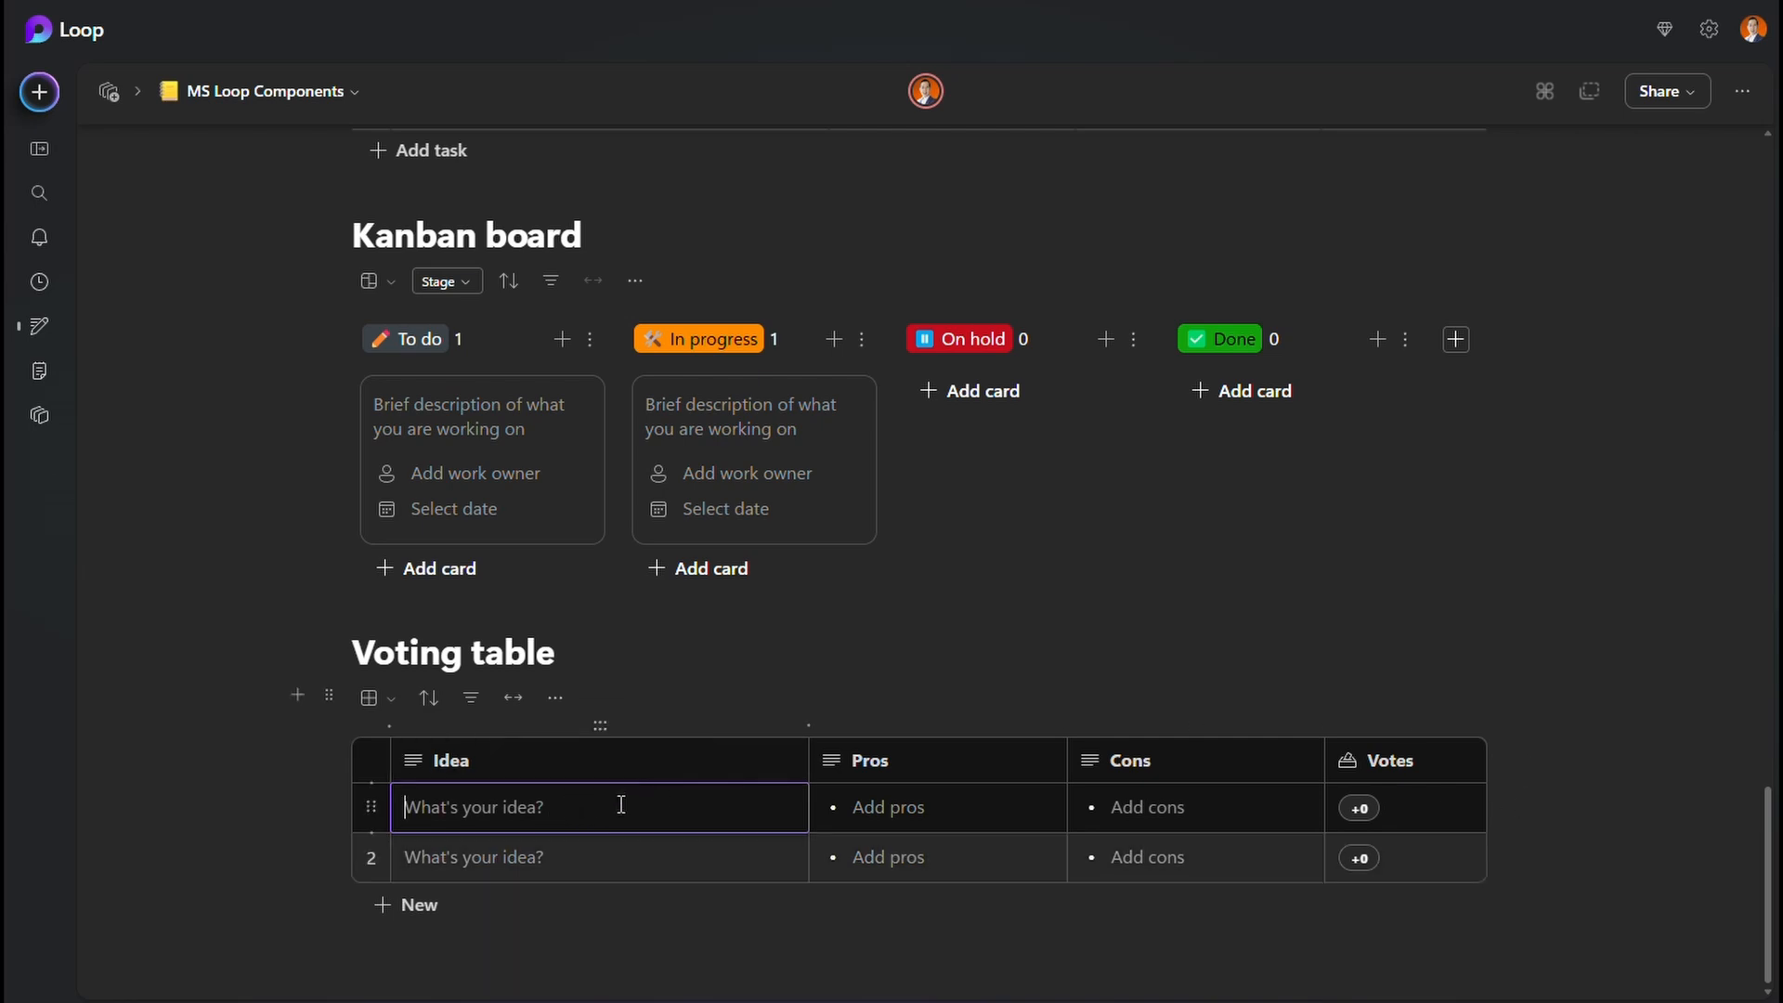
pyautogui.write("what's")
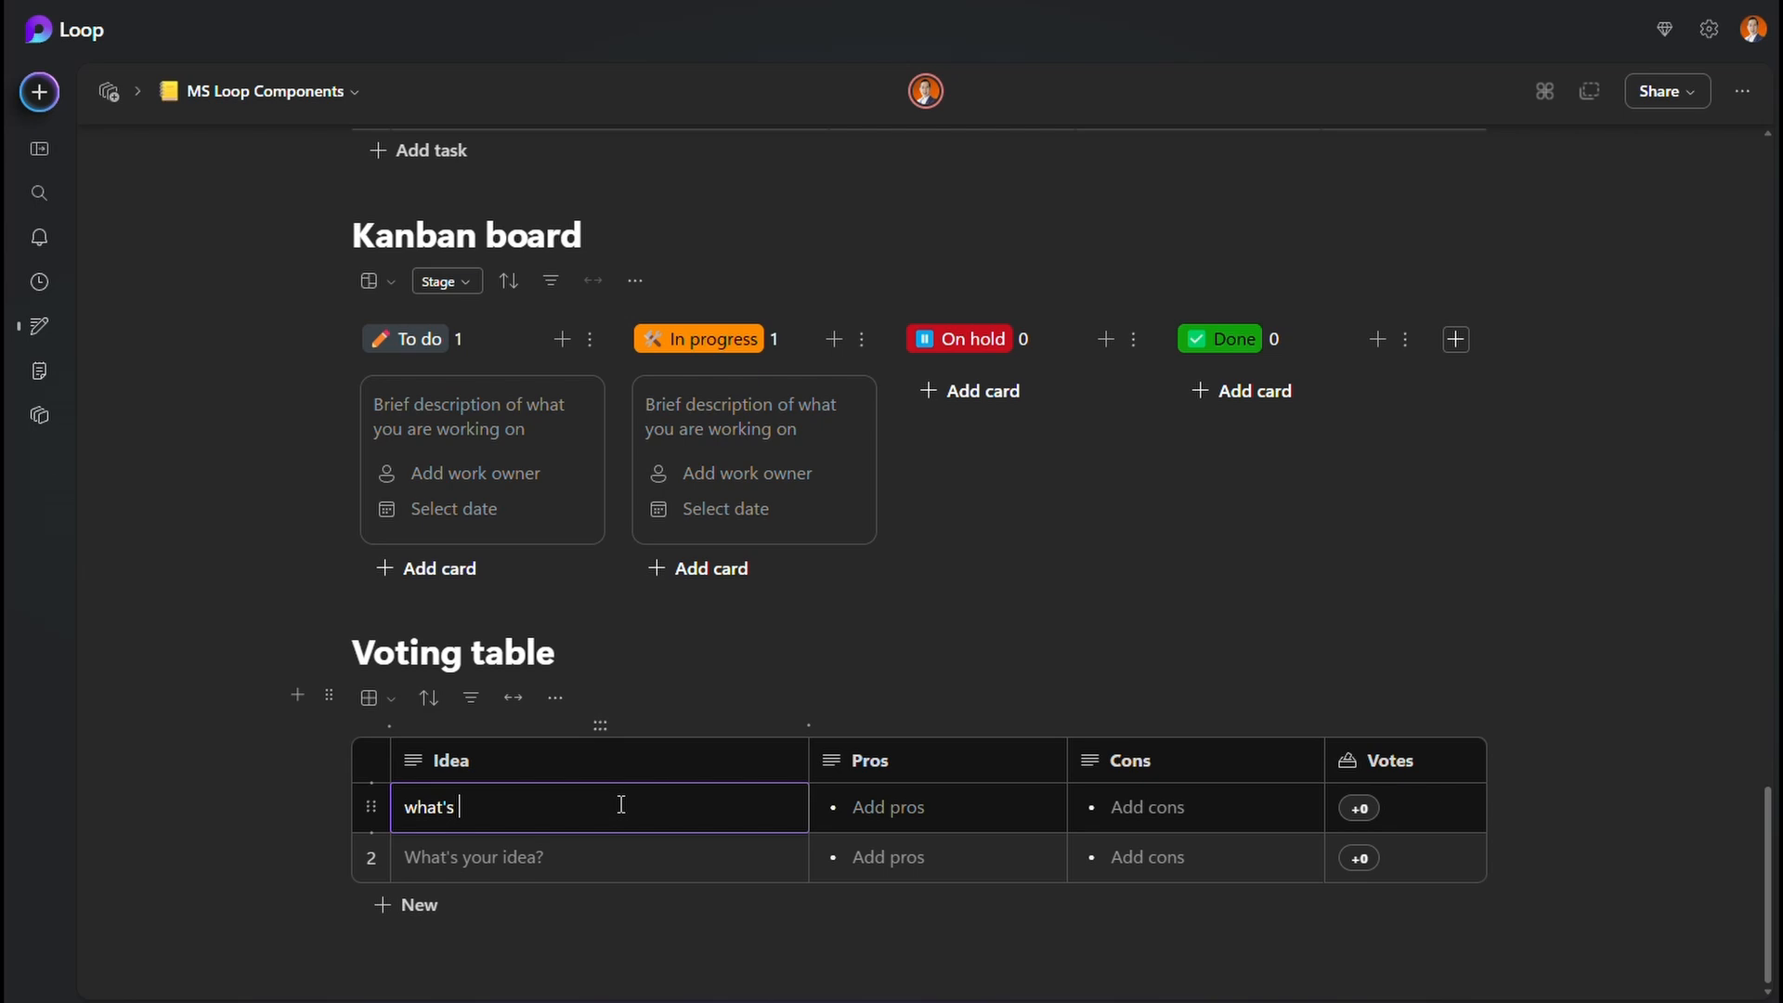
pyautogui.write('for event dinner?')
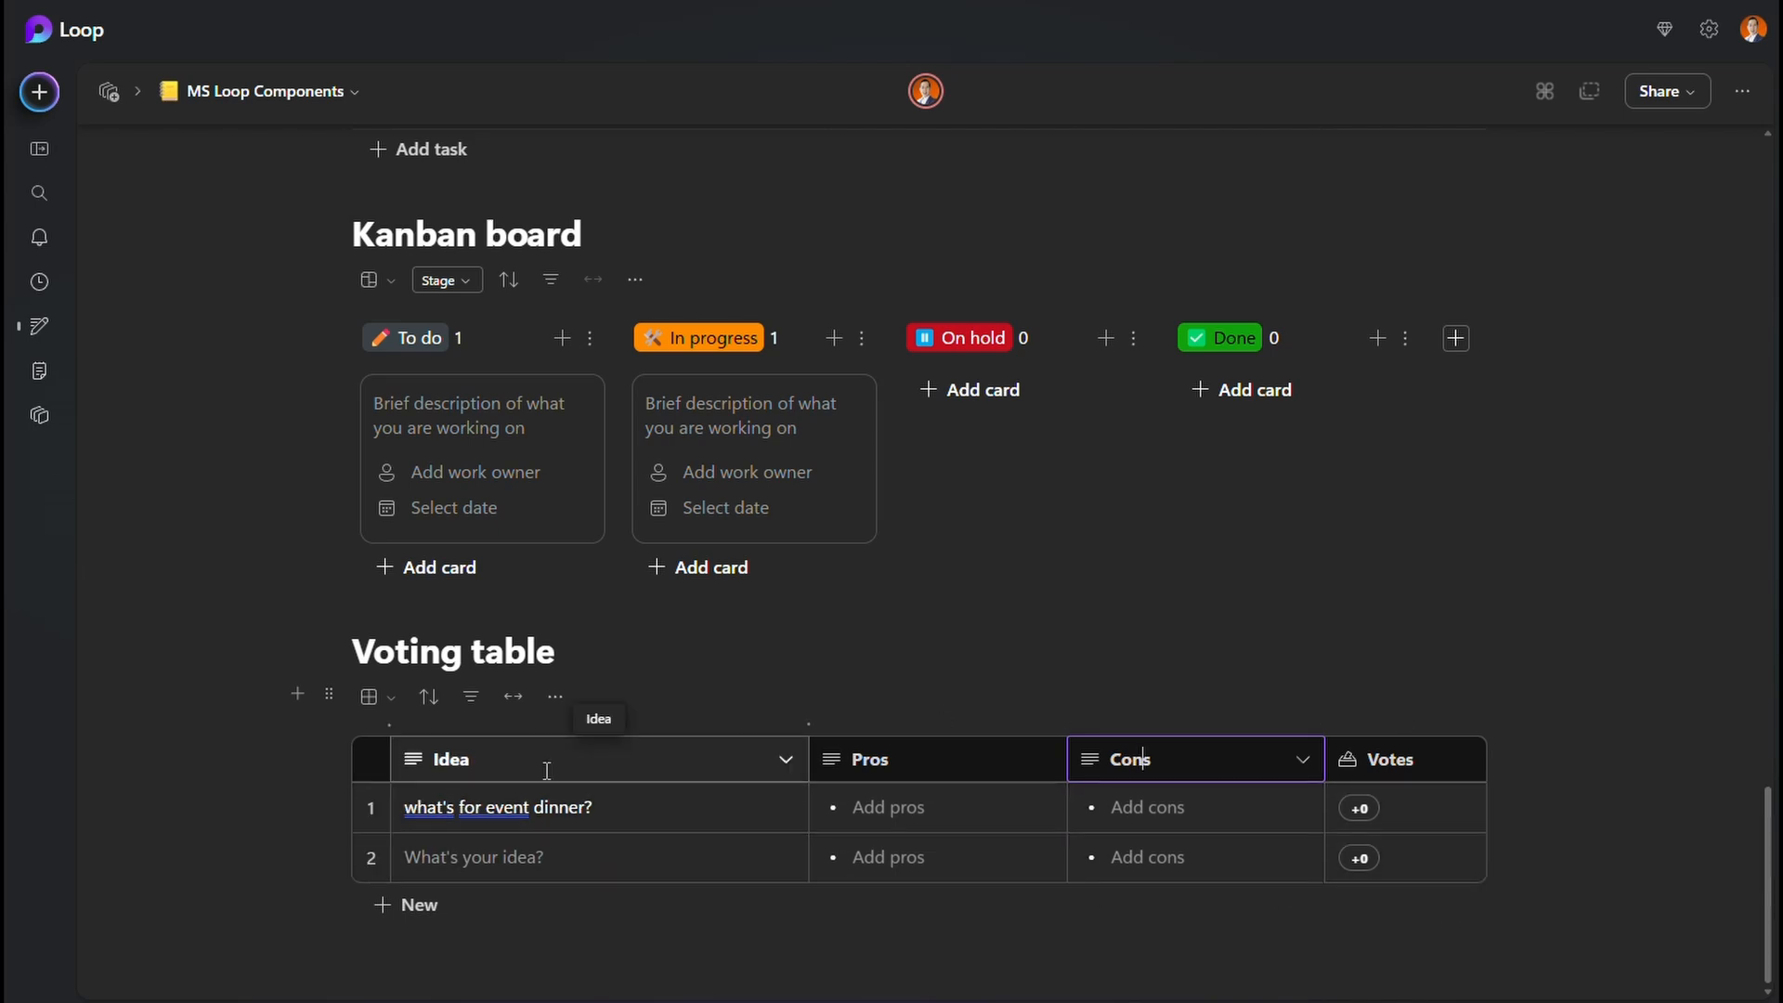
pyautogui.moveTo(1547, 752)
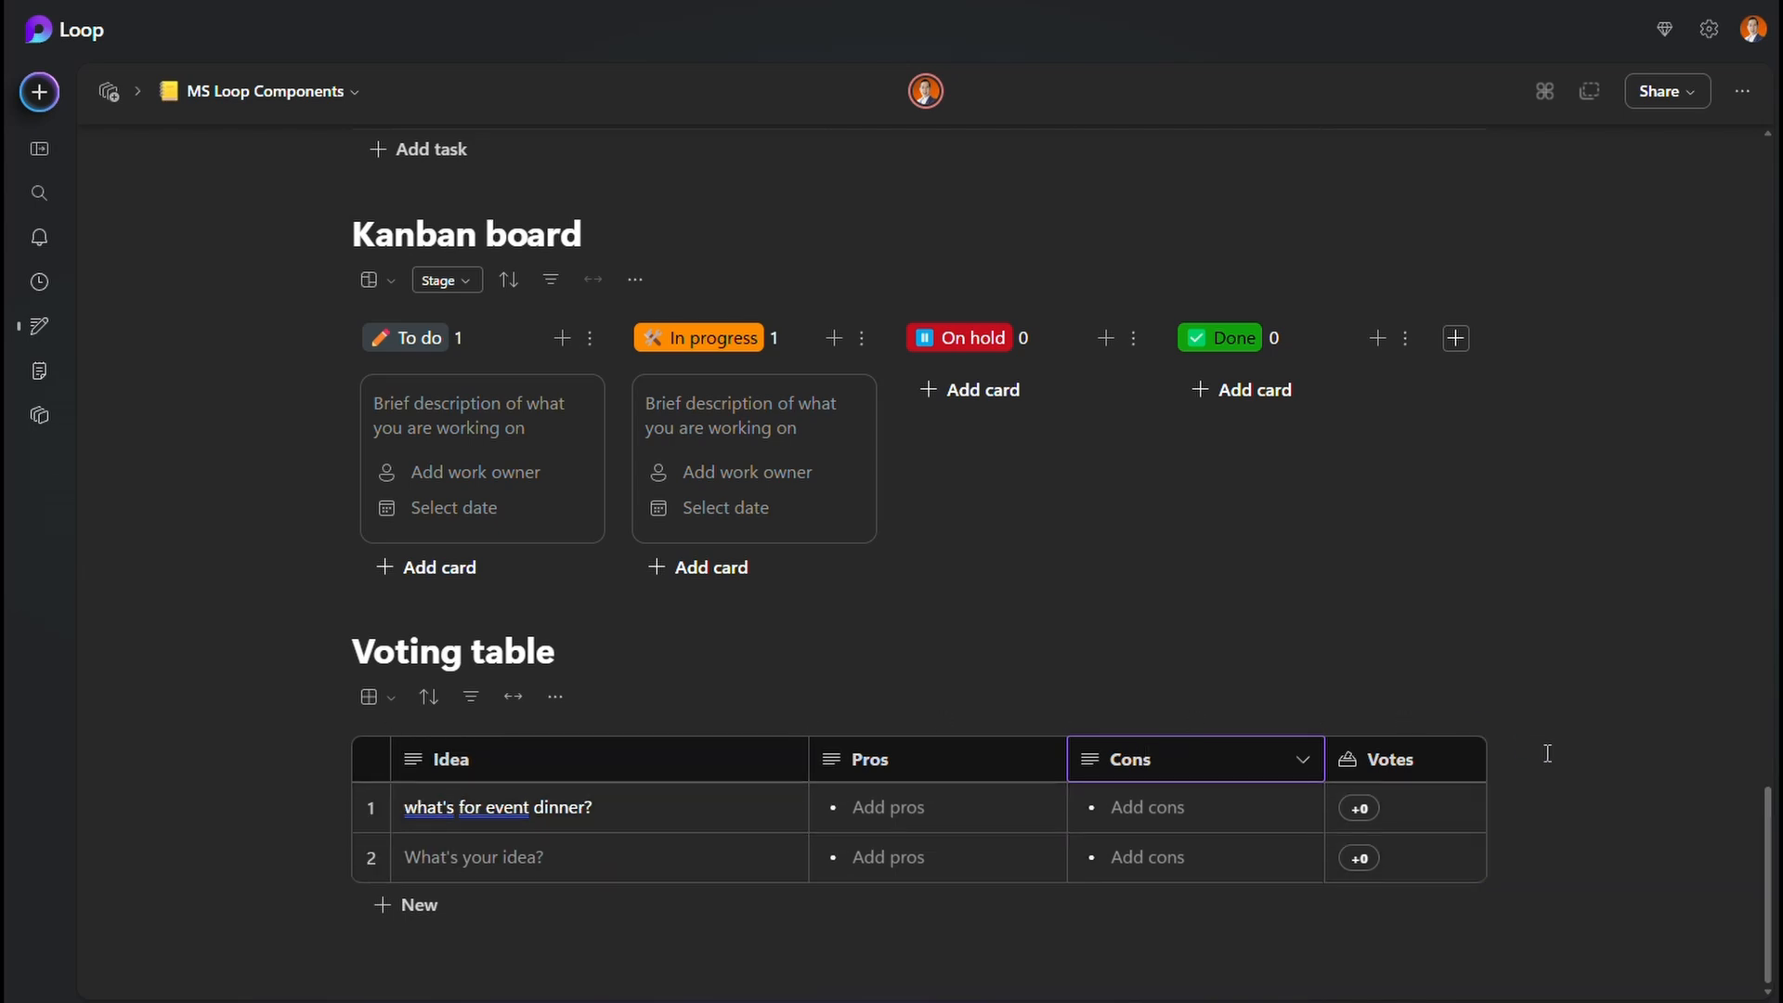
pyautogui.moveTo(331, 637)
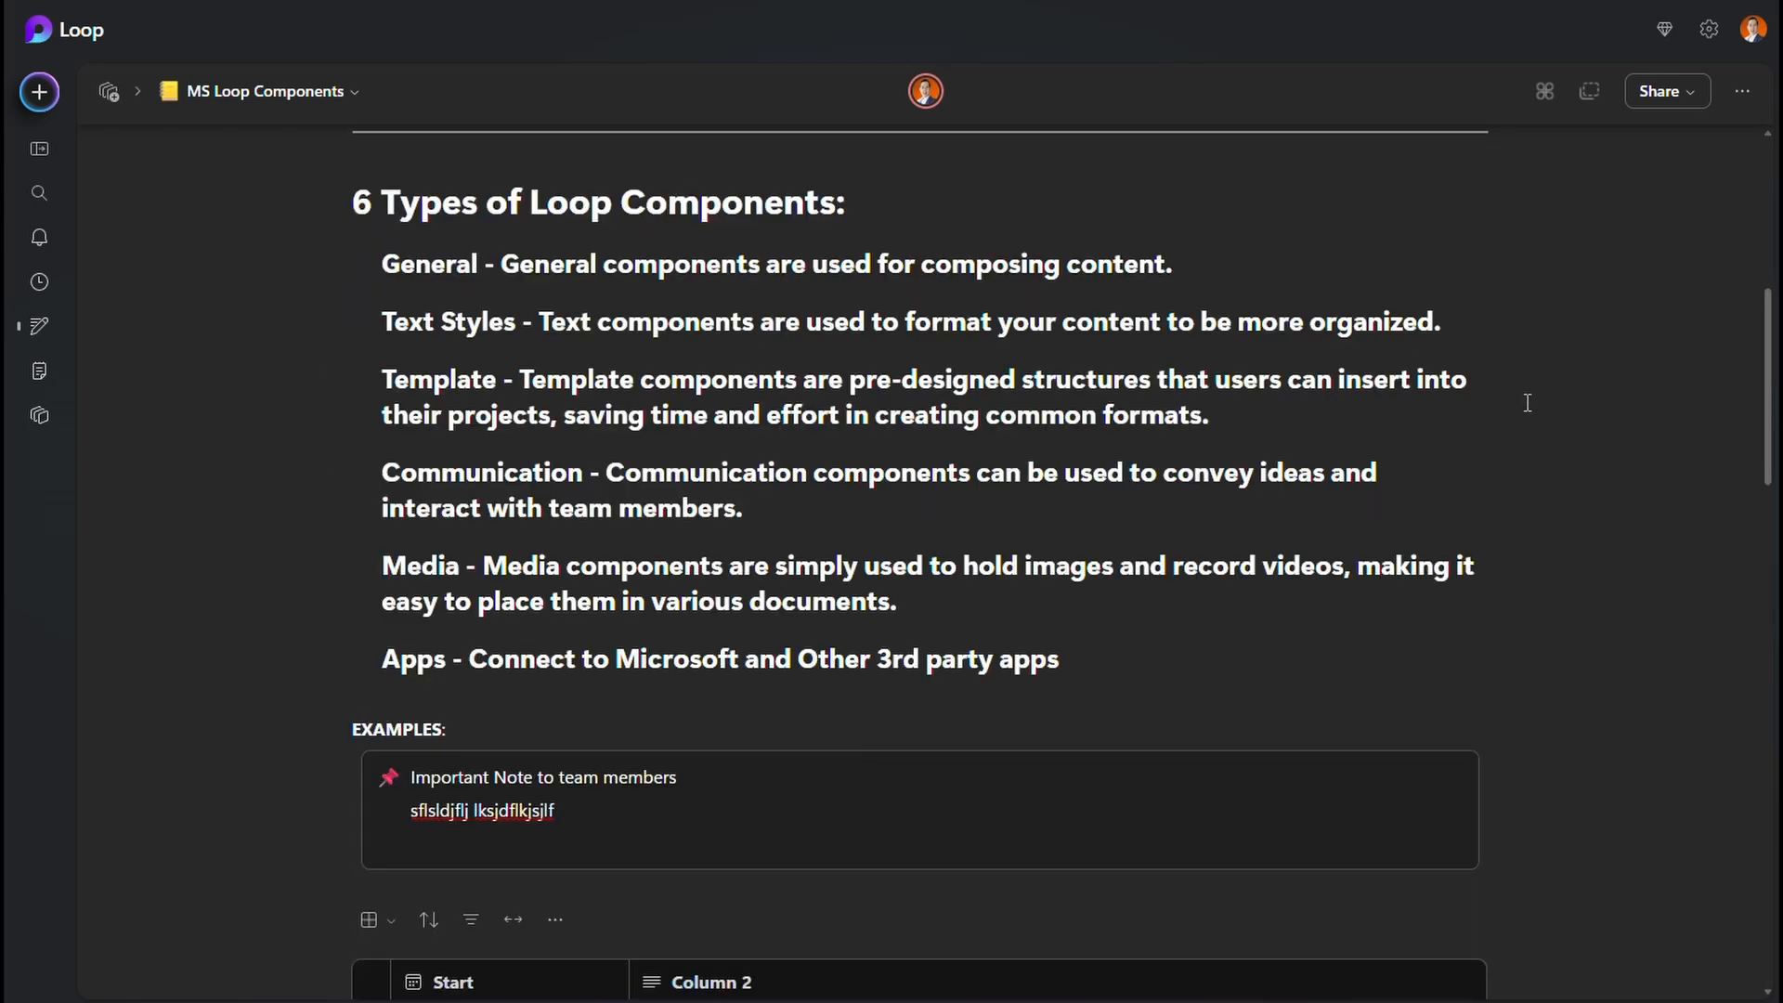
pyautogui.scroll(3)
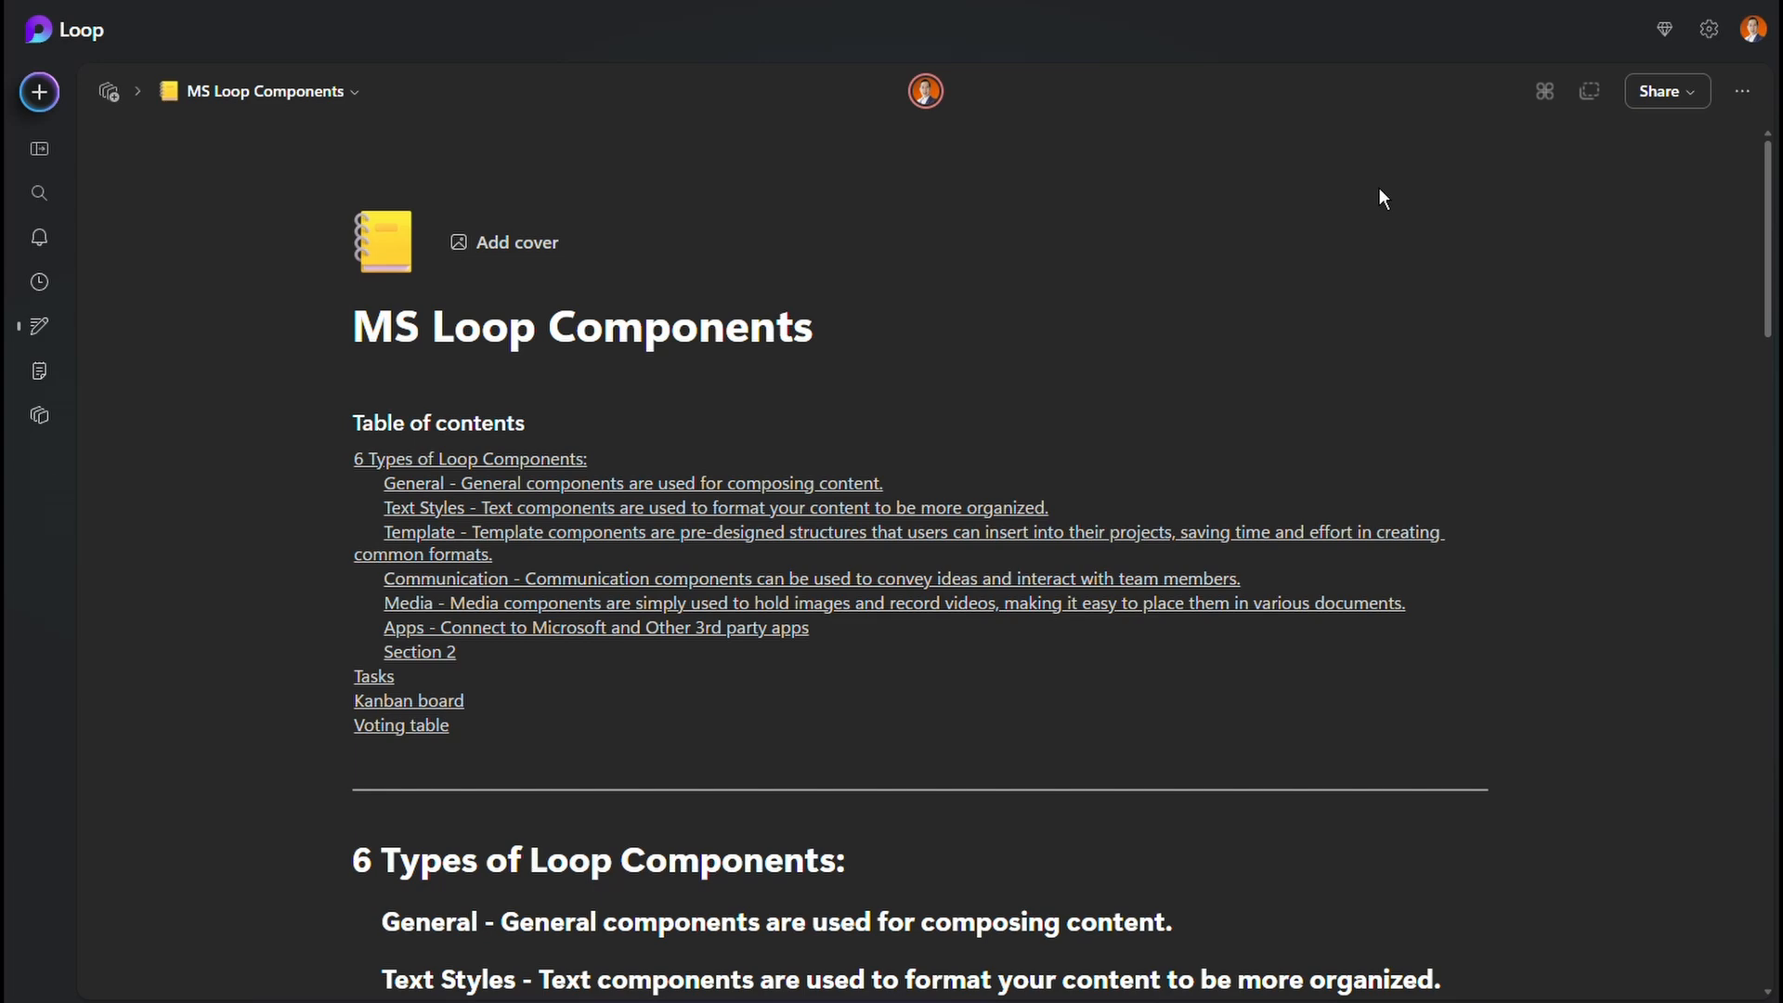
pyautogui.moveTo(1543, 91)
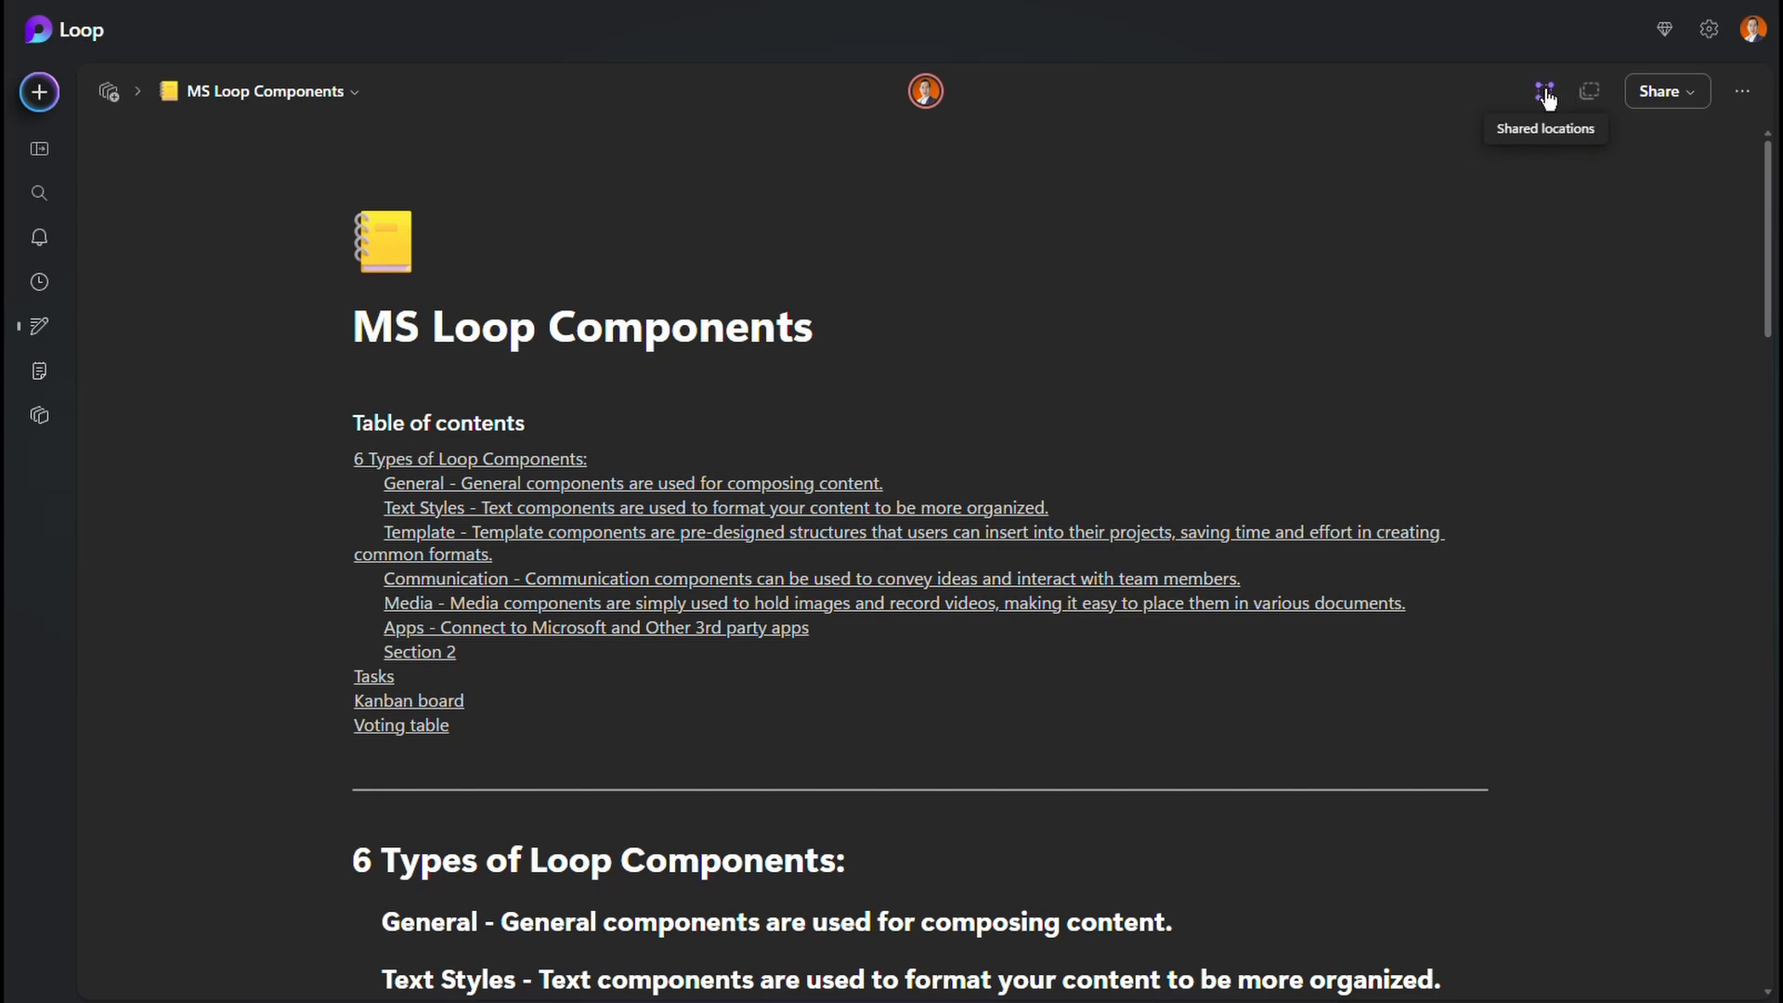
pyautogui.scroll(-3)
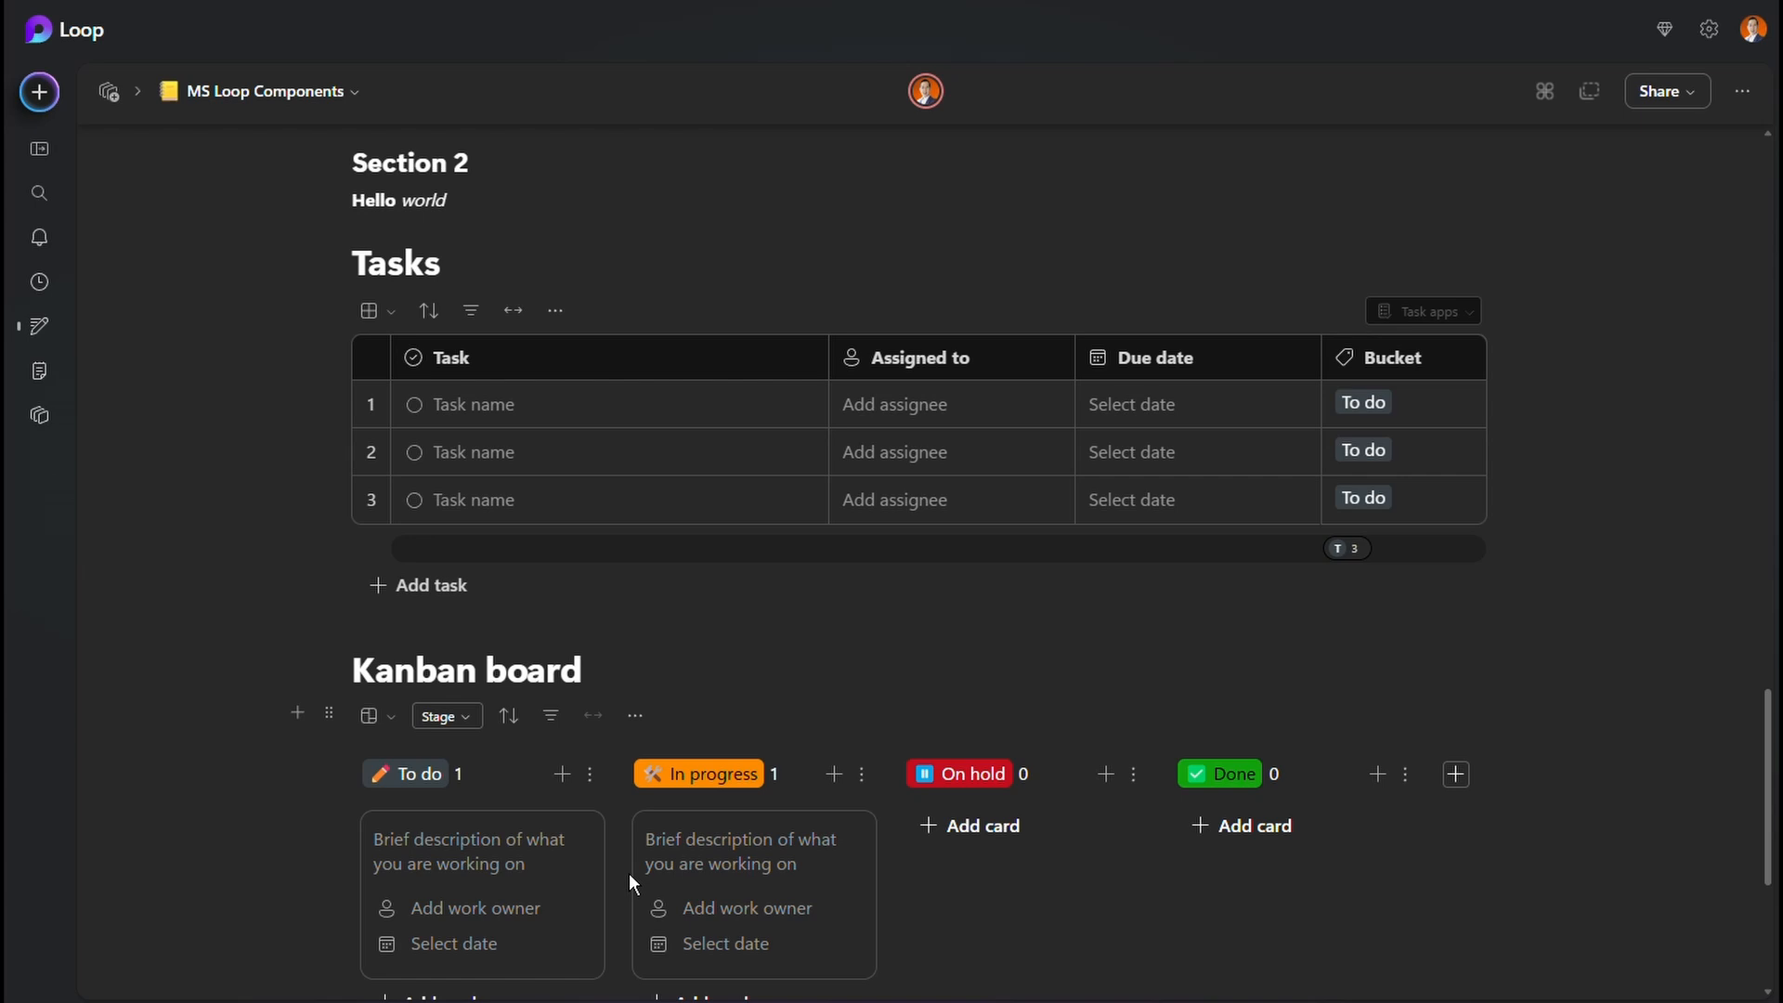
pyautogui.scroll(-3)
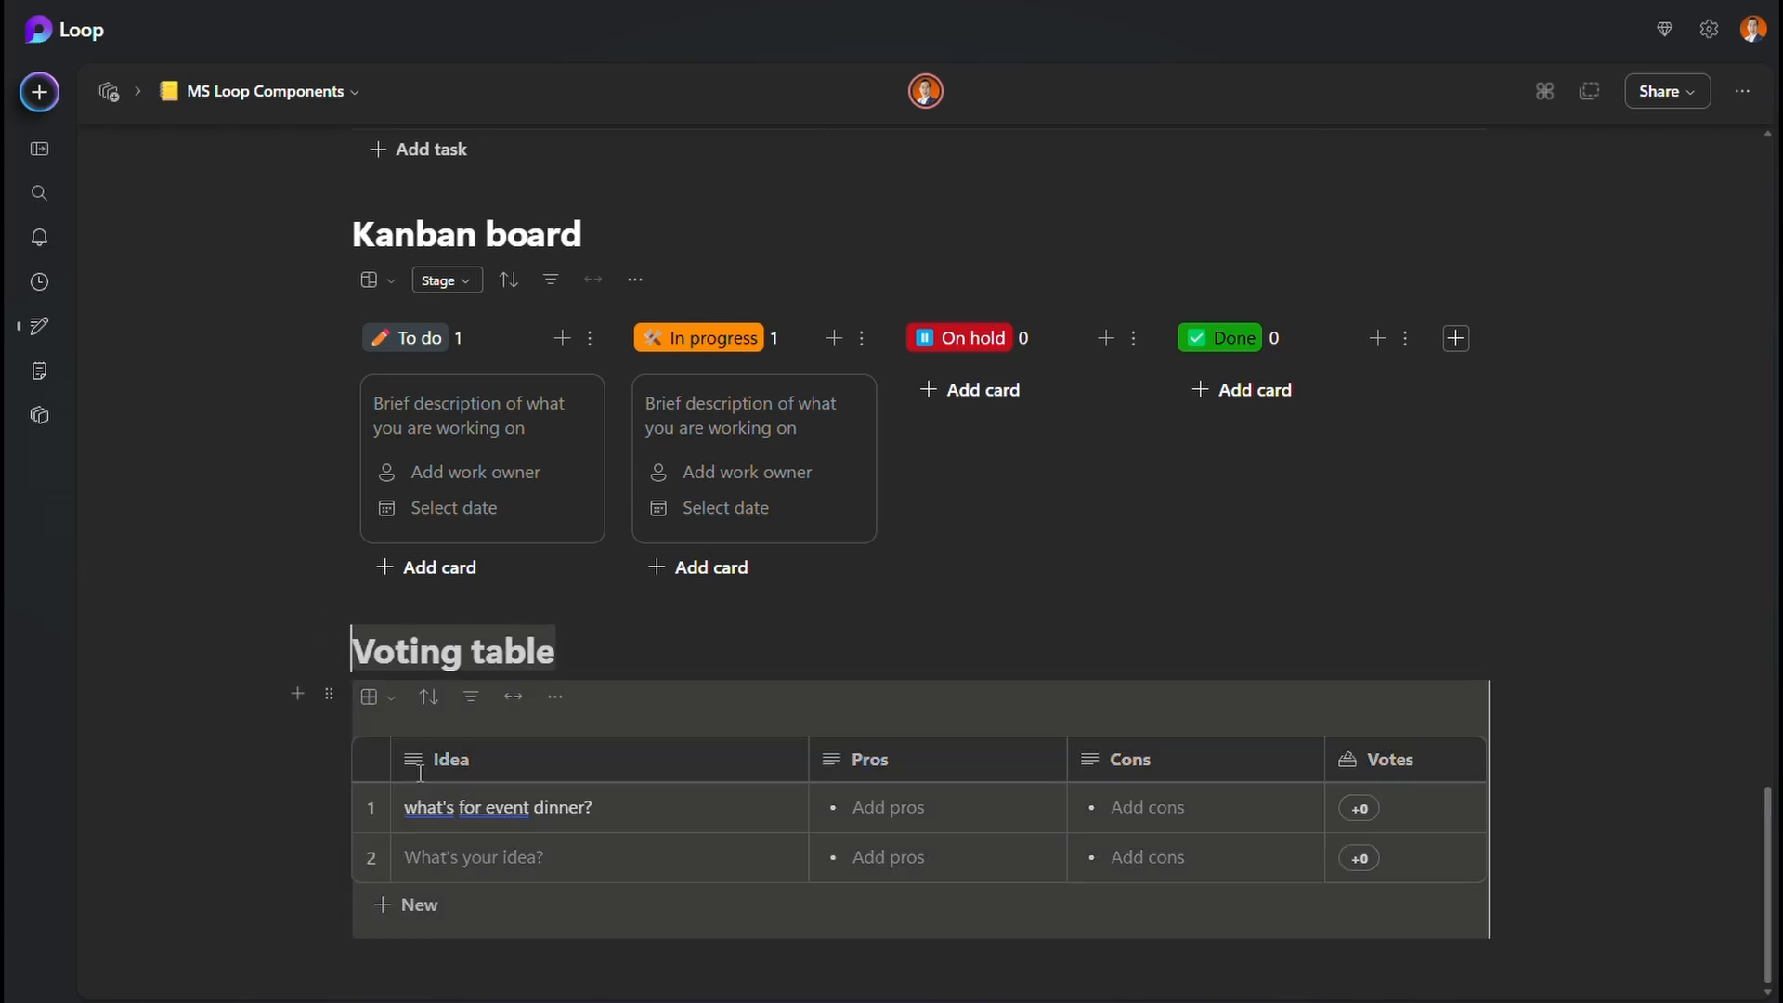
# - Convert the Voting table block into a shareable Loop component
pyautogui.click(328, 694)
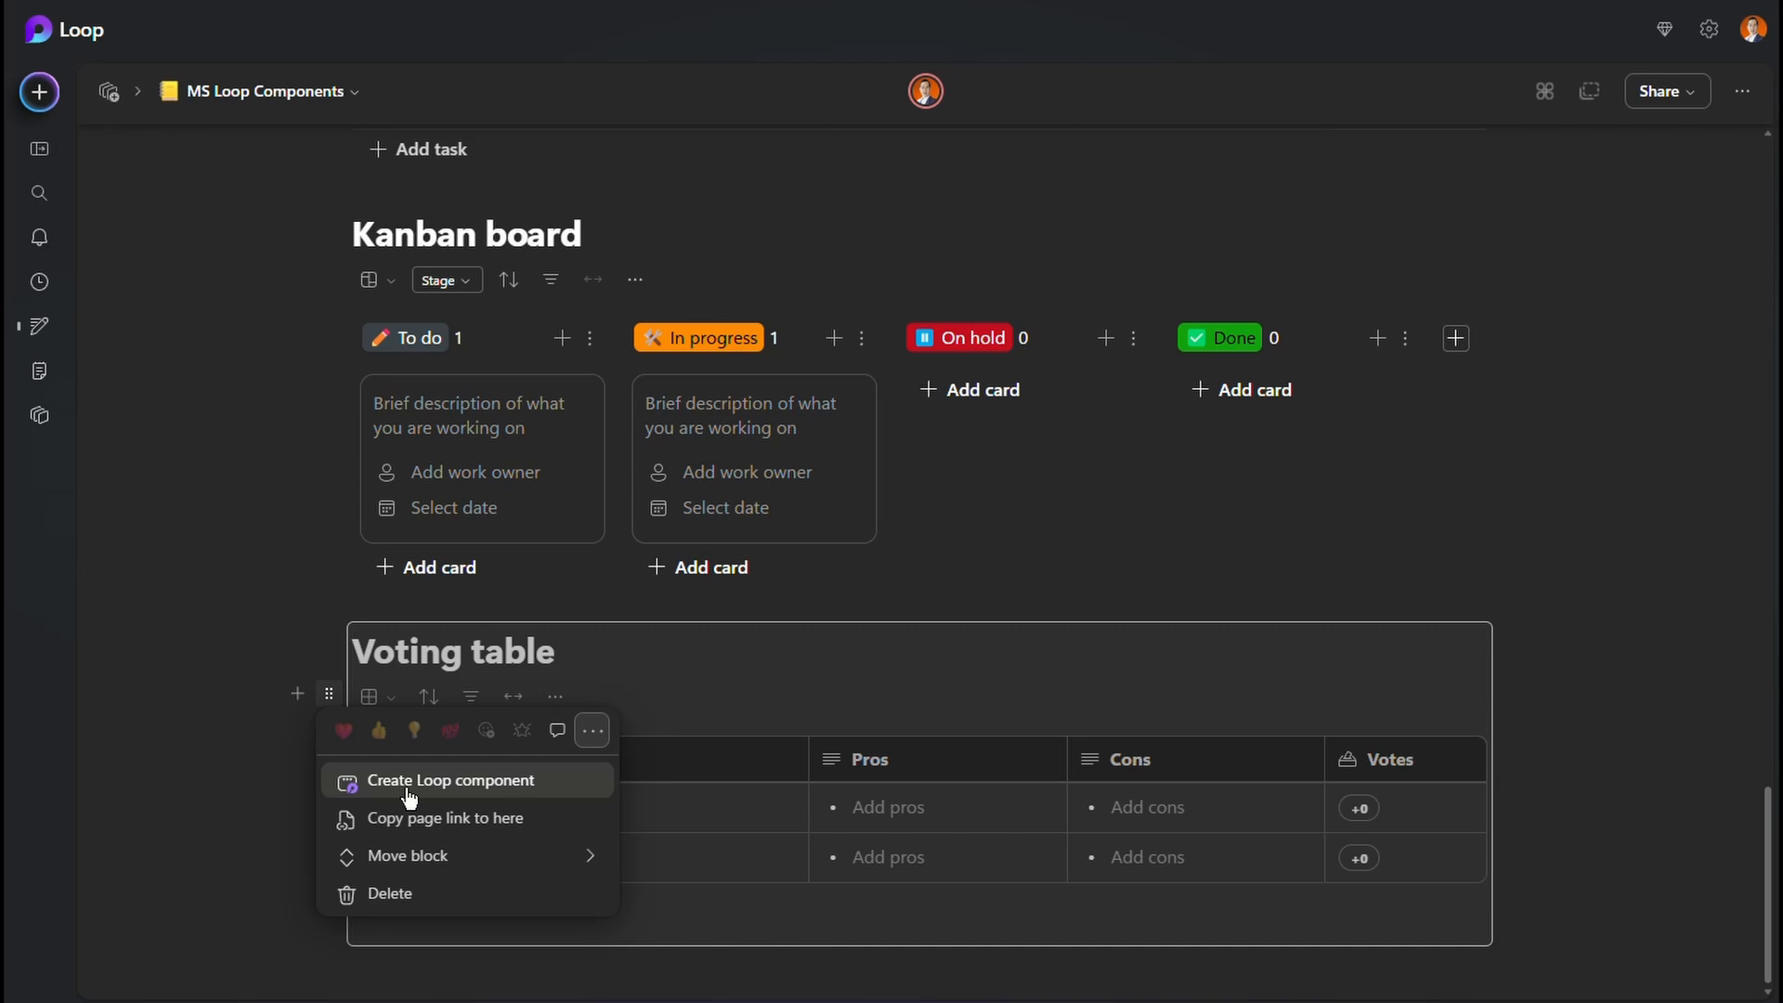
pyautogui.click(450, 780)
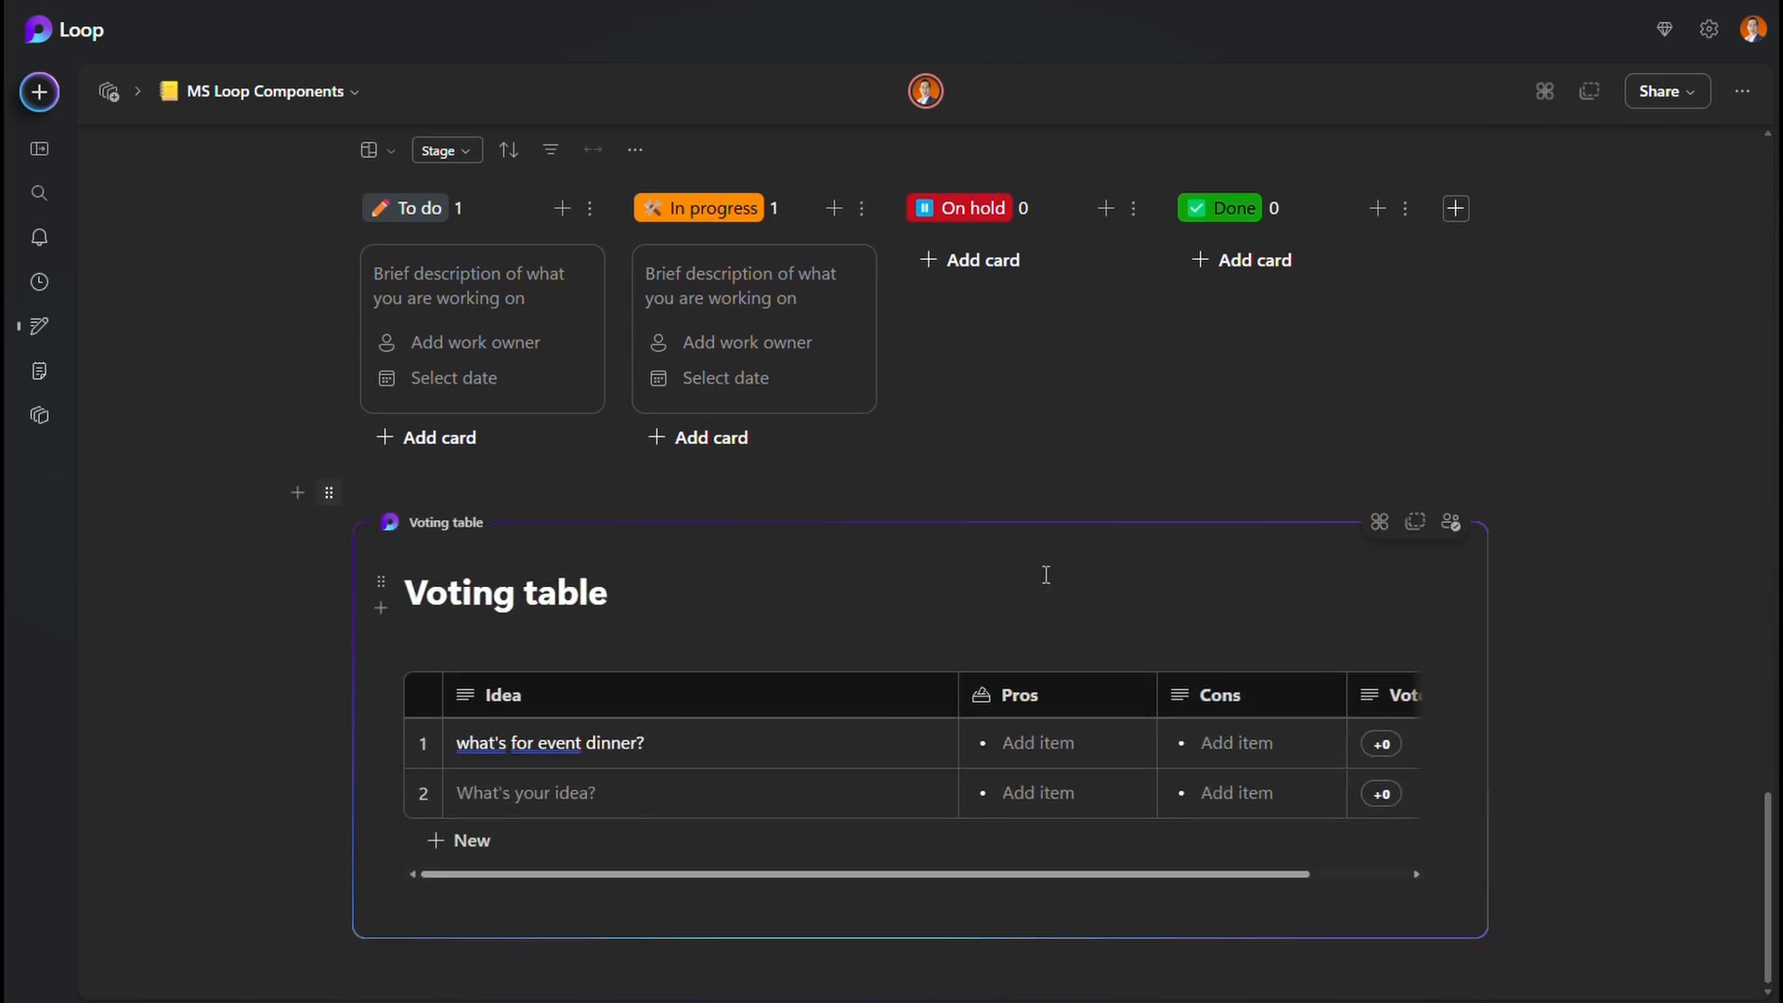
pyautogui.moveTo(1379, 522)
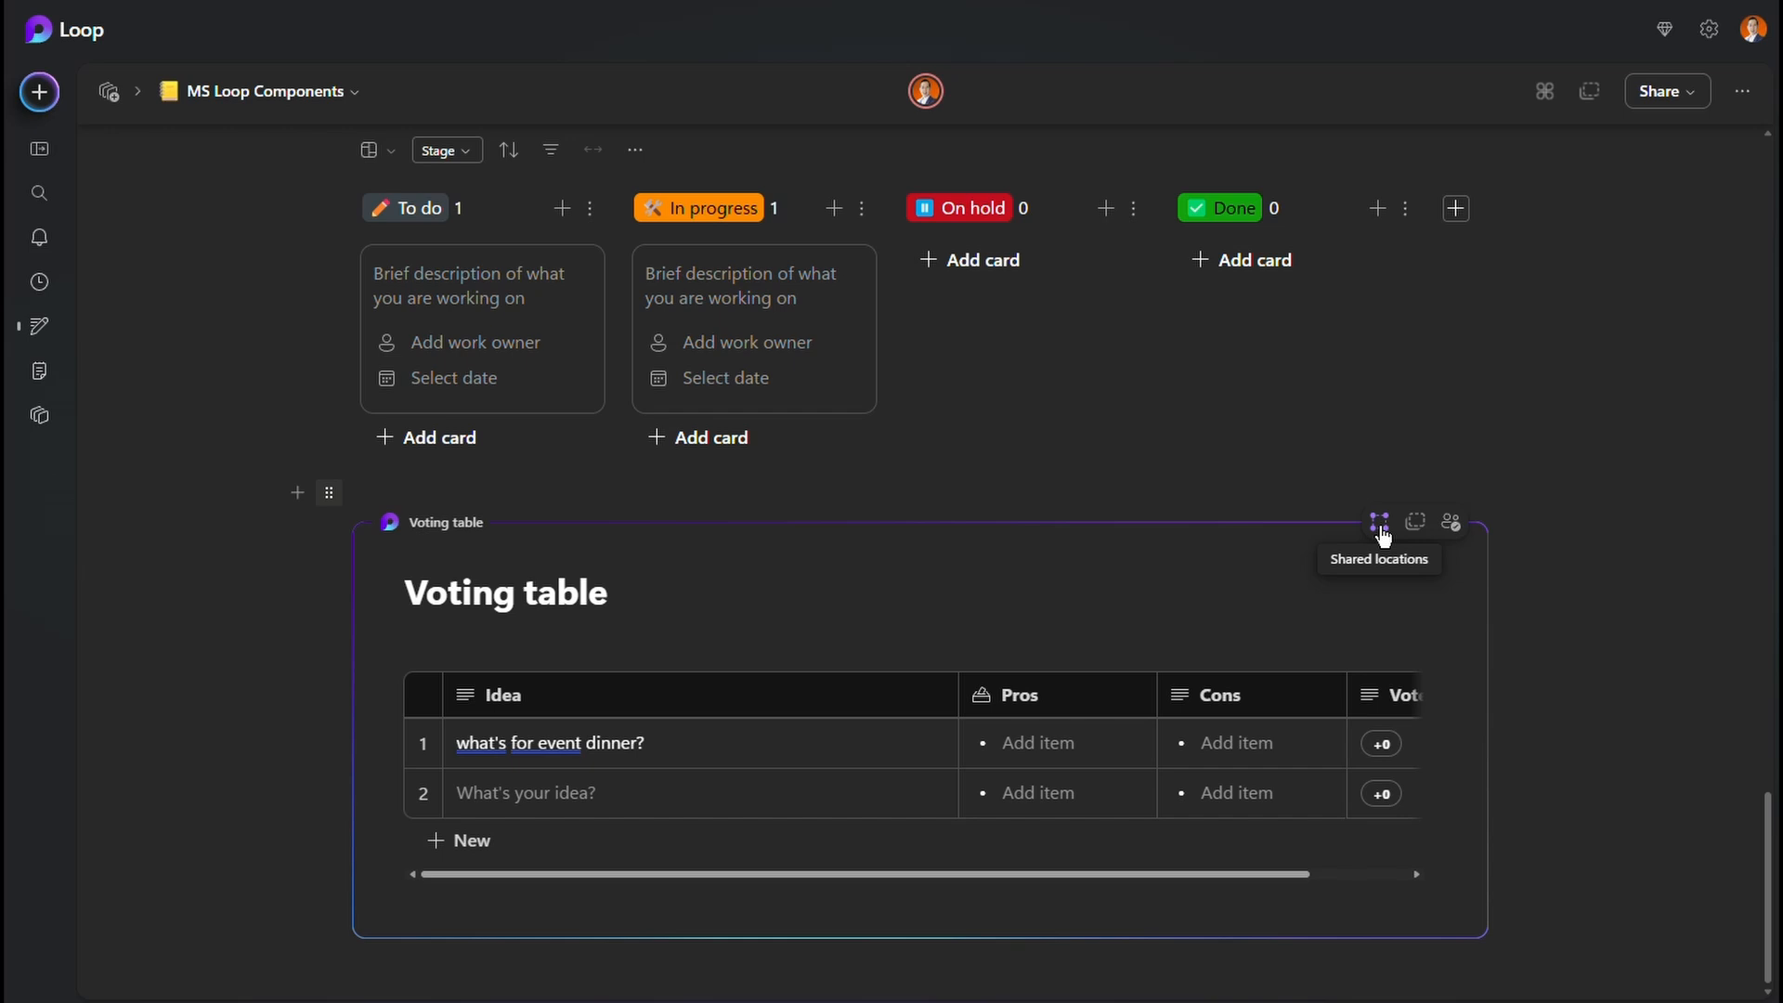
pyautogui.moveTo(1365, 528)
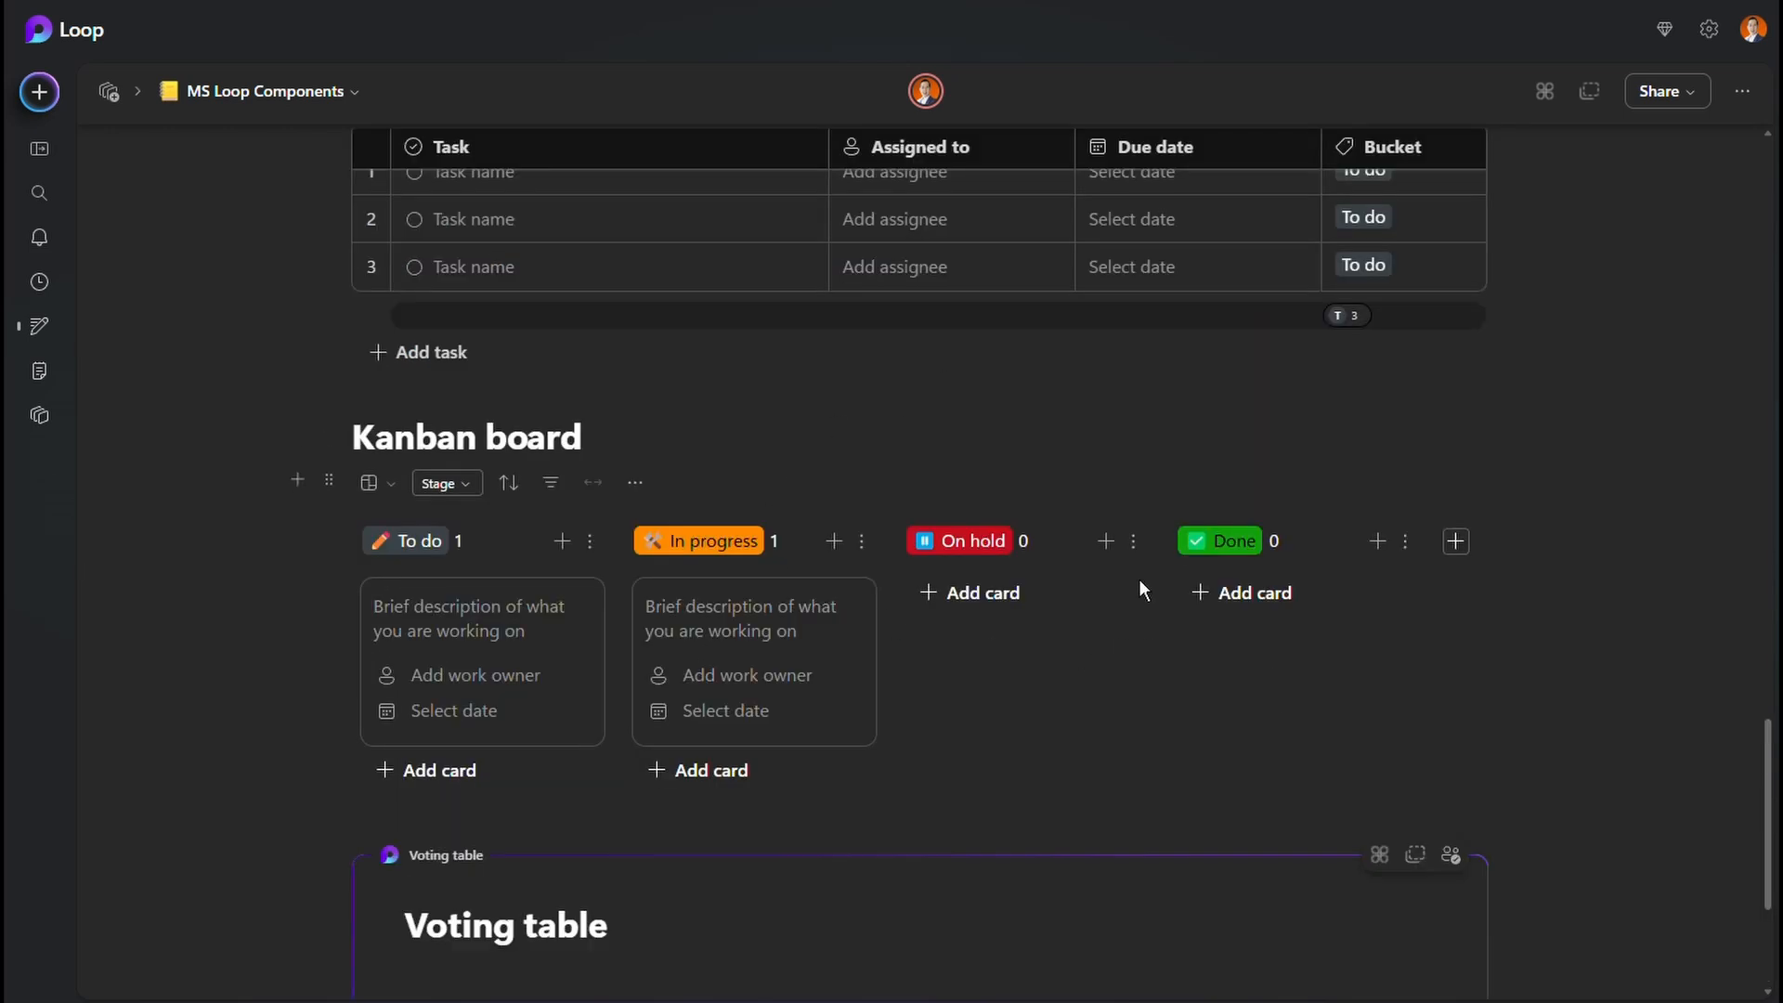
pyautogui.scroll(-3)
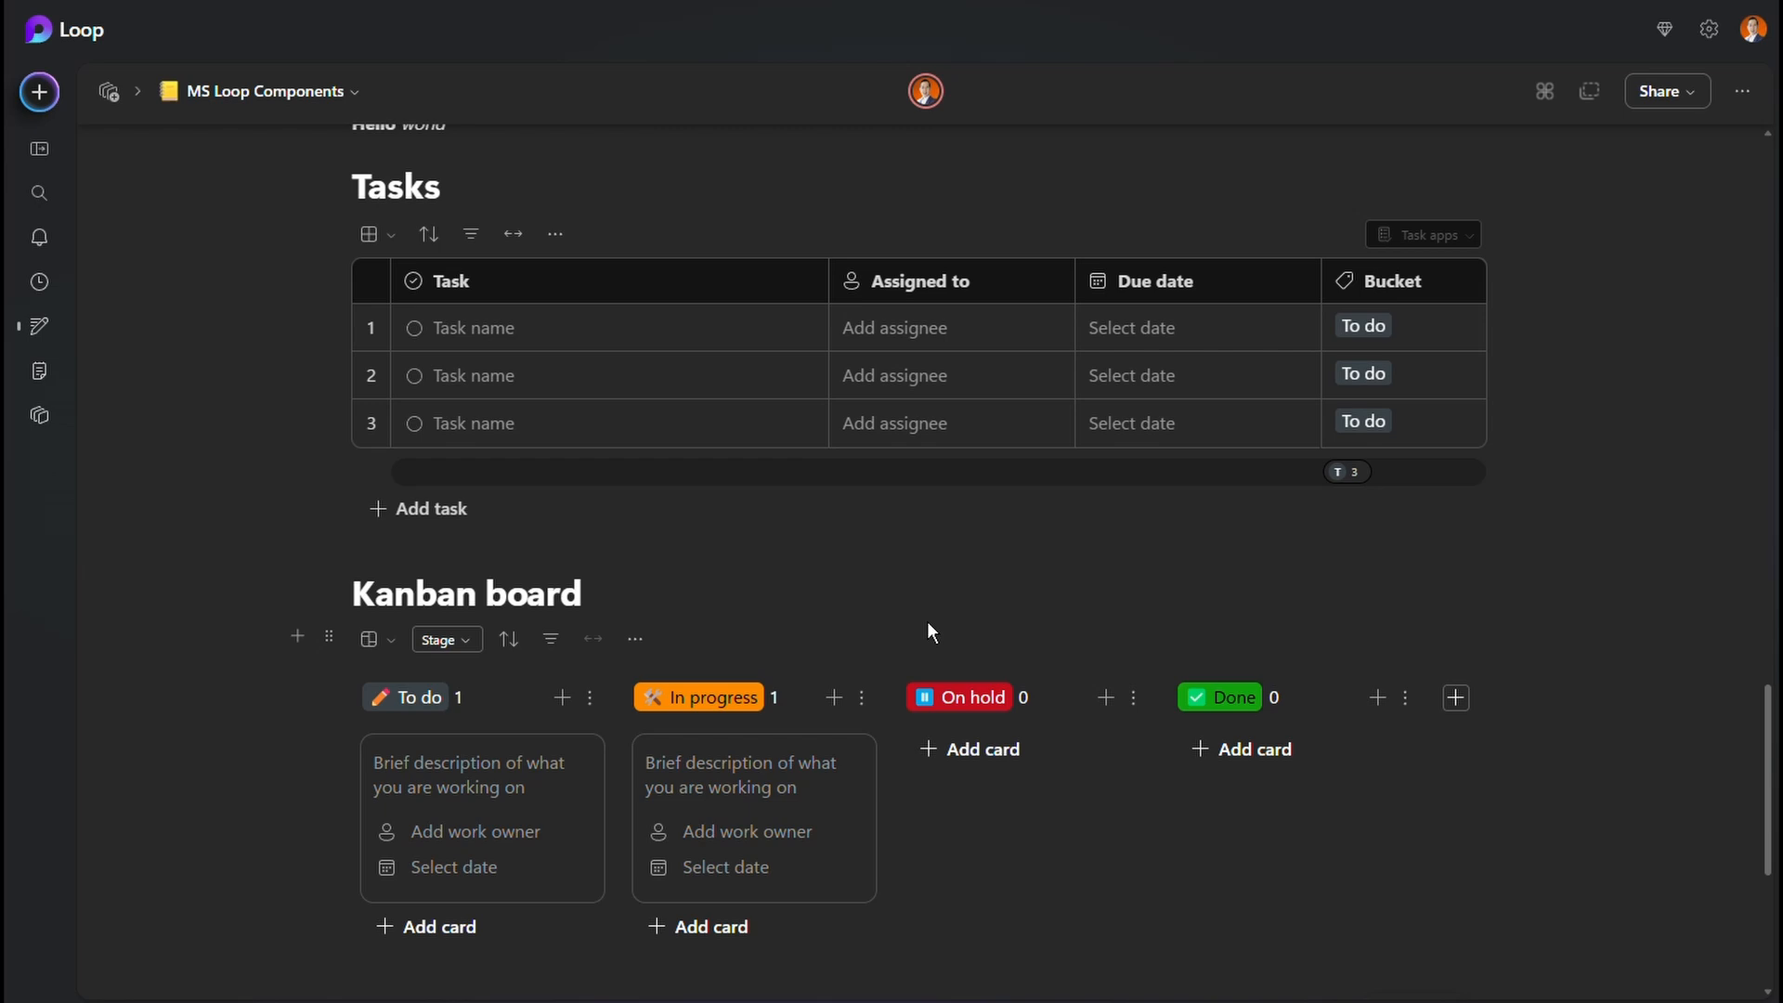
pyautogui.scroll(-3)
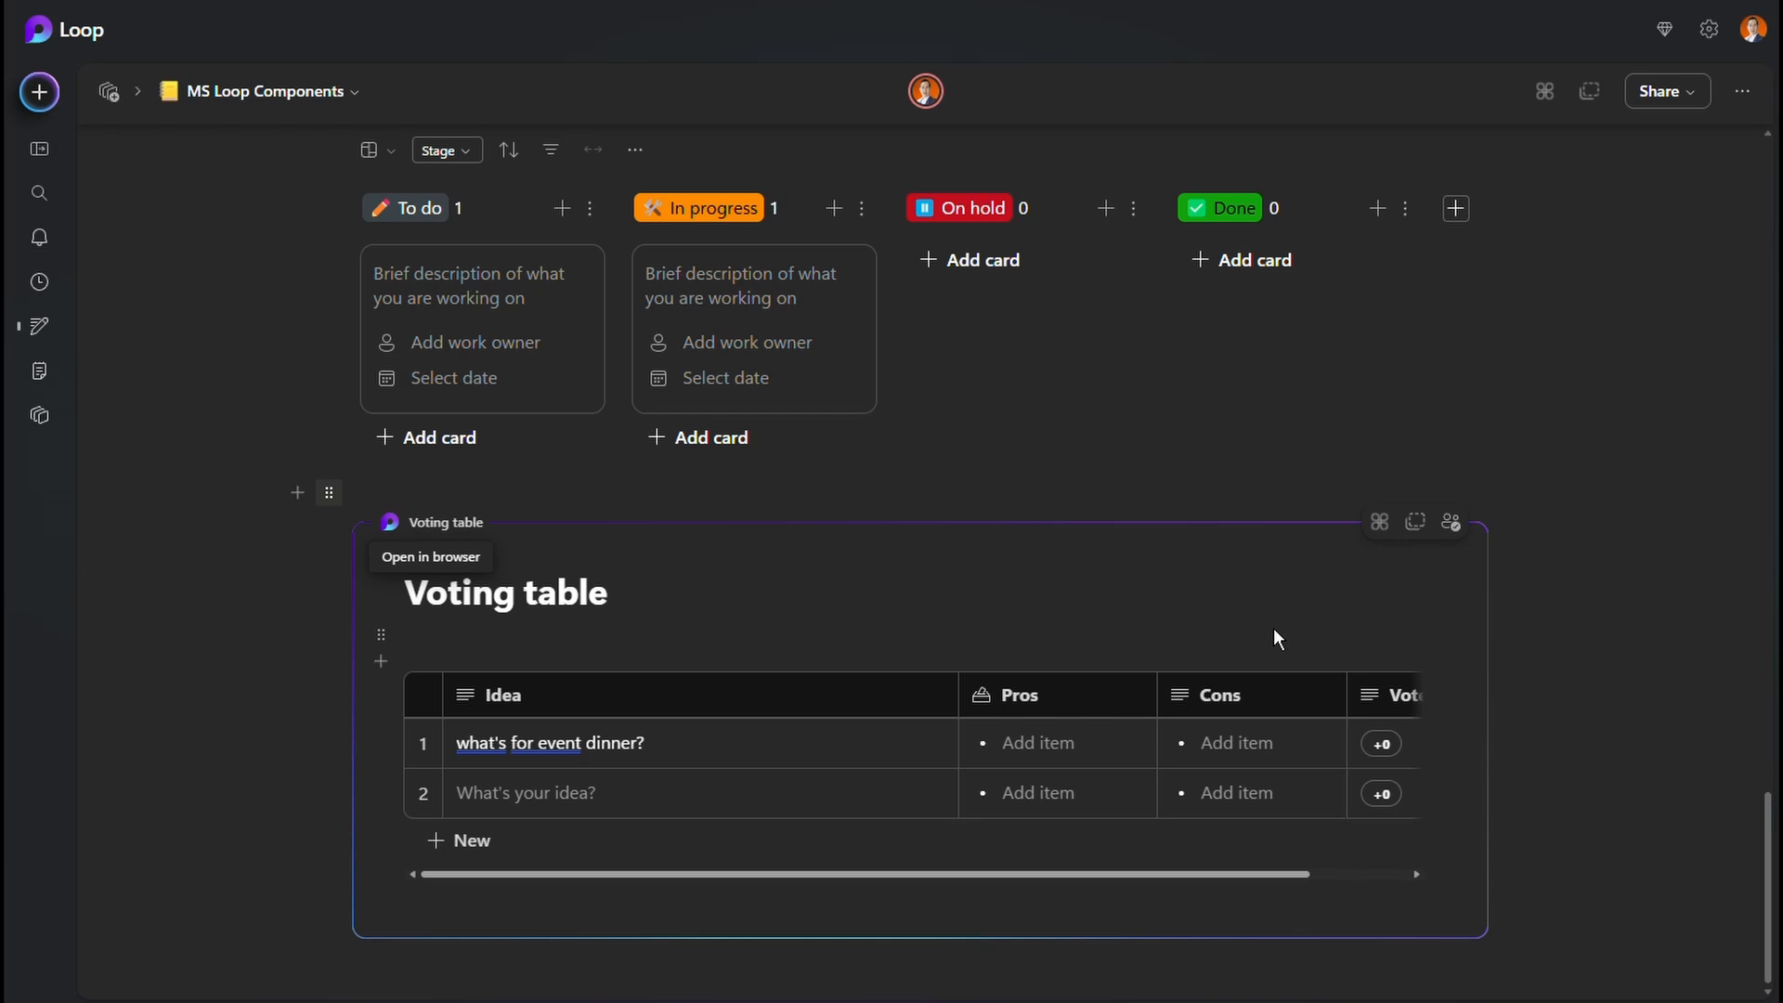
pyautogui.moveTo(485, 910)
pyautogui.write('/')
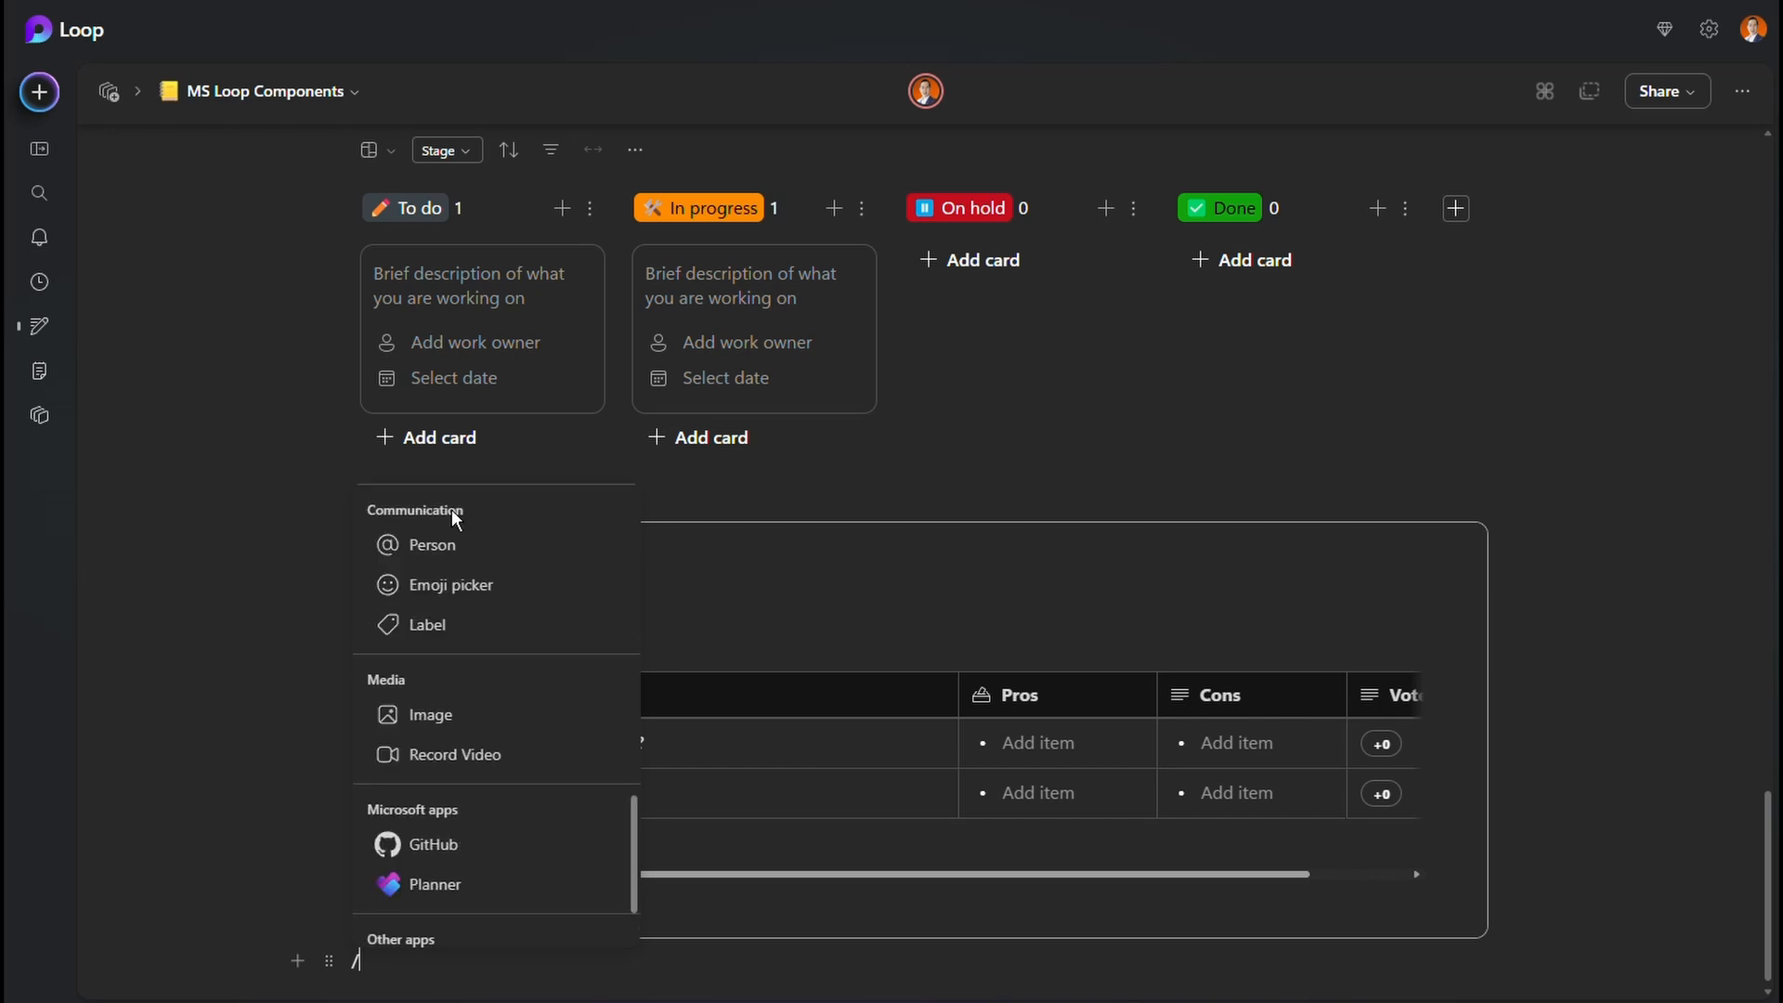
pyautogui.moveTo(433, 544)
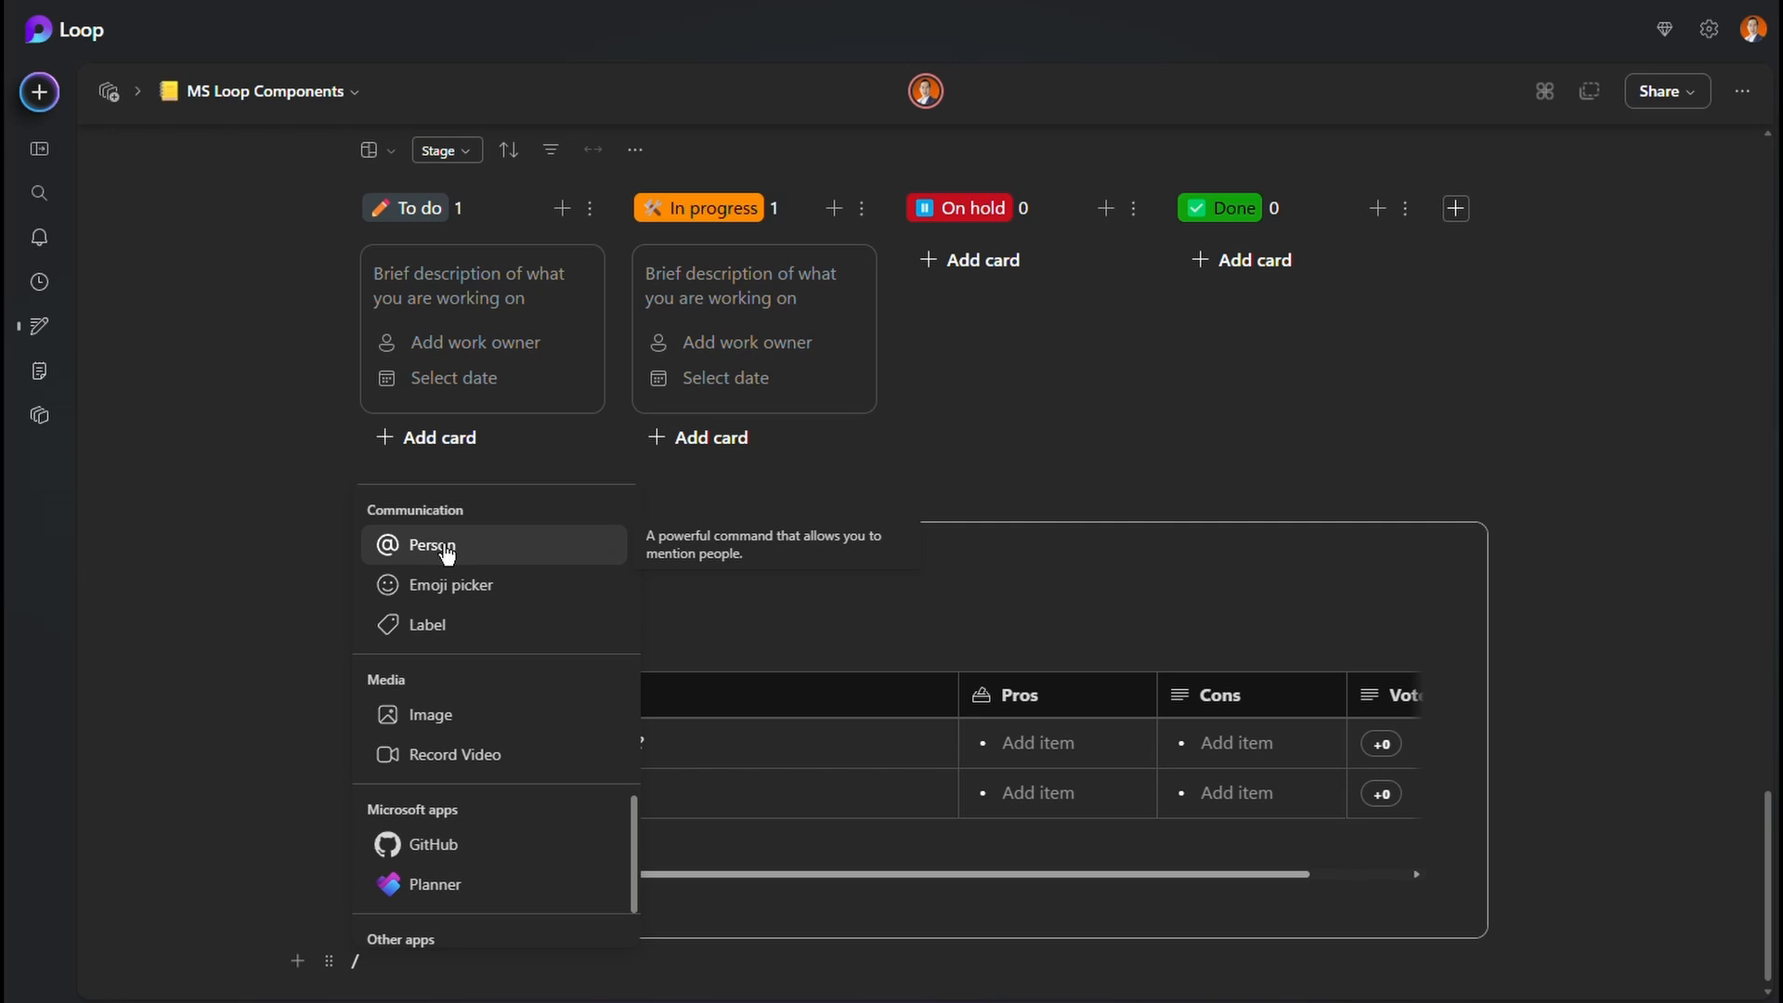
pyautogui.moveTo(455, 597)
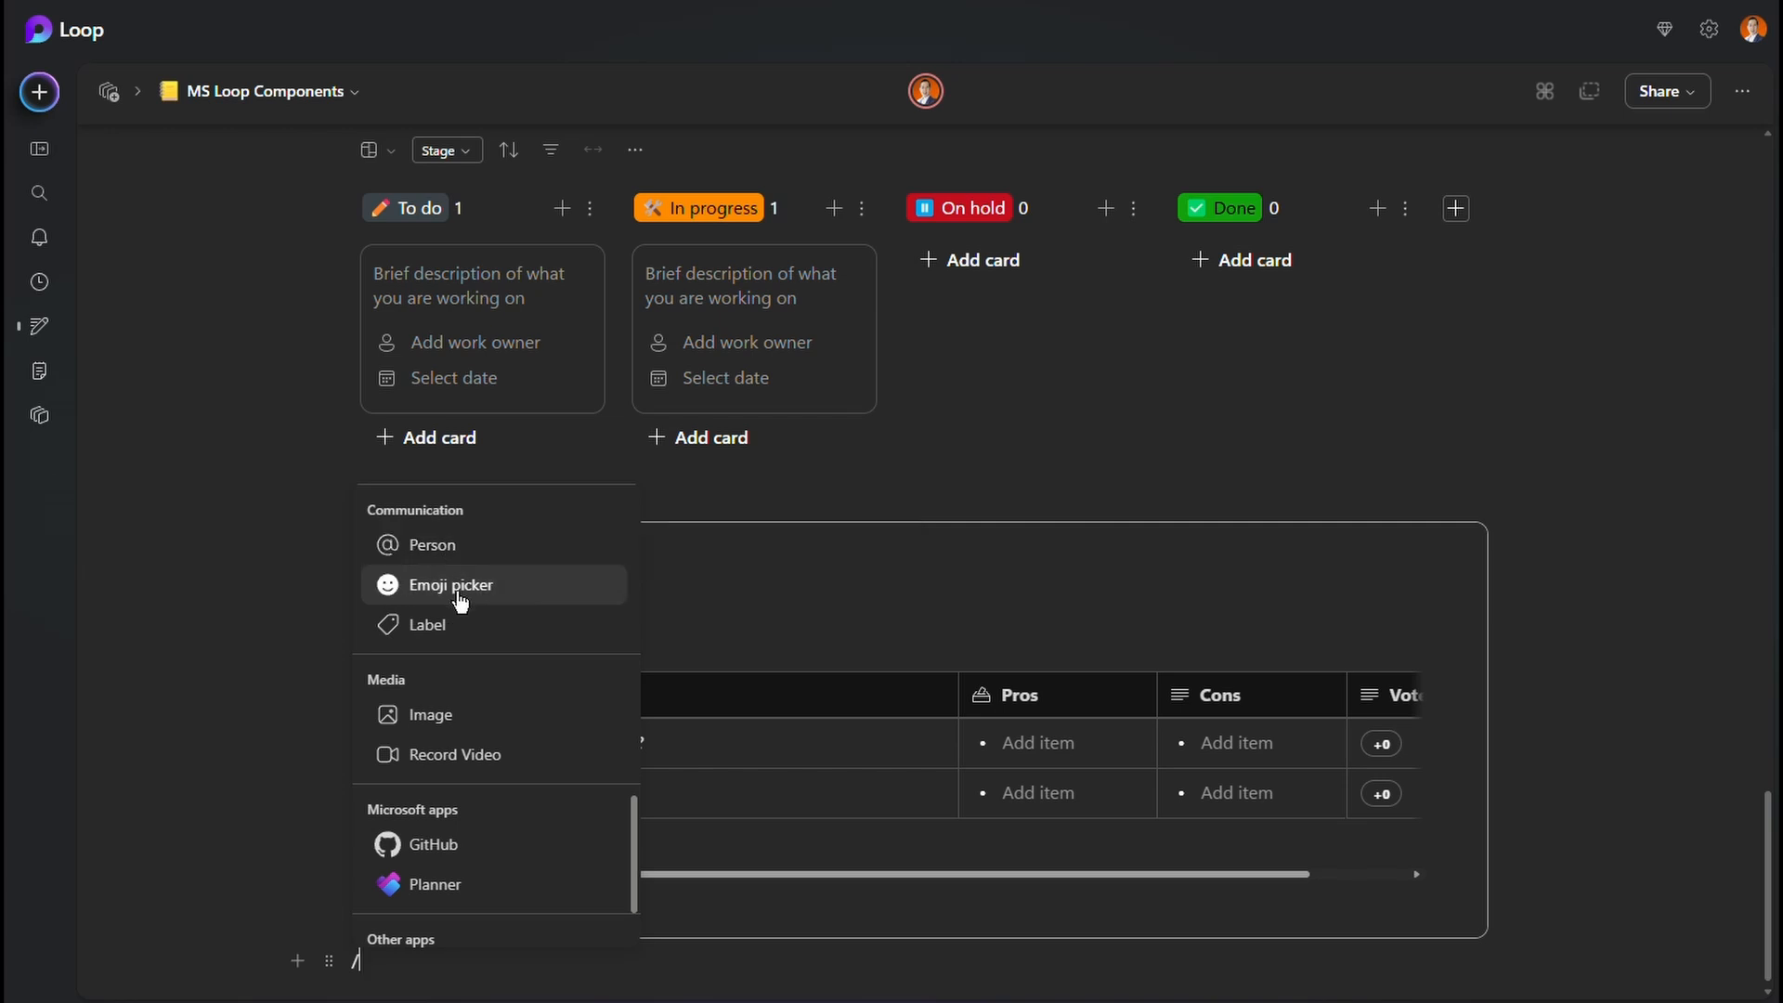
pyautogui.moveTo(429, 713)
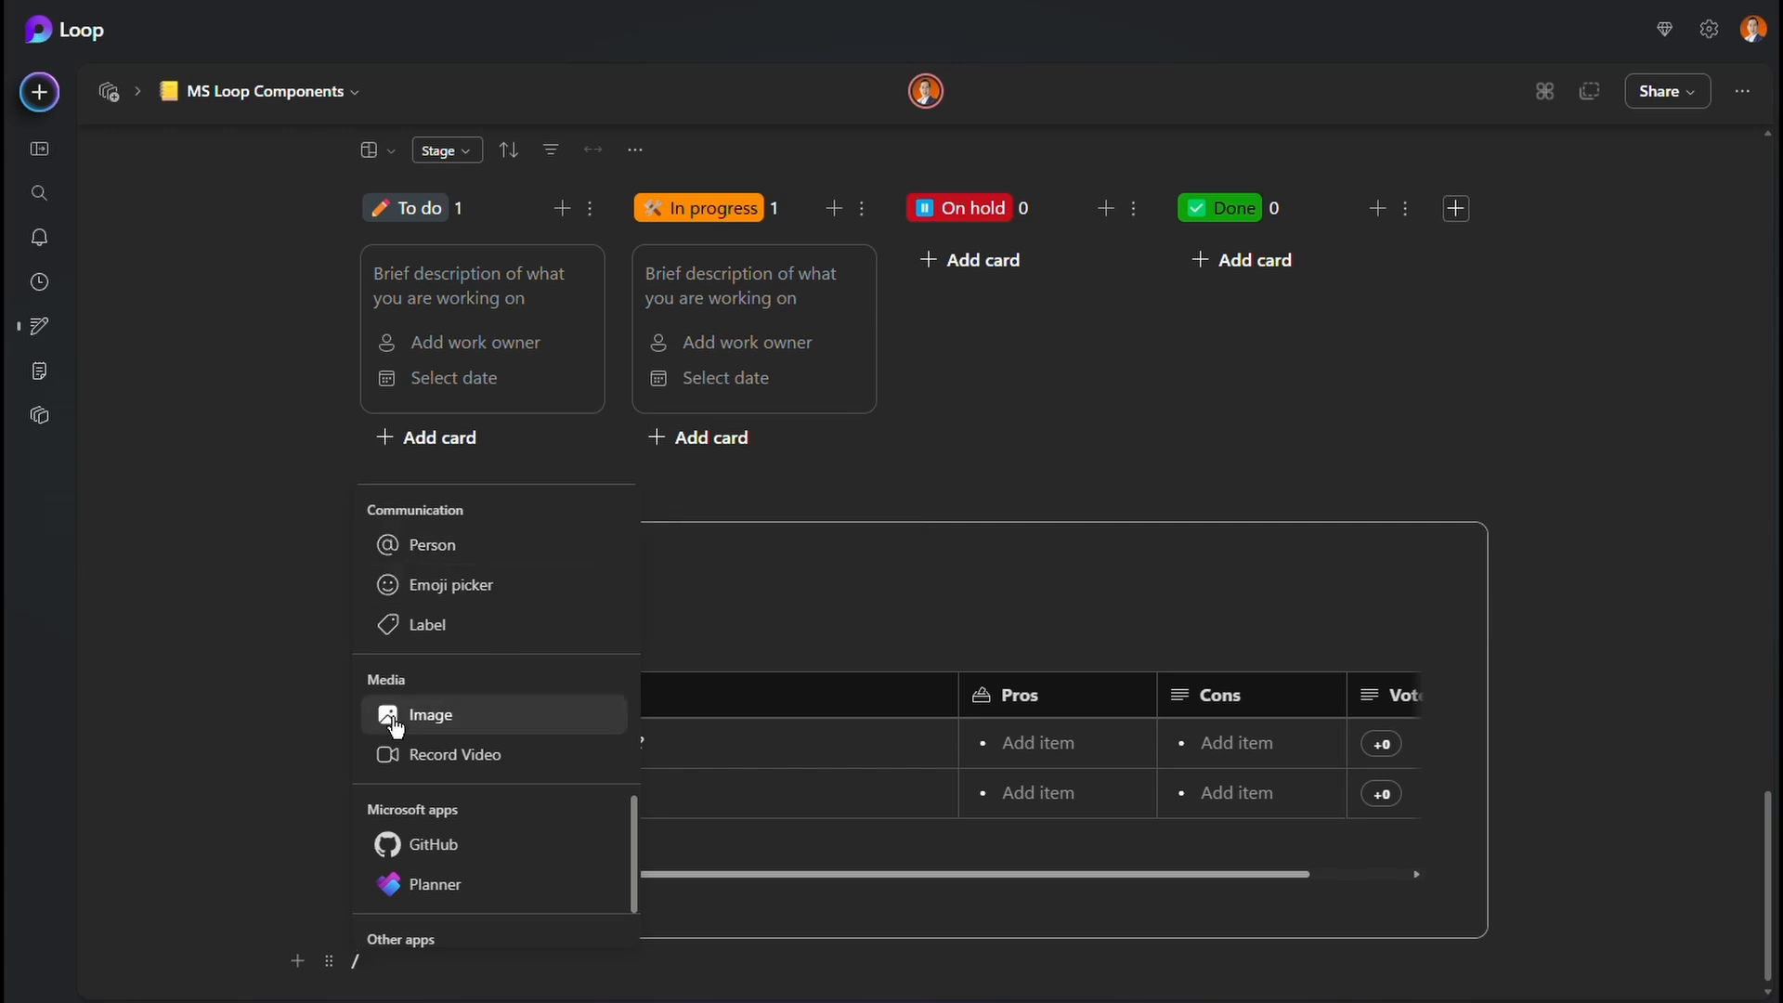
pyautogui.moveTo(429, 713)
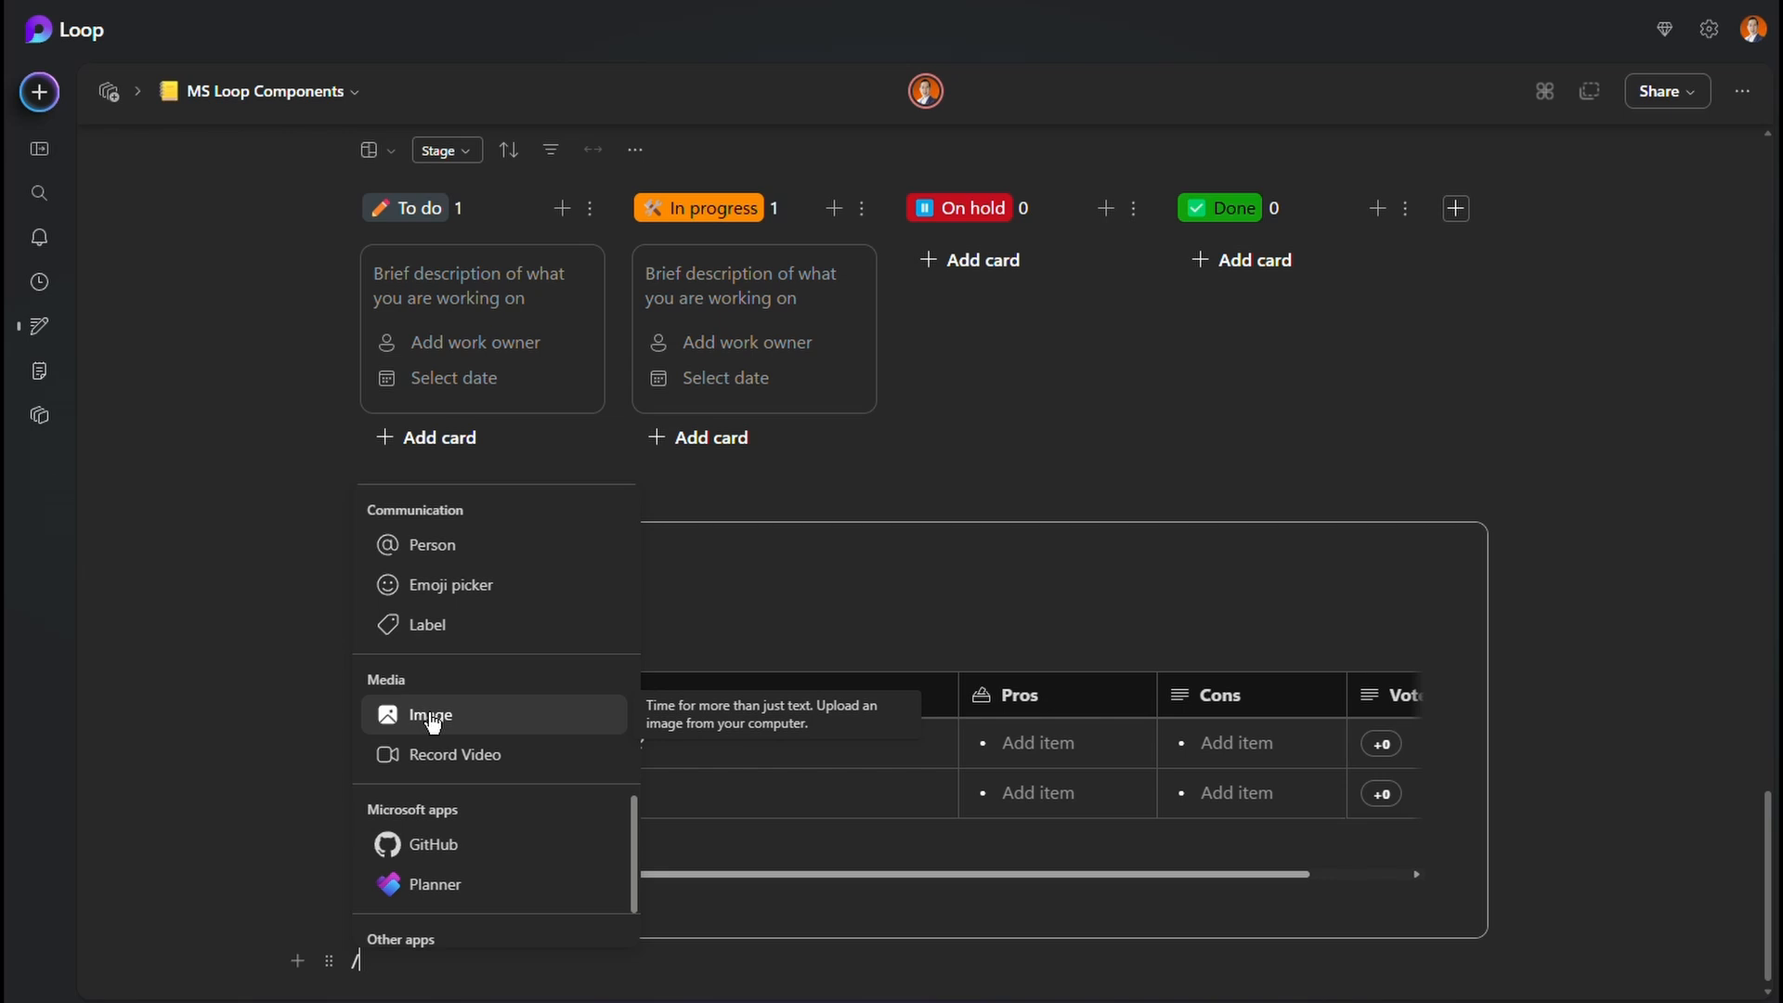
pyautogui.moveTo(466, 728)
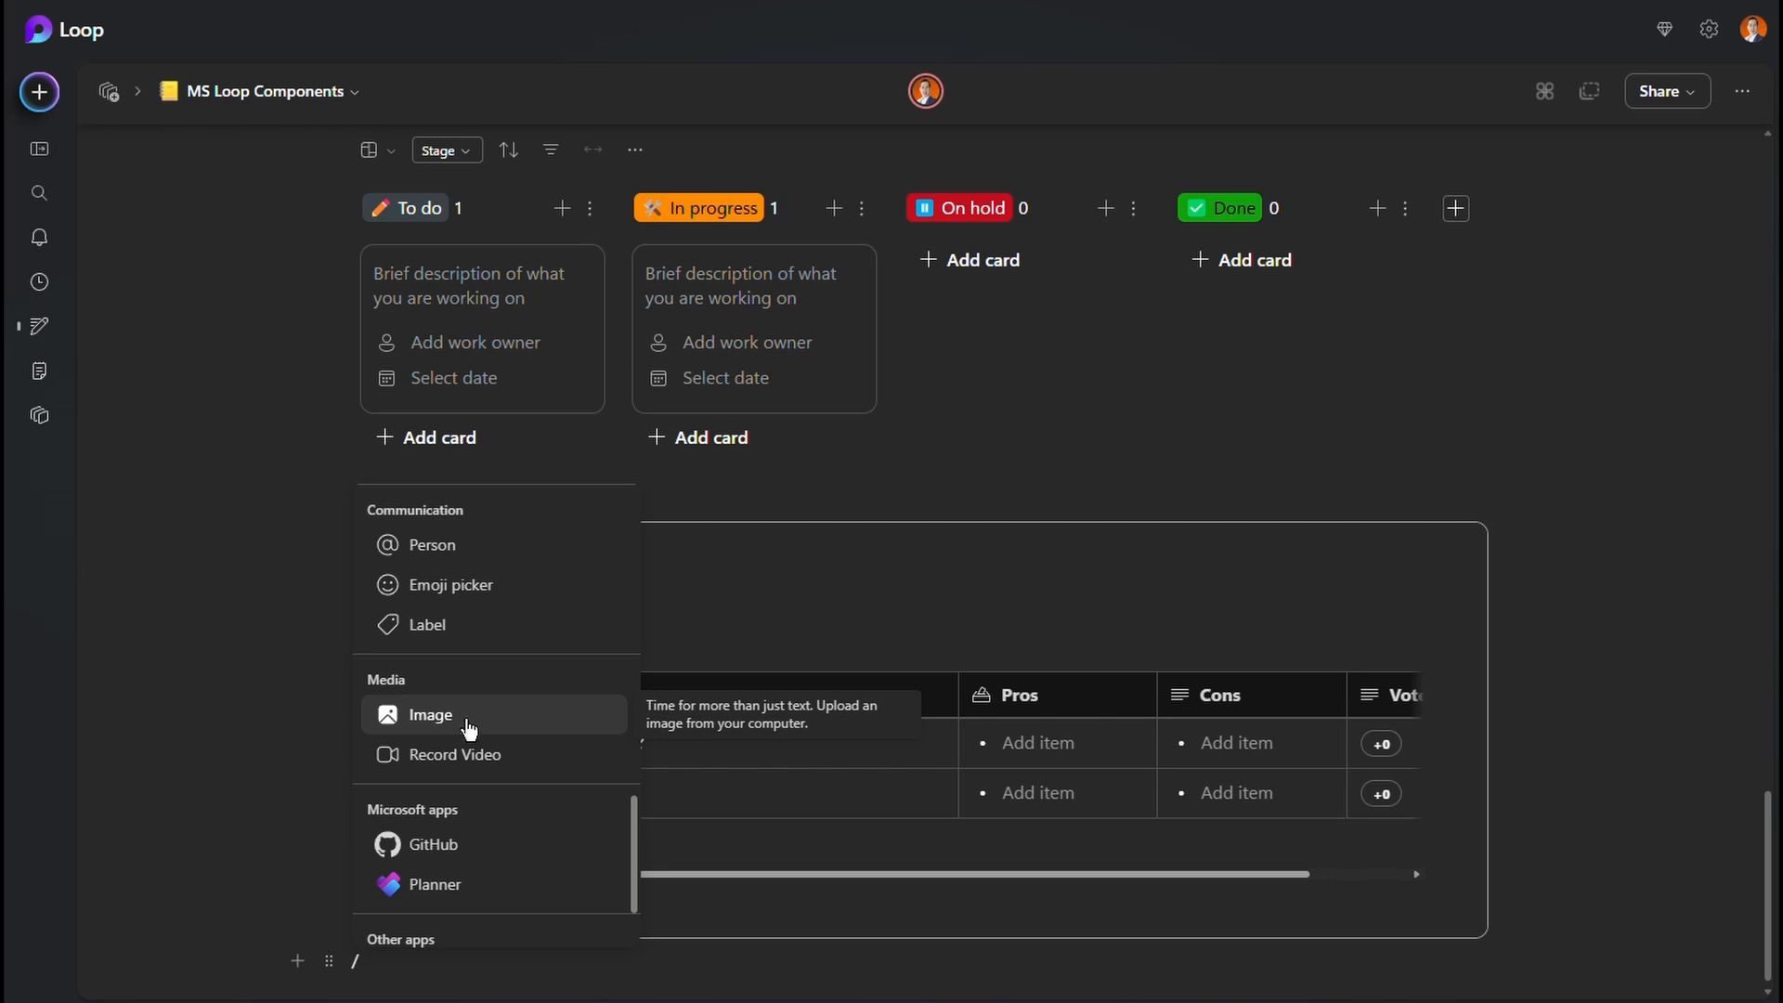
# - Choose Record Video from the insert menu below the Voting table component
pyautogui.click(454, 754)
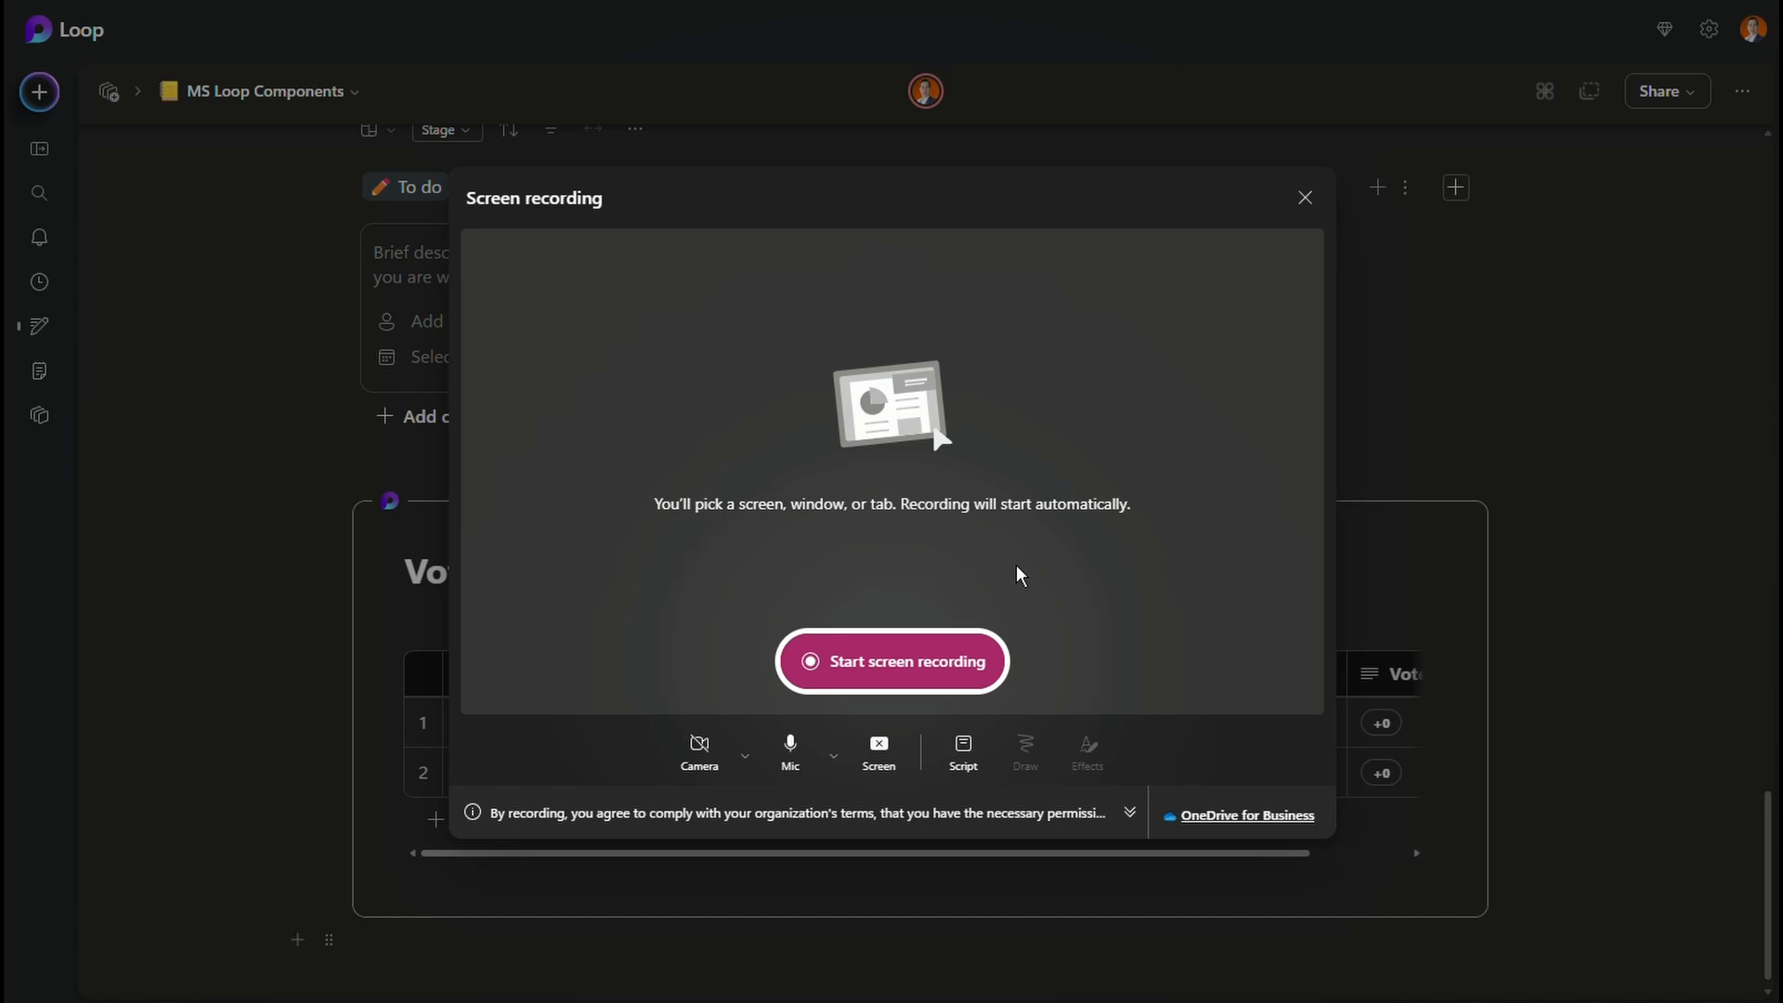
pyautogui.moveTo(756, 803)
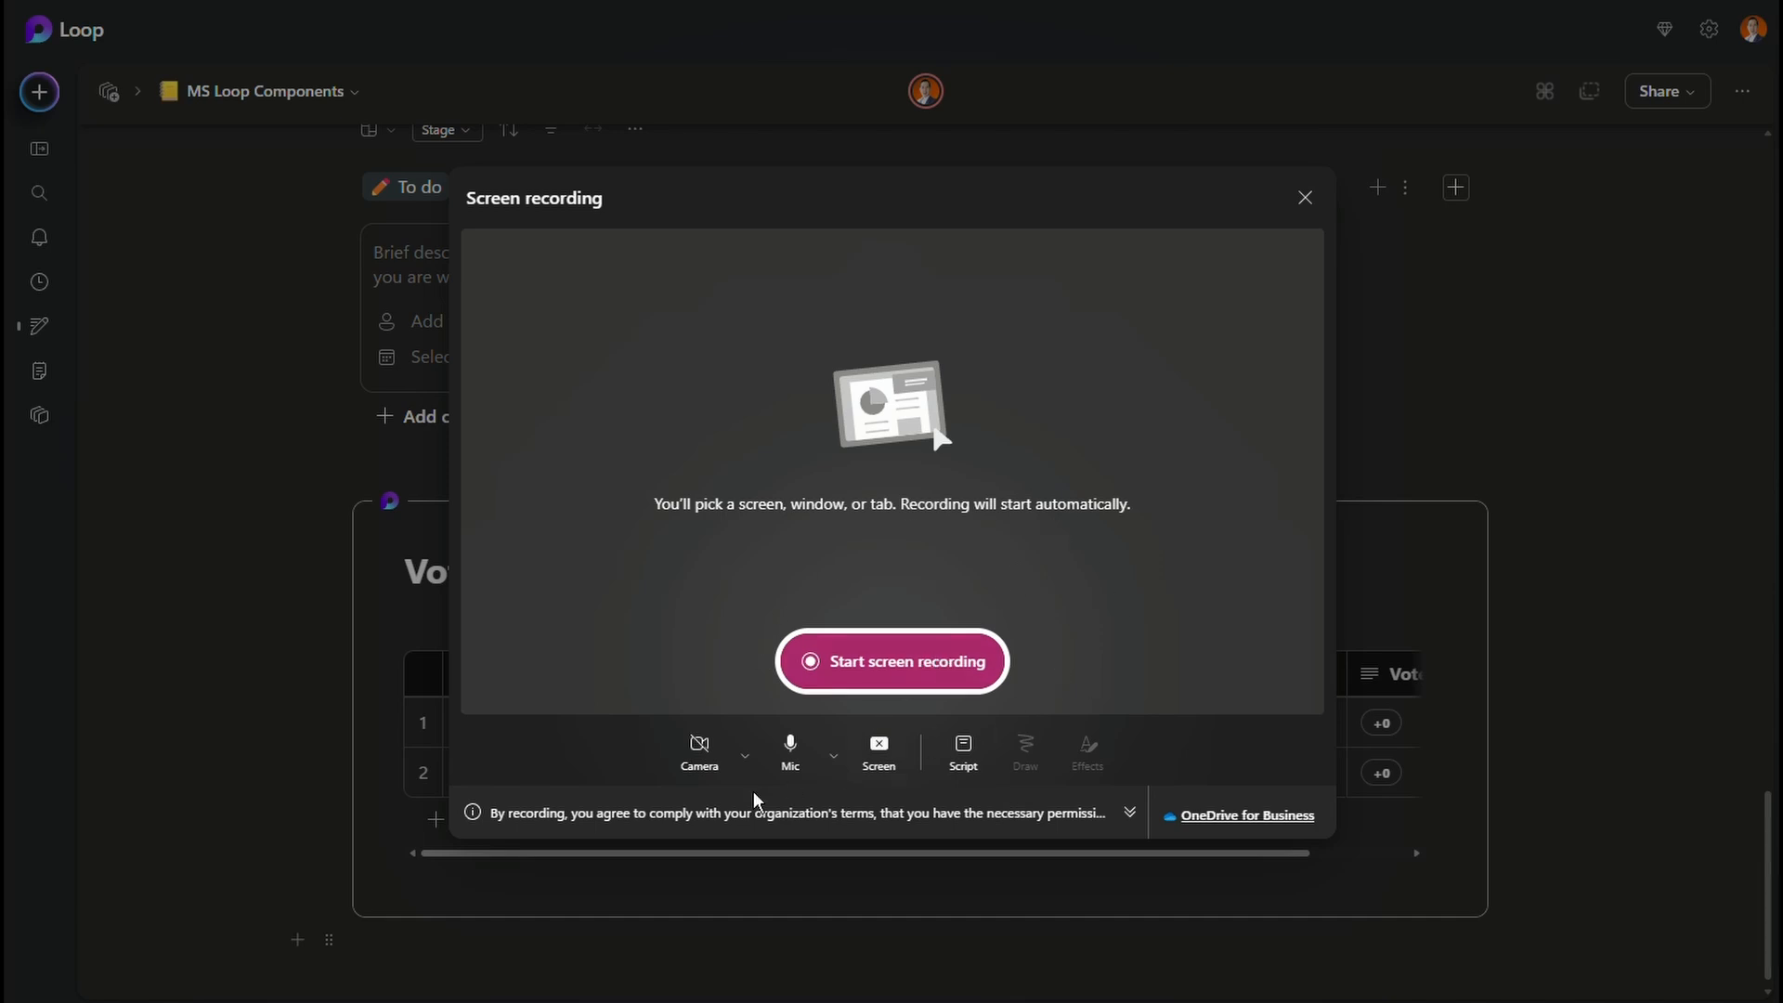
pyautogui.moveTo(1065, 728)
pyautogui.write('/')
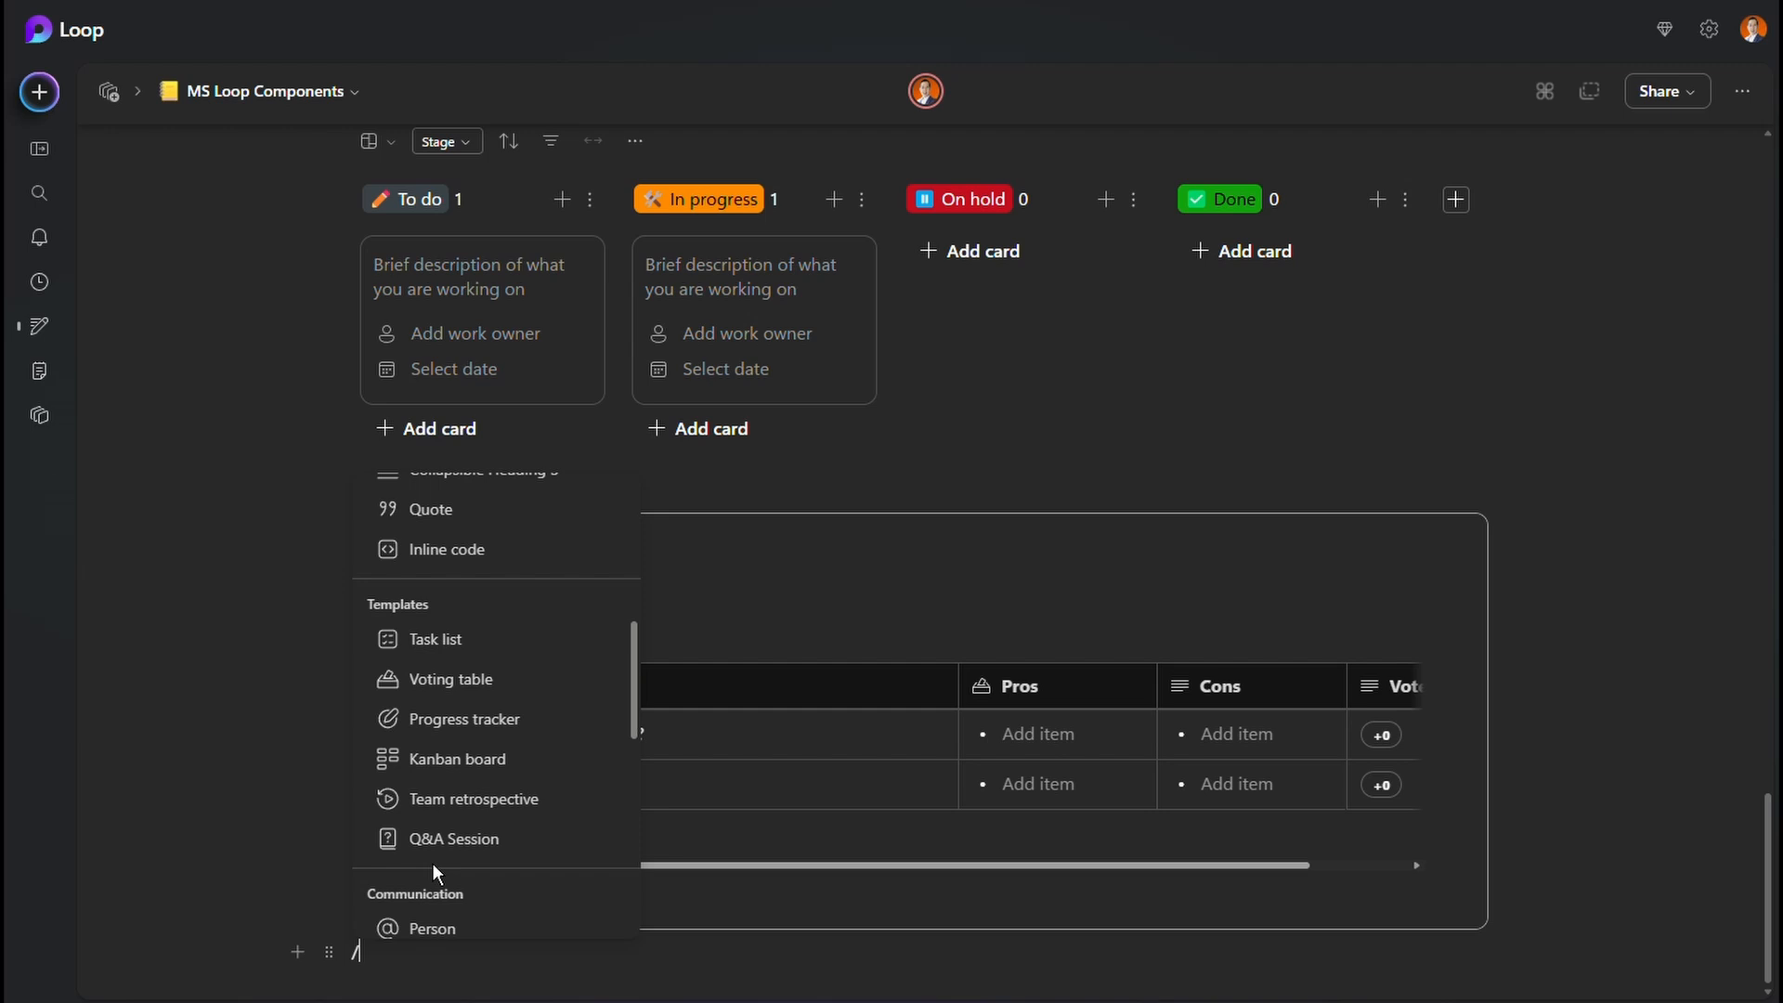
pyautogui.scroll(-3)
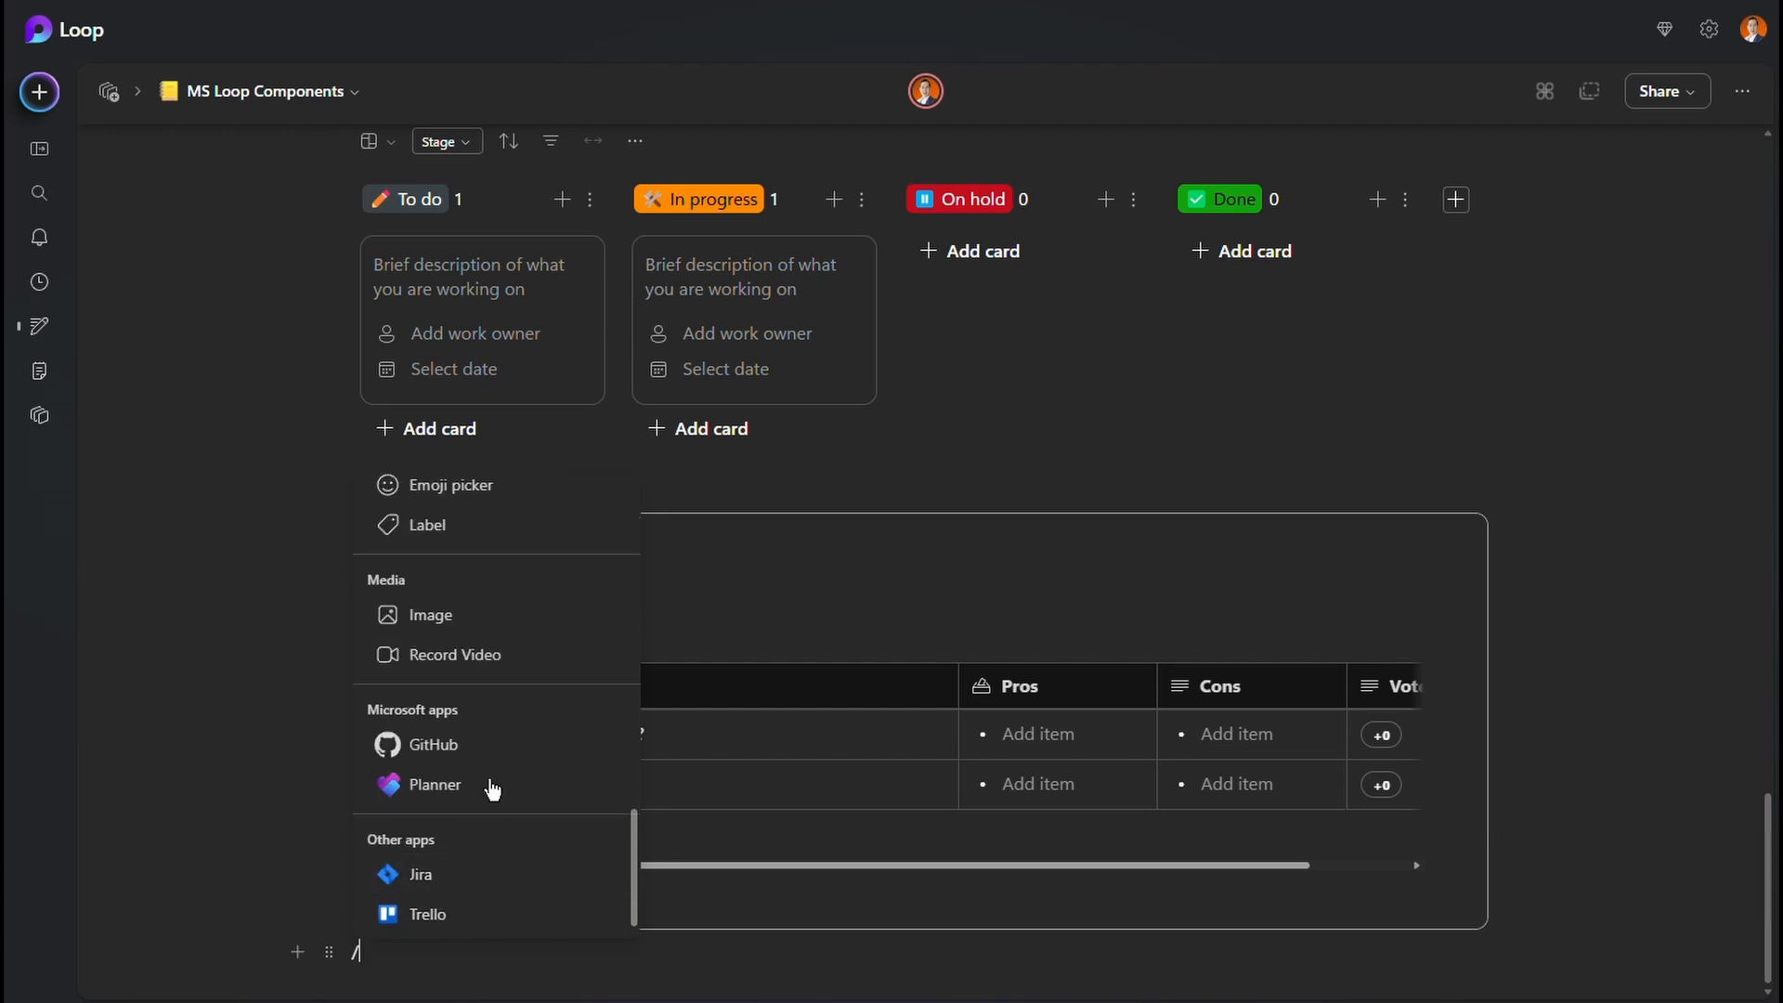
pyautogui.moveTo(435, 783)
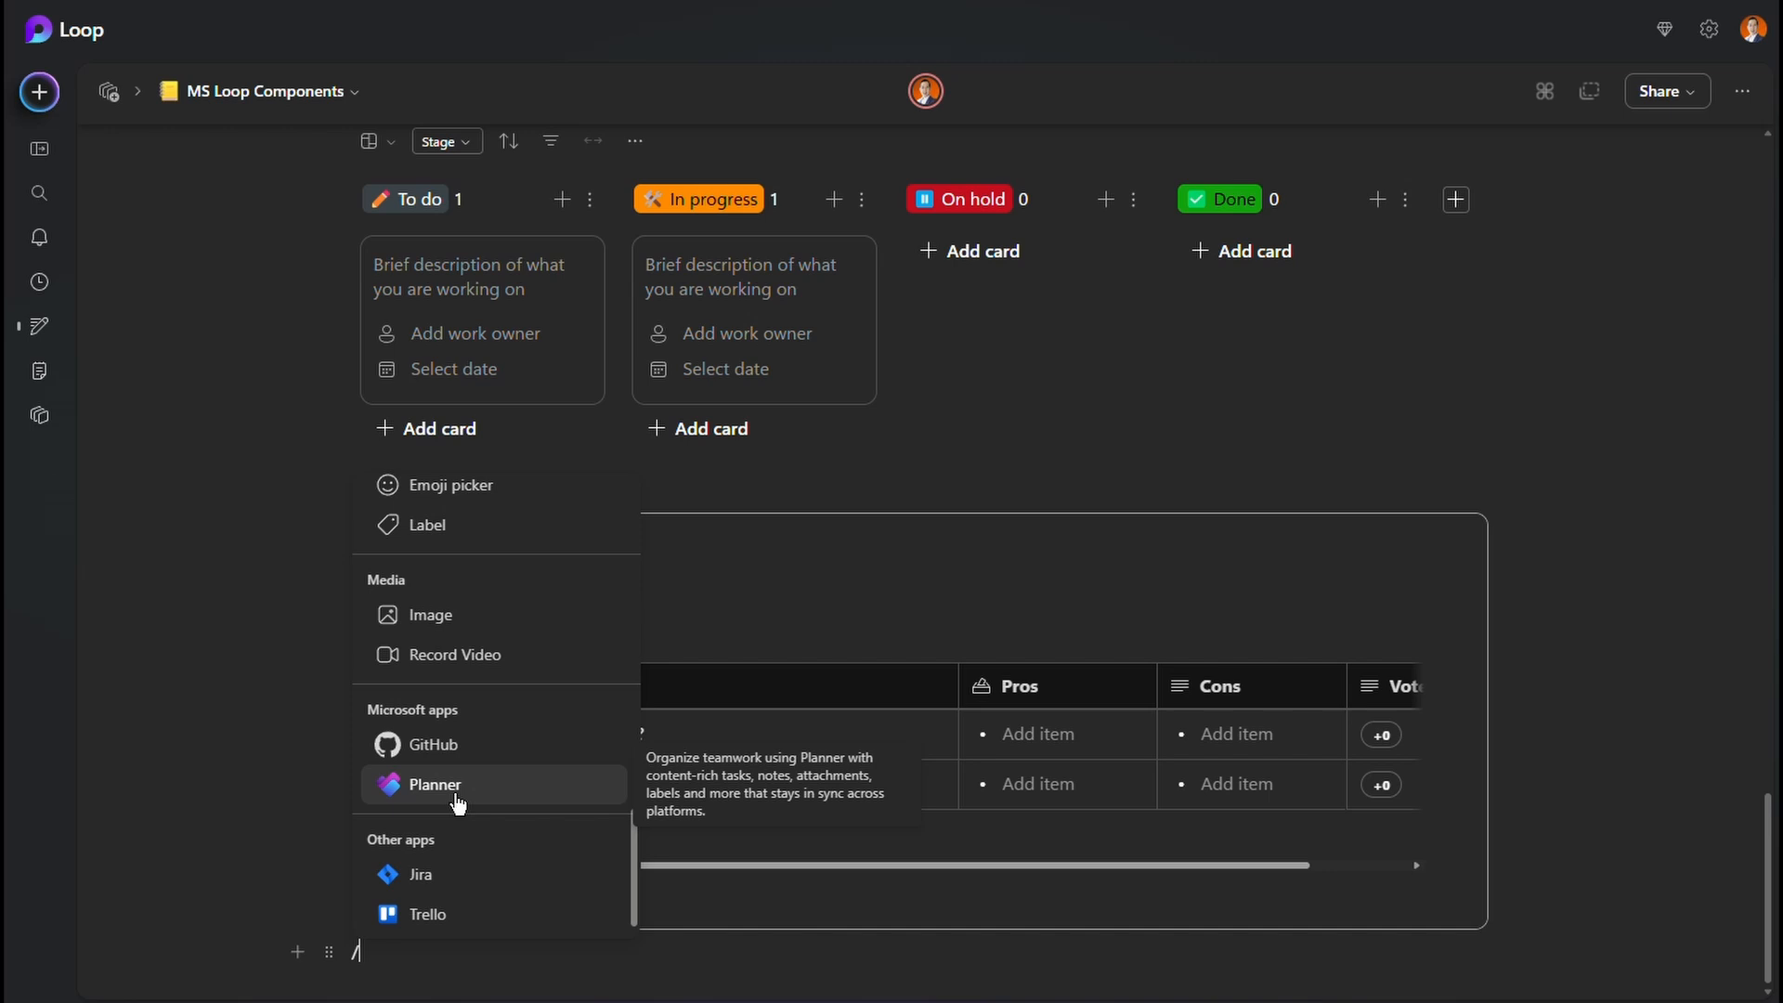
pyautogui.moveTo(442, 923)
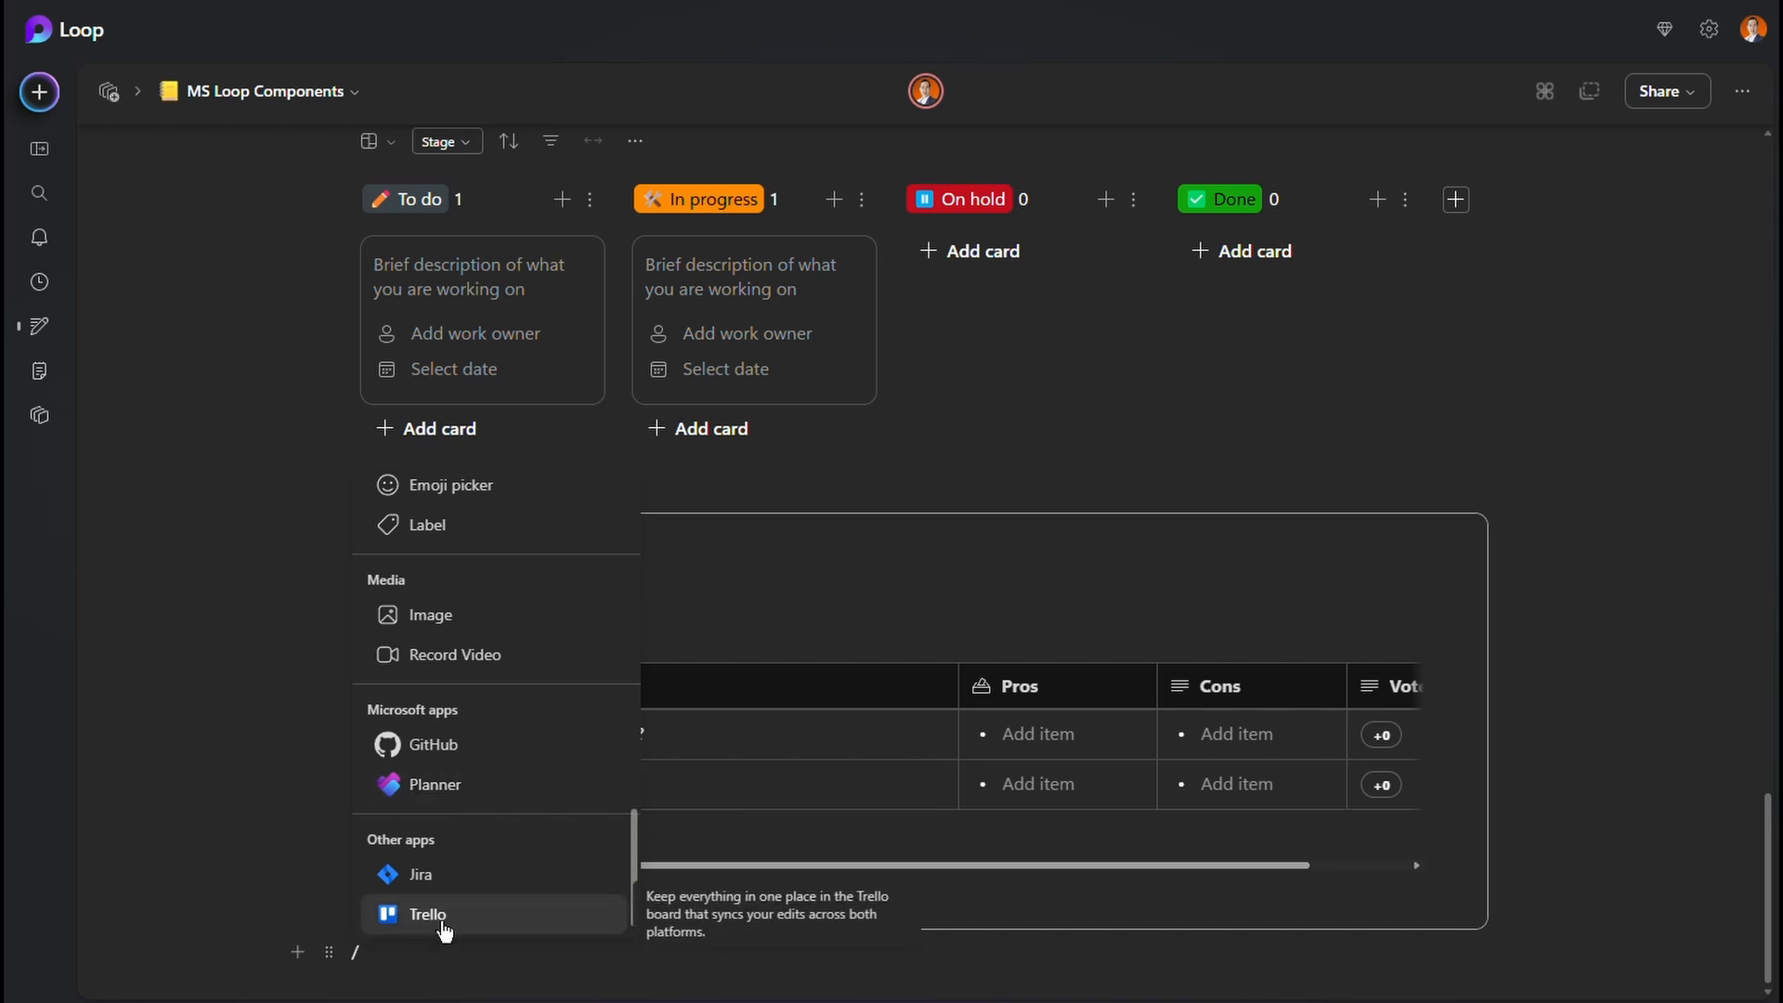
pyautogui.moveTo(444, 783)
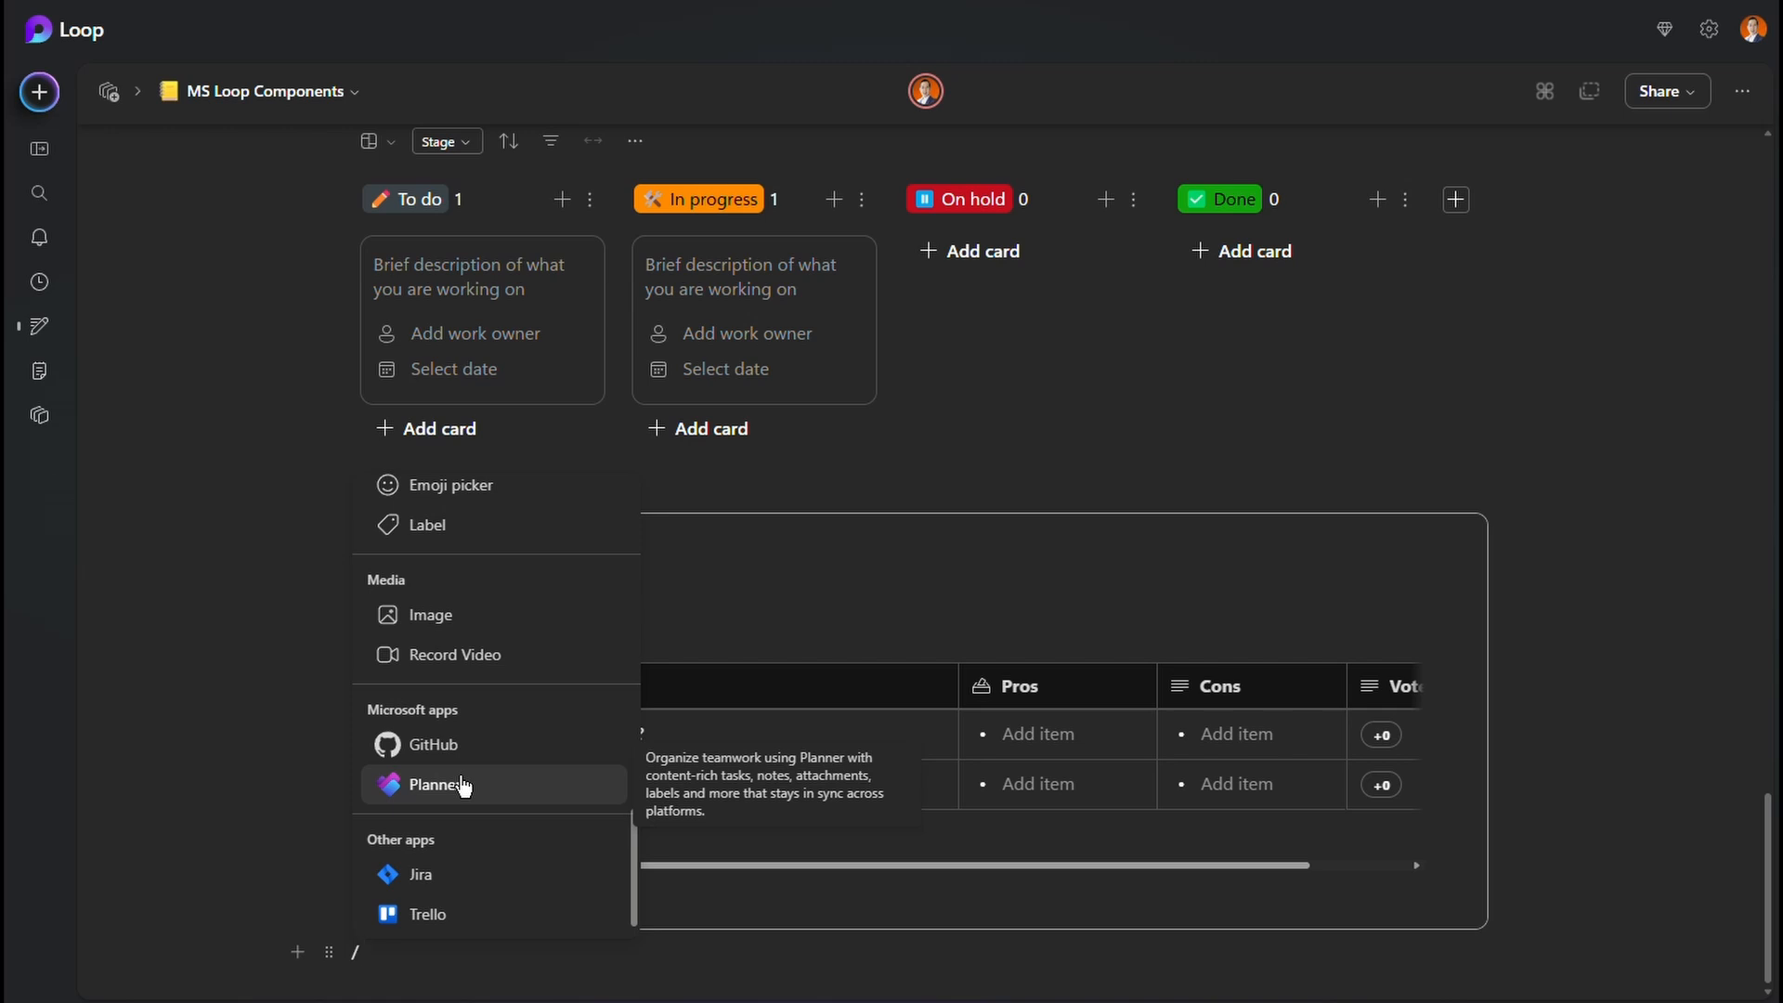
pyautogui.moveTo(464, 791)
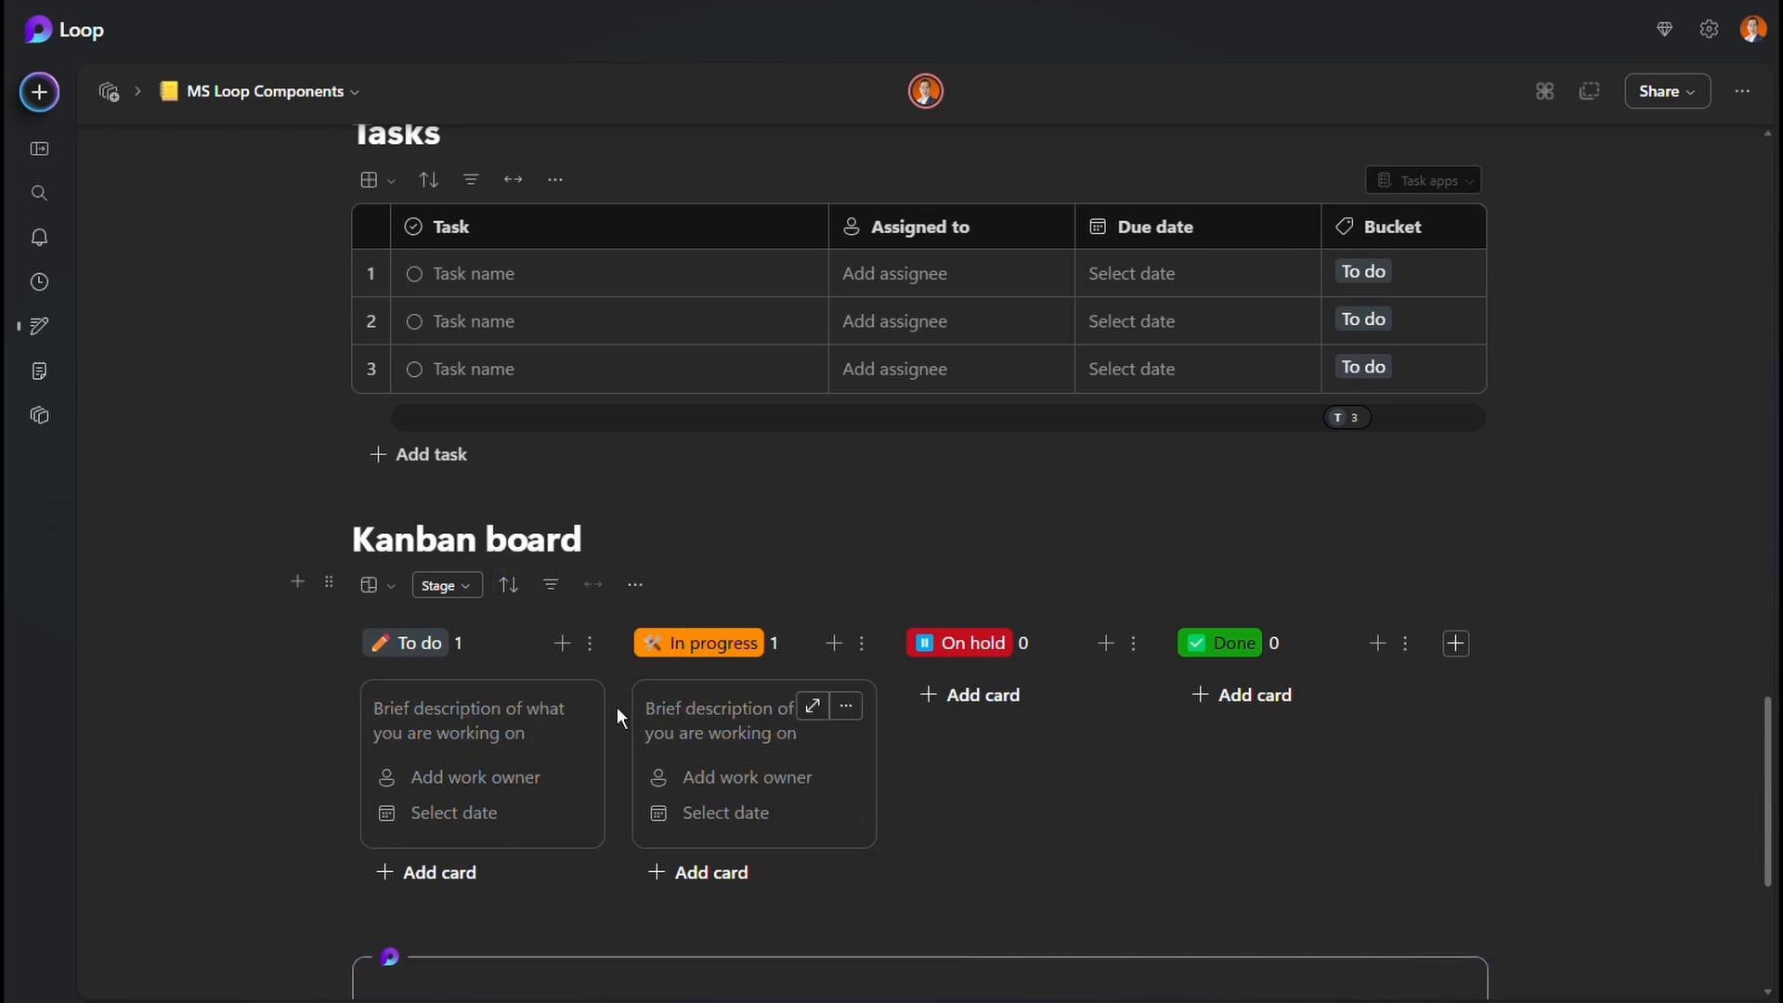
# - Scroll down through the Kanban board and Voting table component
pyautogui.scroll(-3)
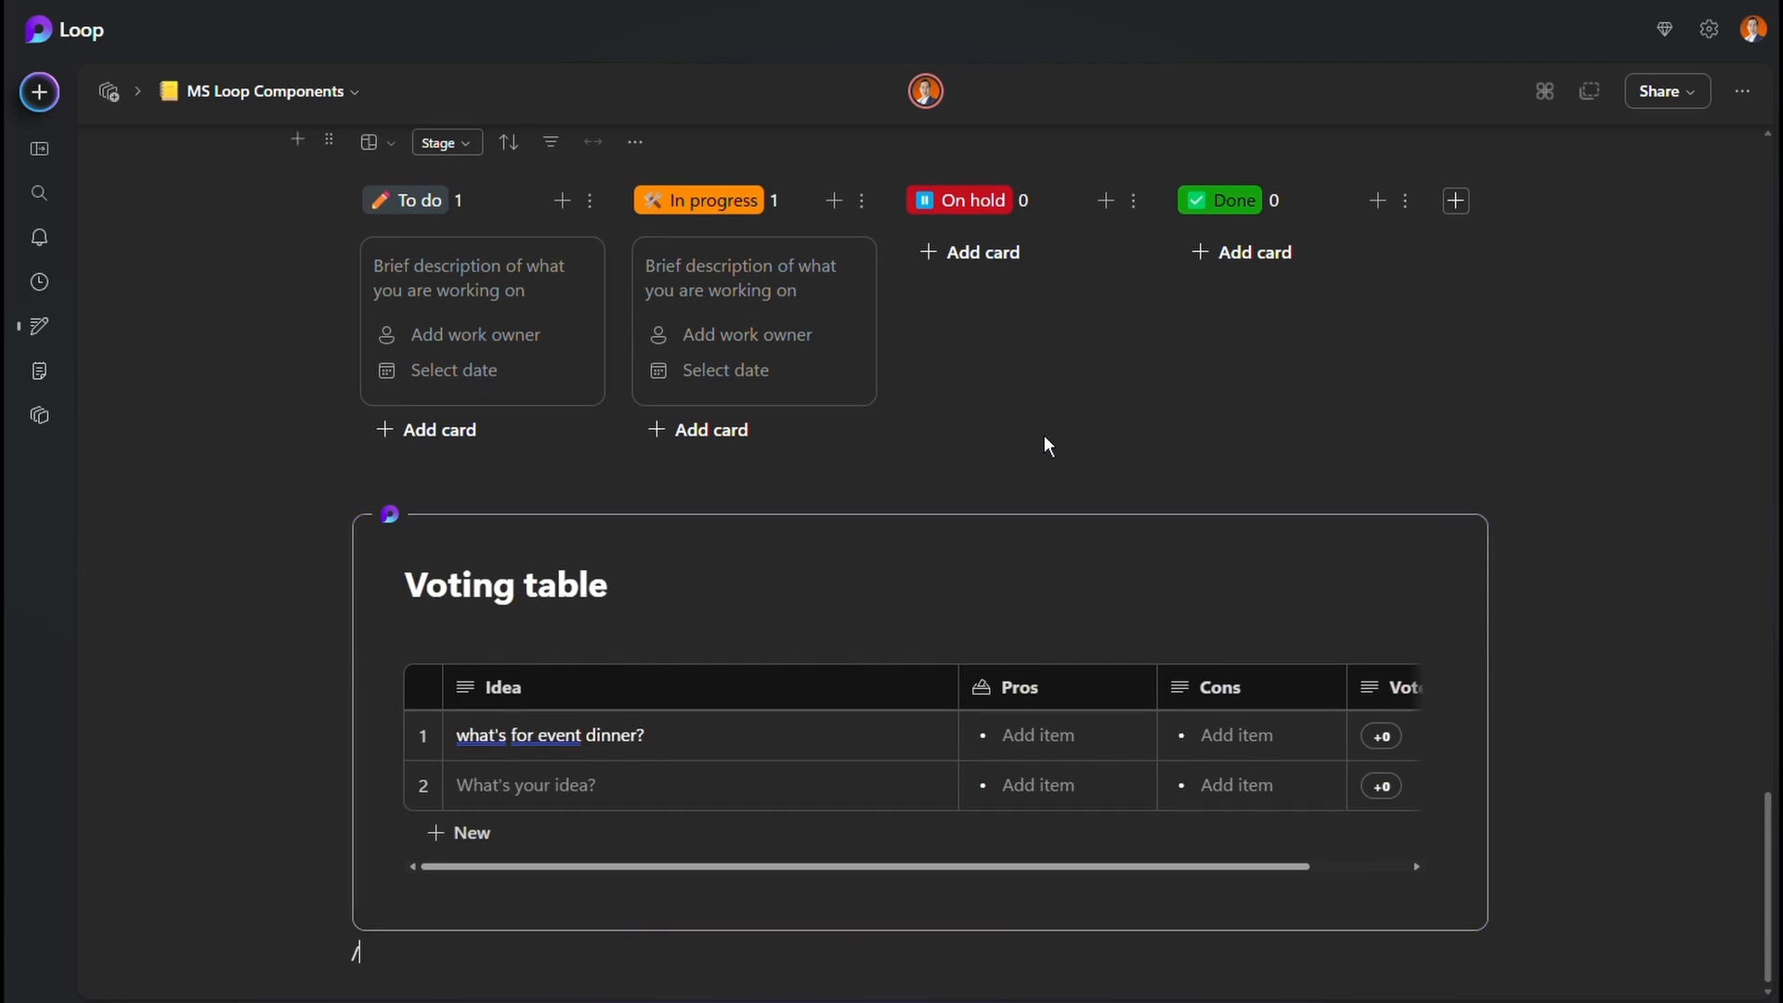
pyautogui.scroll(-3)
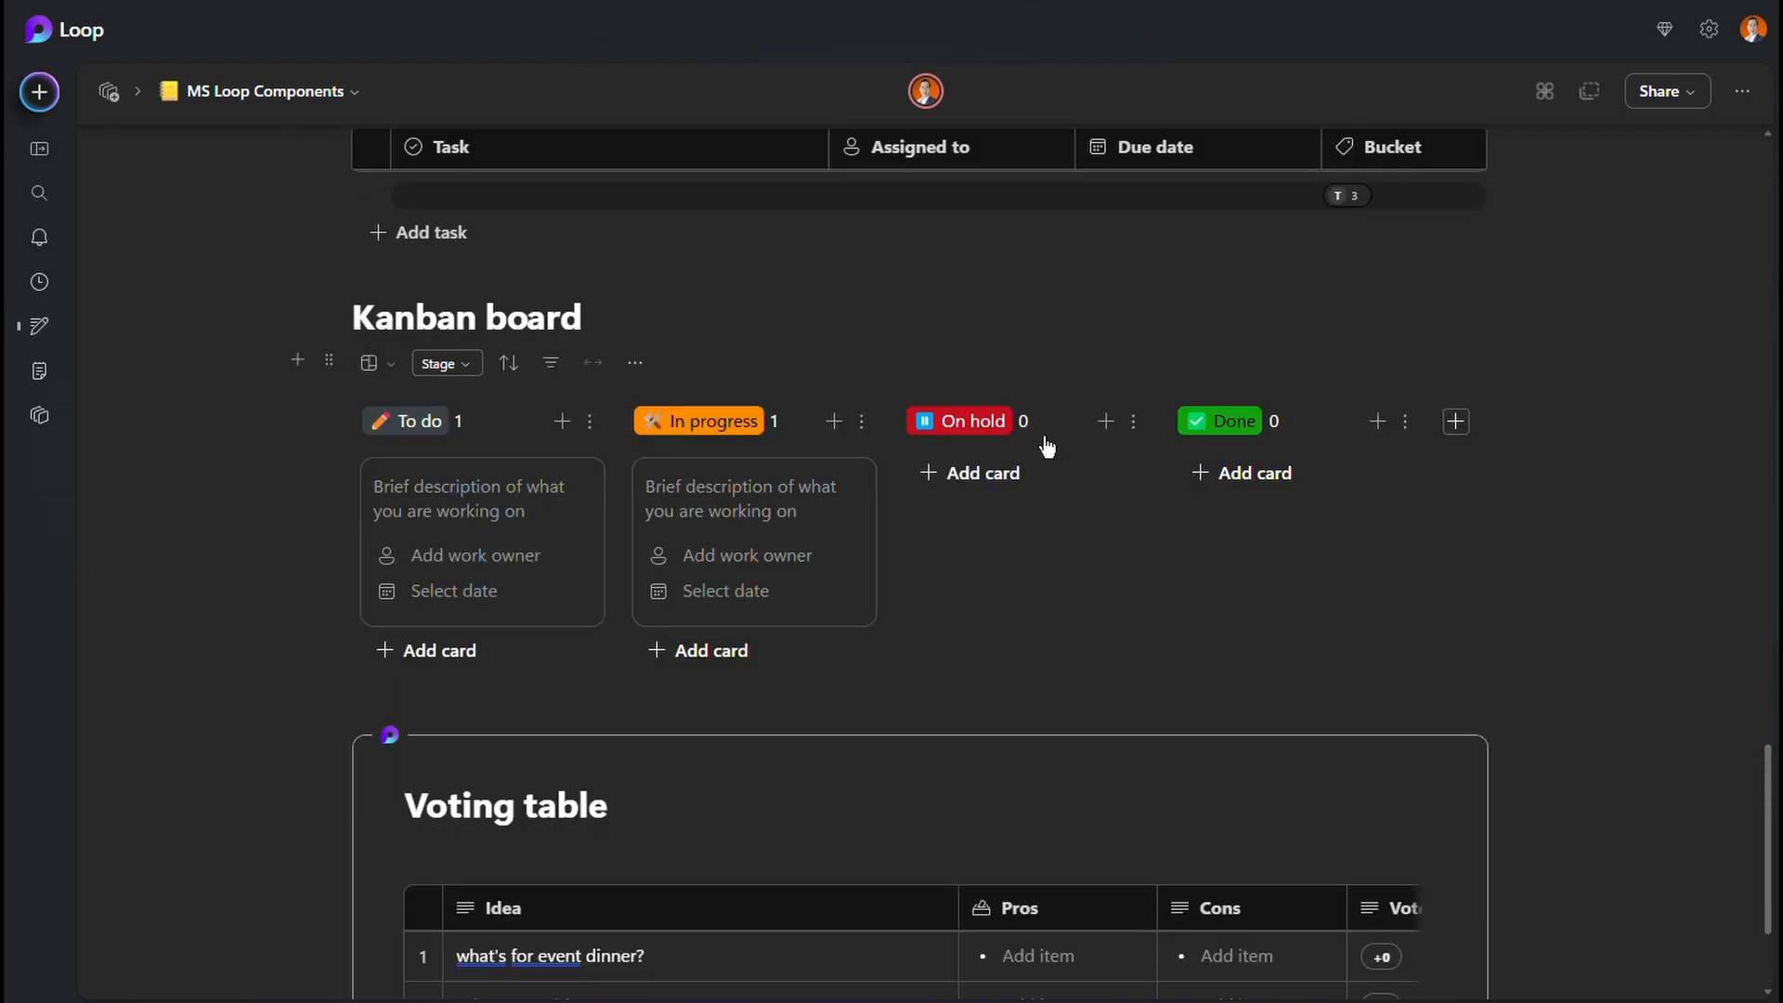
pyautogui.scroll(-3)
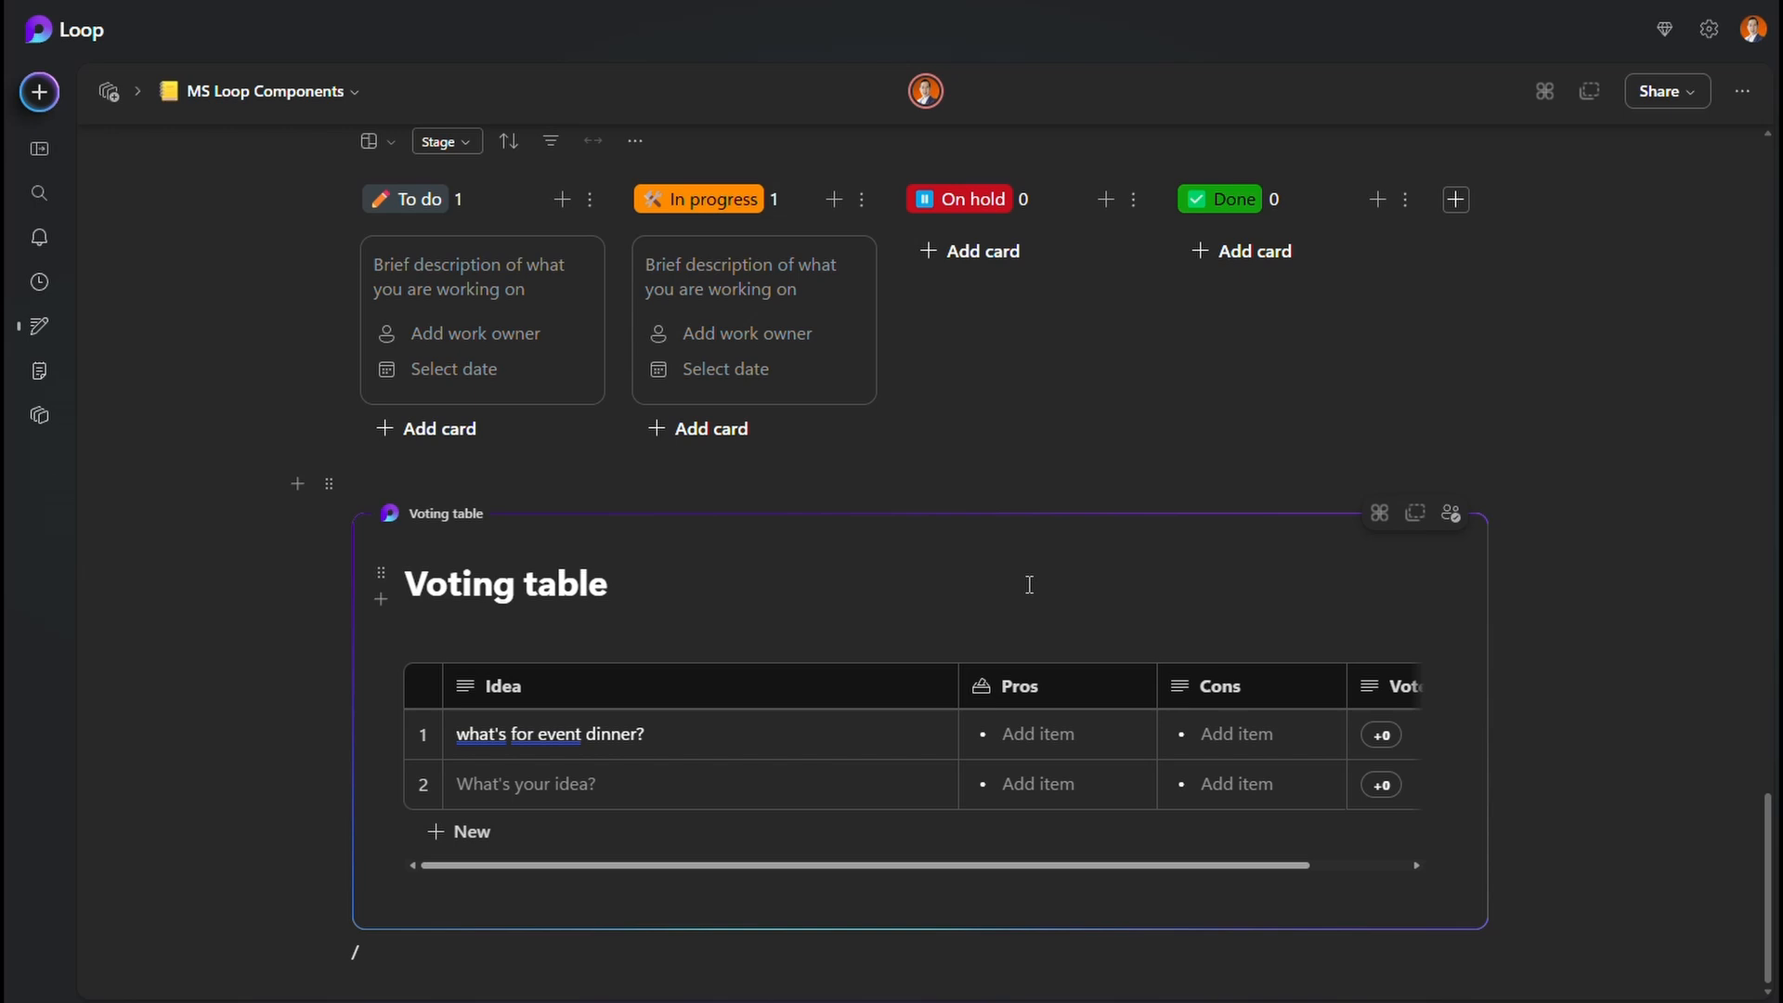